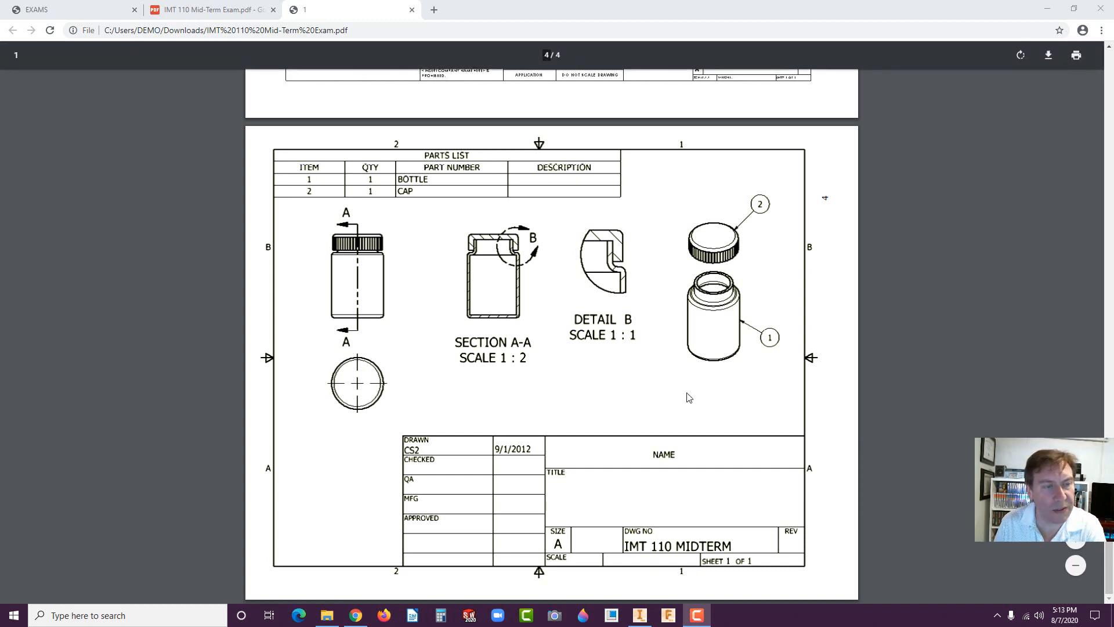
pyautogui.moveTo(218, 553)
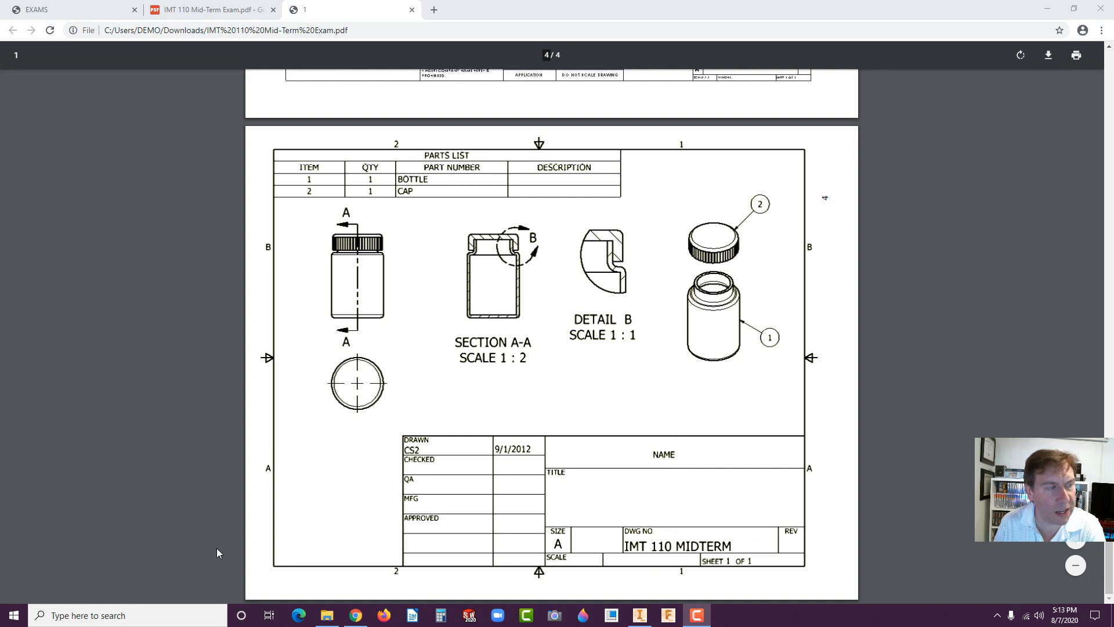
pyautogui.moveTo(780, 536)
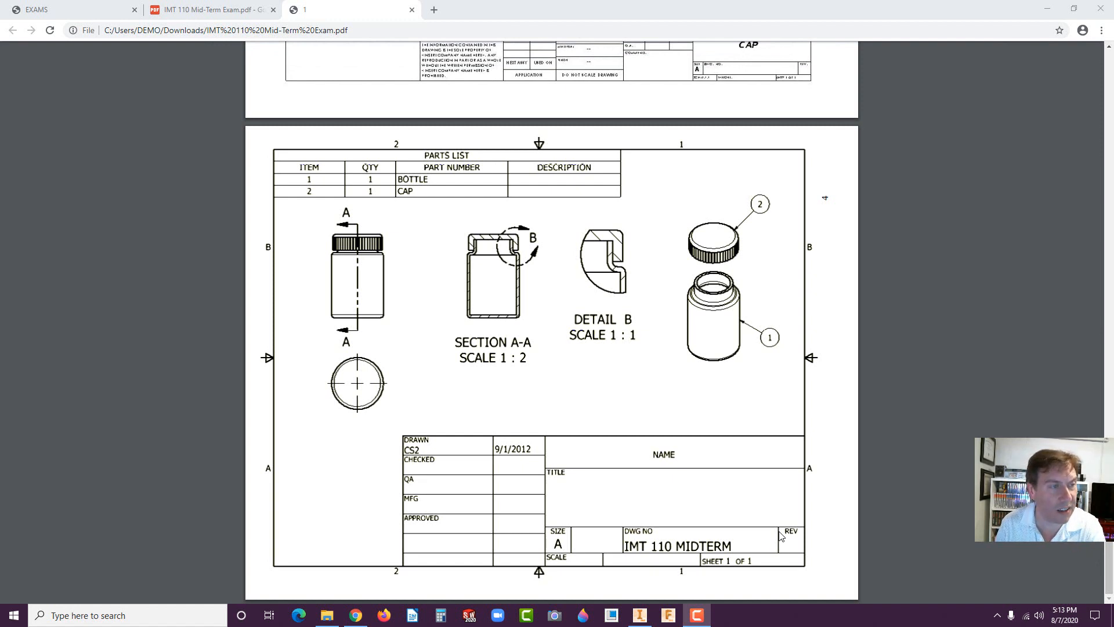
pyautogui.moveTo(408, 314)
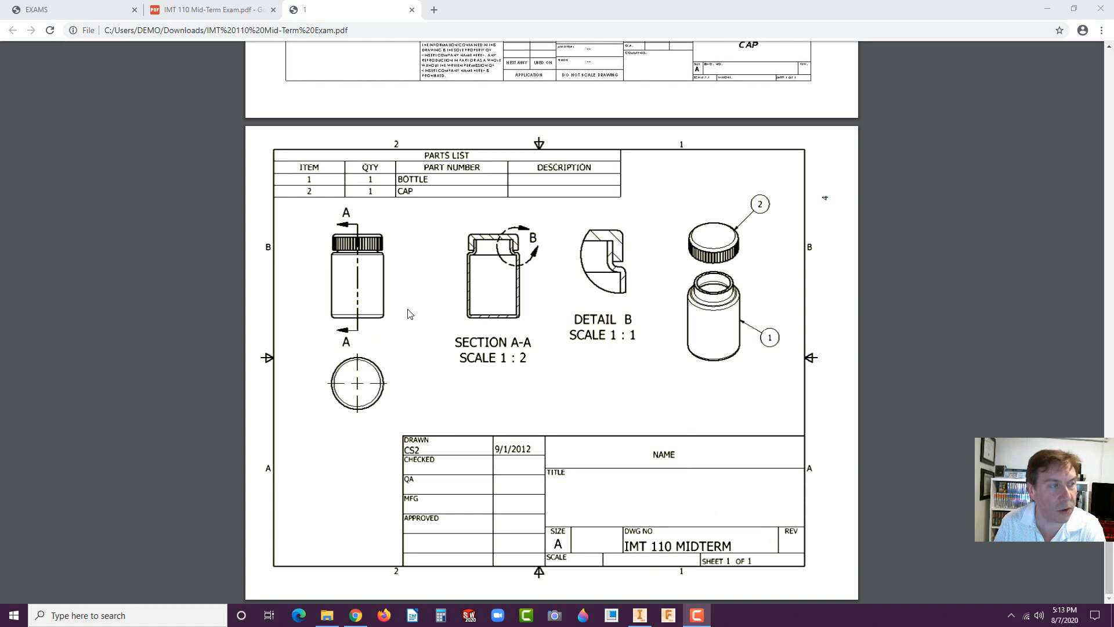
pyautogui.moveTo(711, 298)
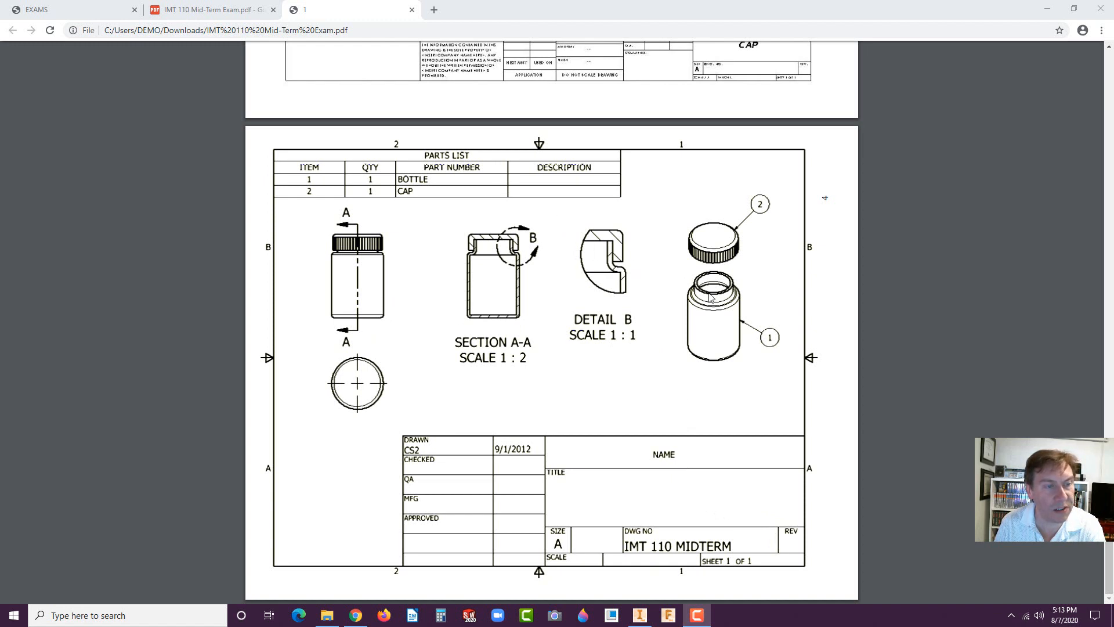
pyautogui.moveTo(716, 409)
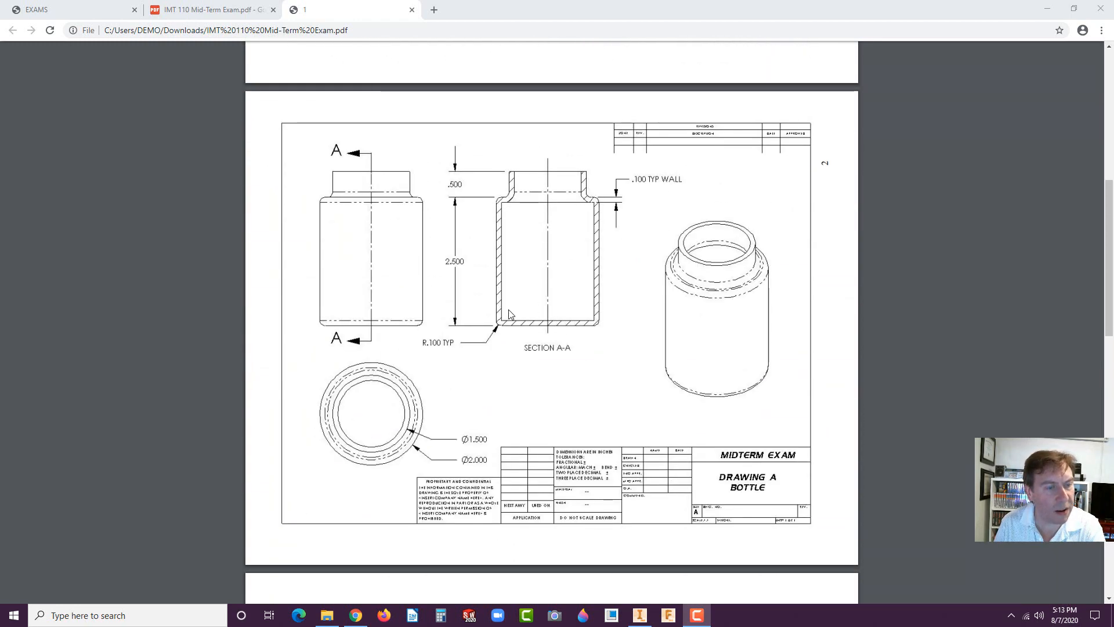
pyautogui.moveTo(404, 610)
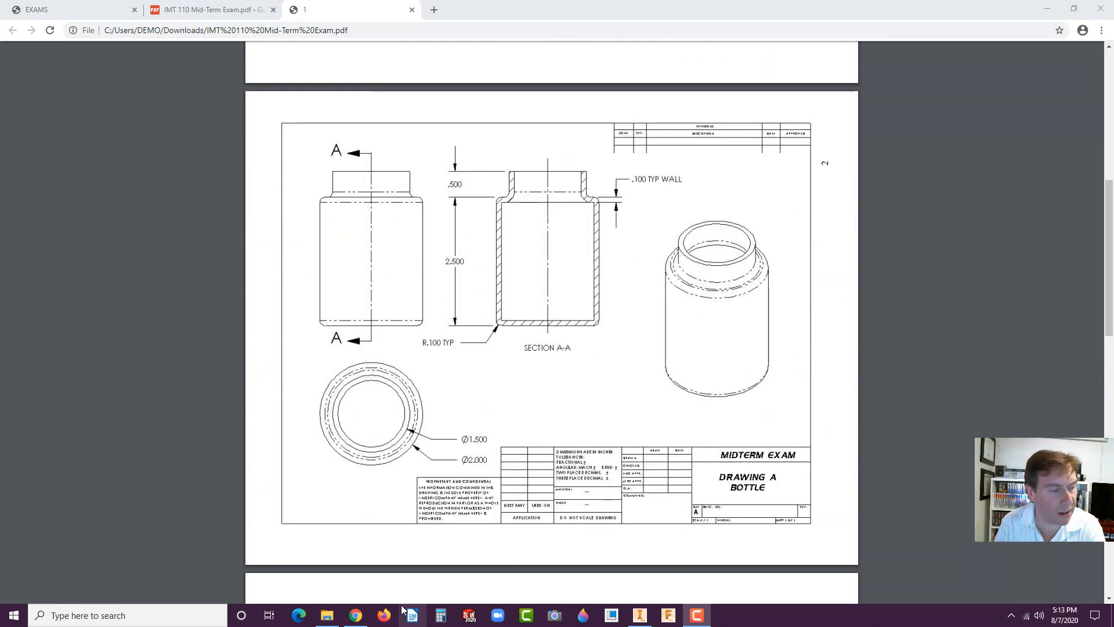
# - Scroll the IMT 110 exam PDF up from page 4 to page 1's task list
pyautogui.scroll(3)
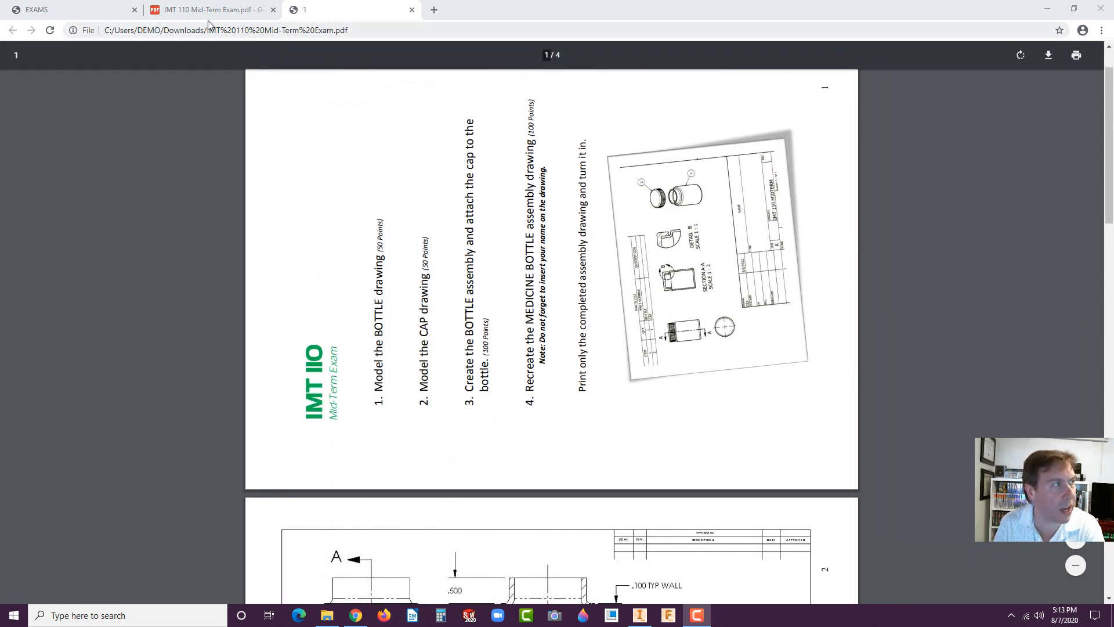
pyautogui.click(71, 10)
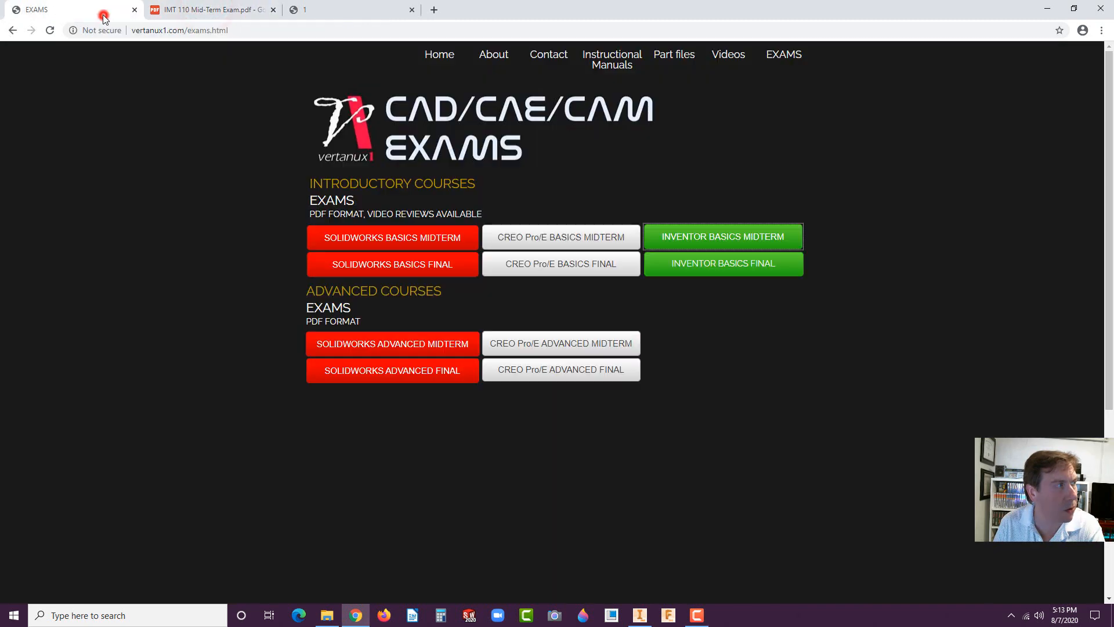
pyautogui.click(439, 55)
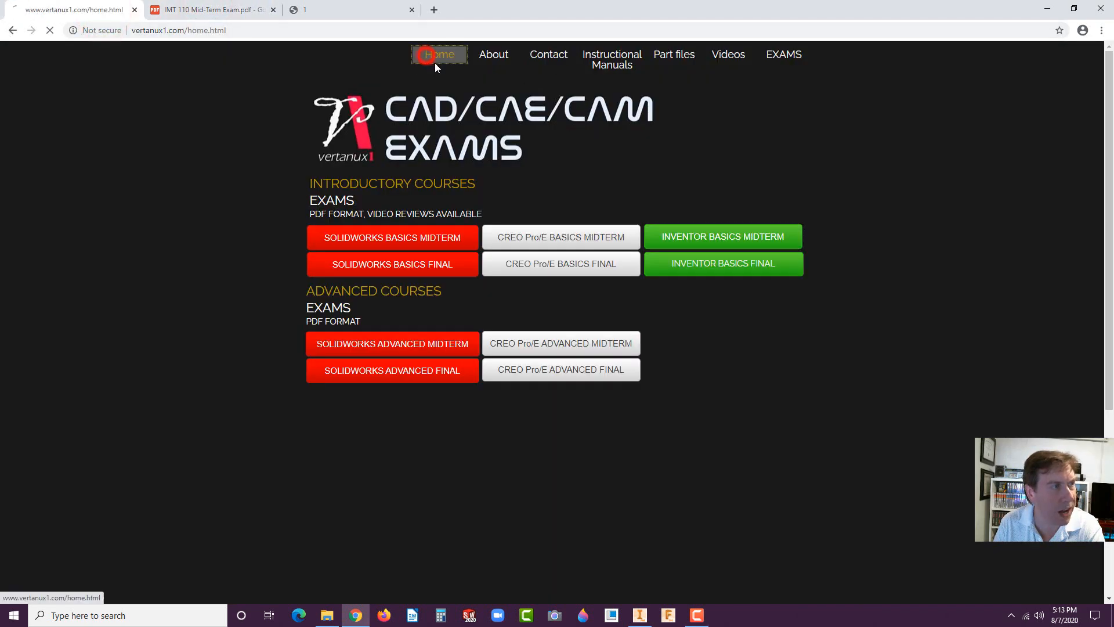
pyautogui.click(439, 54)
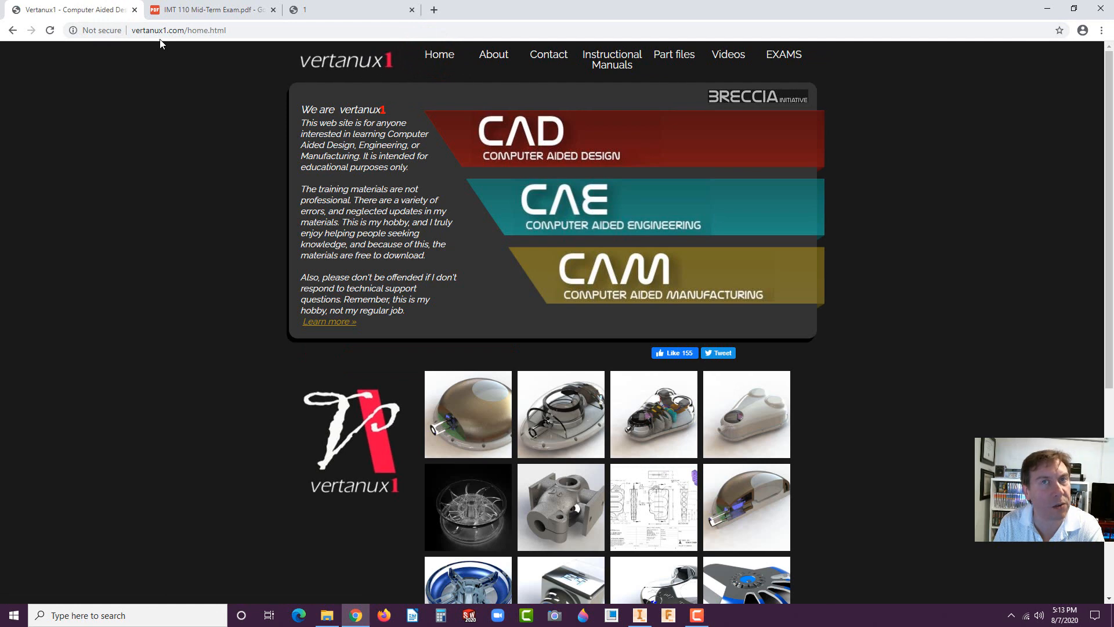
pyautogui.moveTo(295, 44)
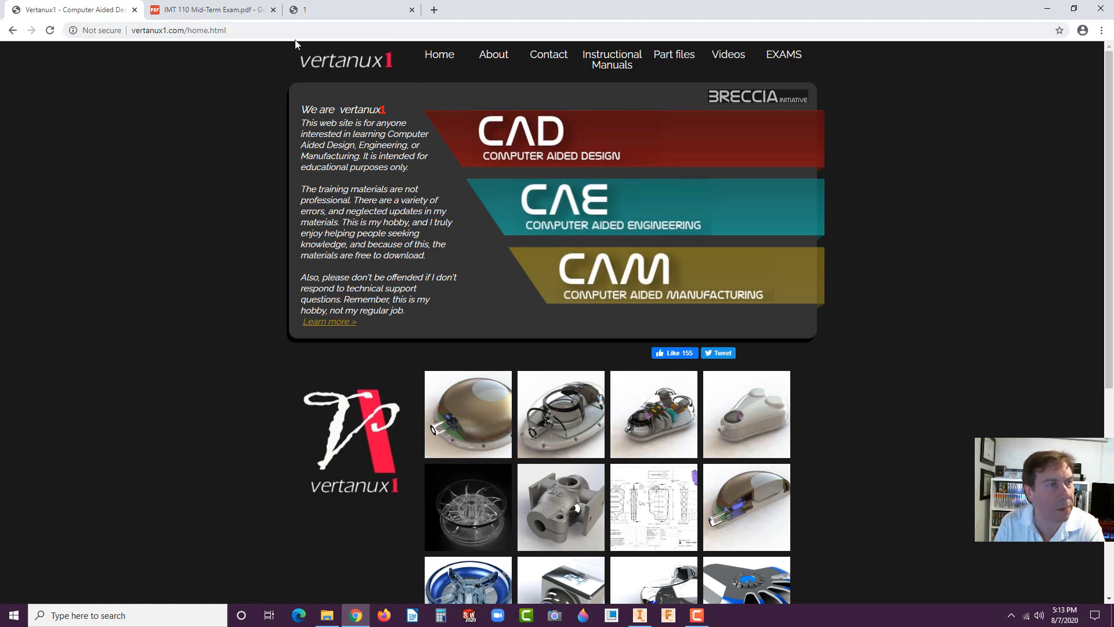
pyautogui.moveTo(783, 54)
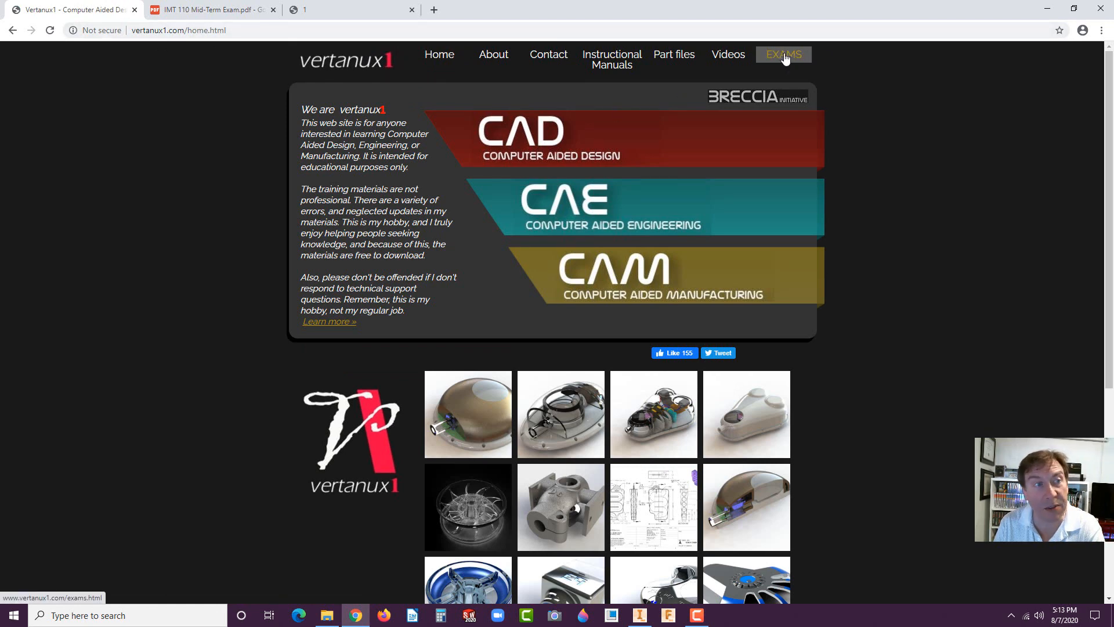
pyautogui.click(783, 54)
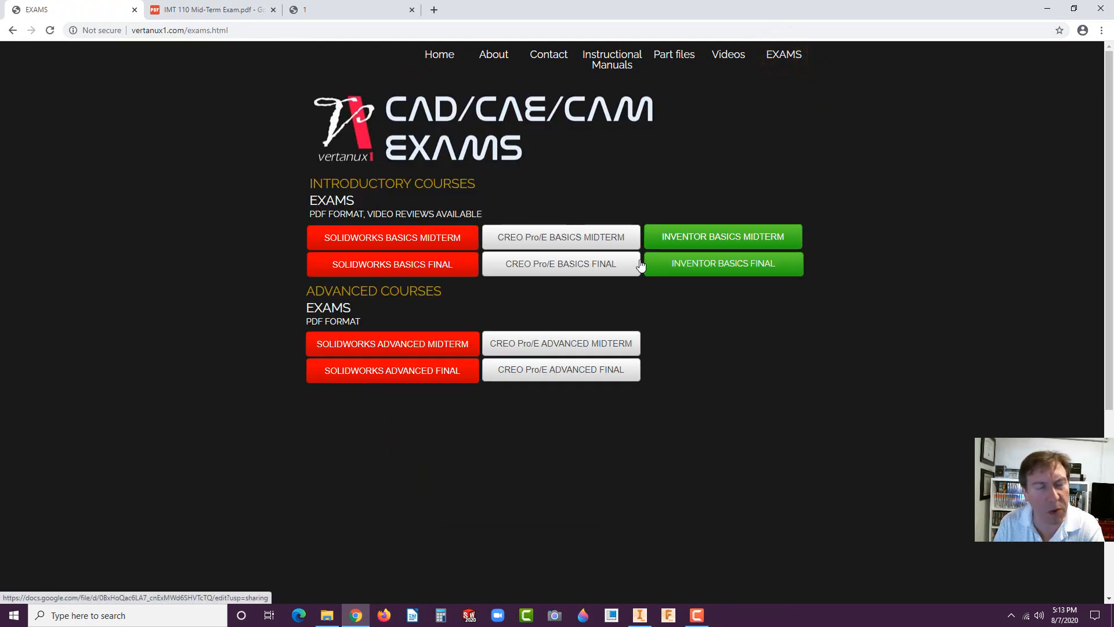
pyautogui.moveTo(376, 60)
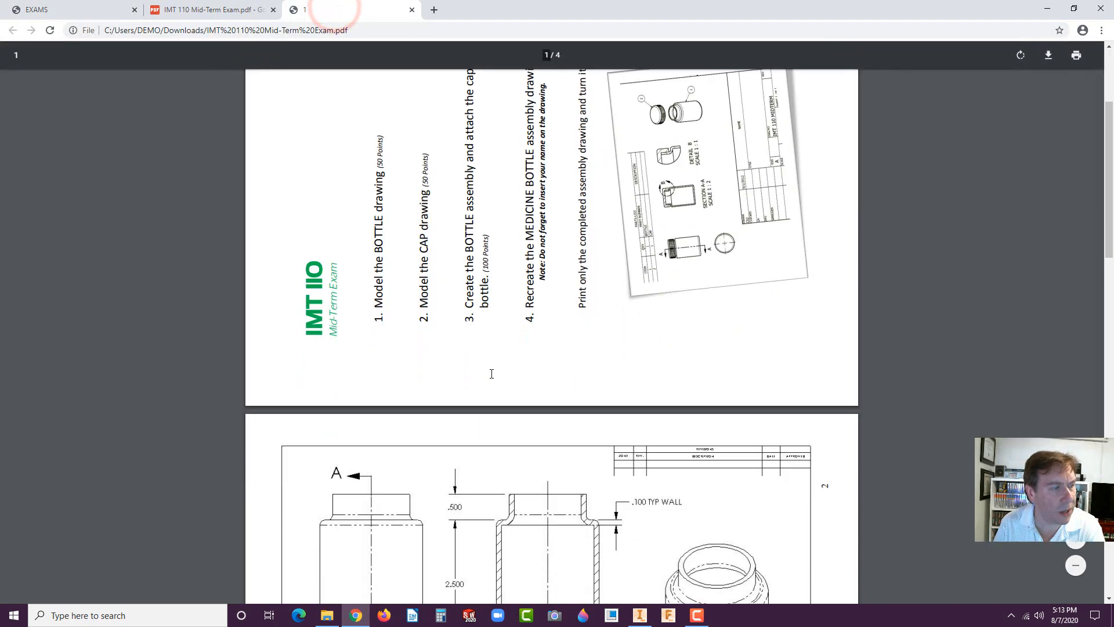
# - Scroll down to page 2, the Drawing A Bottle sheet, to review its dimensions
pyautogui.scroll(-3)
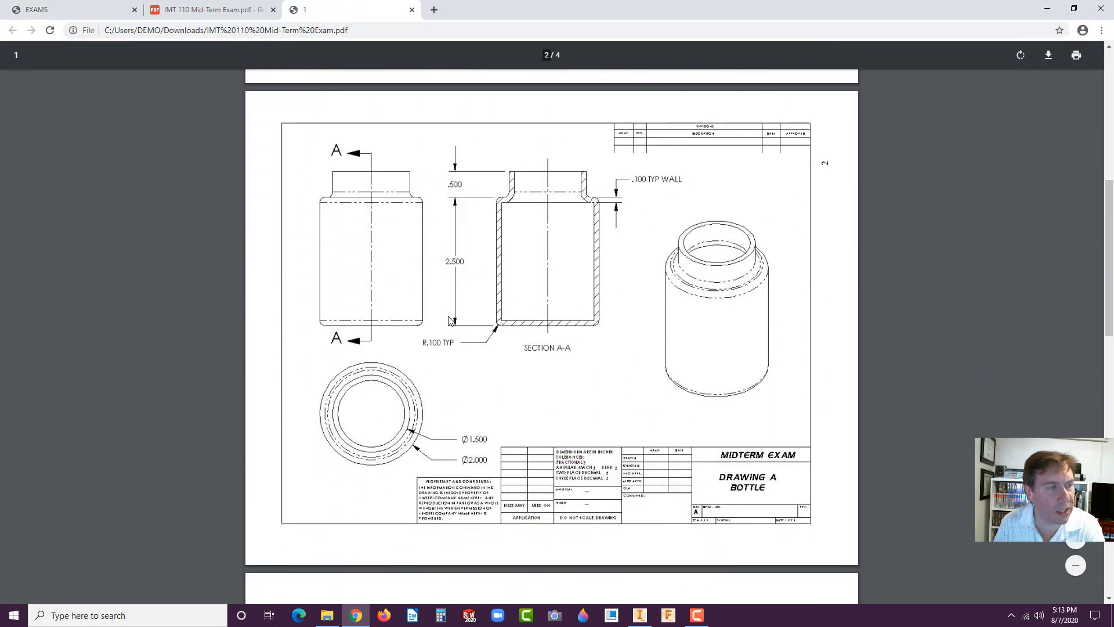
pyautogui.moveTo(573, 322)
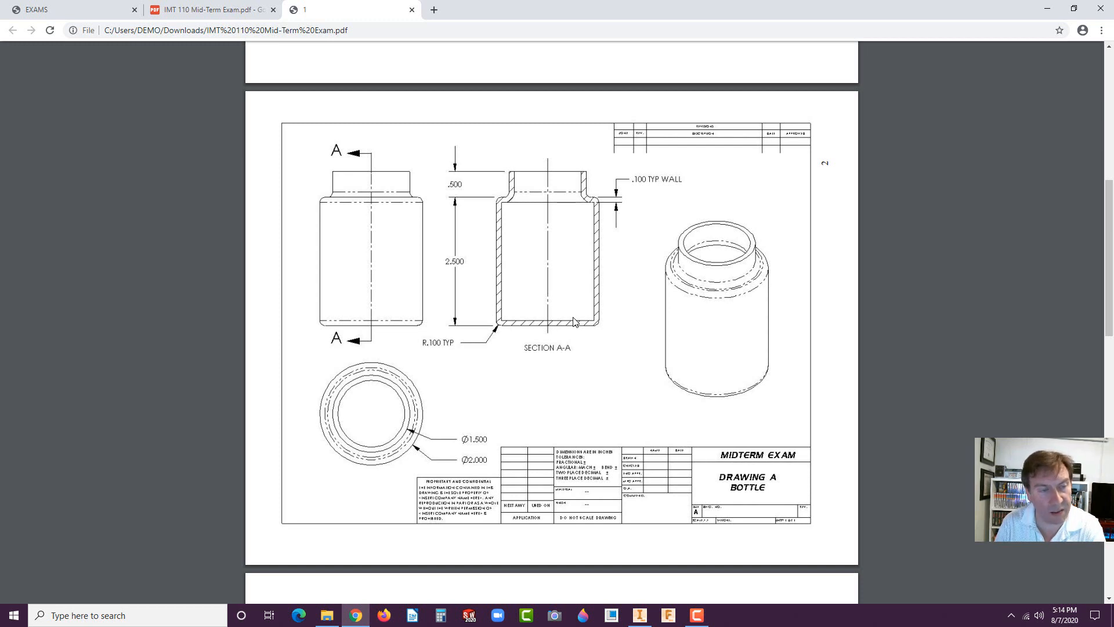
pyautogui.moveTo(453, 302)
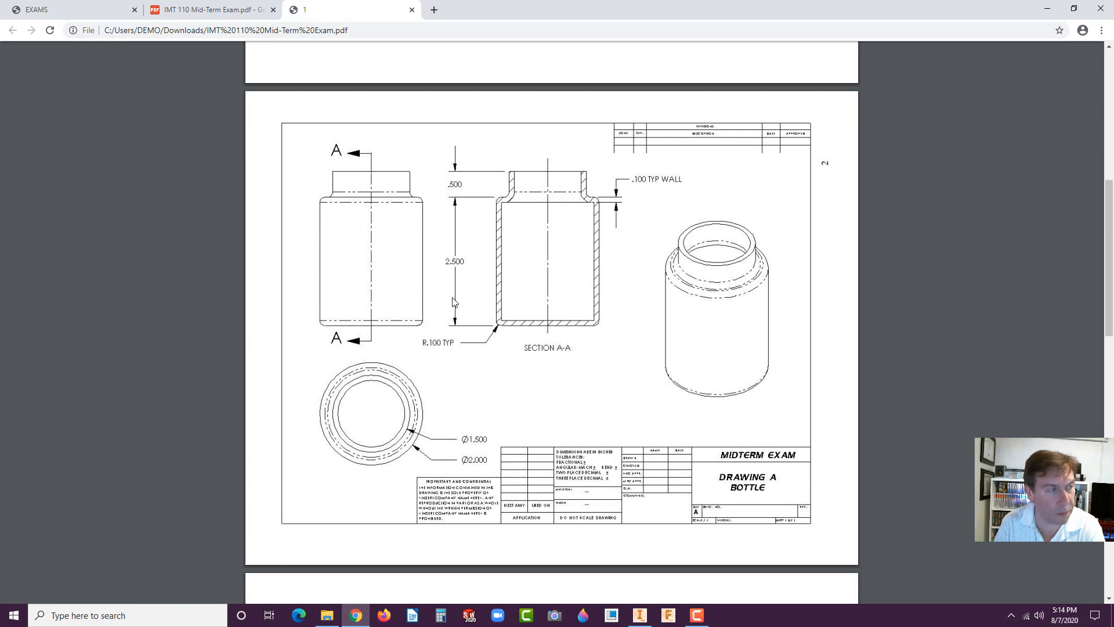
pyautogui.moveTo(456, 449)
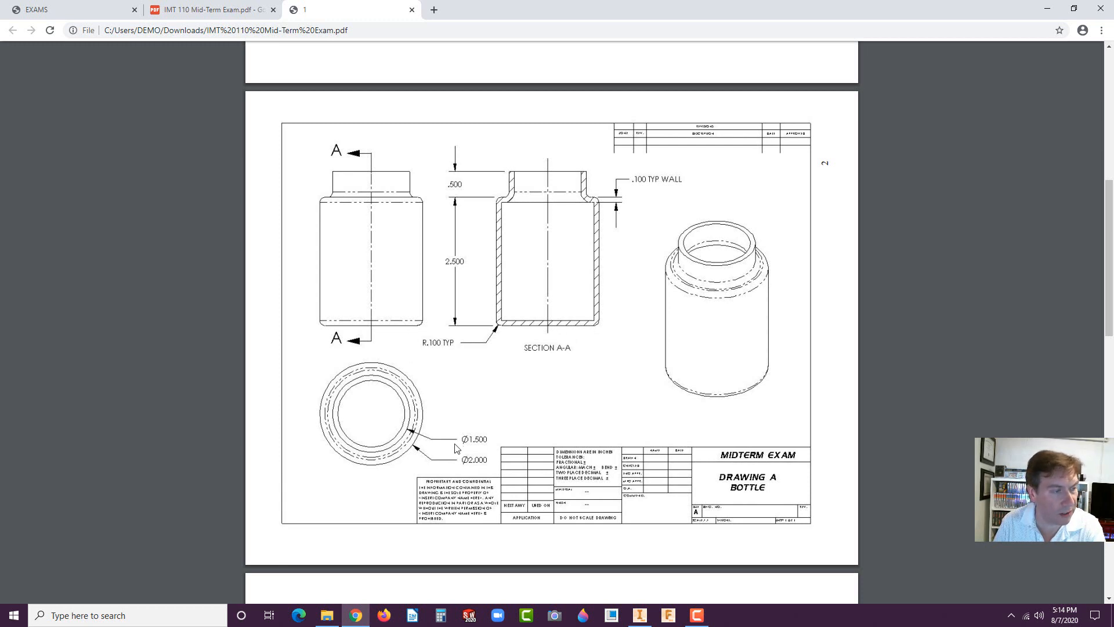
pyautogui.moveTo(468, 451)
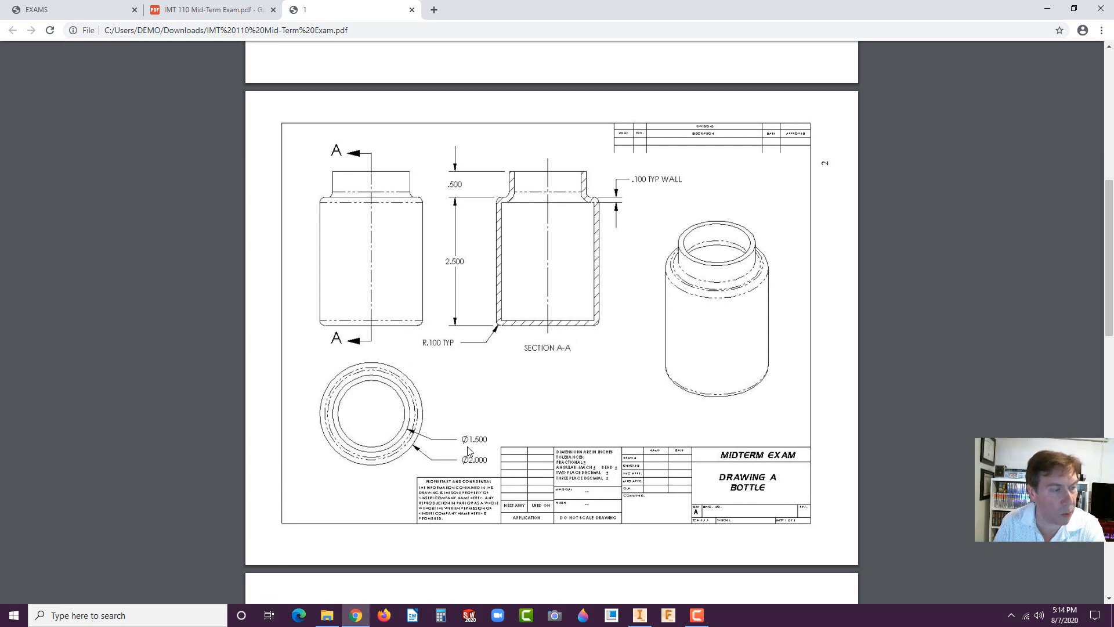
pyautogui.moveTo(559, 268)
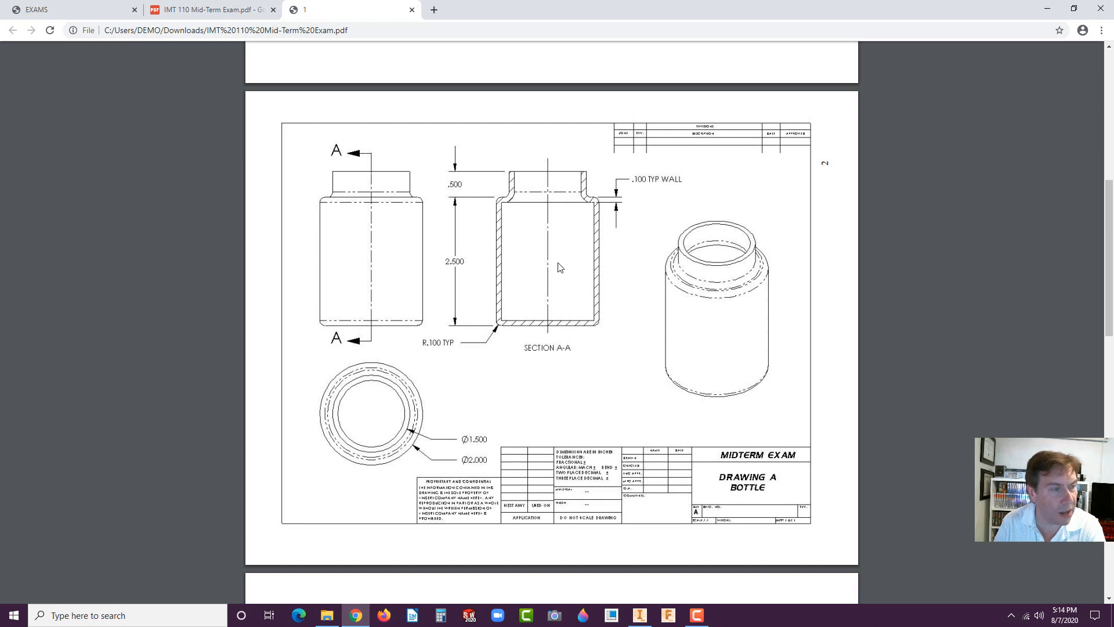
pyautogui.moveTo(496, 342)
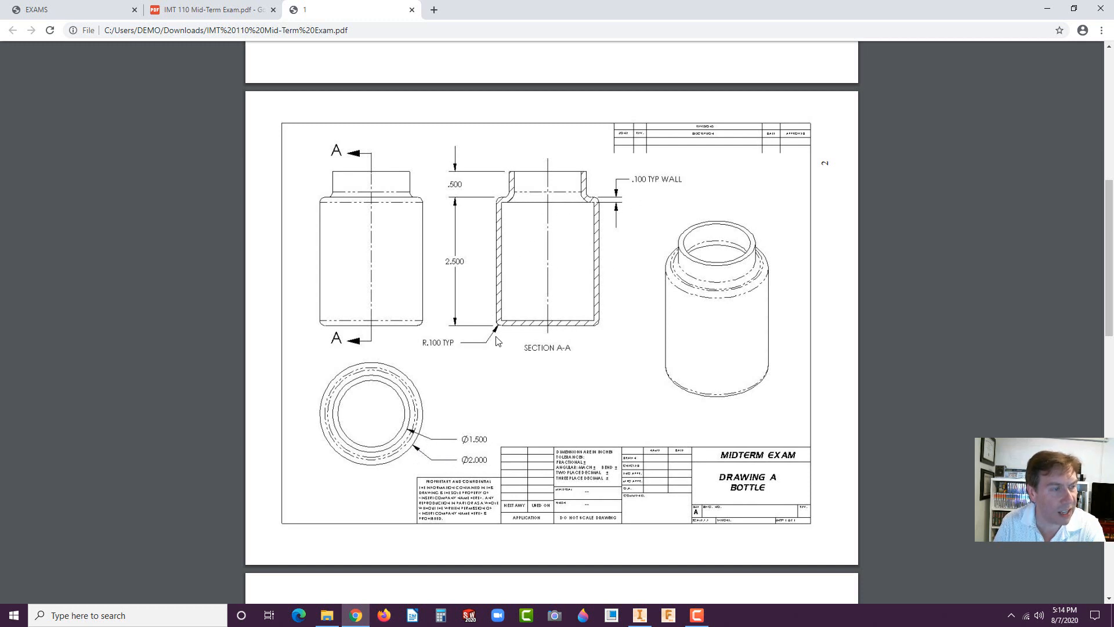
pyautogui.moveTo(494, 226)
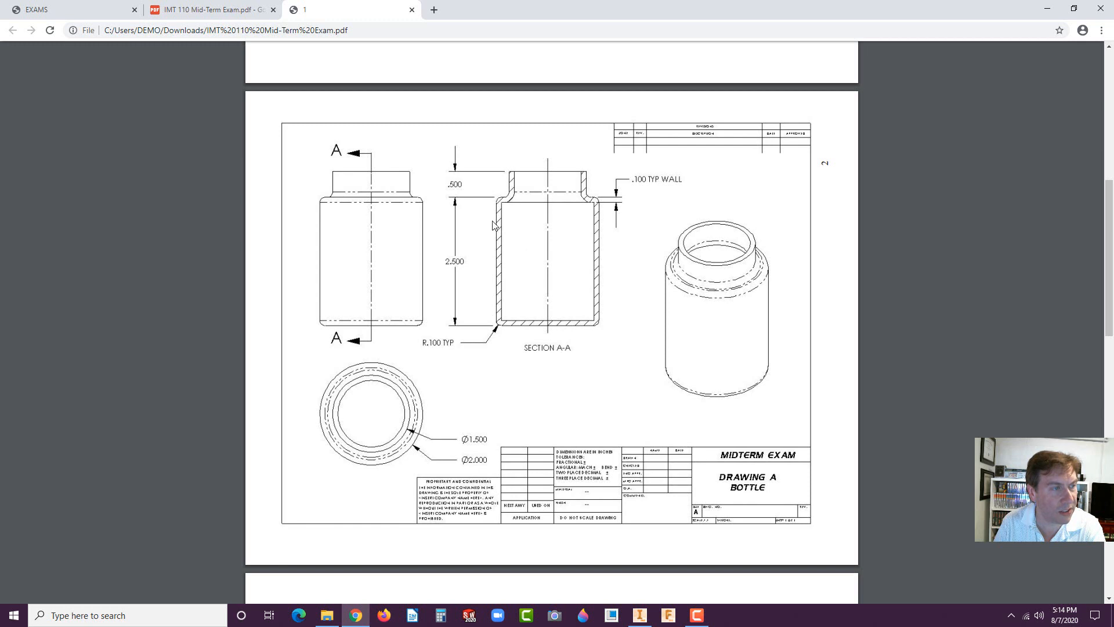
pyautogui.moveTo(459, 349)
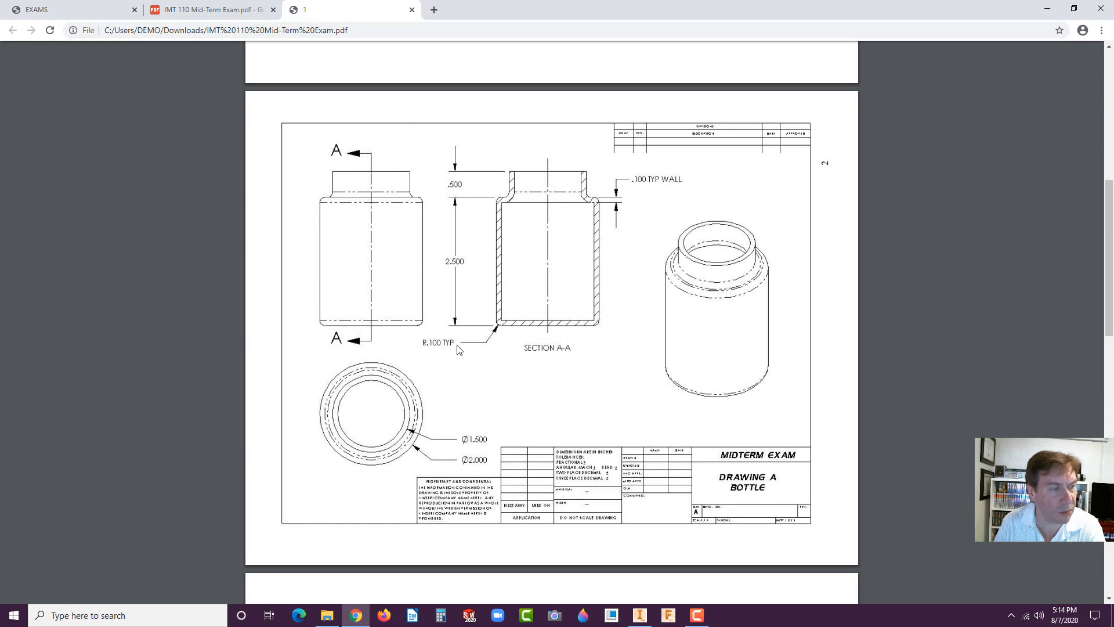
pyautogui.moveTo(462, 348)
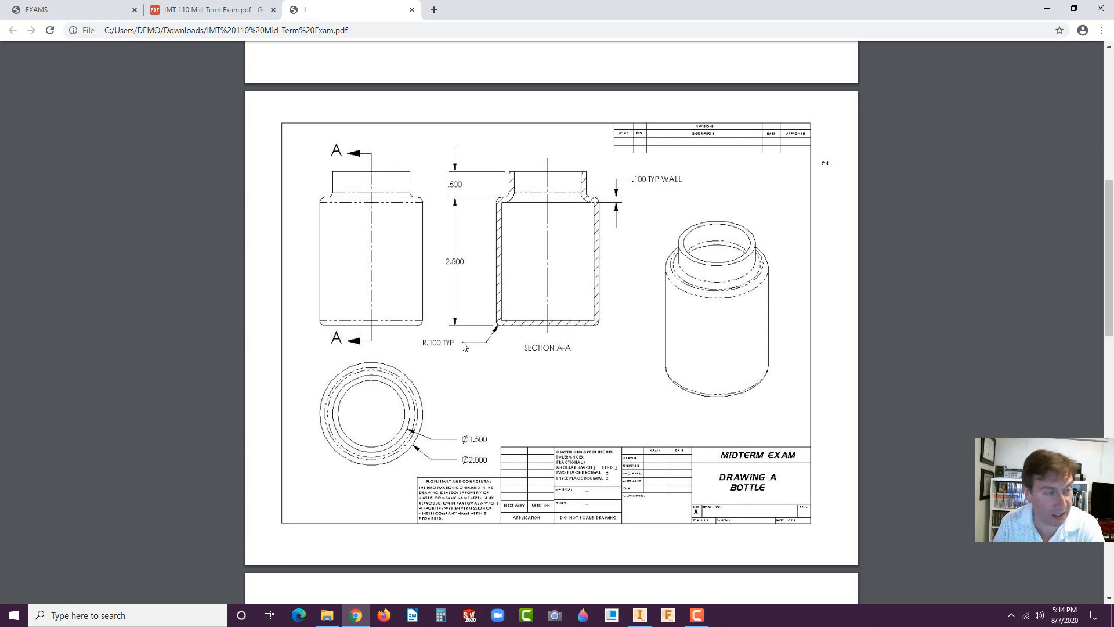
pyautogui.moveTo(462, 270)
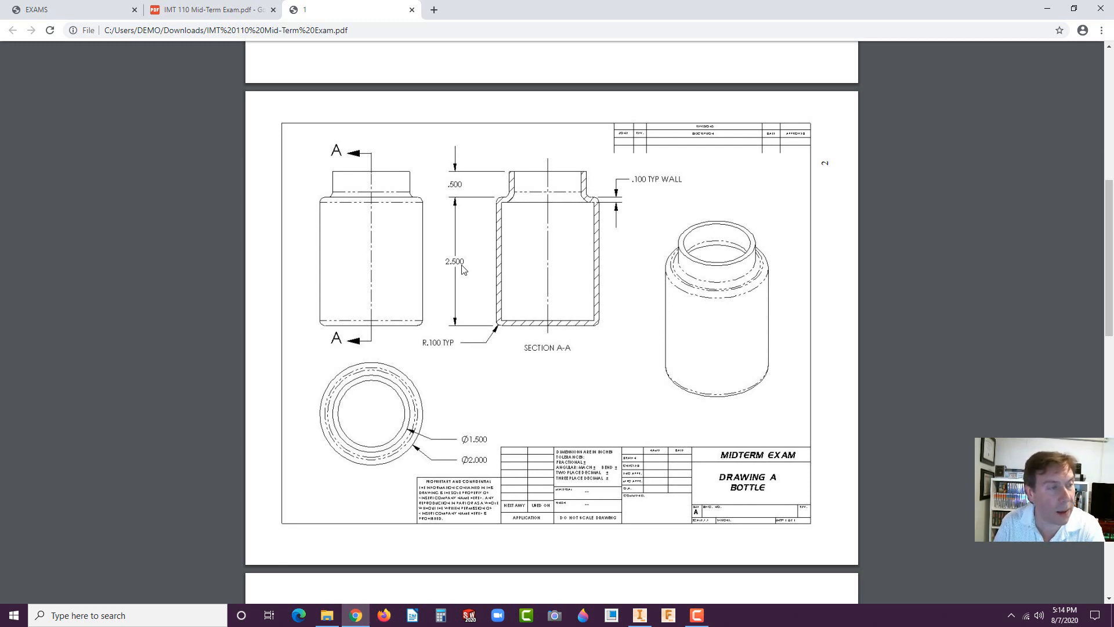
pyautogui.moveTo(415, 374)
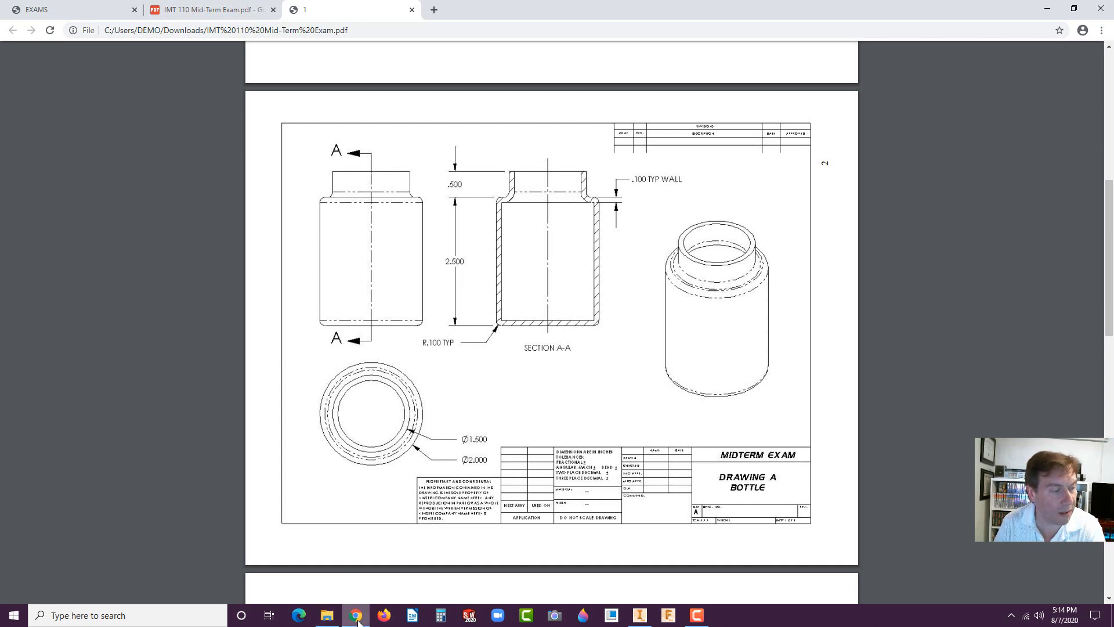
pyautogui.moveTo(355, 615)
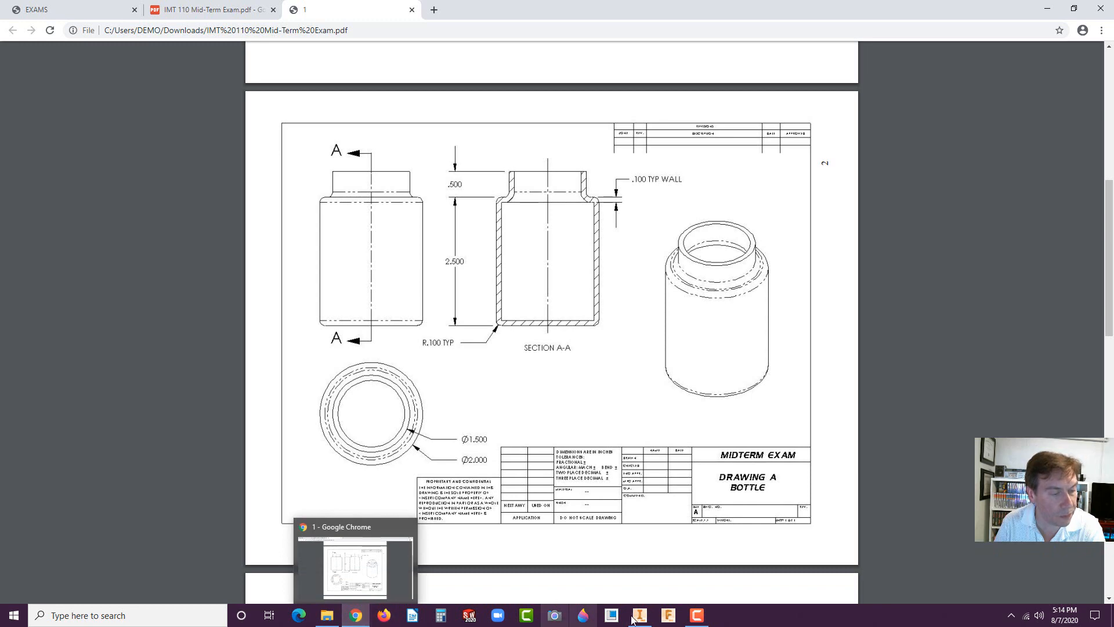
# - Create a new part from the English Standard (in).ipt template
pyautogui.click(639, 615)
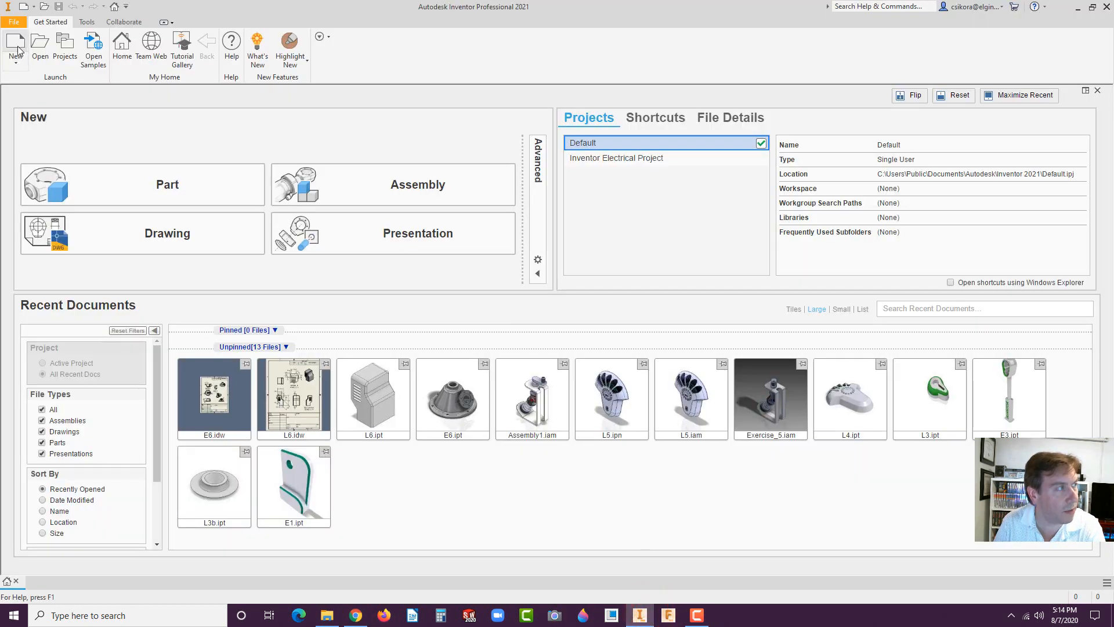
pyautogui.click(16, 50)
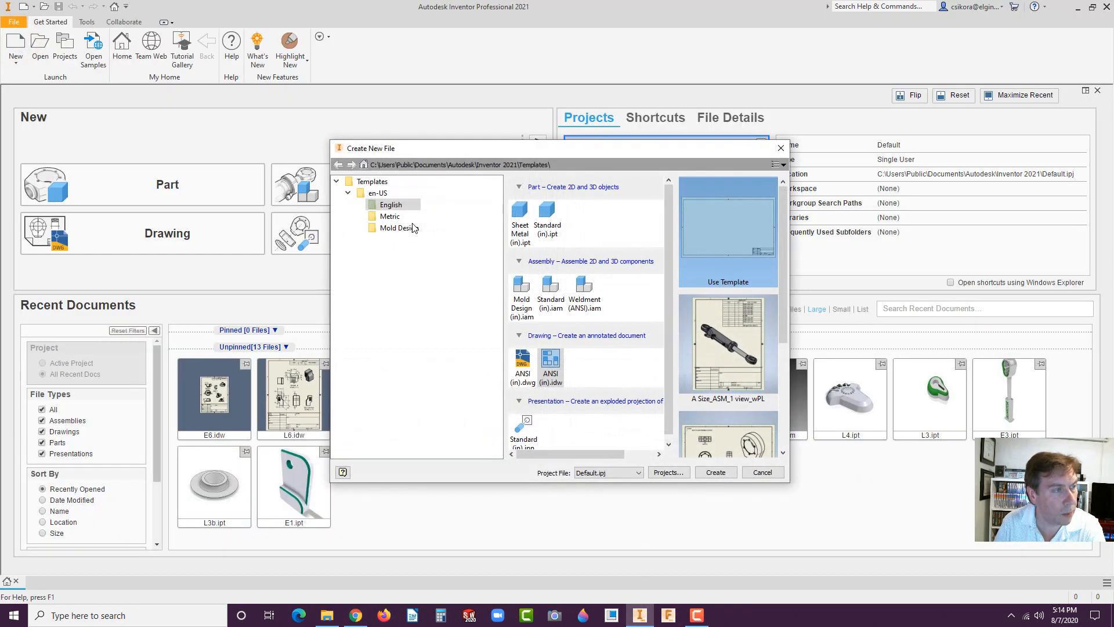
pyautogui.click(548, 213)
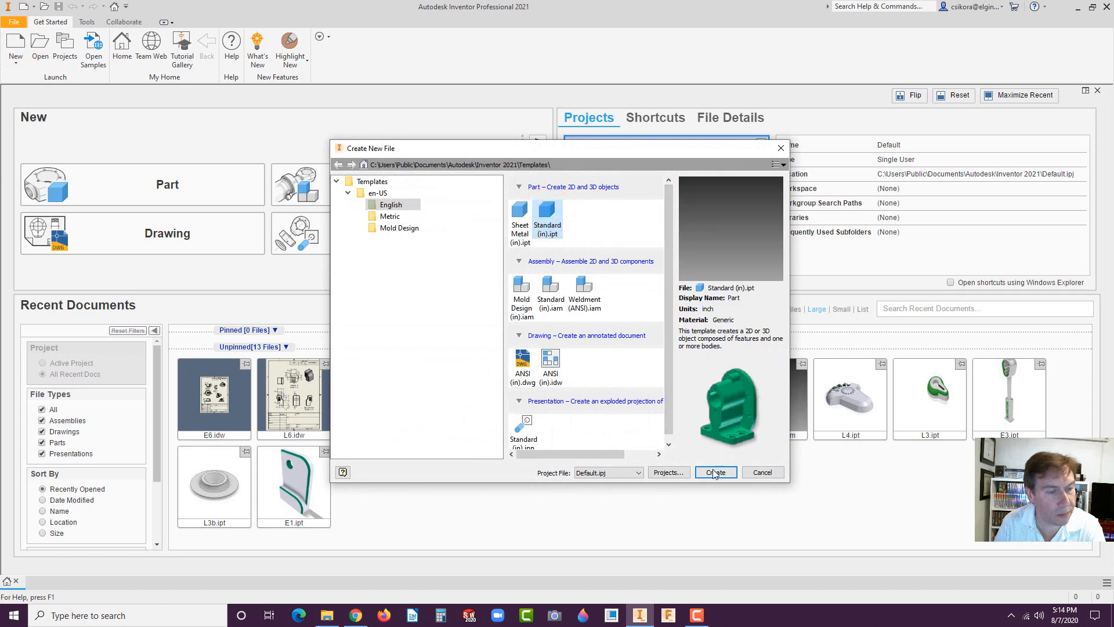
pyautogui.click(715, 472)
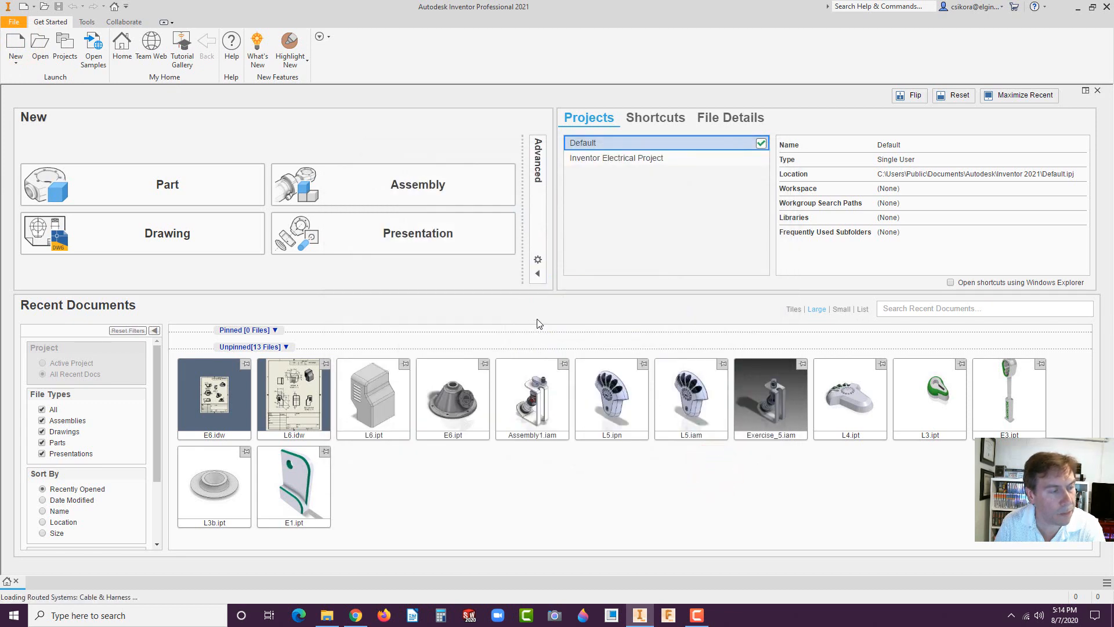
# - Begin a 2D sketch in the new Part1
pyautogui.click(142, 184)
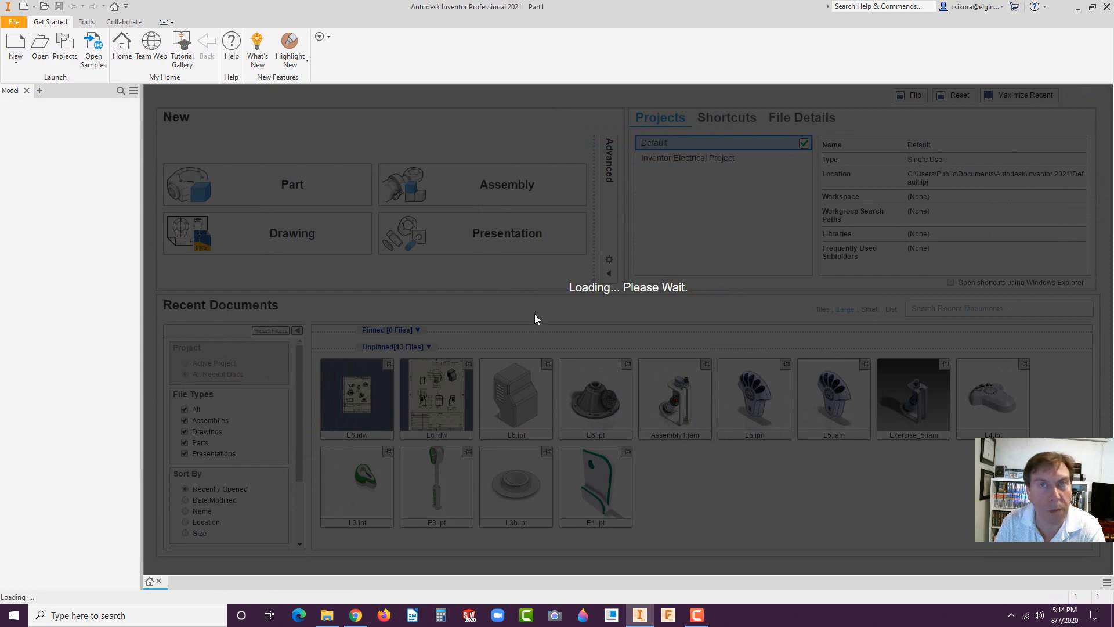
pyautogui.click(292, 184)
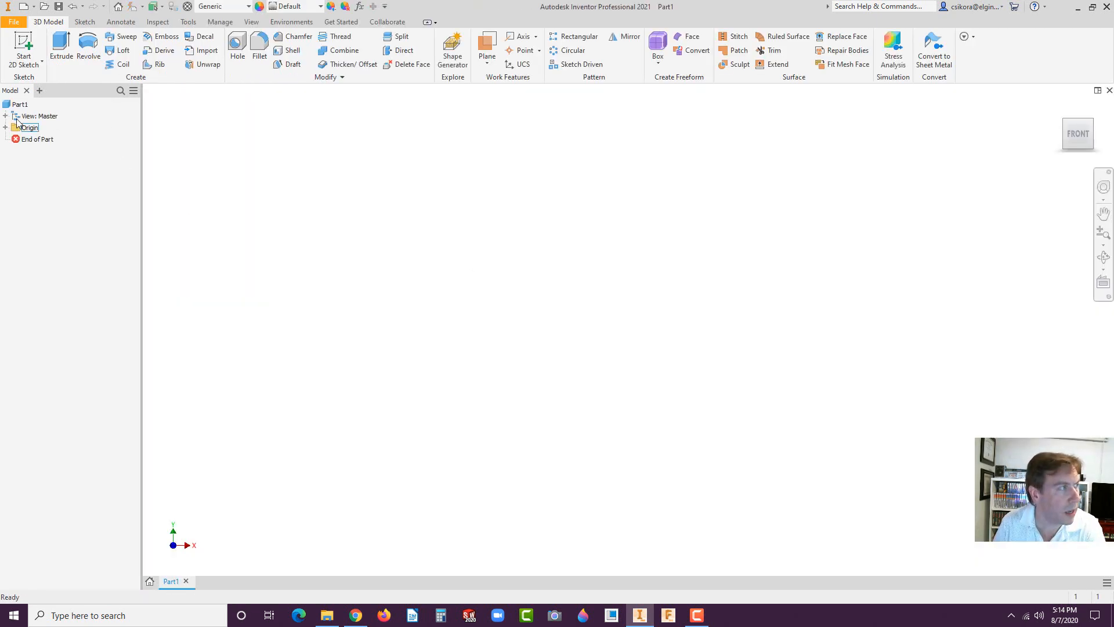
pyautogui.click(23, 49)
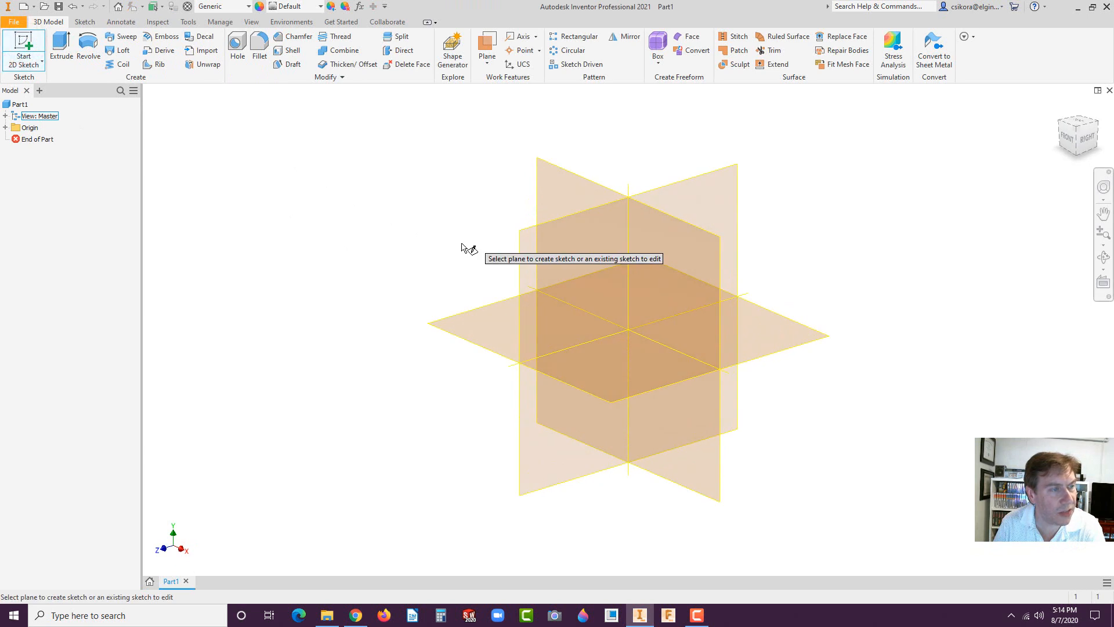
pyautogui.moveTo(458, 336)
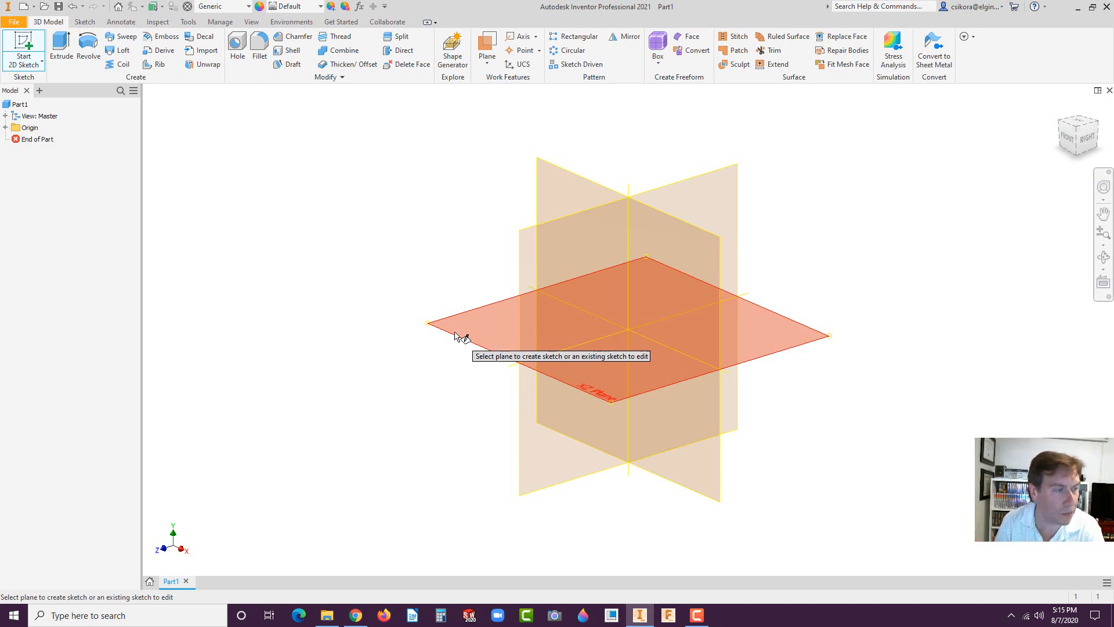
# - Sketch a 2.000 in circle at the origin on the XZ plane and extrude it 2 in
pyautogui.click(455, 330)
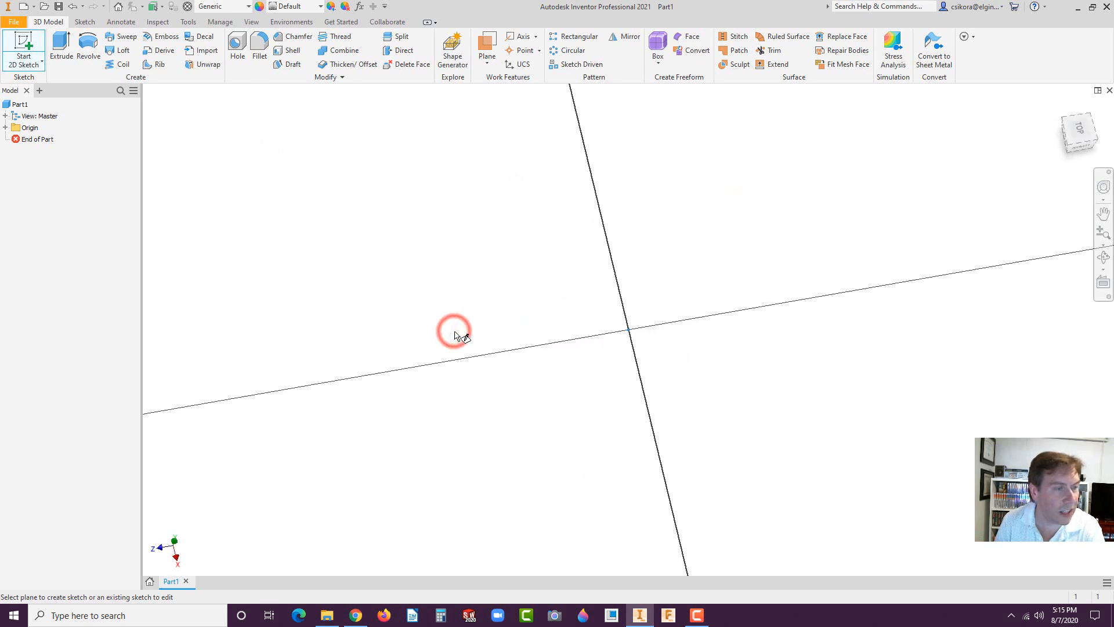
pyautogui.click(455, 334)
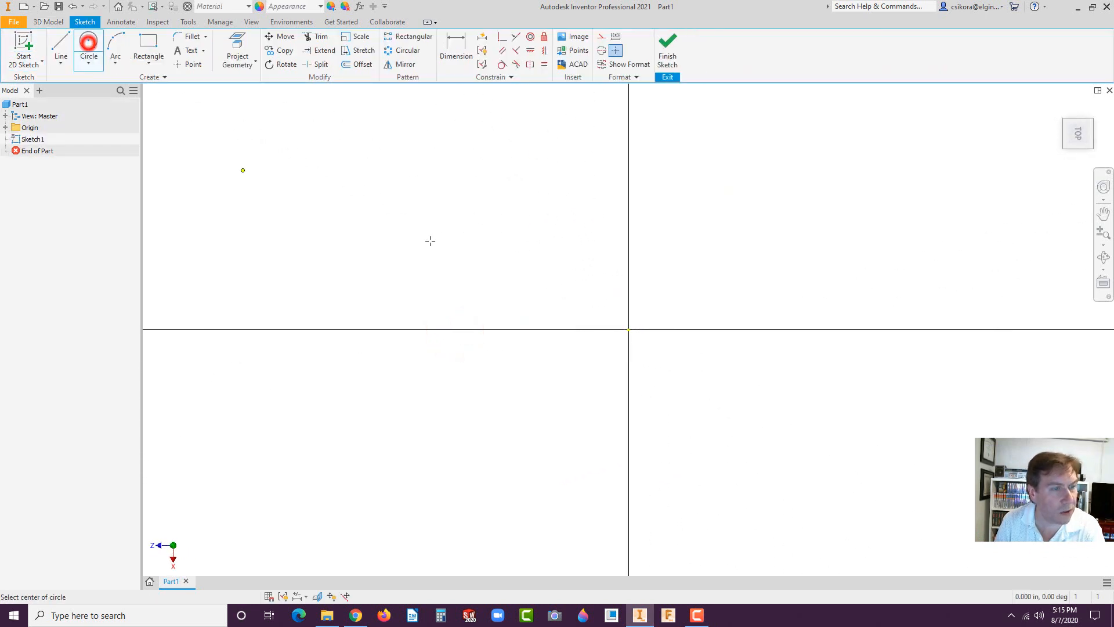
pyautogui.click(627, 330)
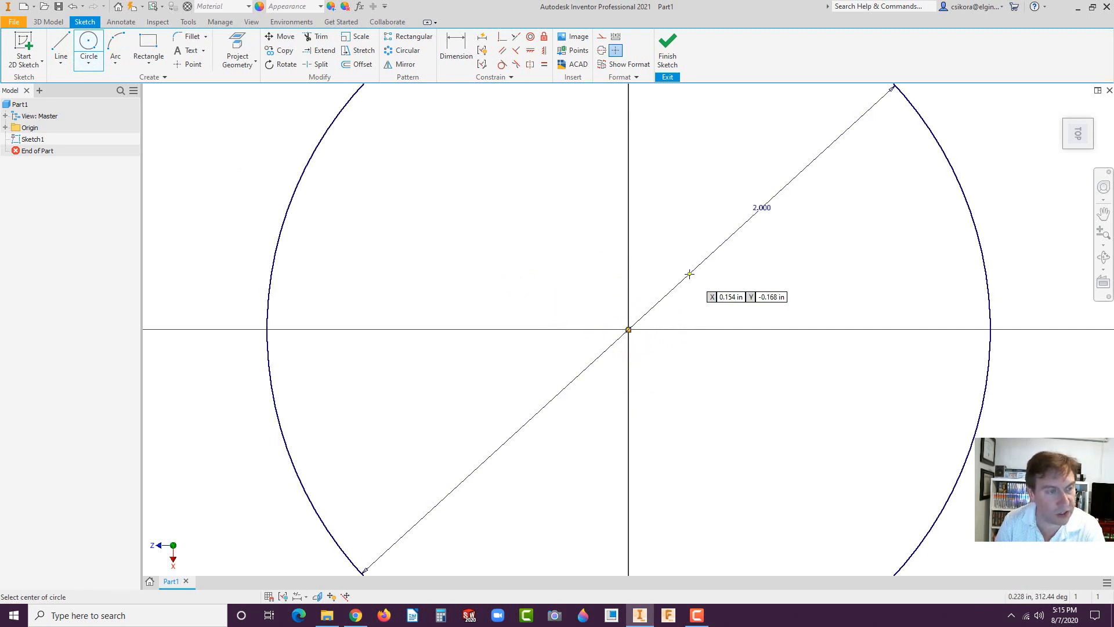
pyautogui.moveTo(57, 34)
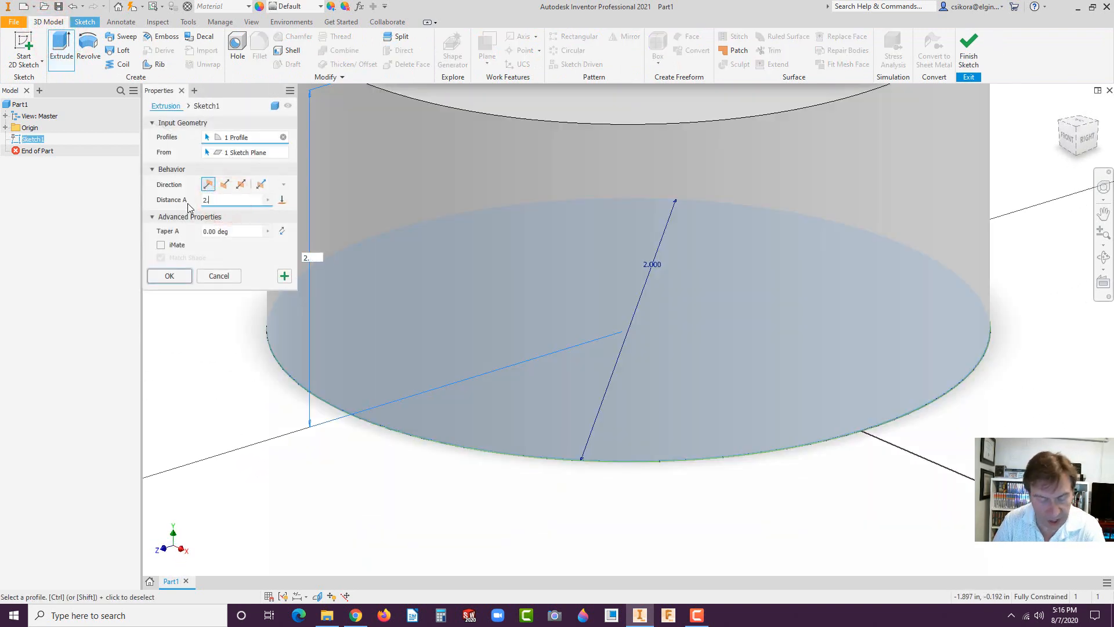
pyautogui.click(169, 275)
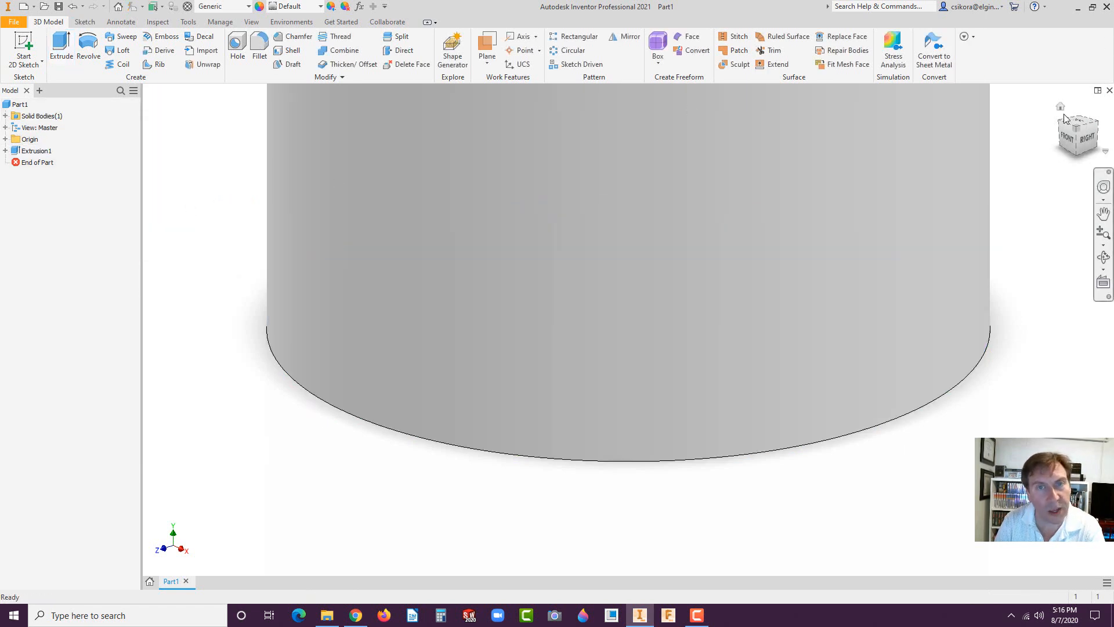
# - Sketch a centered 1.500 in circle on the top face and extrude it 2.5 in upward
pyautogui.click(657, 225)
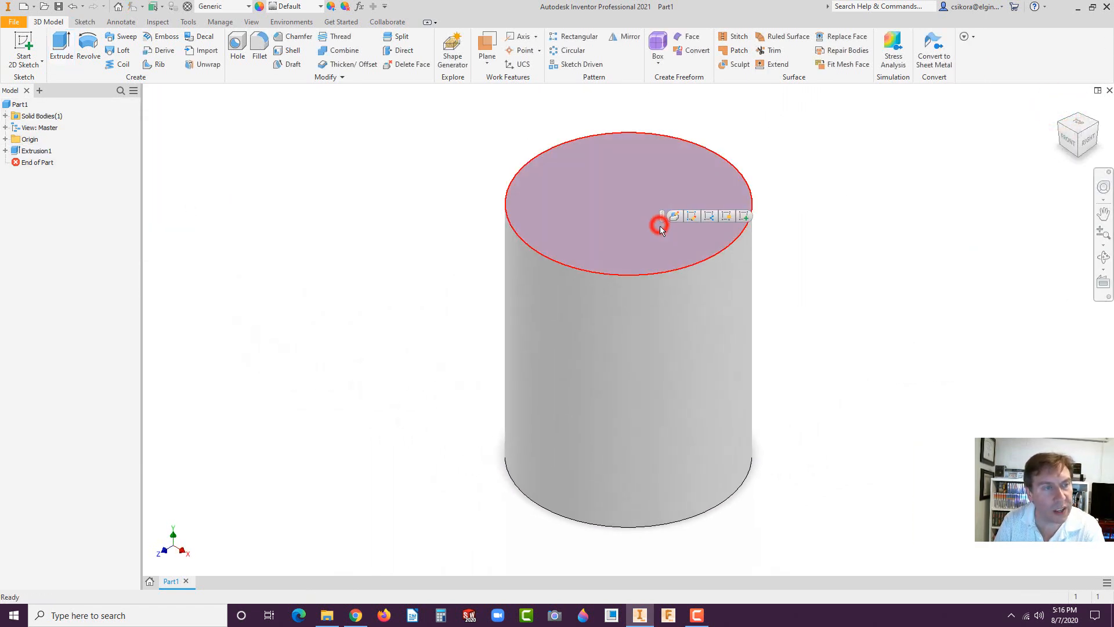
pyautogui.click(674, 215)
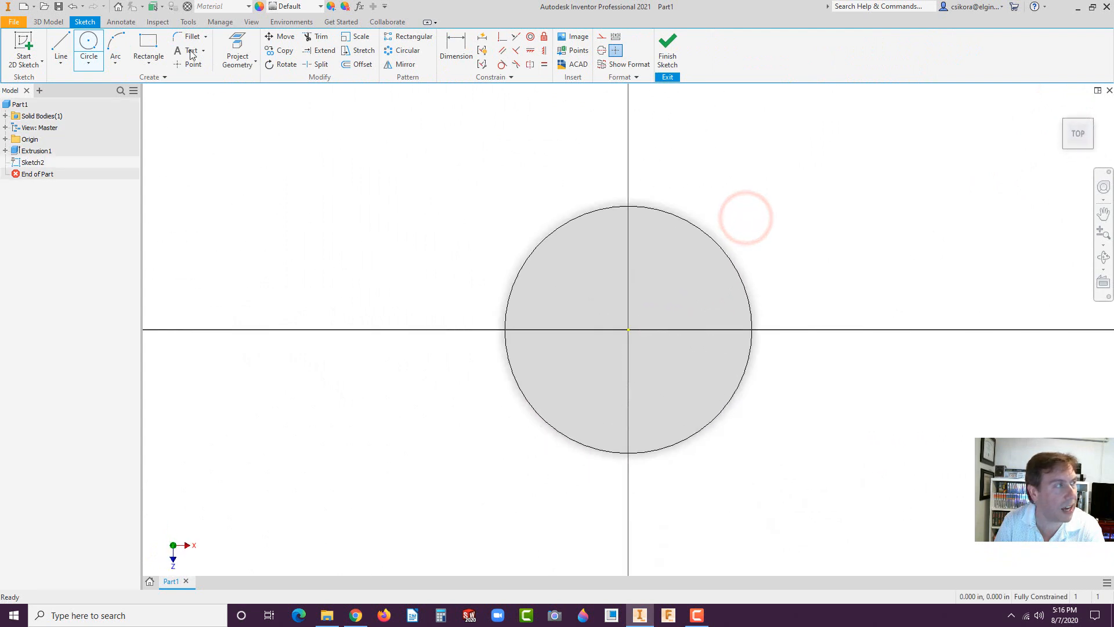
pyautogui.click(88, 49)
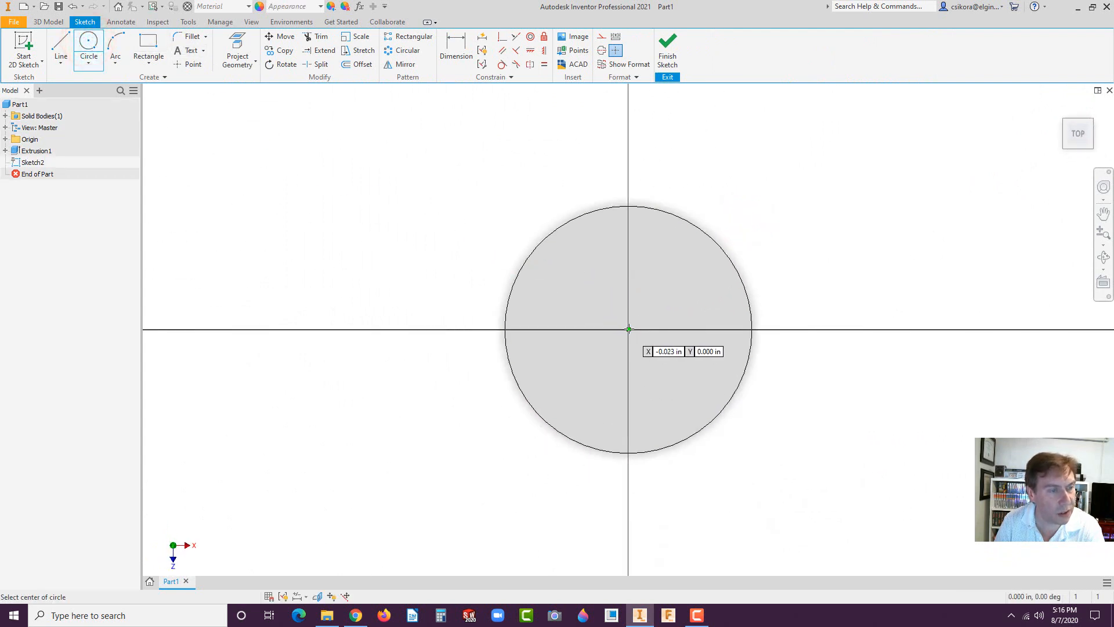
pyautogui.click(627, 329)
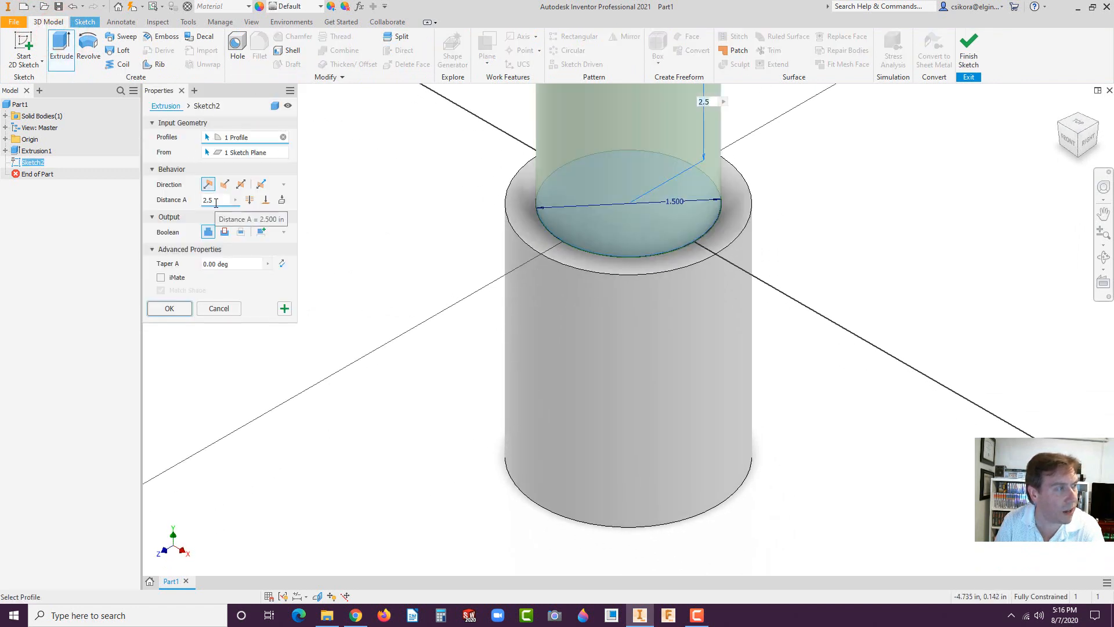
pyautogui.tripleClick(210, 199)
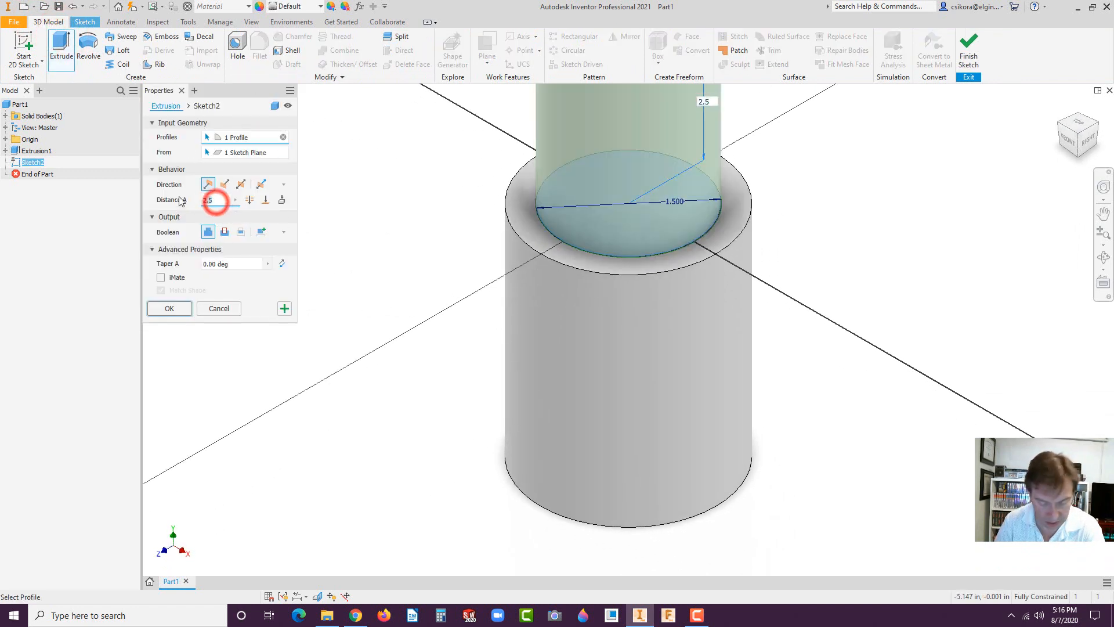
pyautogui.click(169, 307)
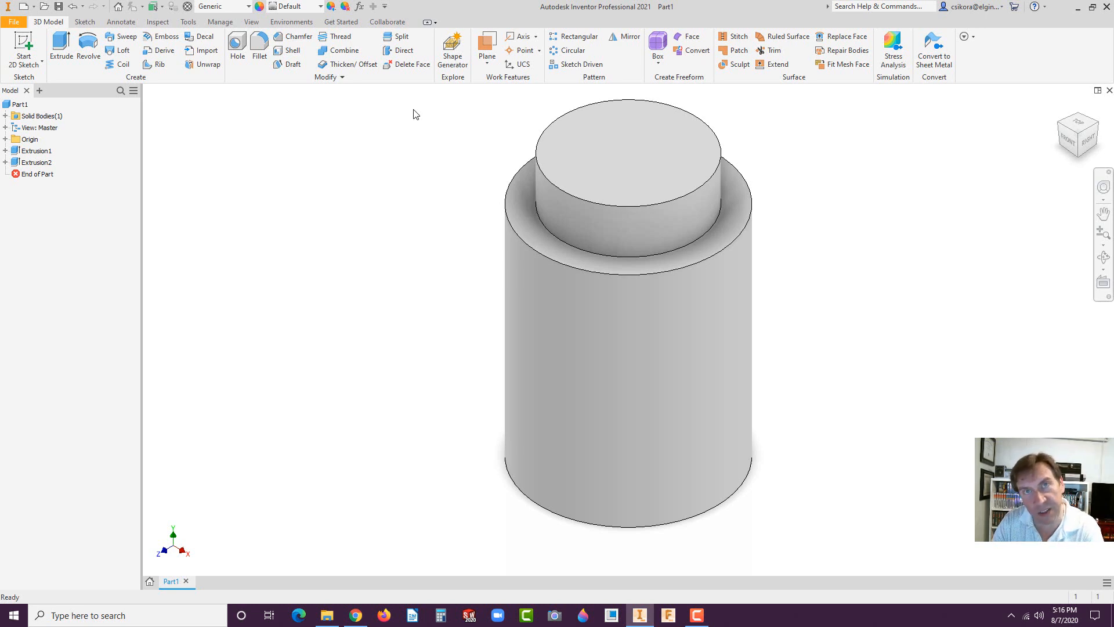
pyautogui.moveTo(259, 51)
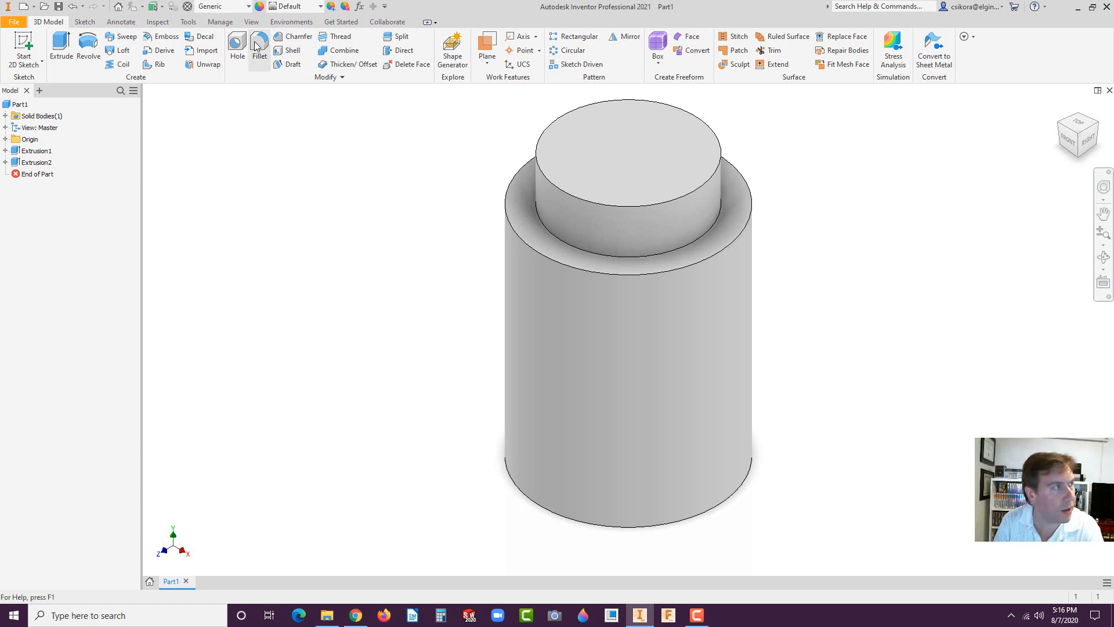
pyautogui.moveTo(298, 36)
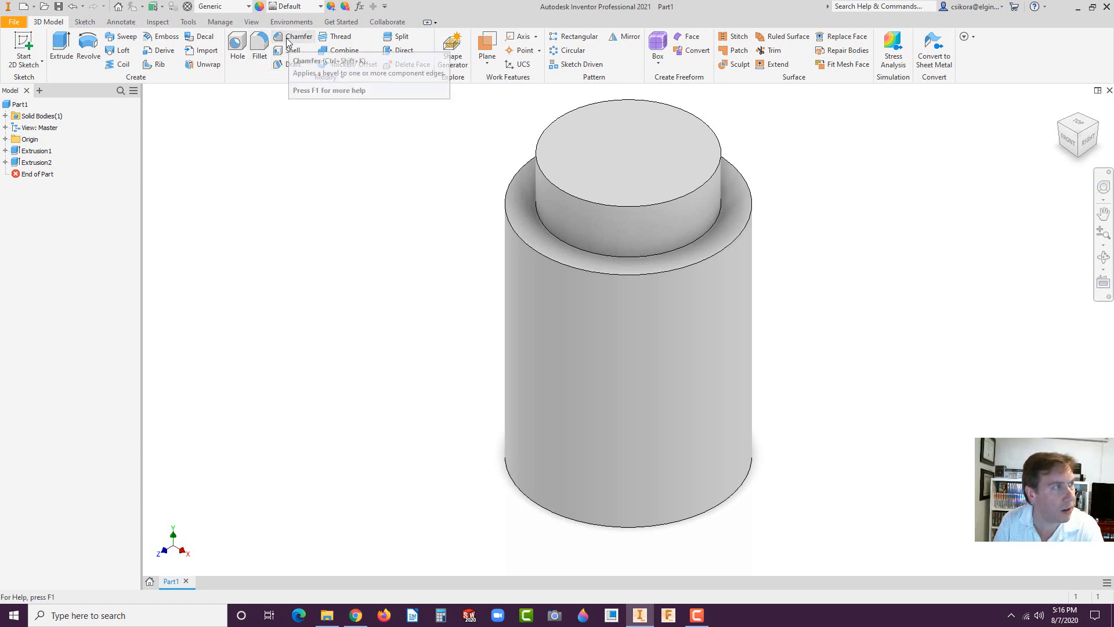
# - Apply a 0.1 in radius Fillet1 to three circular edges of the bottle
pyautogui.click(259, 50)
pyautogui.write('.1')
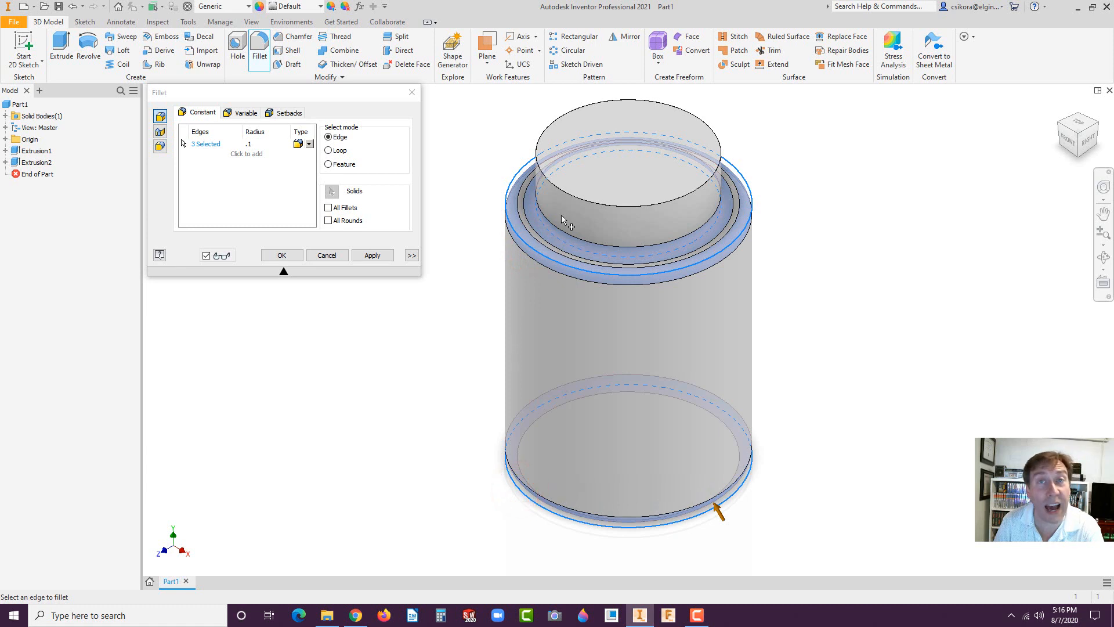
pyautogui.click(281, 255)
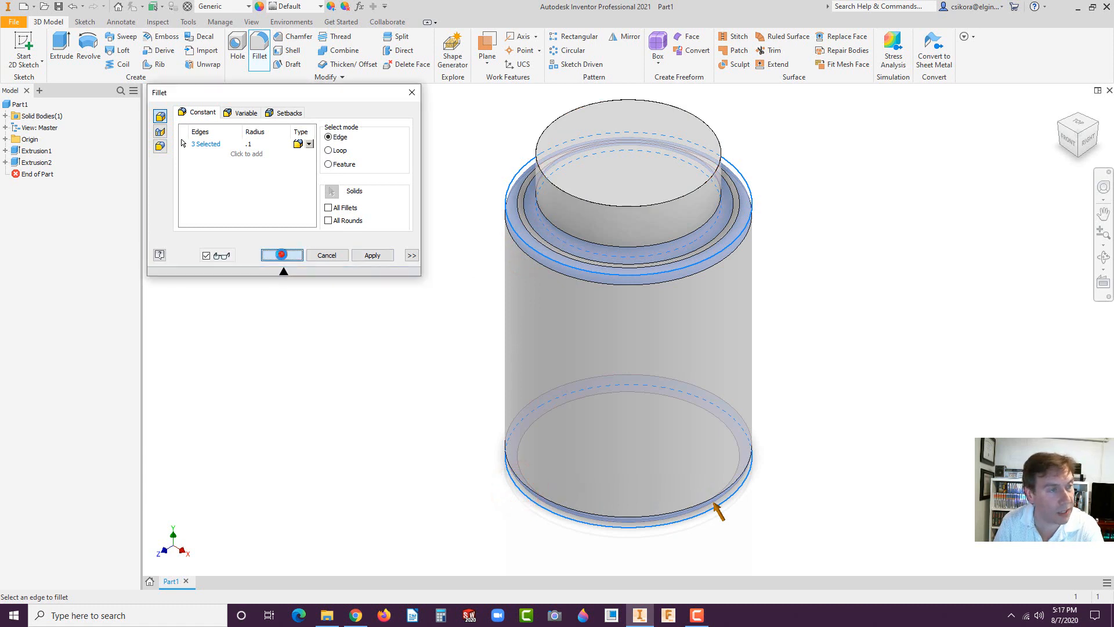
pyautogui.click(371, 256)
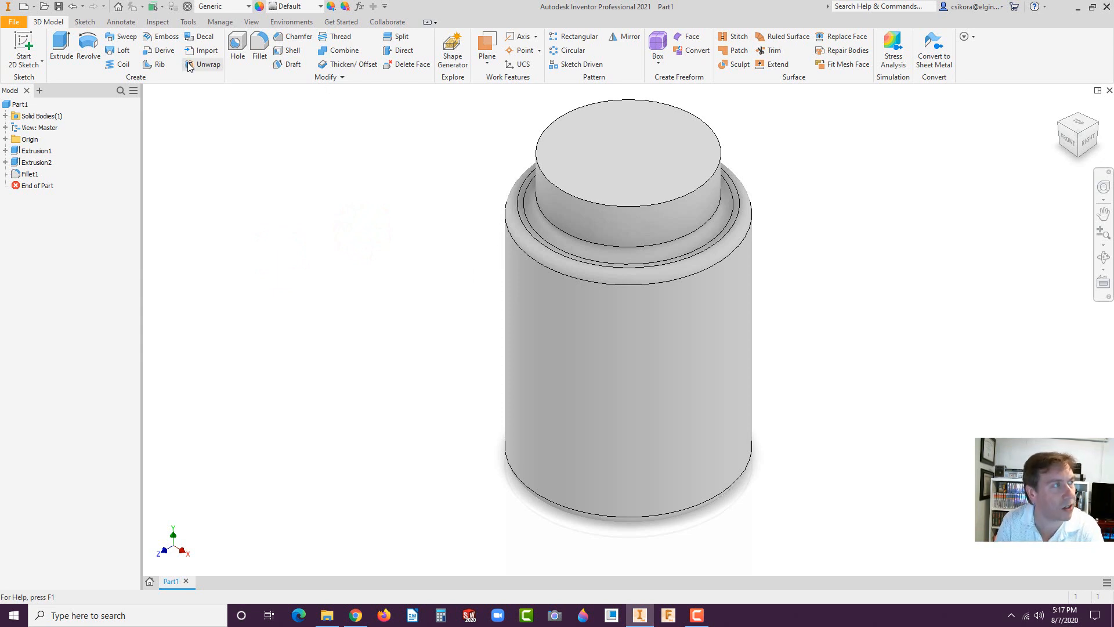
# - Shell the part with 0.1 in walls, removing the neck's top face
pyautogui.click(288, 36)
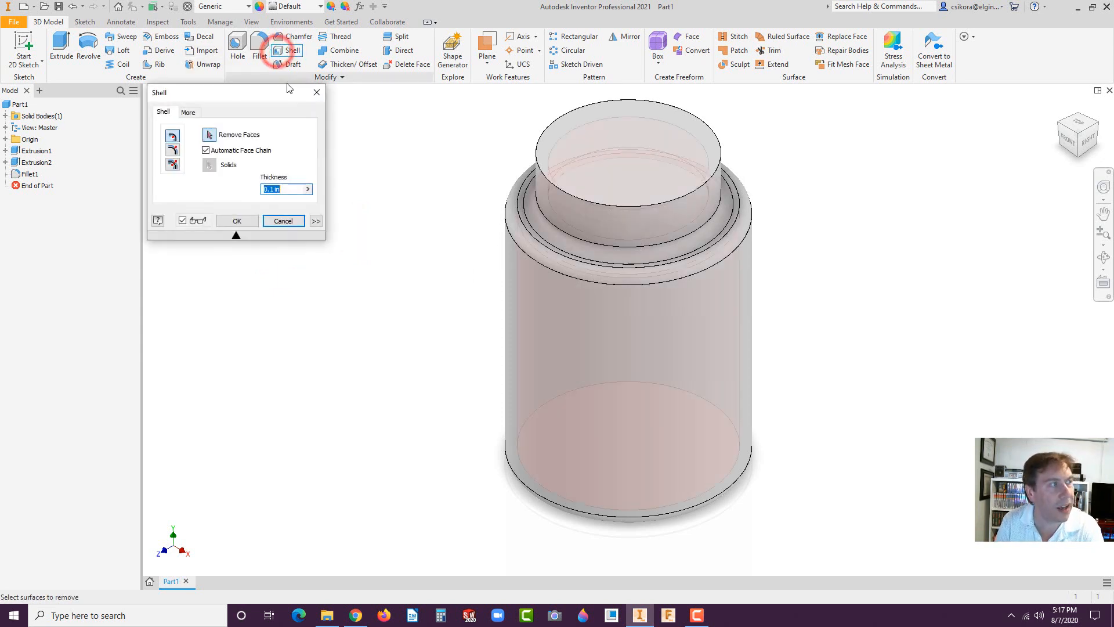
pyautogui.click(643, 149)
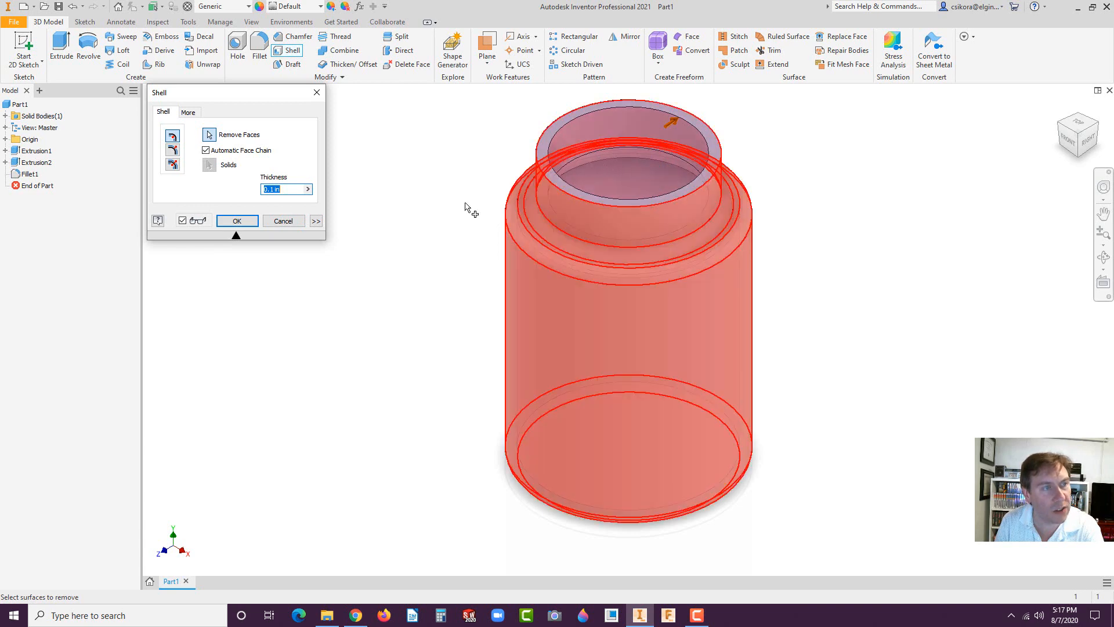
pyautogui.click(237, 221)
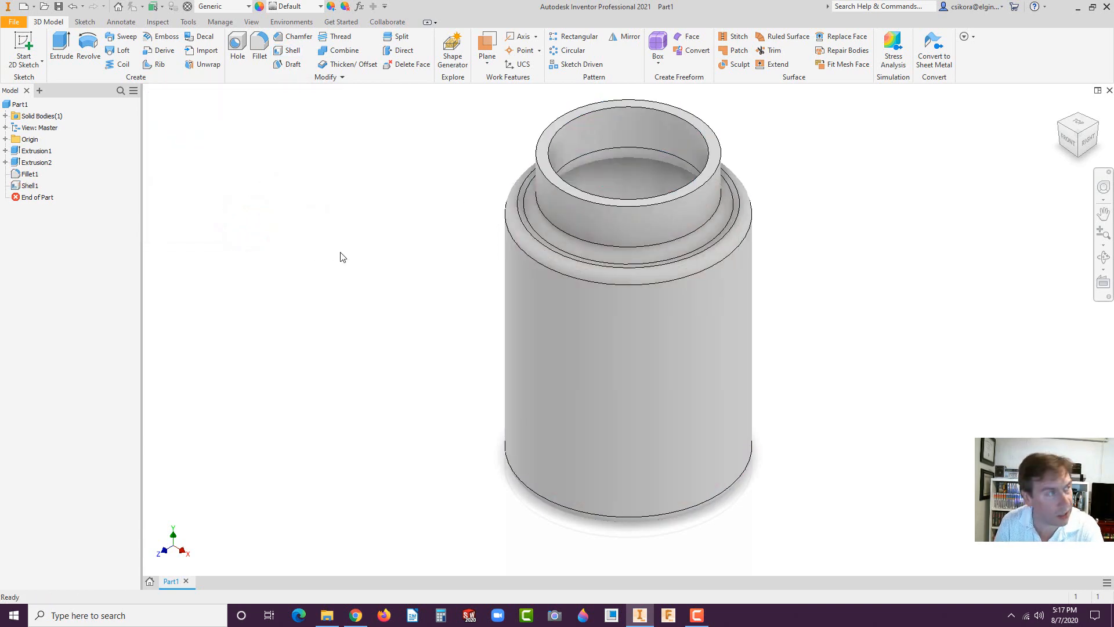
pyautogui.moveTo(240, 174)
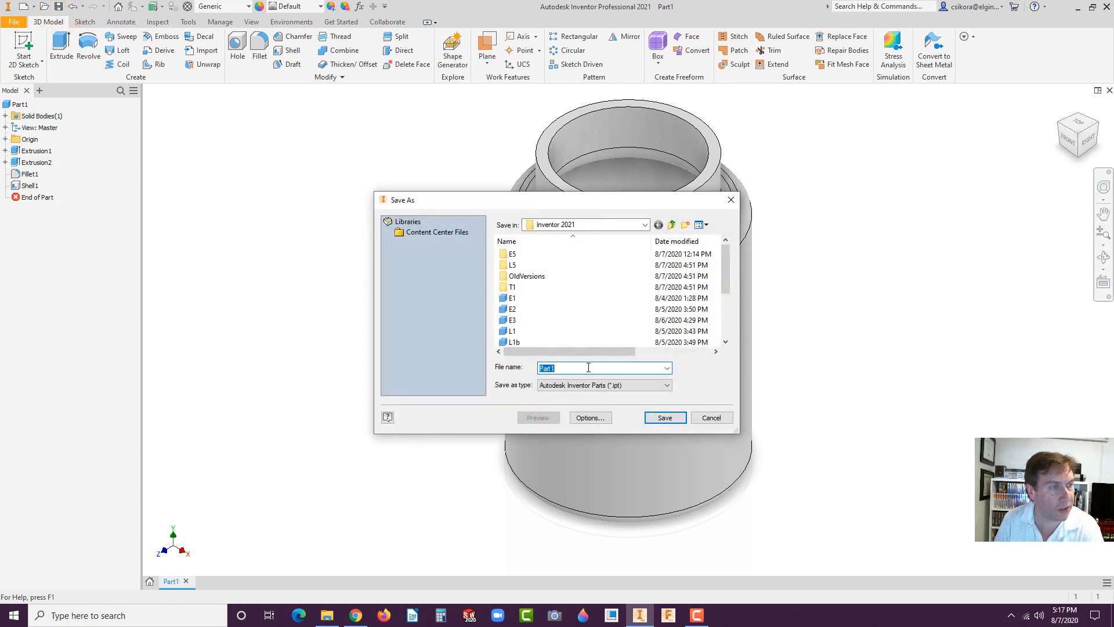
# - Save the hollowed part as BOTTLE.ipt
pyautogui.write('BOT')
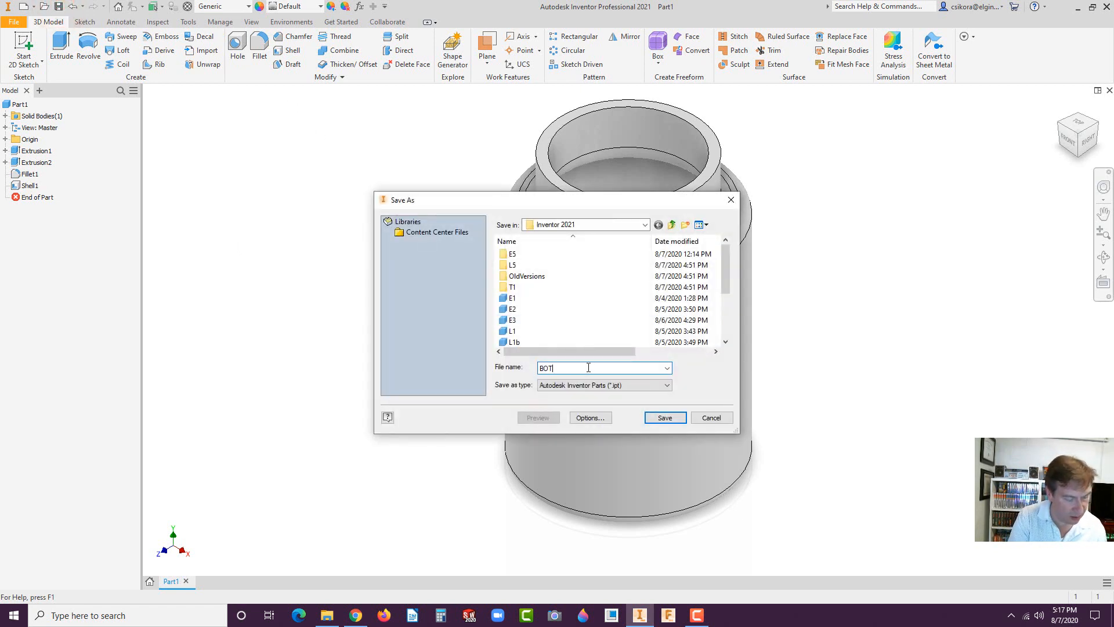
pyautogui.click(664, 417)
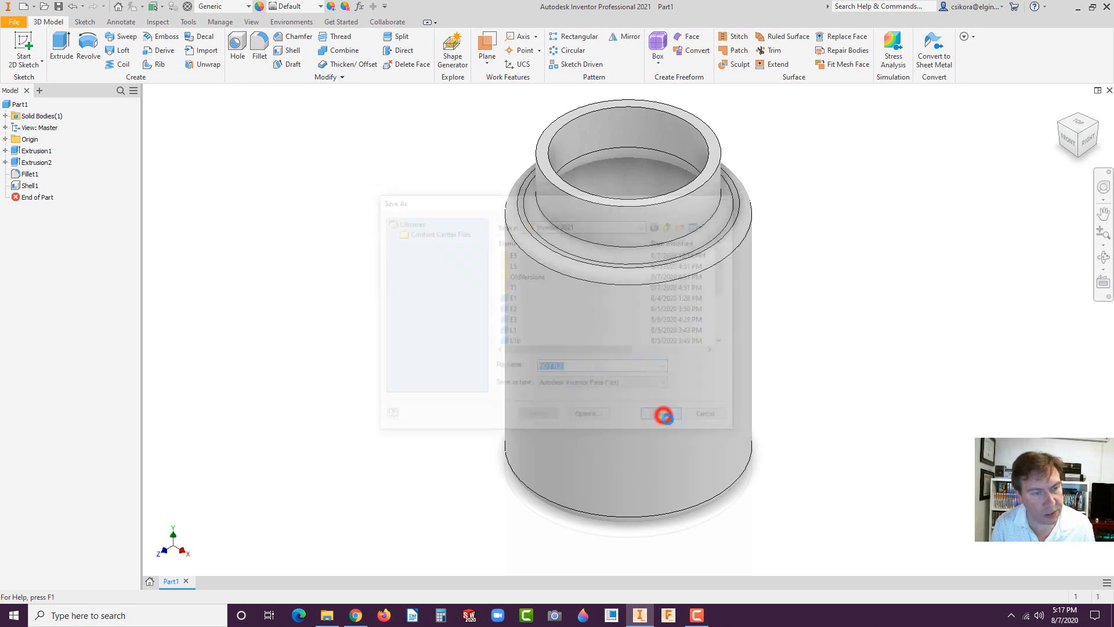
pyautogui.click(661, 414)
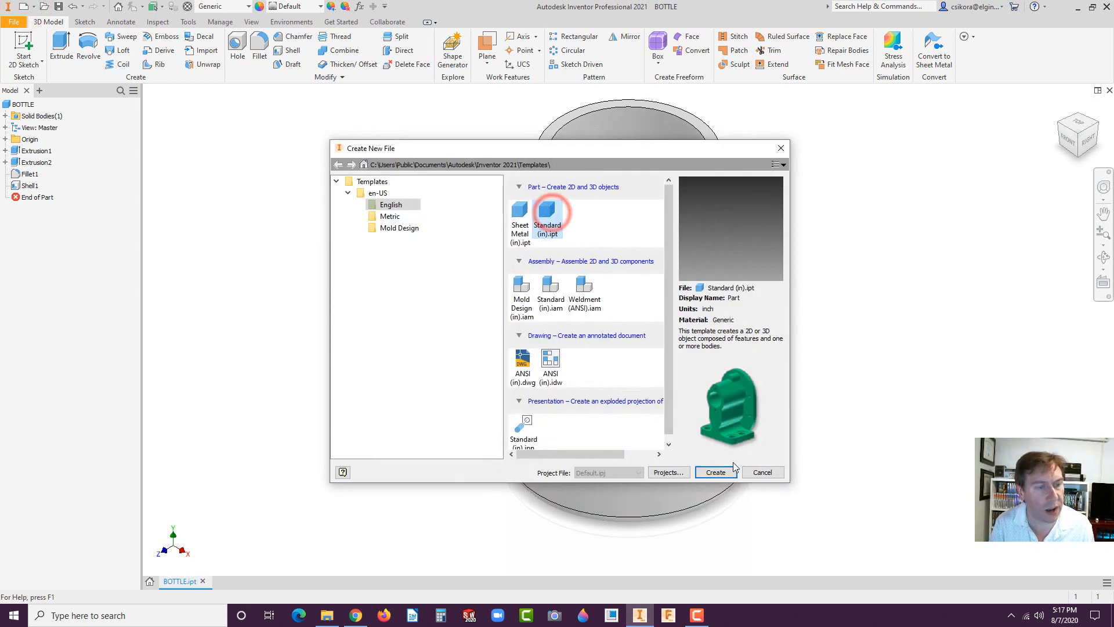
# - Create Part2 and extrude a 1.900 in circle at the origin into a 1 in disc
pyautogui.click(715, 472)
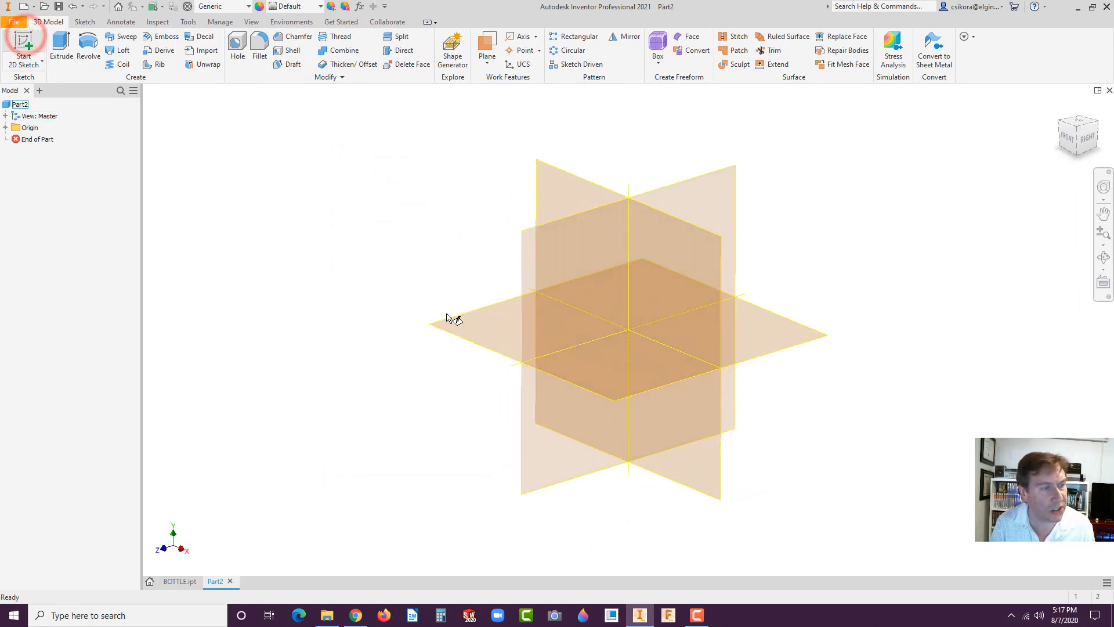
pyautogui.click(23, 49)
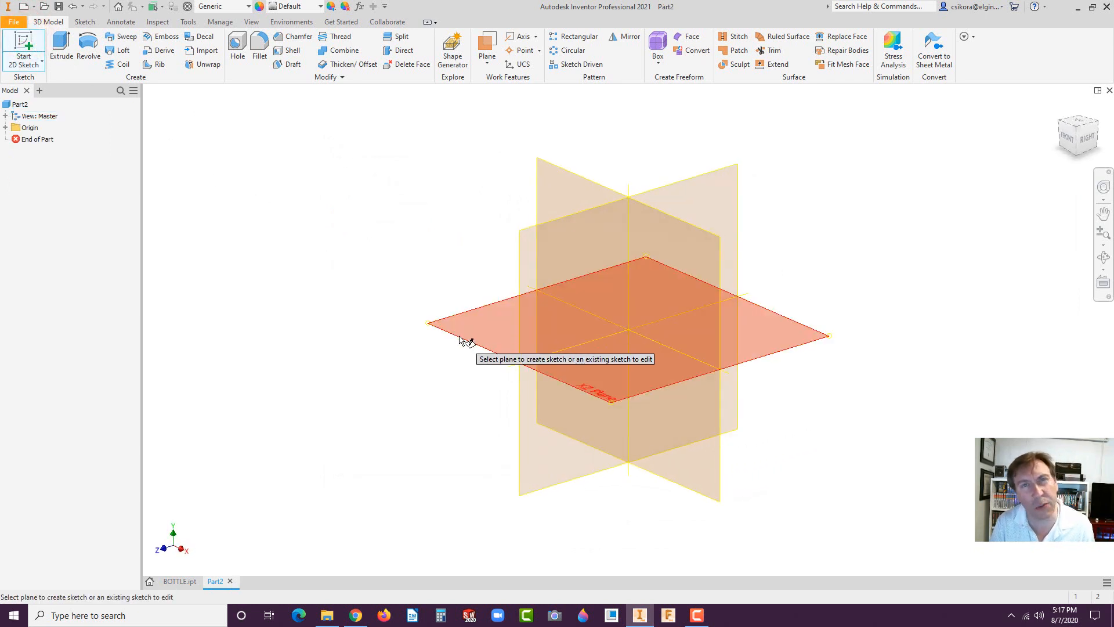
pyautogui.click(629, 298)
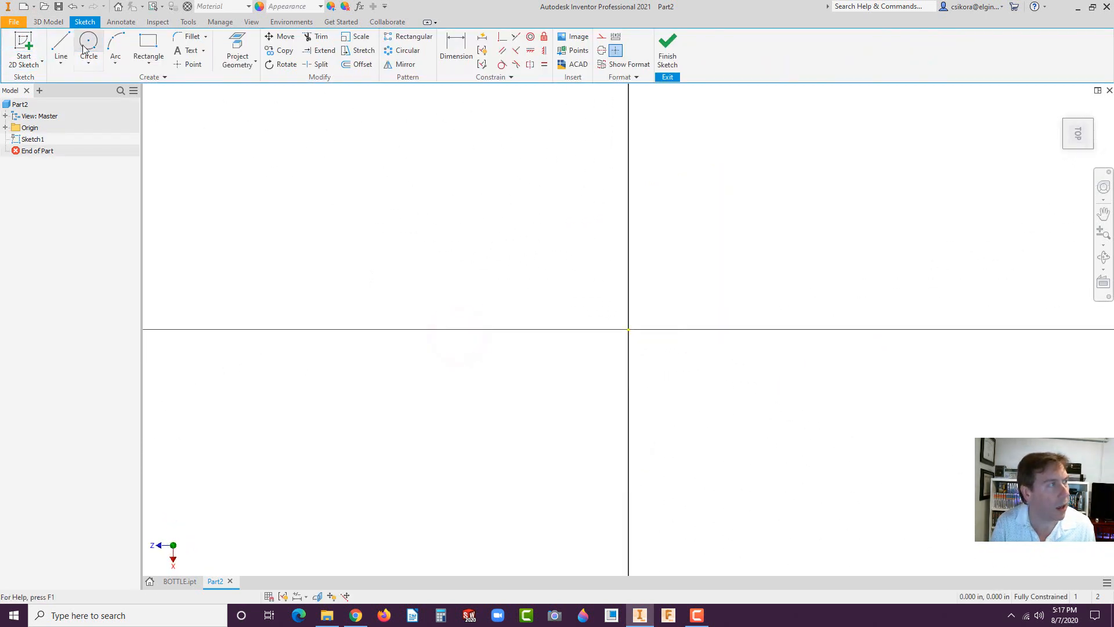
pyautogui.click(88, 46)
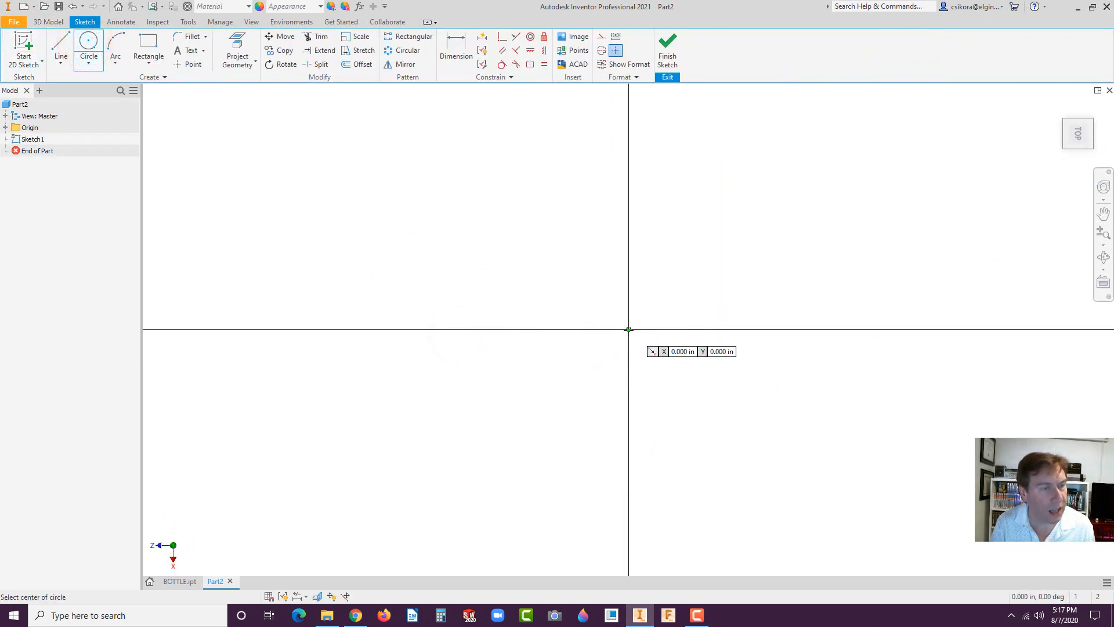
pyautogui.click(628, 329)
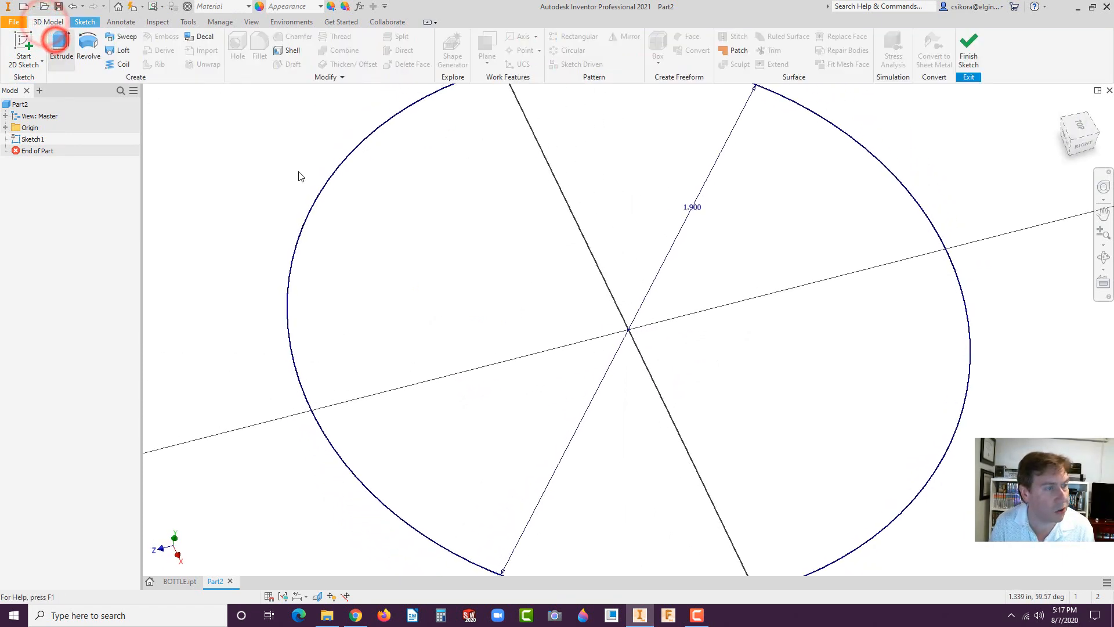
pyautogui.click(61, 47)
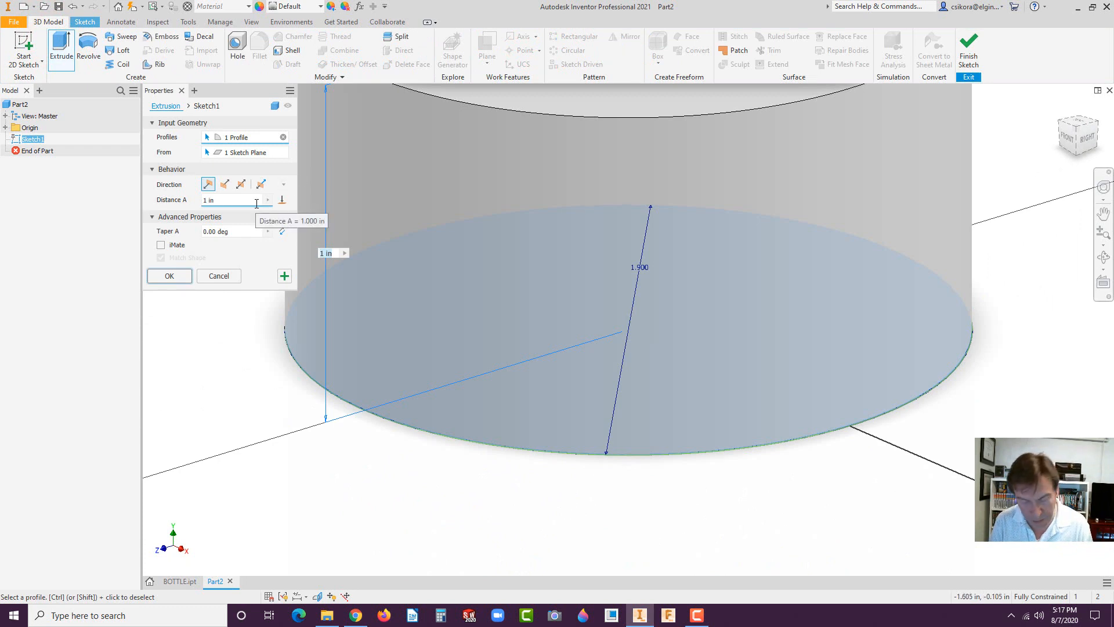
pyautogui.click(169, 275)
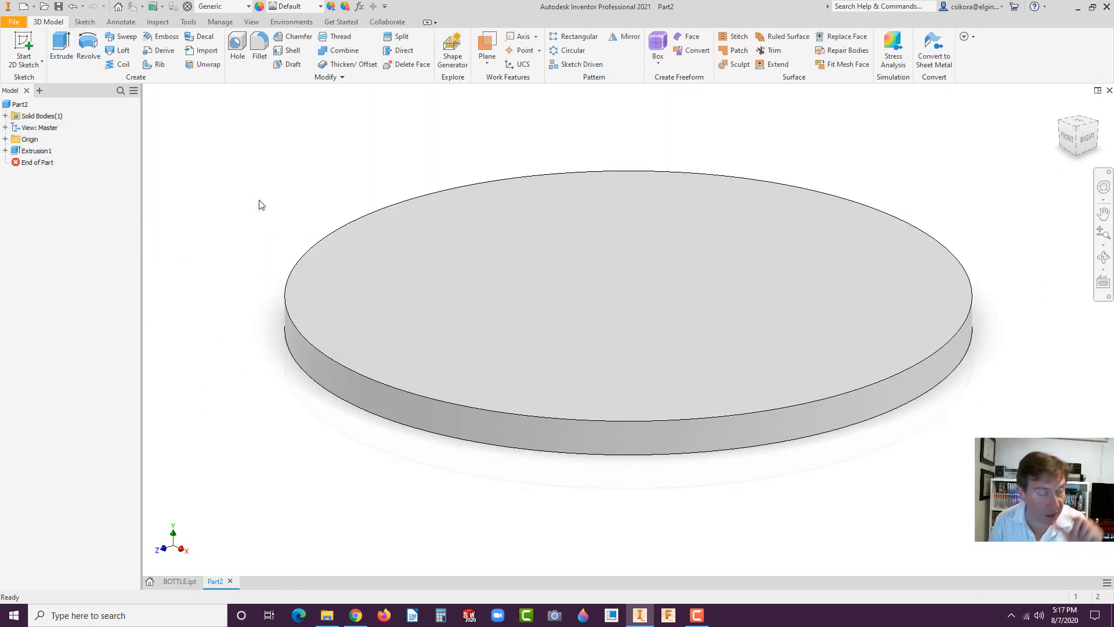
pyautogui.moveTo(260, 46)
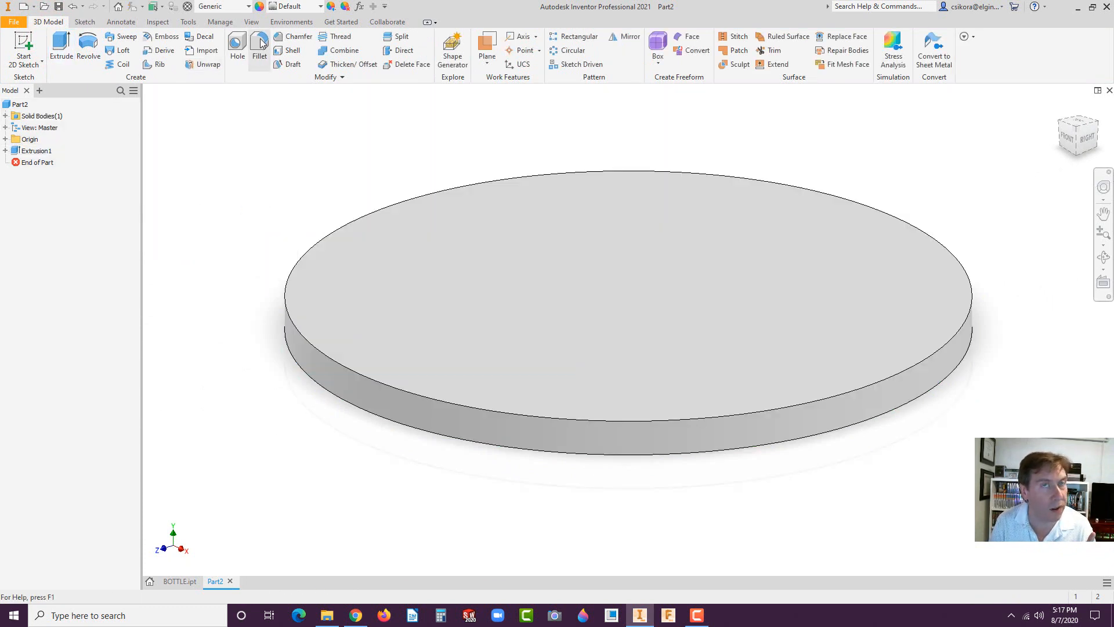
# - Fillet the disc's outer circular edge with a 0.1 in radius
pyautogui.click(258, 42)
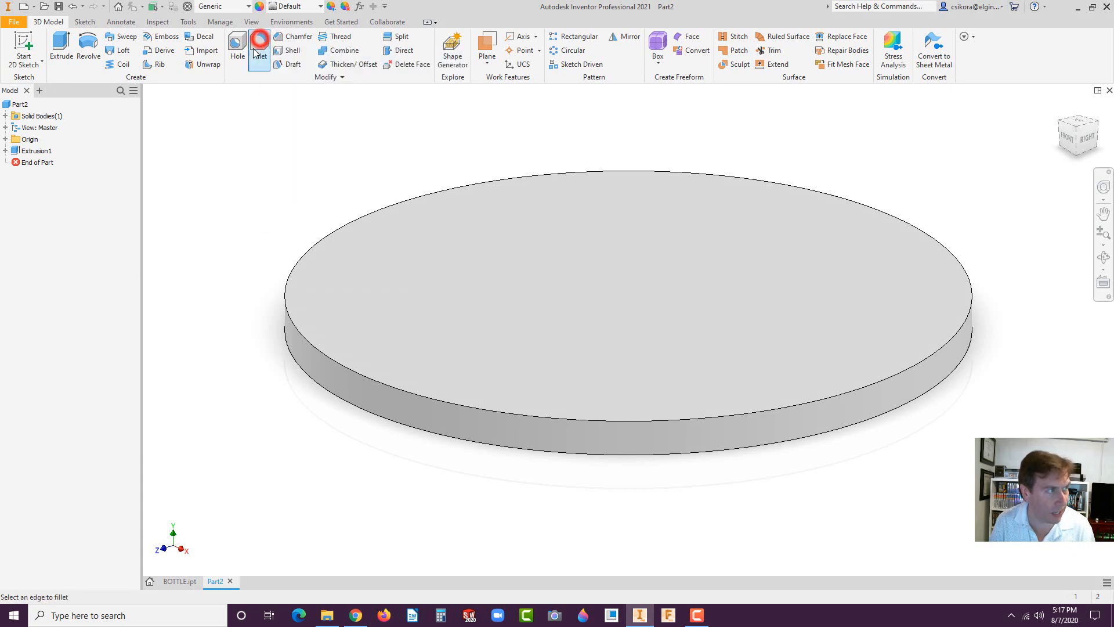
pyautogui.click(258, 51)
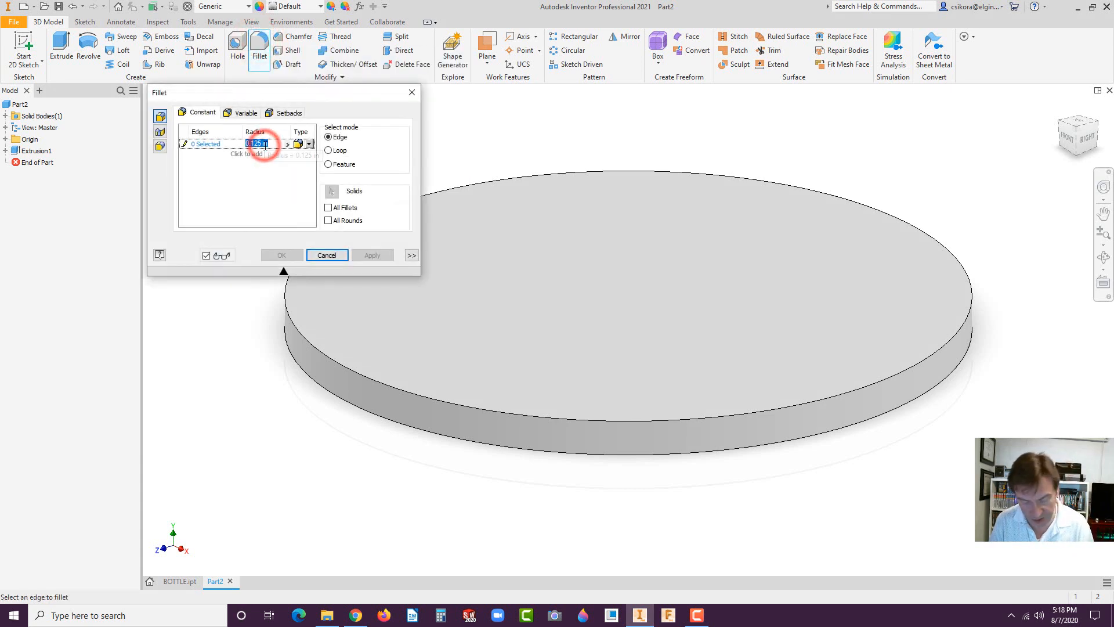
pyautogui.click(354, 375)
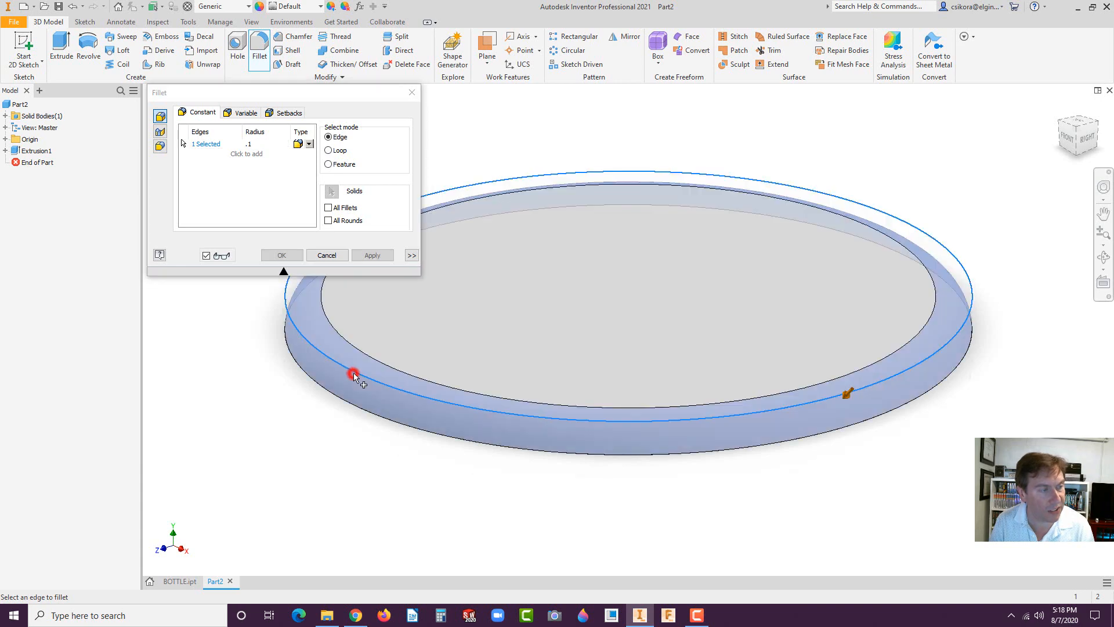
pyautogui.click(281, 255)
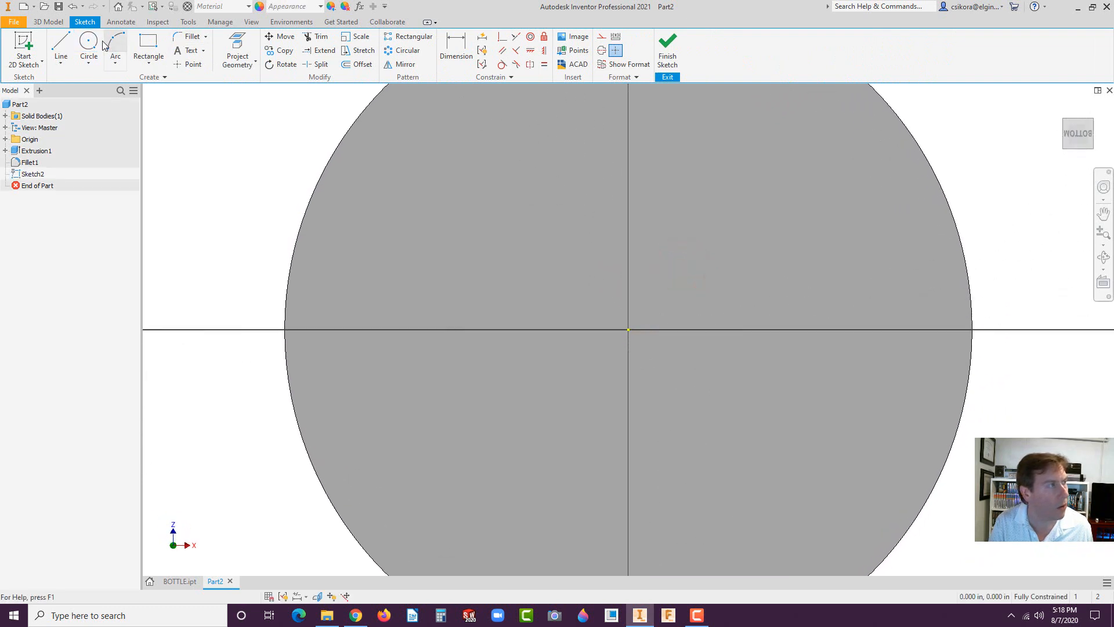
# - Draw a 1.800 circle at the origin on the underside and extrude it as Extrusion2
pyautogui.click(88, 51)
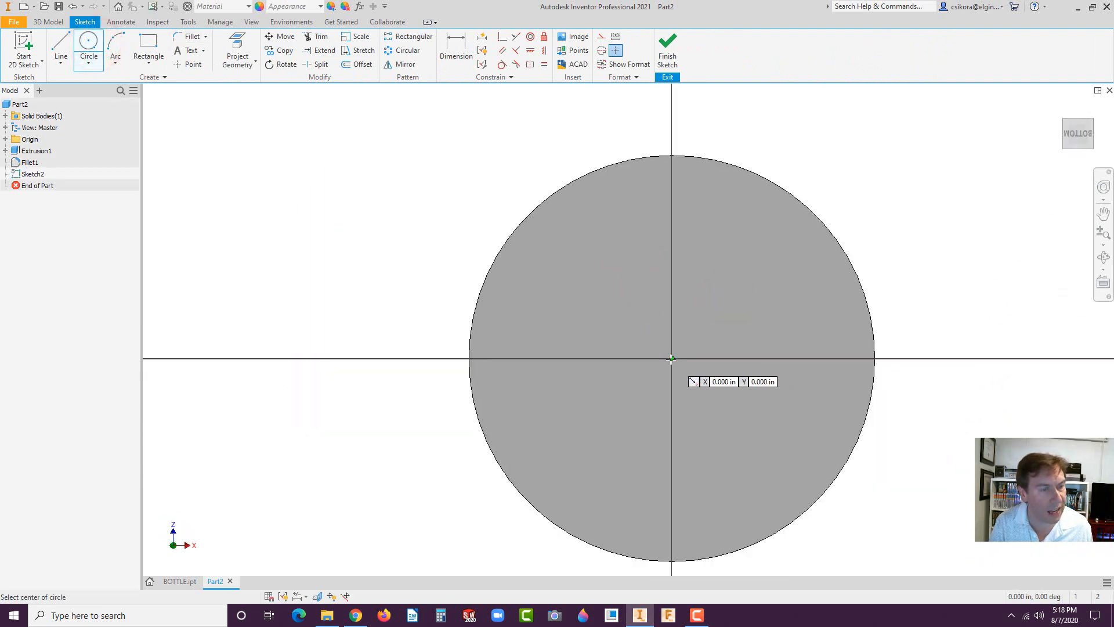
pyautogui.click(670, 359)
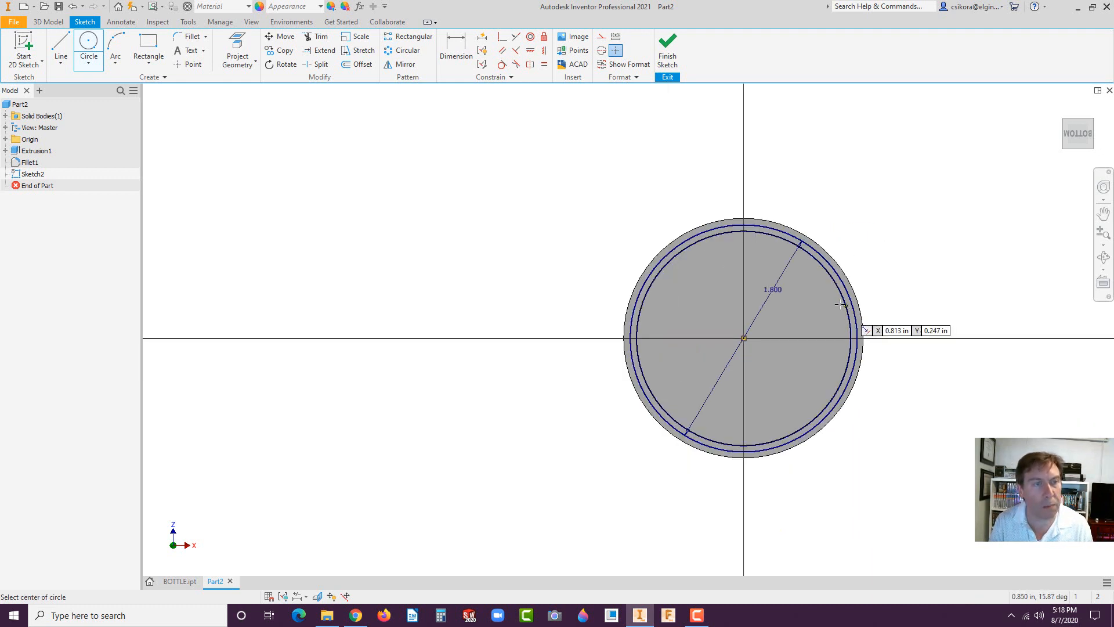
pyautogui.scroll(3)
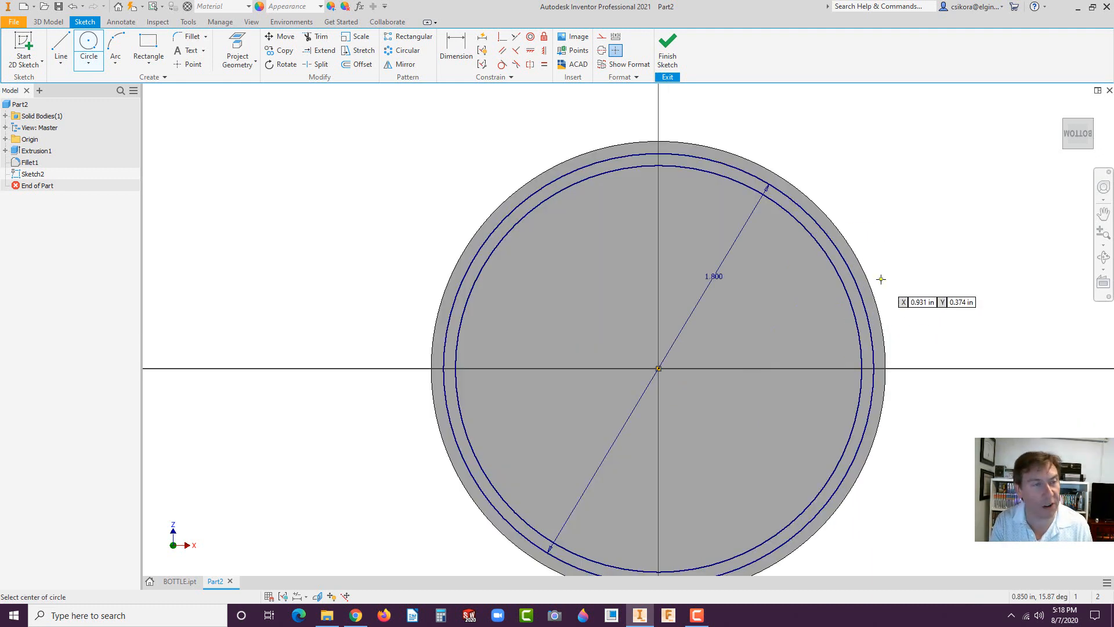
pyautogui.moveTo(654, 368)
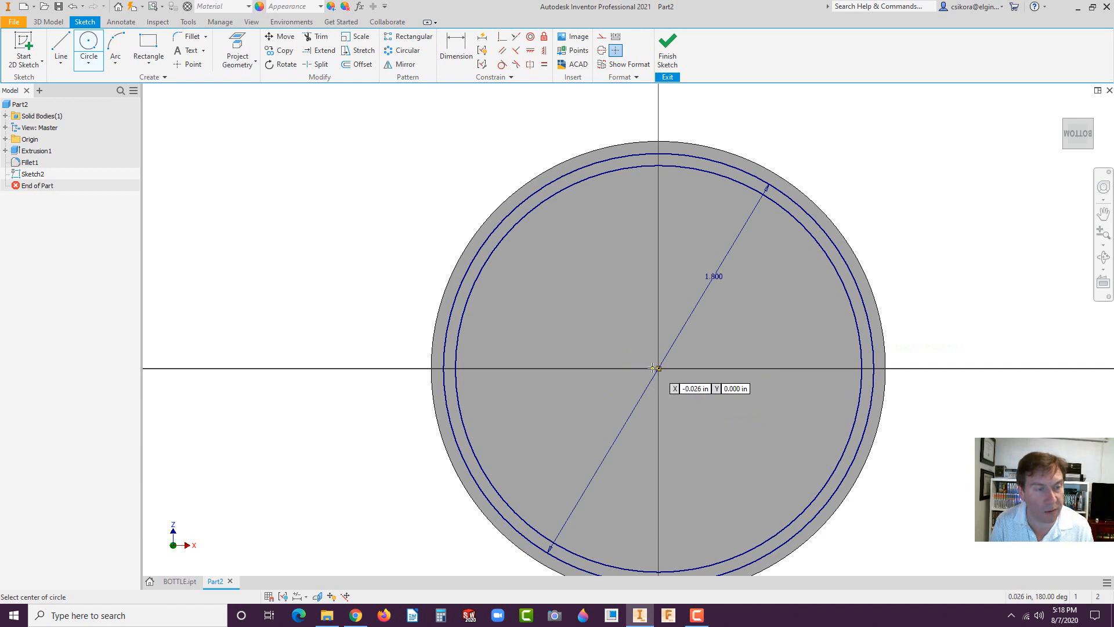
pyautogui.moveTo(763, 274)
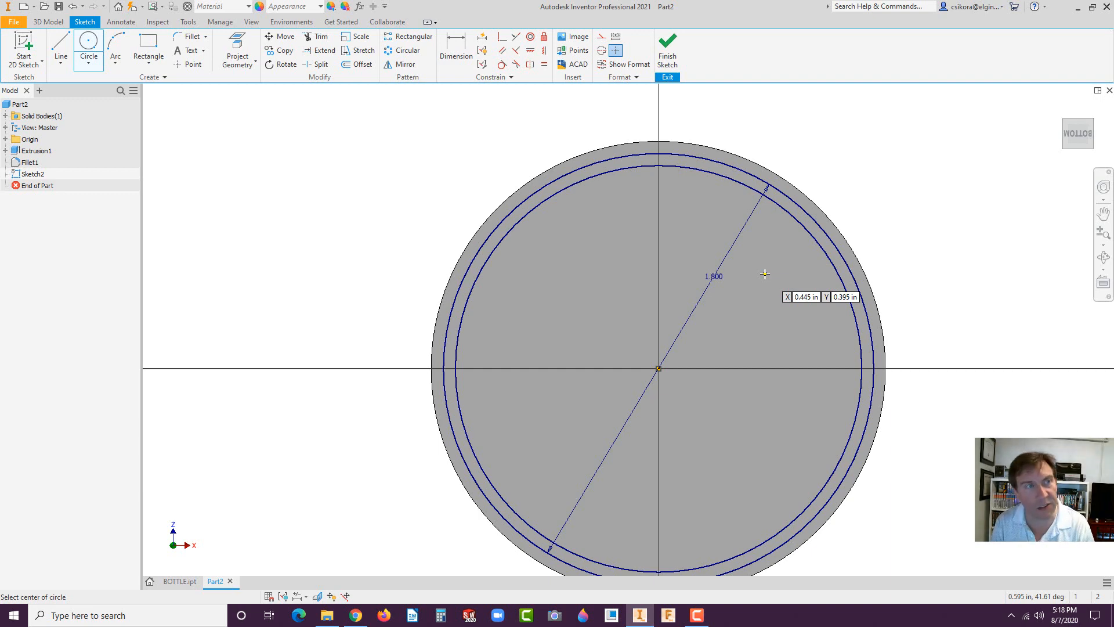
pyautogui.click(48, 22)
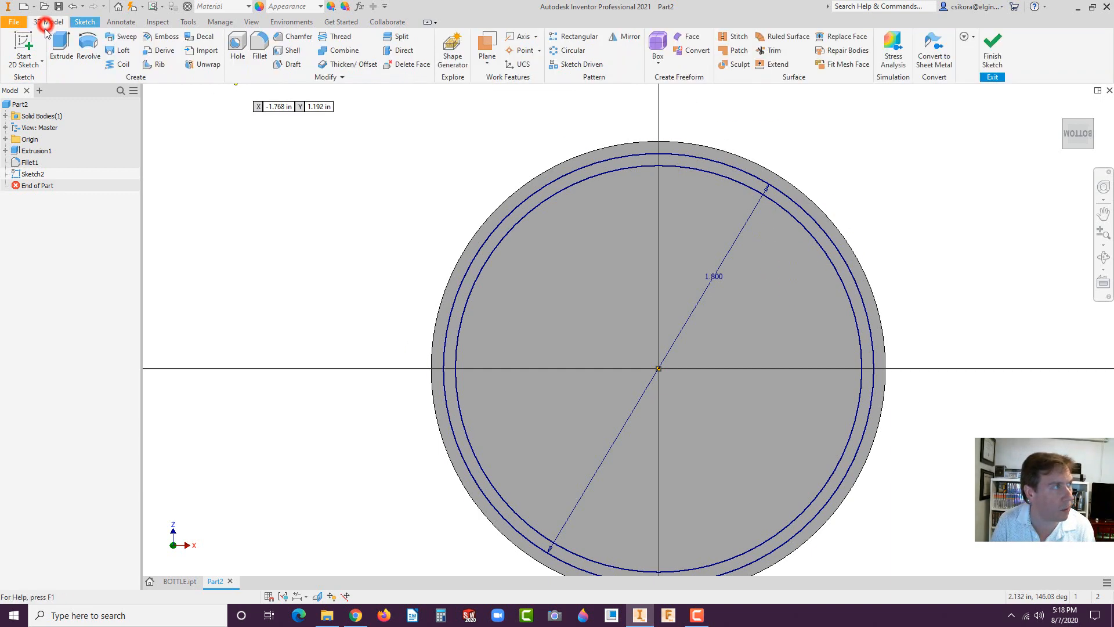
pyautogui.click(60, 44)
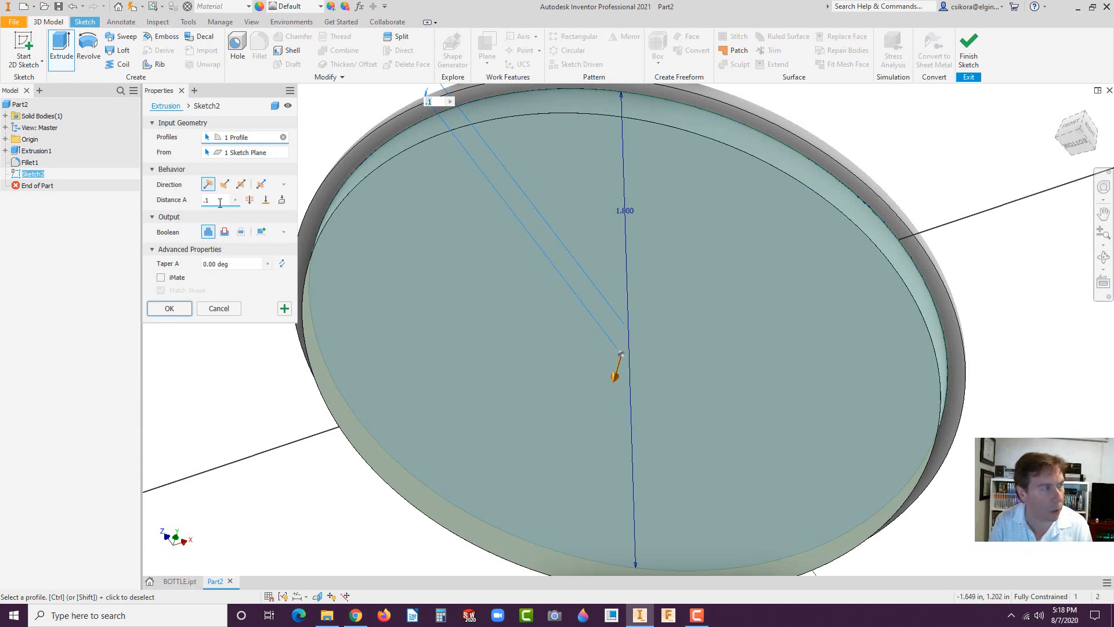
pyautogui.click(168, 307)
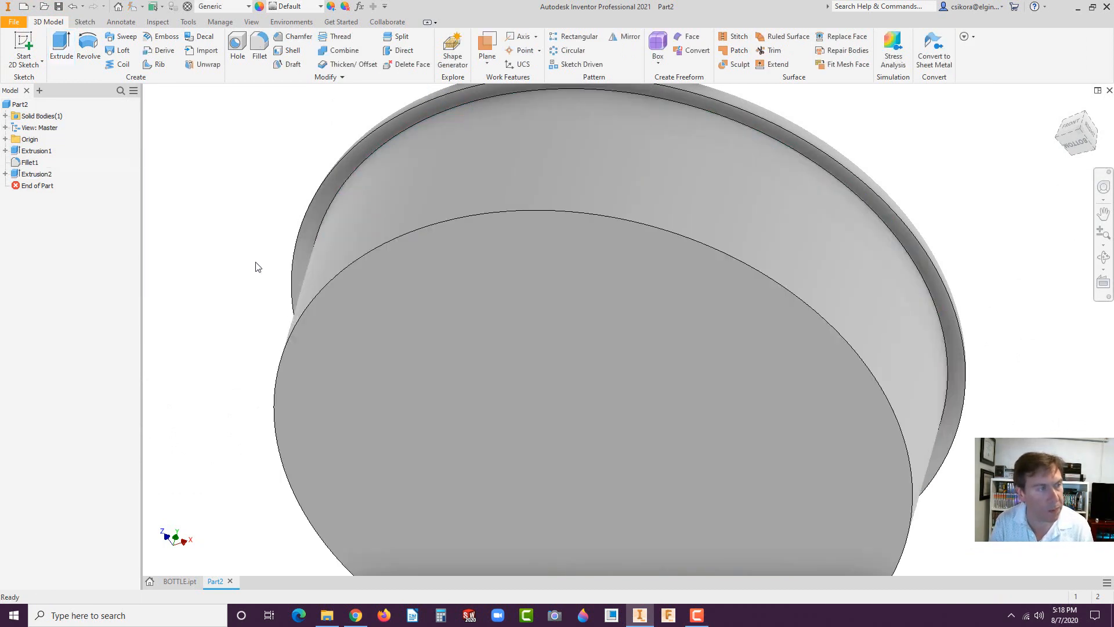
pyautogui.click(574, 362)
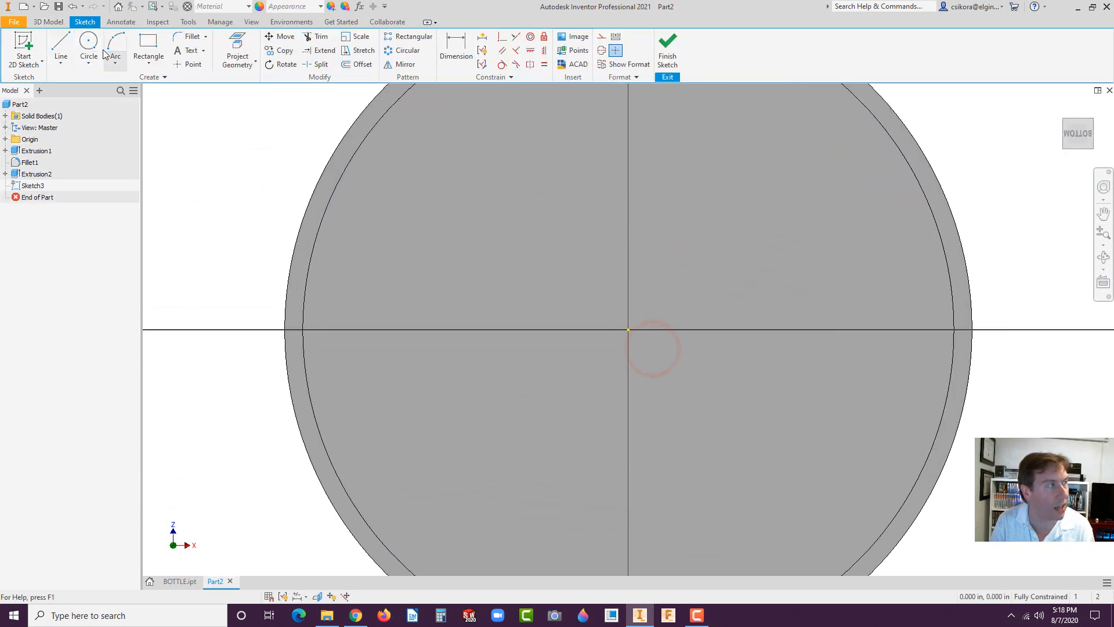
# - Cut a 1.500 diameter circle 0.5 deep into the end face, with direction flipped
pyautogui.click(88, 50)
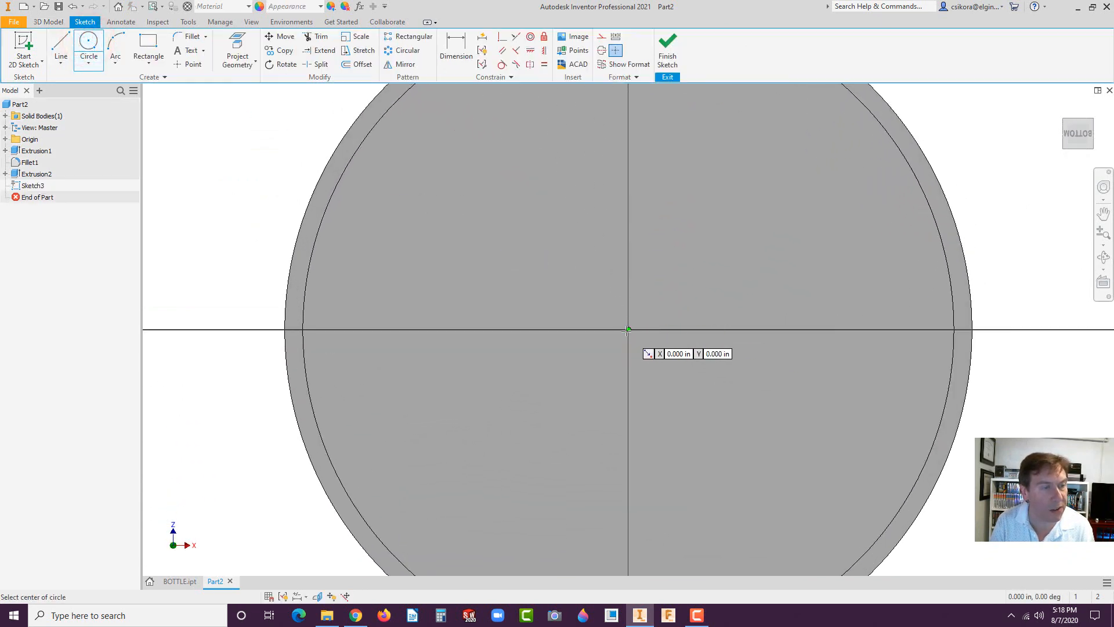
pyautogui.click(628, 330)
pyautogui.write('1.500')
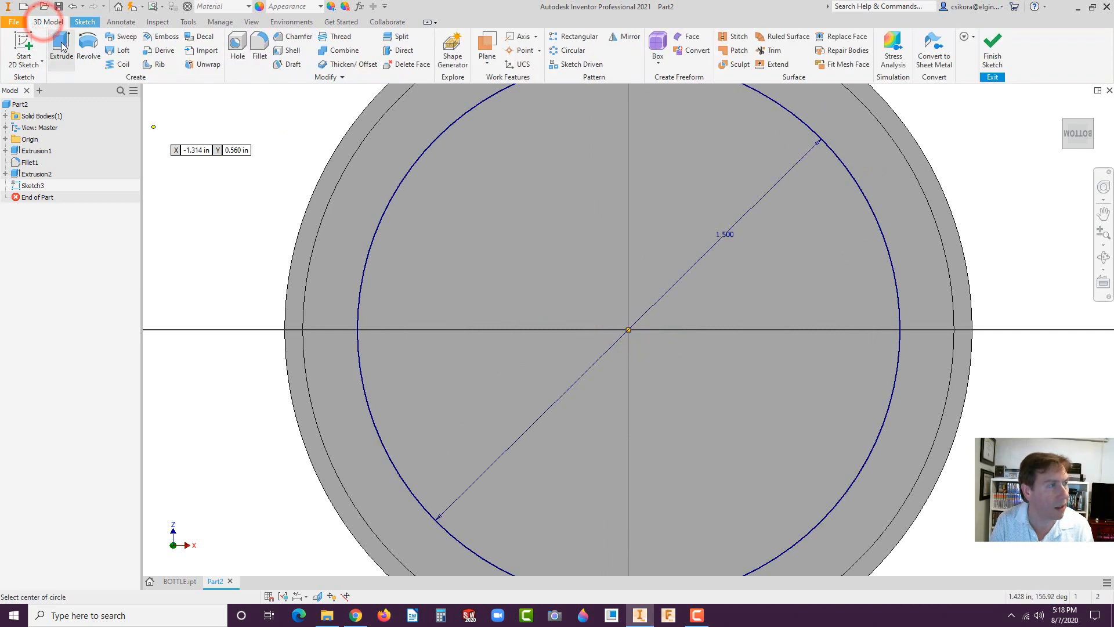
pyautogui.click(60, 51)
pyautogui.write('.5')
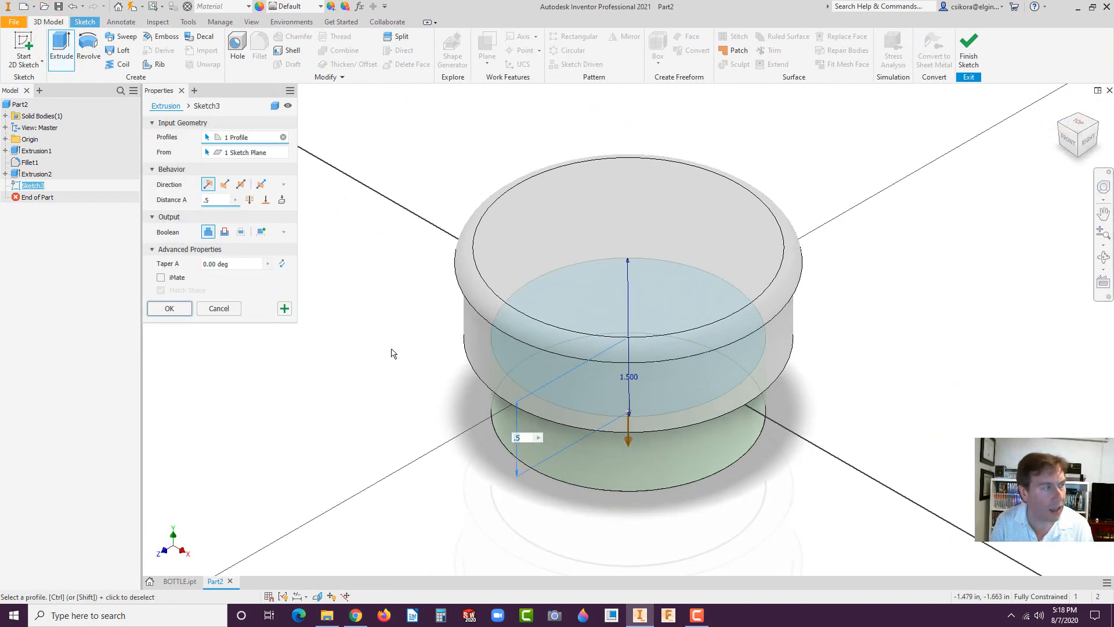
pyautogui.click(224, 184)
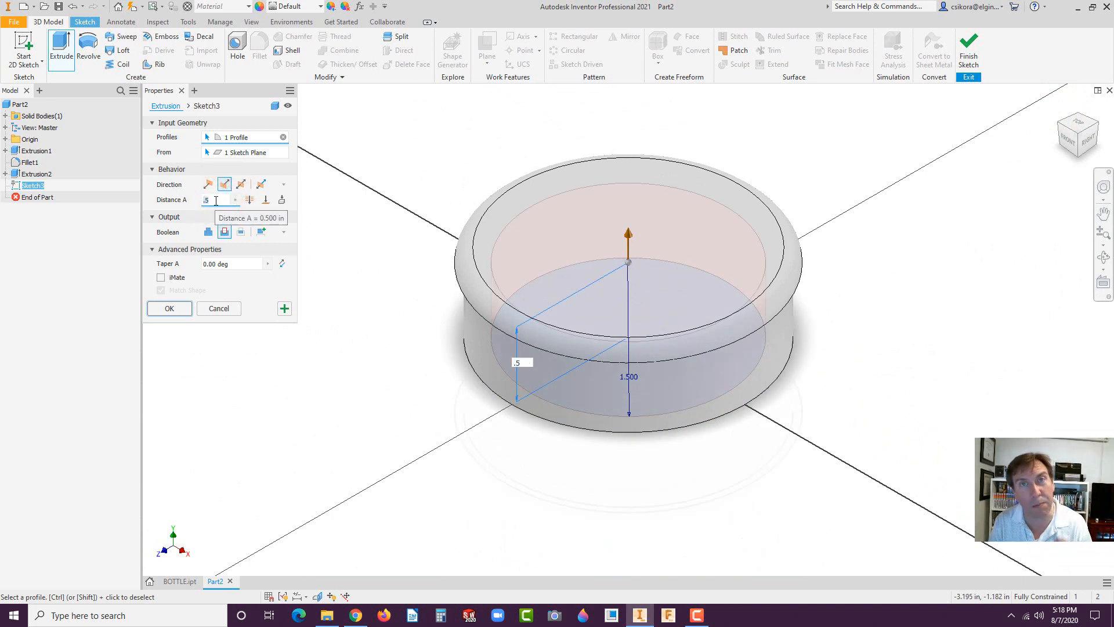
pyautogui.click(169, 307)
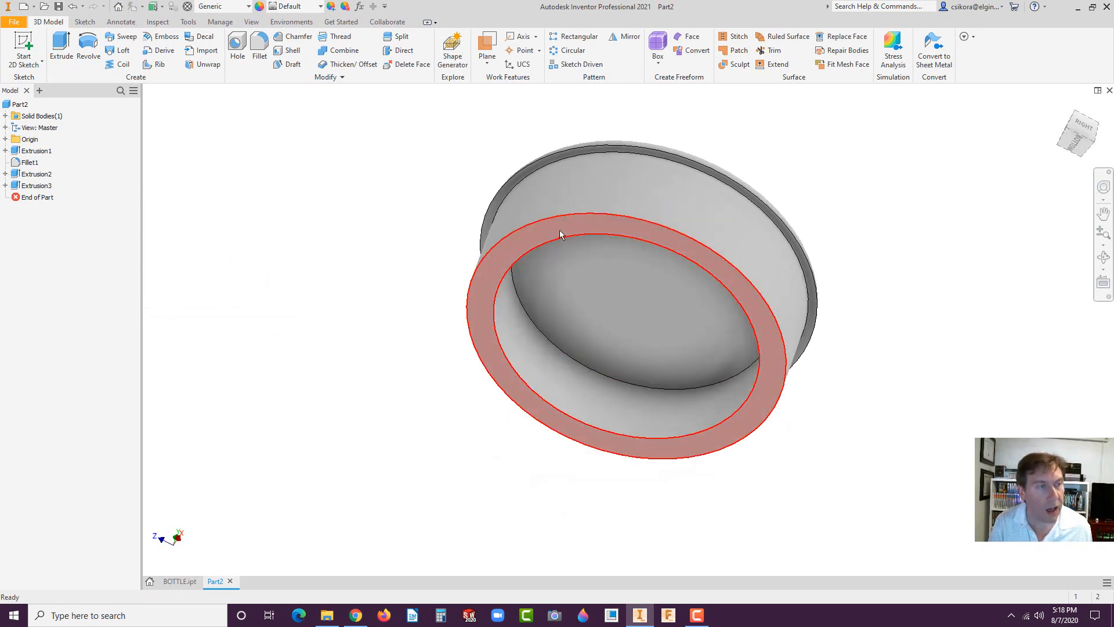
# - Sketch a small circle on the cap's rim and dimension it 0.100 diameter
pyautogui.click(636, 216)
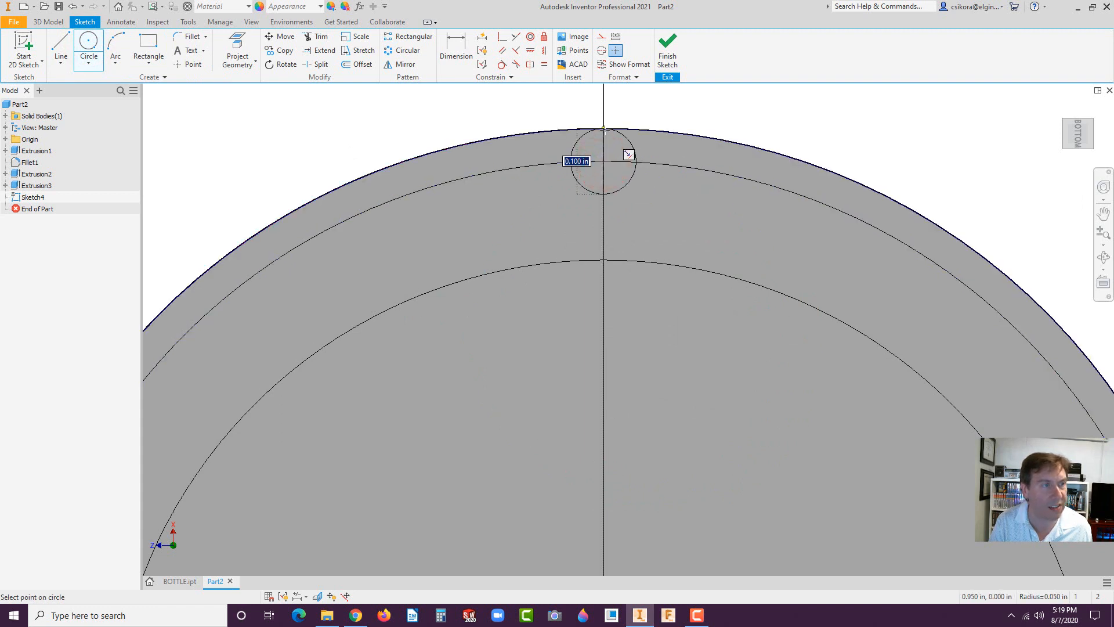
pyautogui.click(604, 162)
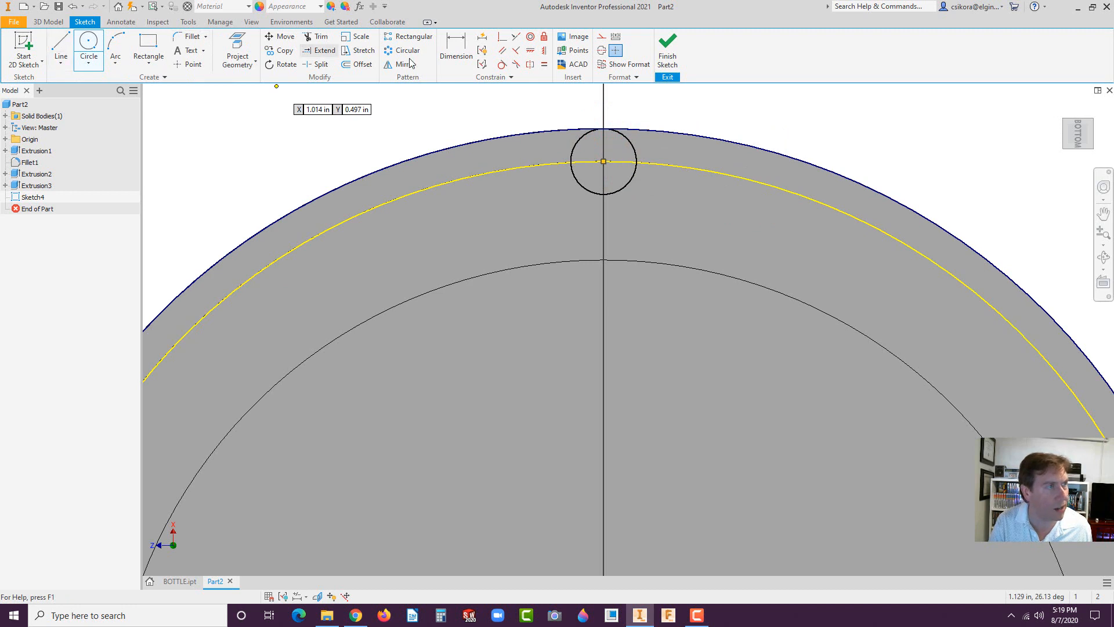
pyautogui.click(455, 50)
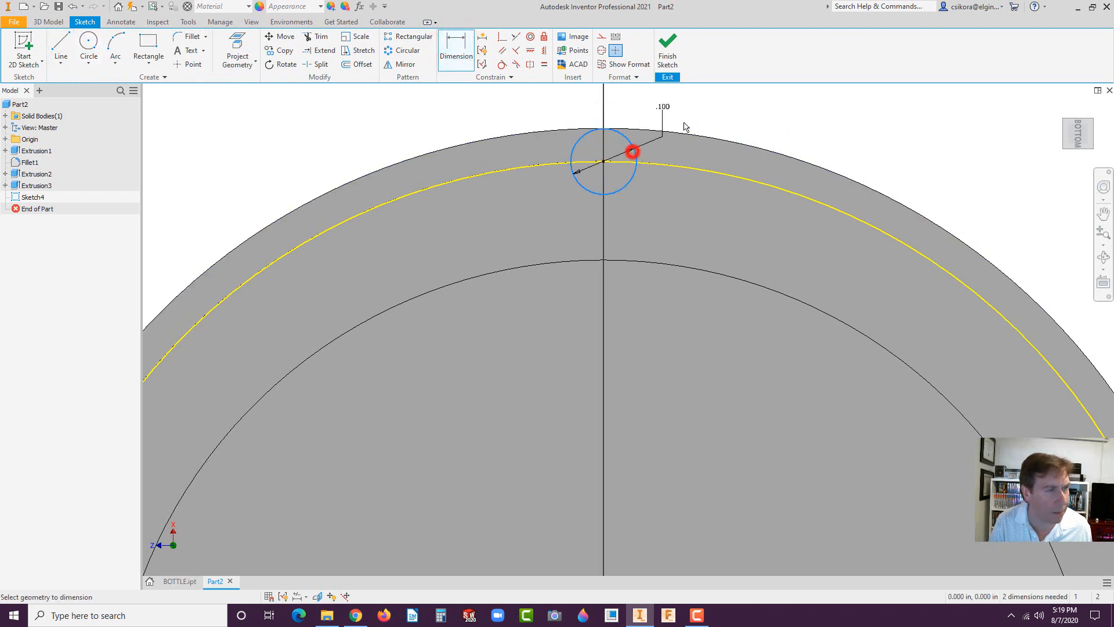
pyautogui.click(661, 107)
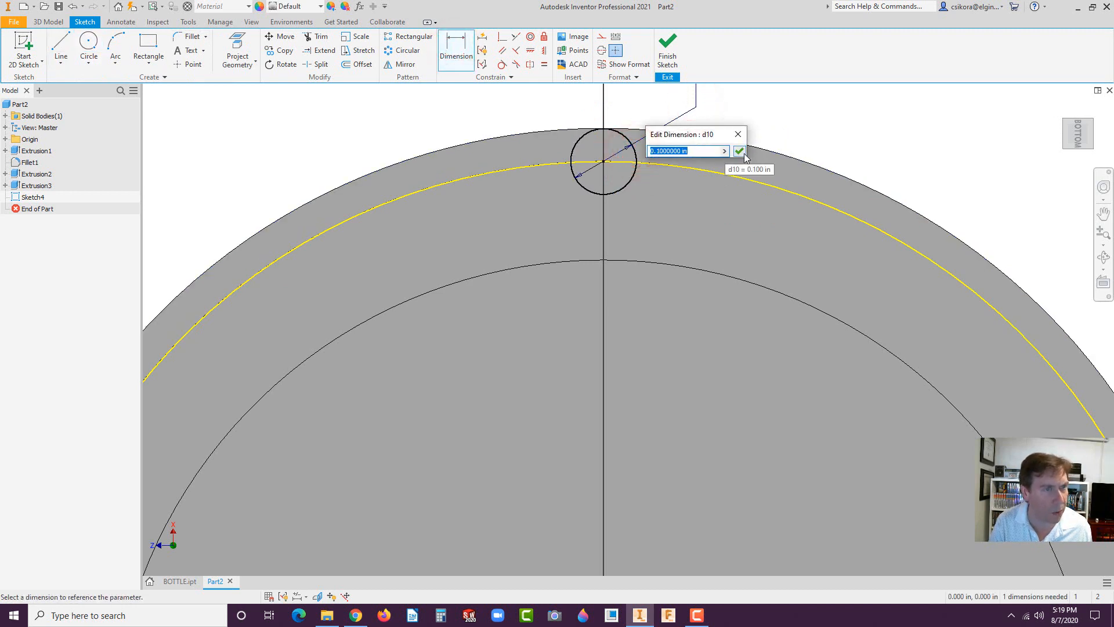
pyautogui.click(739, 151)
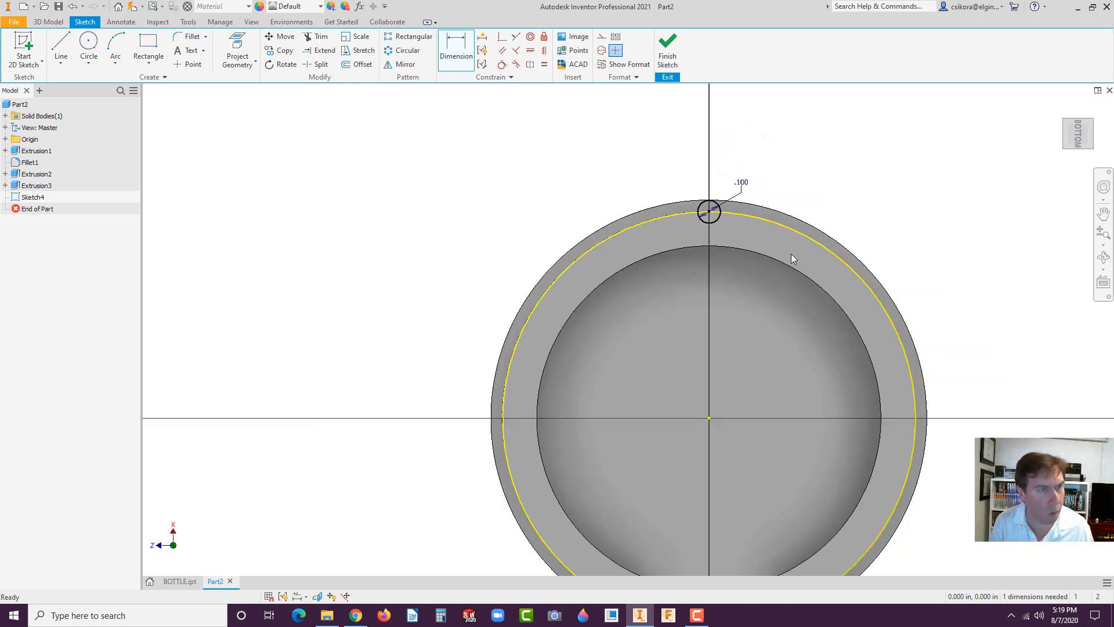
pyautogui.moveTo(814, 349)
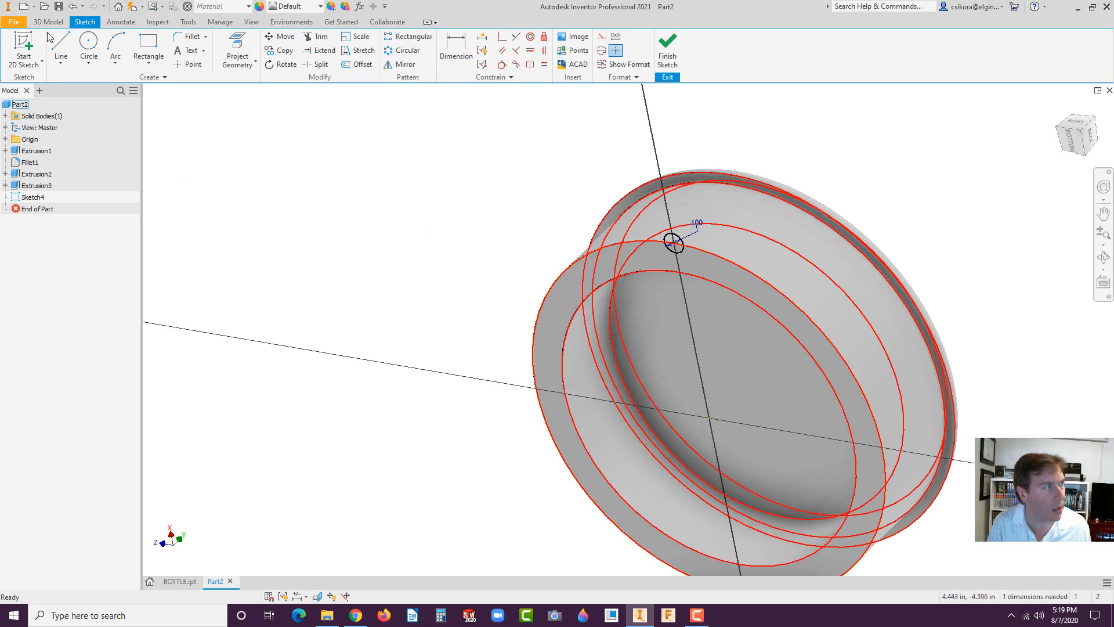
# - Extrude the 0.100 circle reversed, joined, with extents To Next, as Extrusion4
pyautogui.click(61, 46)
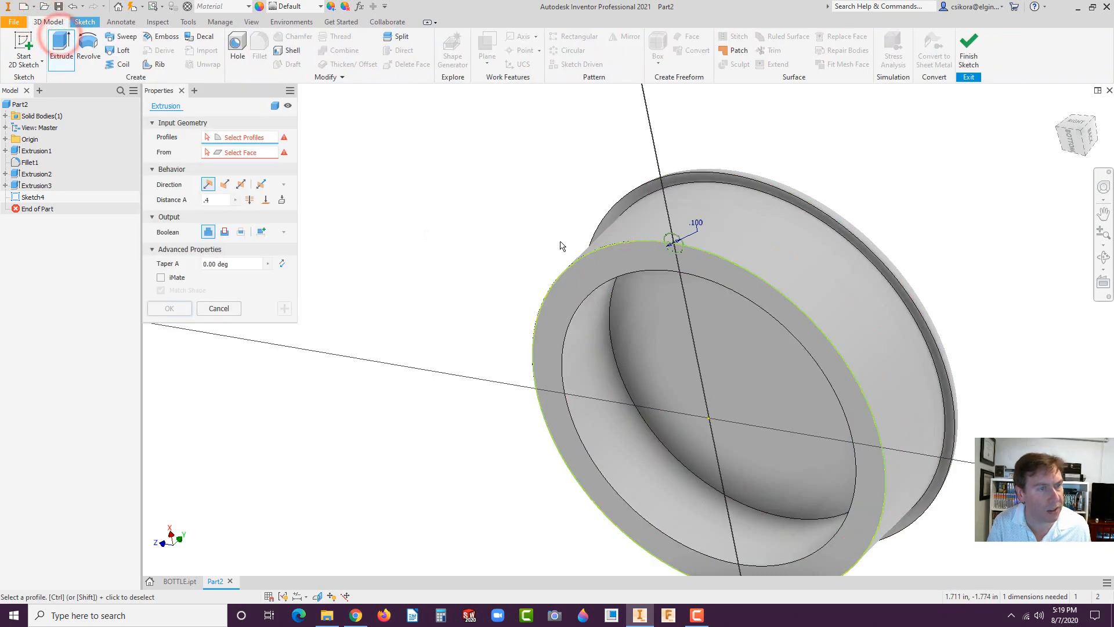
pyautogui.click(671, 241)
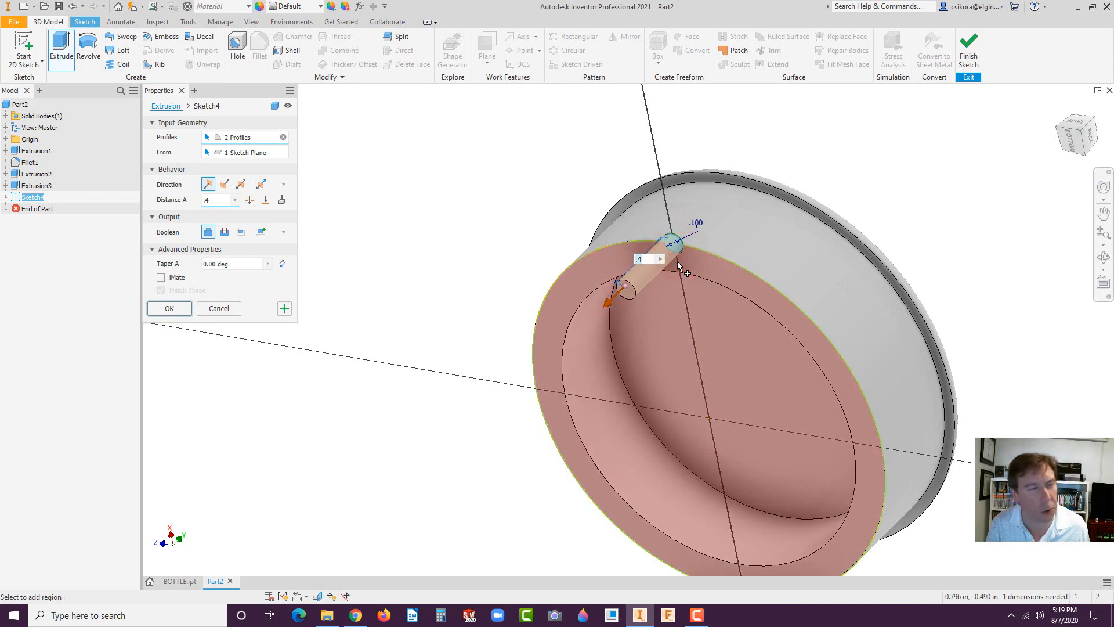
pyautogui.click(224, 184)
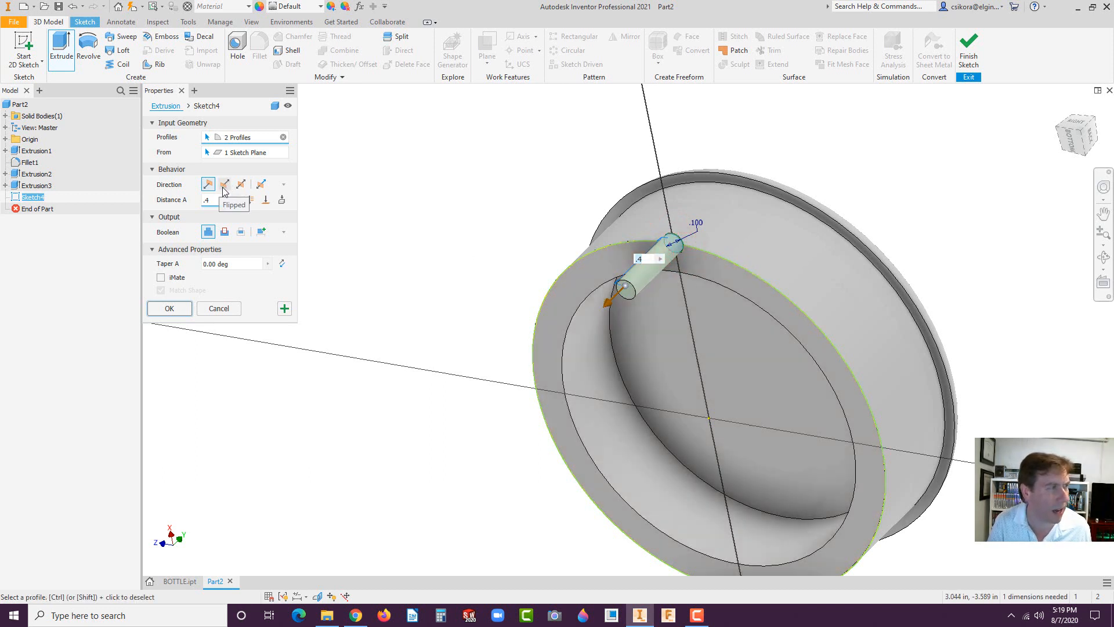
pyautogui.click(225, 184)
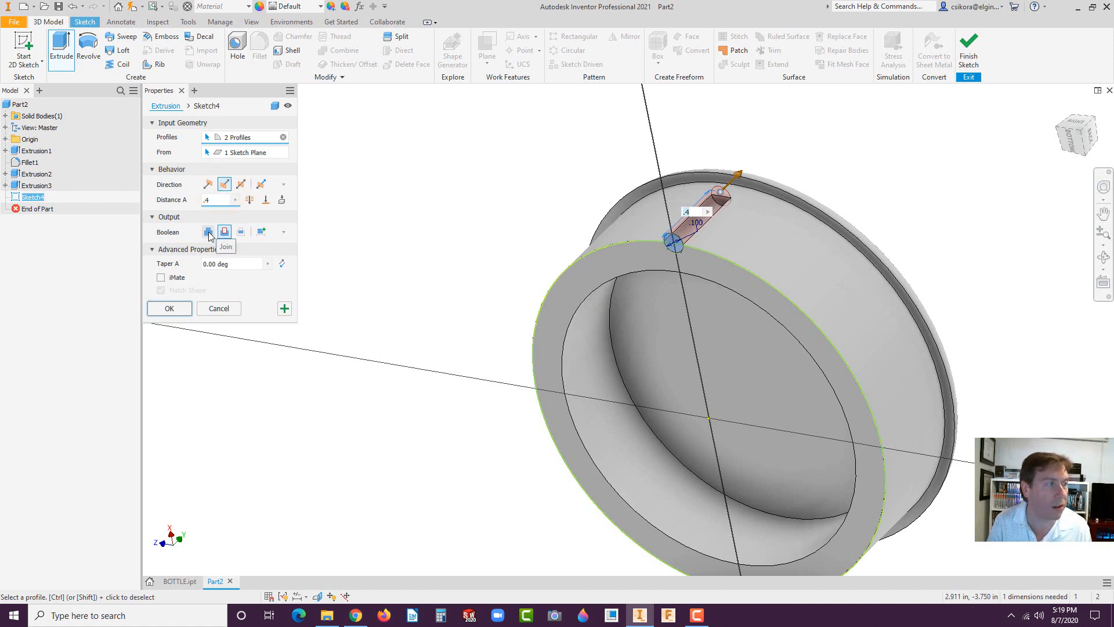
pyautogui.click(208, 232)
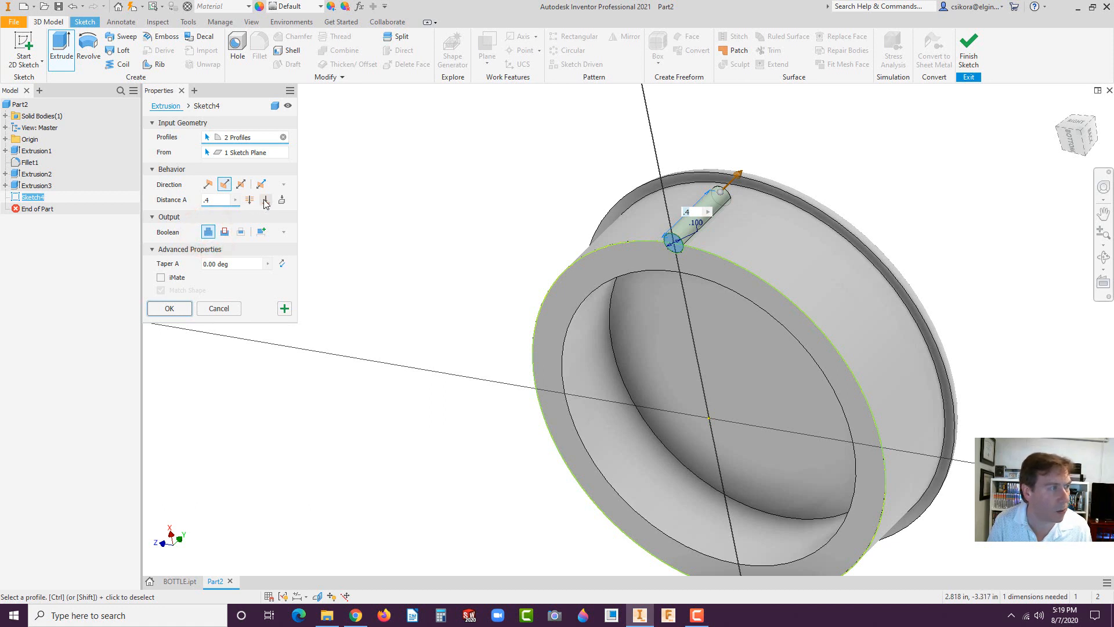
pyautogui.moveTo(283, 199)
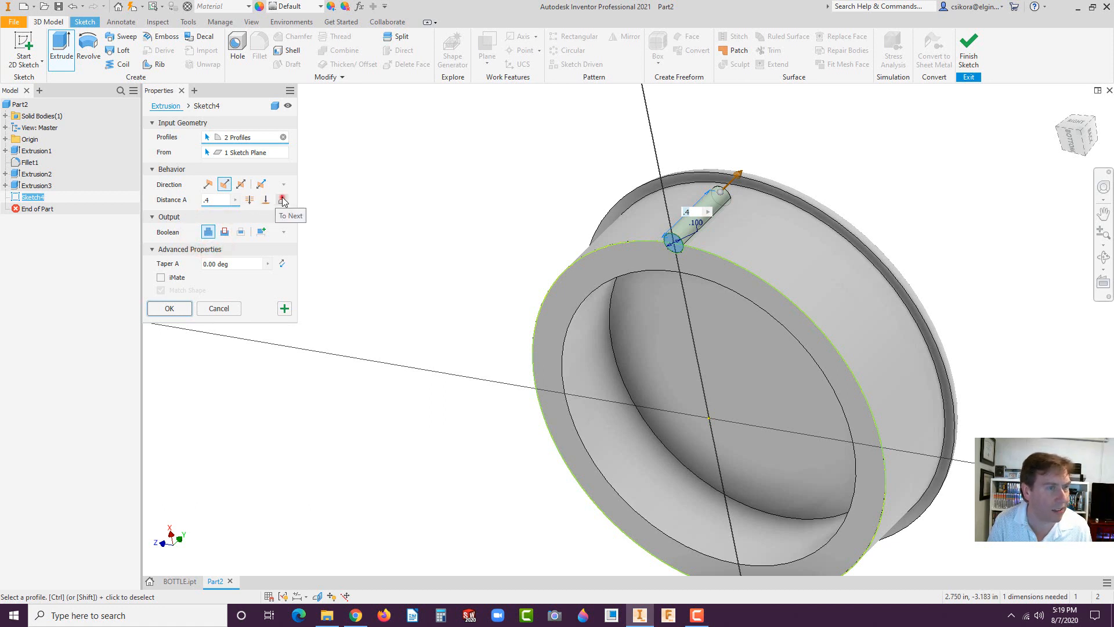
pyautogui.click(282, 200)
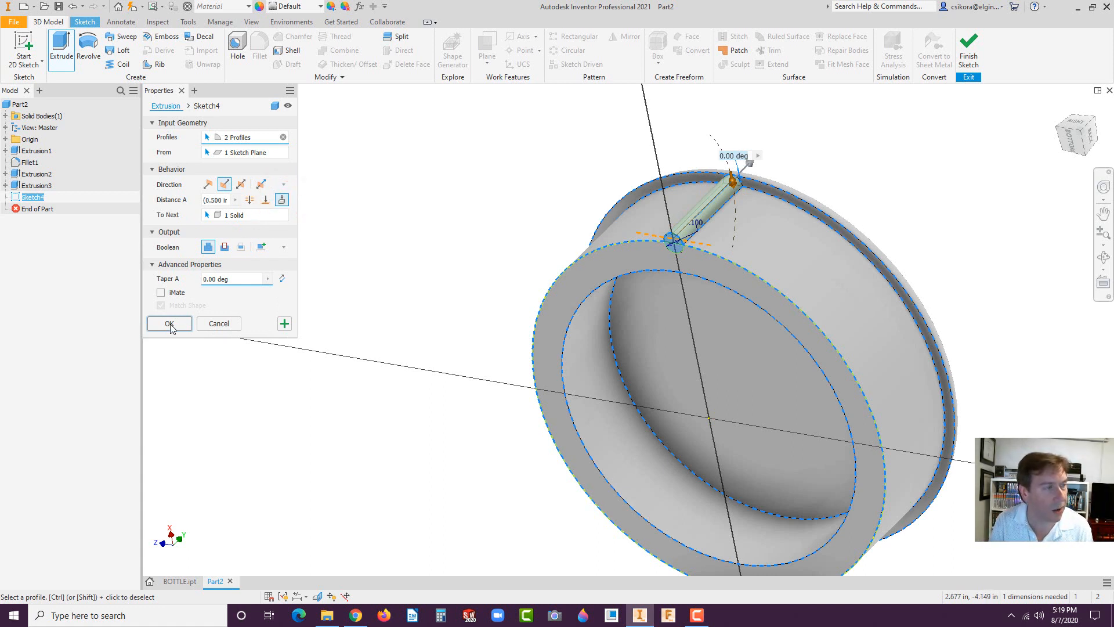
pyautogui.click(168, 323)
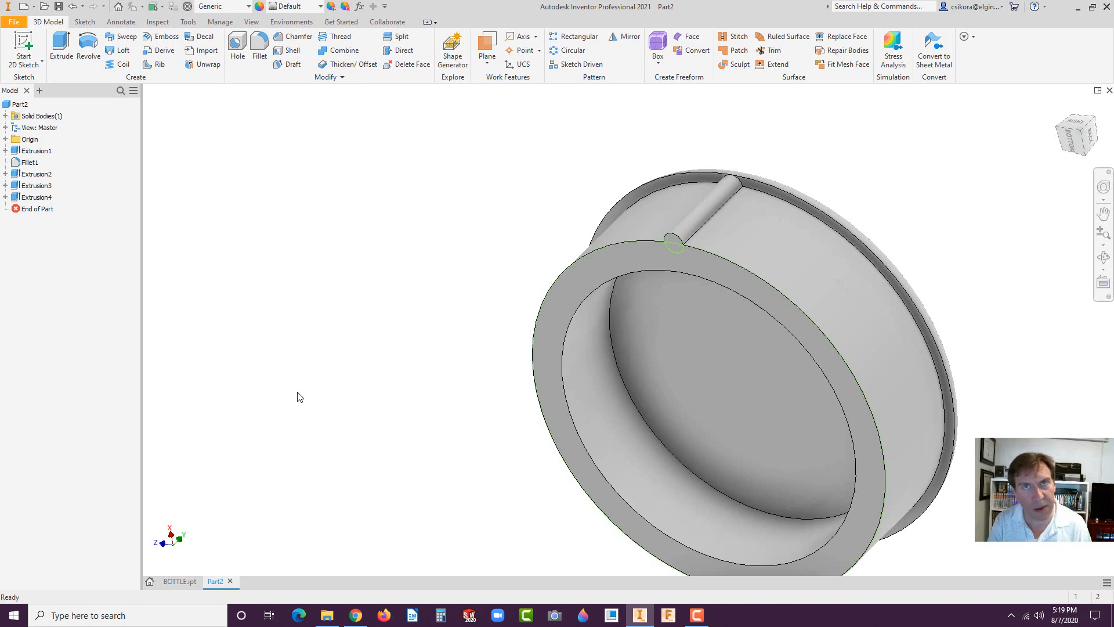
pyautogui.moveTo(329, 392)
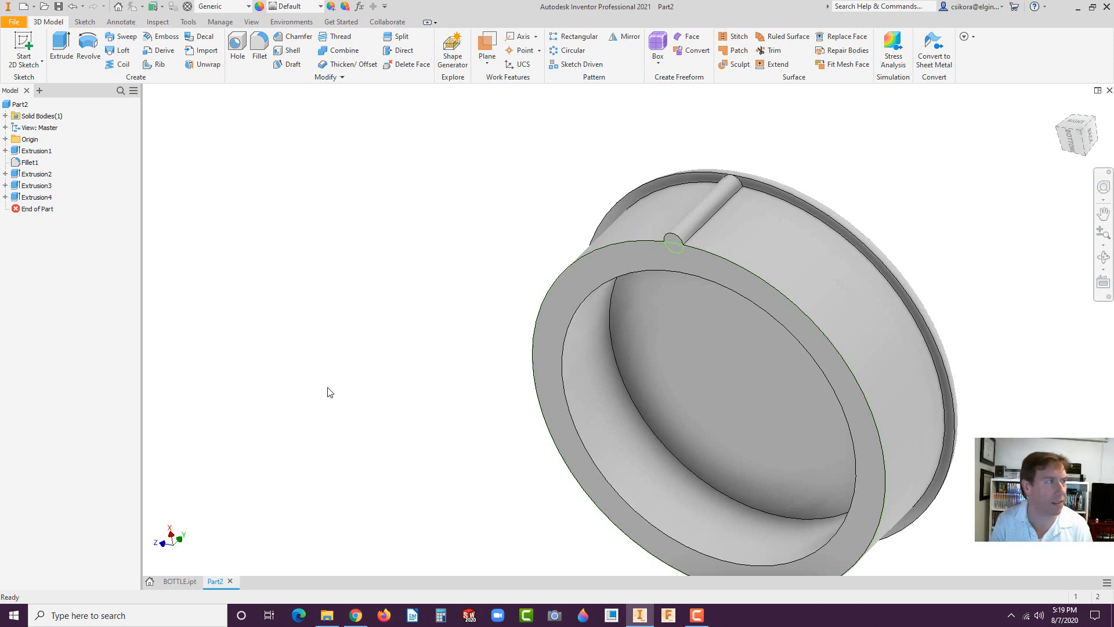
pyautogui.moveTo(454, 184)
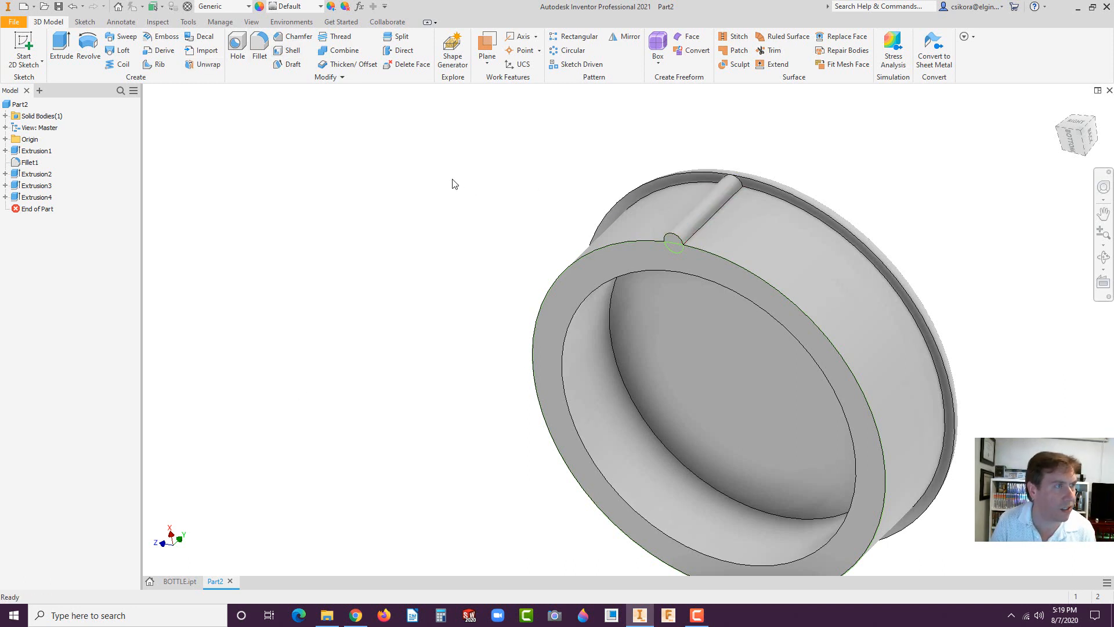
# - Circular-pattern Extrusion4 around the cap's axis to form a ribbed grip
pyautogui.click(570, 50)
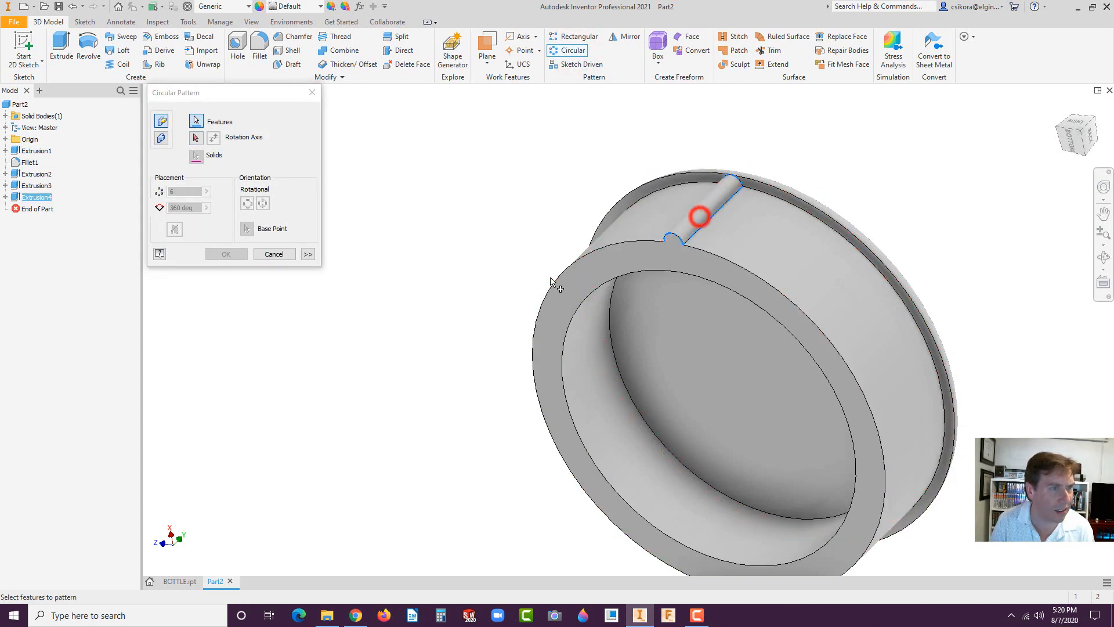
pyautogui.click(195, 139)
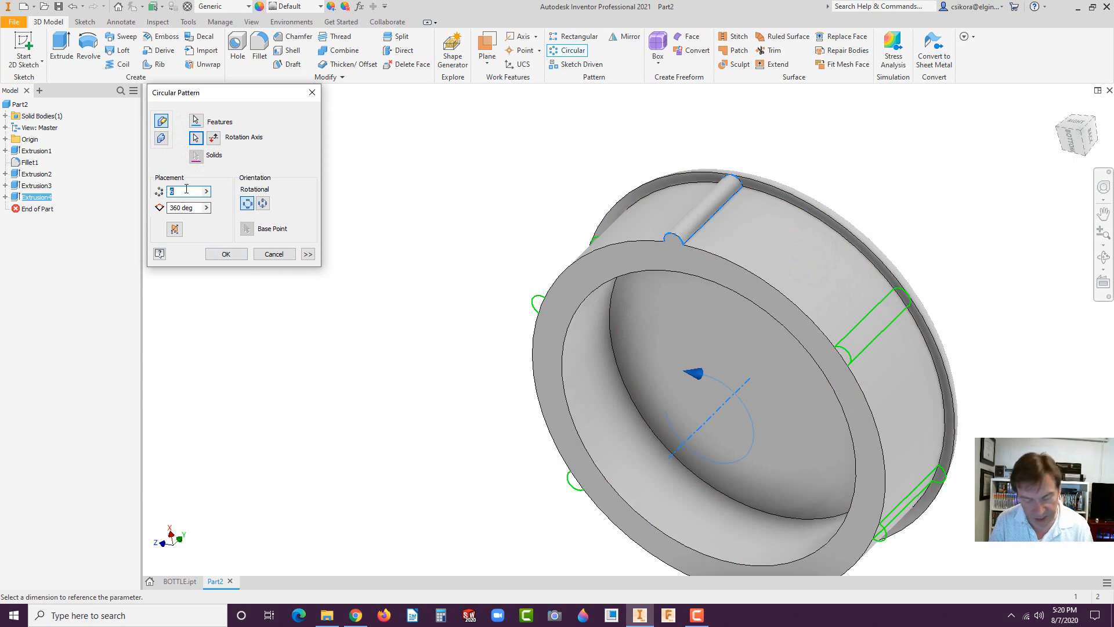
pyautogui.click(225, 253)
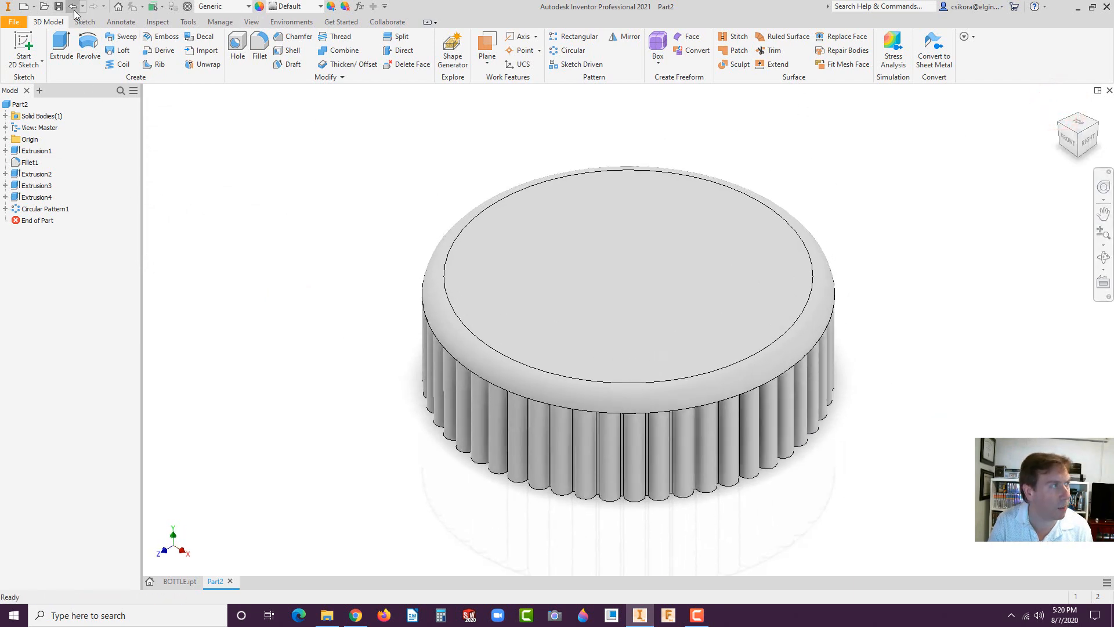
# - Save the ribbed cap part as CAP.ipt
pyautogui.click(57, 7)
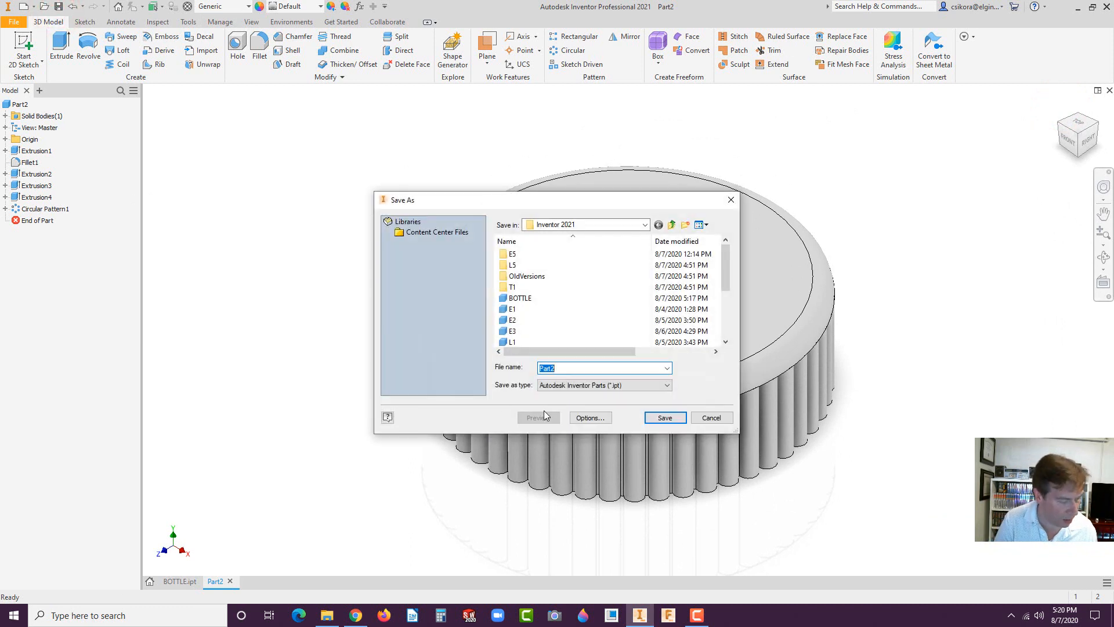
pyautogui.write('CAP')
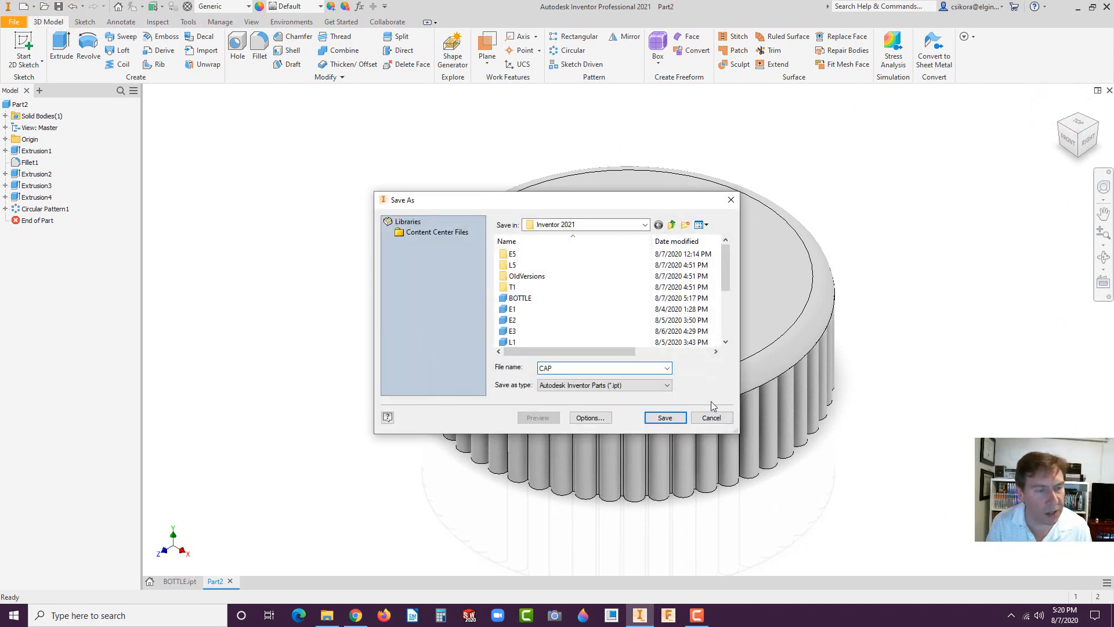
pyautogui.click(664, 417)
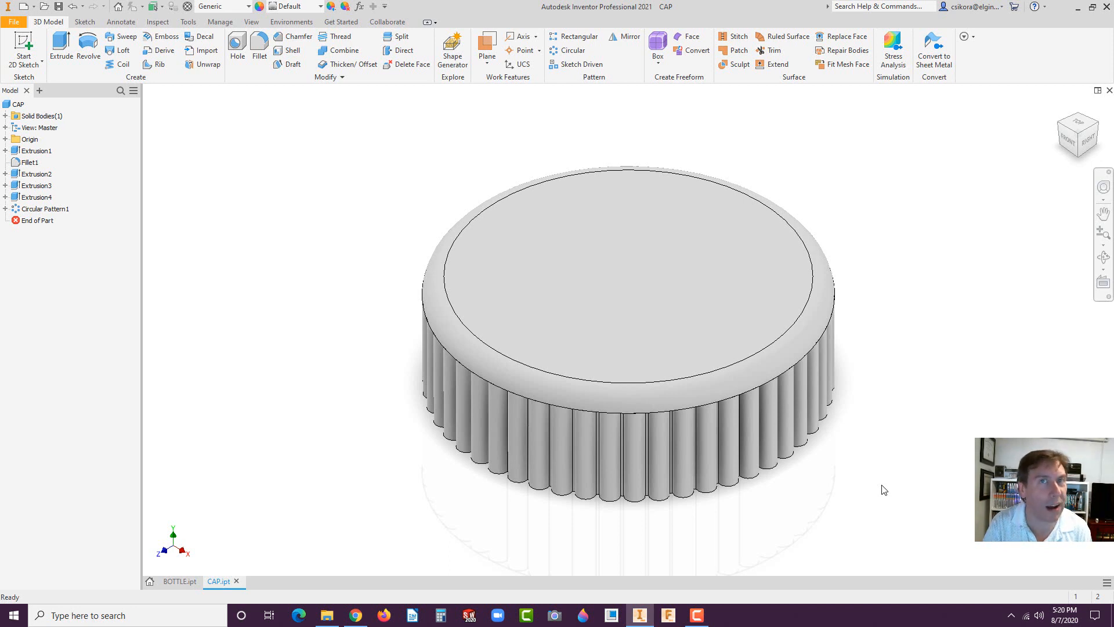
pyautogui.click(466, 352)
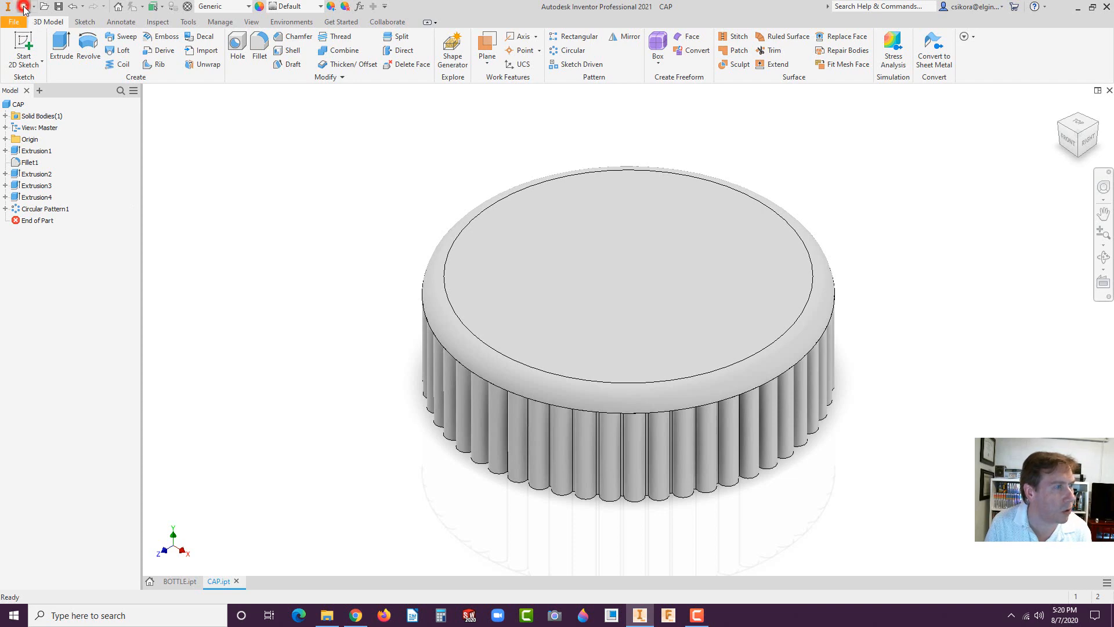
# - Create a new assembly from the English Standard (in).iam template
pyautogui.click(22, 7)
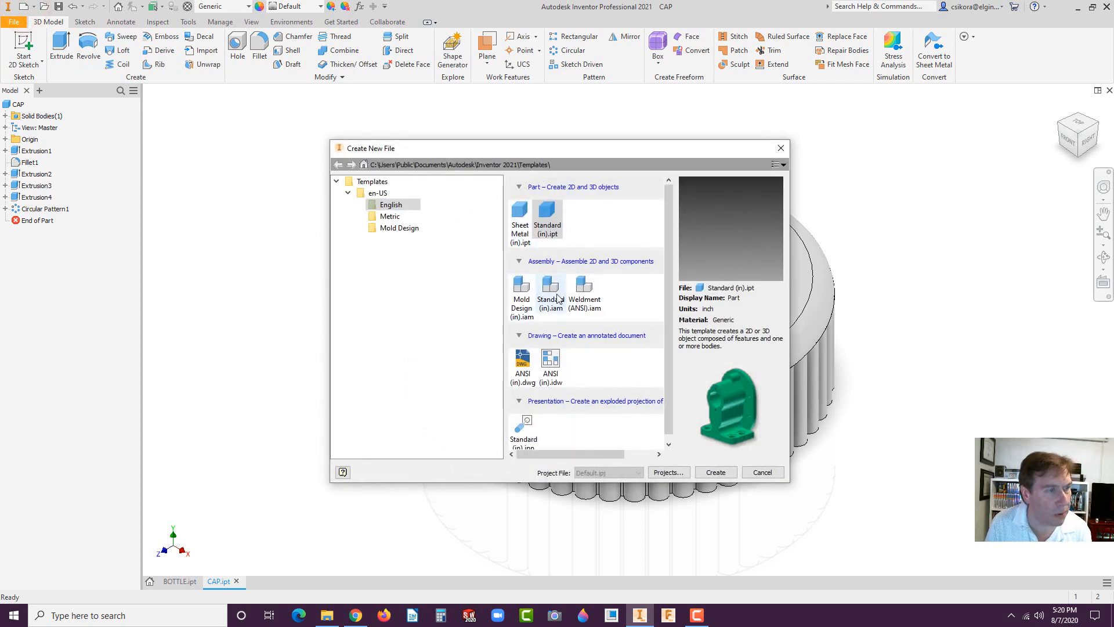
pyautogui.click(372, 180)
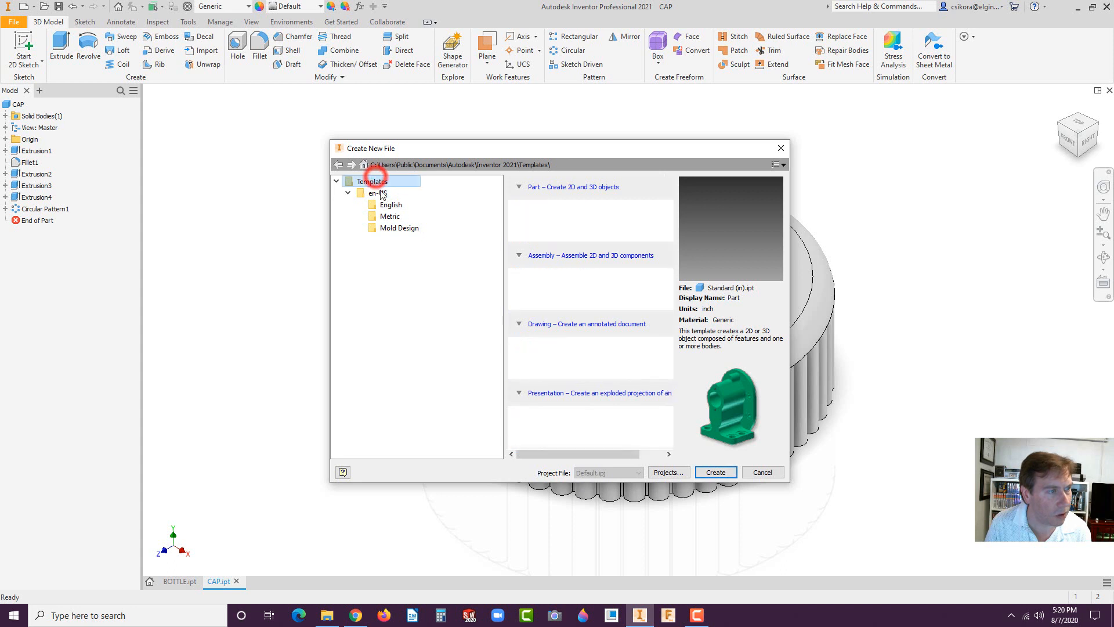
pyautogui.click(390, 205)
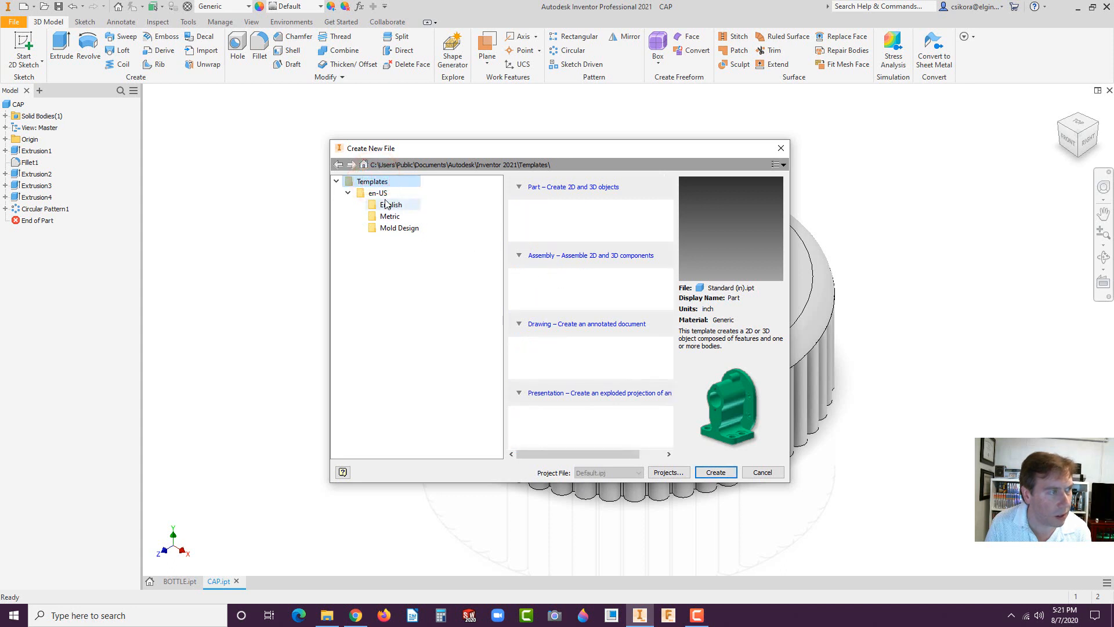
pyautogui.click(377, 193)
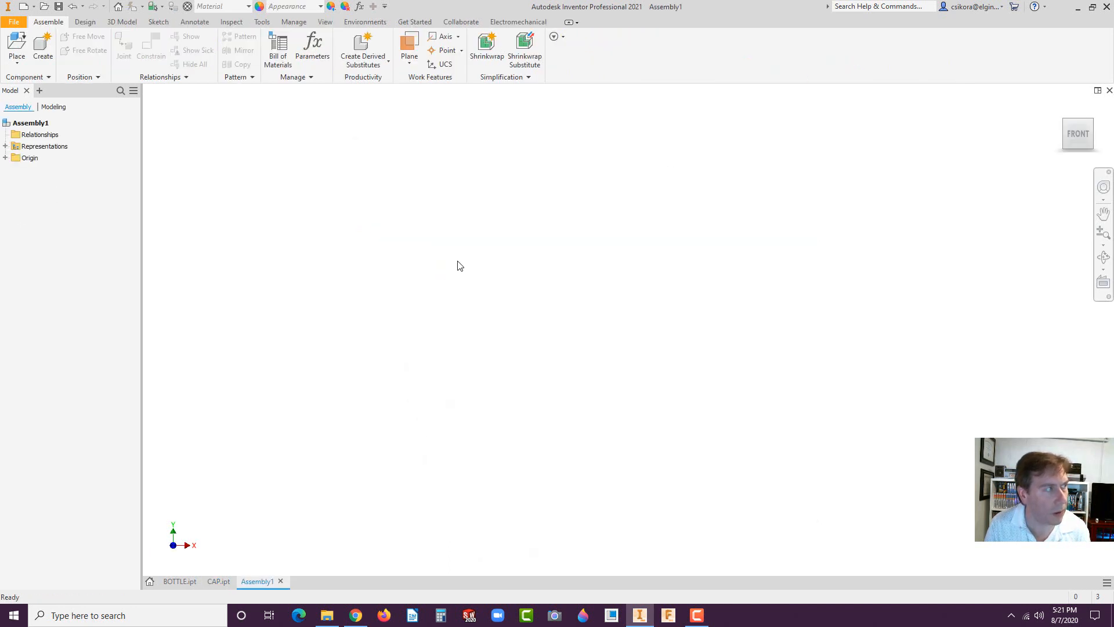
pyautogui.moveTo(17, 47)
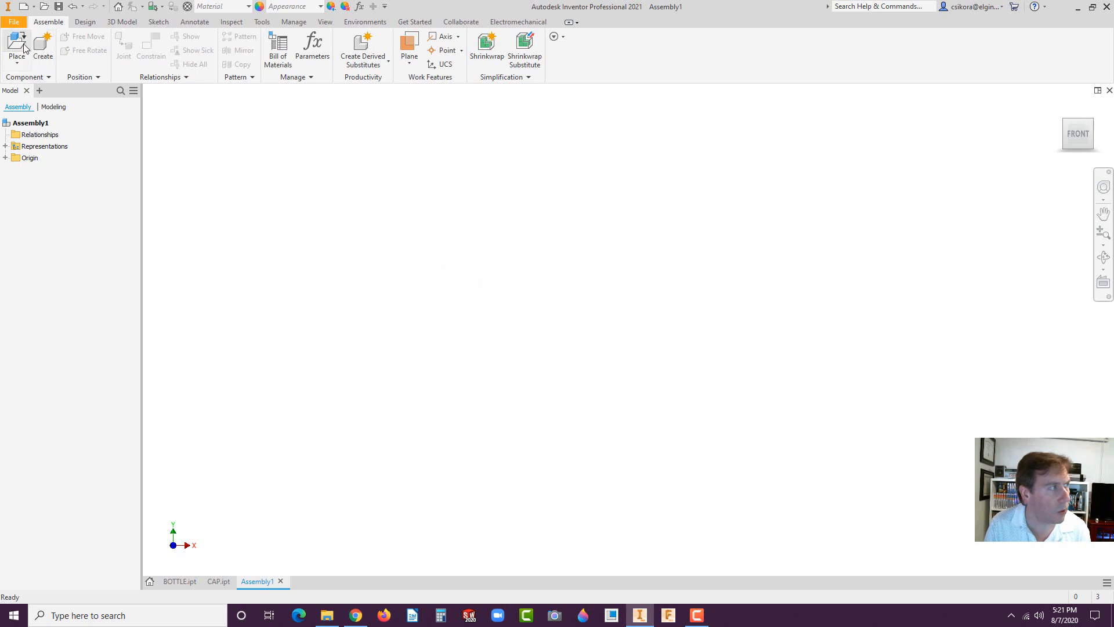
# - Place BOTTLE.ipt from the Inventor 2021 folder as BOTTLE:1 and finish placement
pyautogui.click(16, 46)
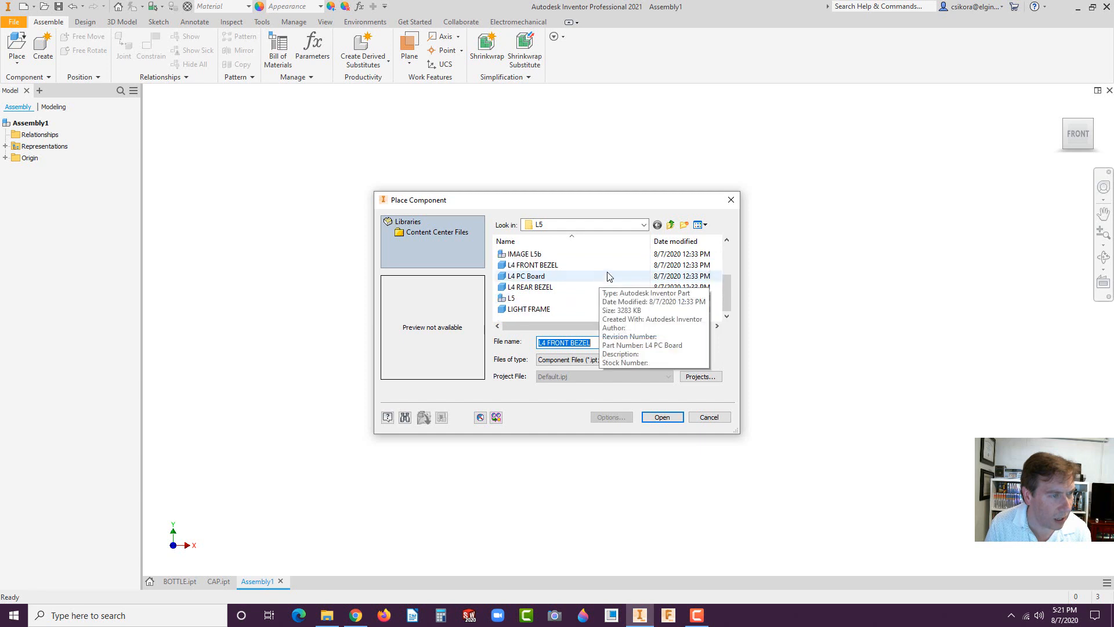
pyautogui.click(655, 225)
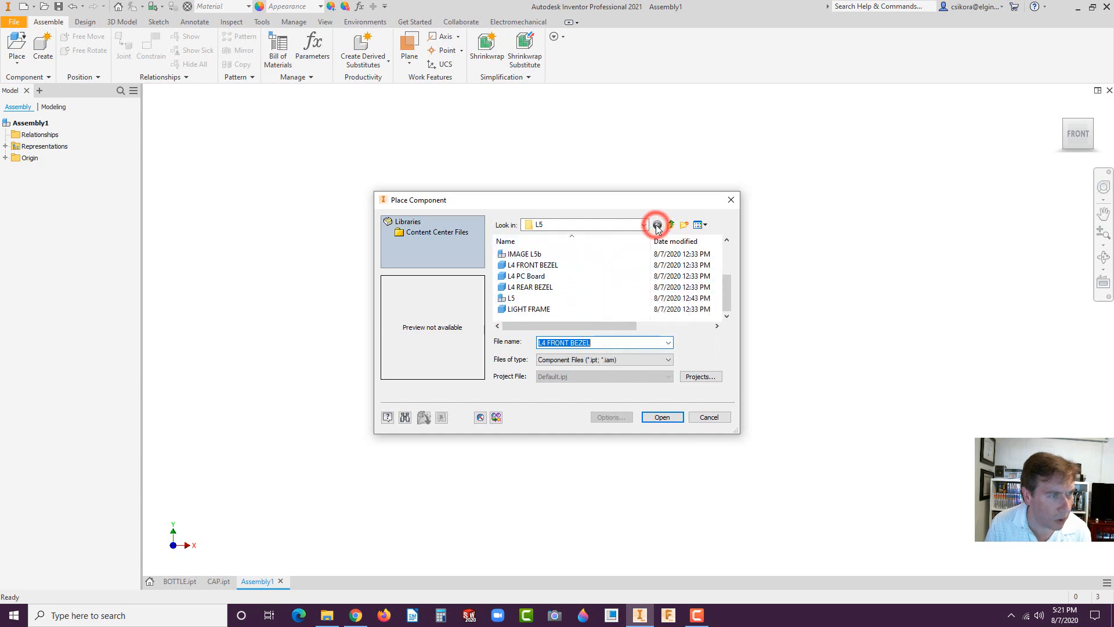
pyautogui.click(655, 224)
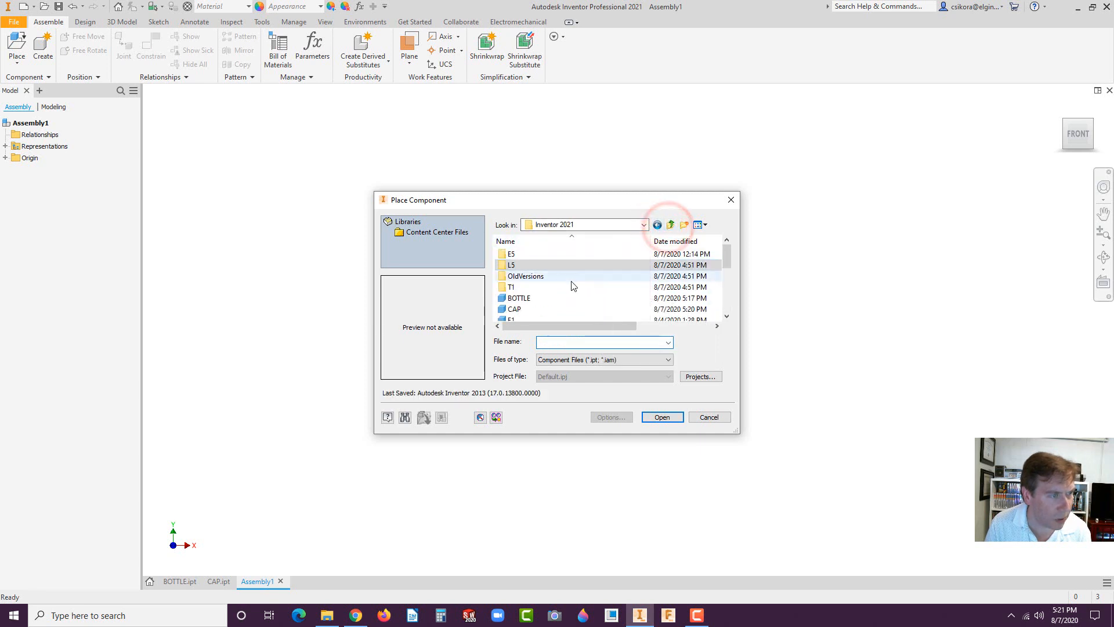
pyautogui.scroll(-3)
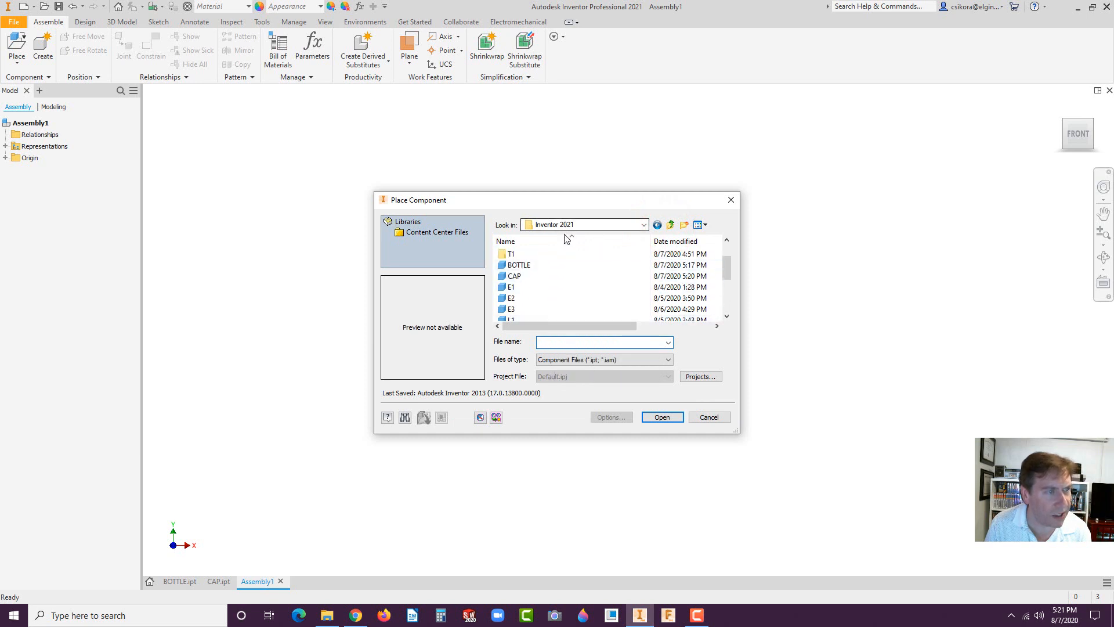
pyautogui.moveTo(513, 276)
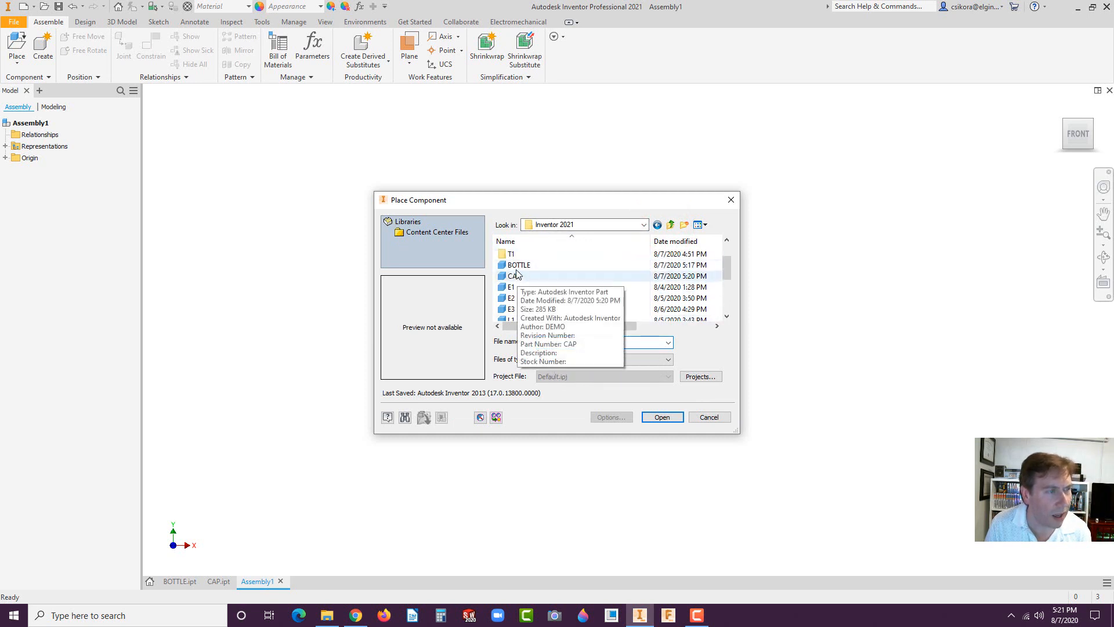
pyautogui.click(519, 264)
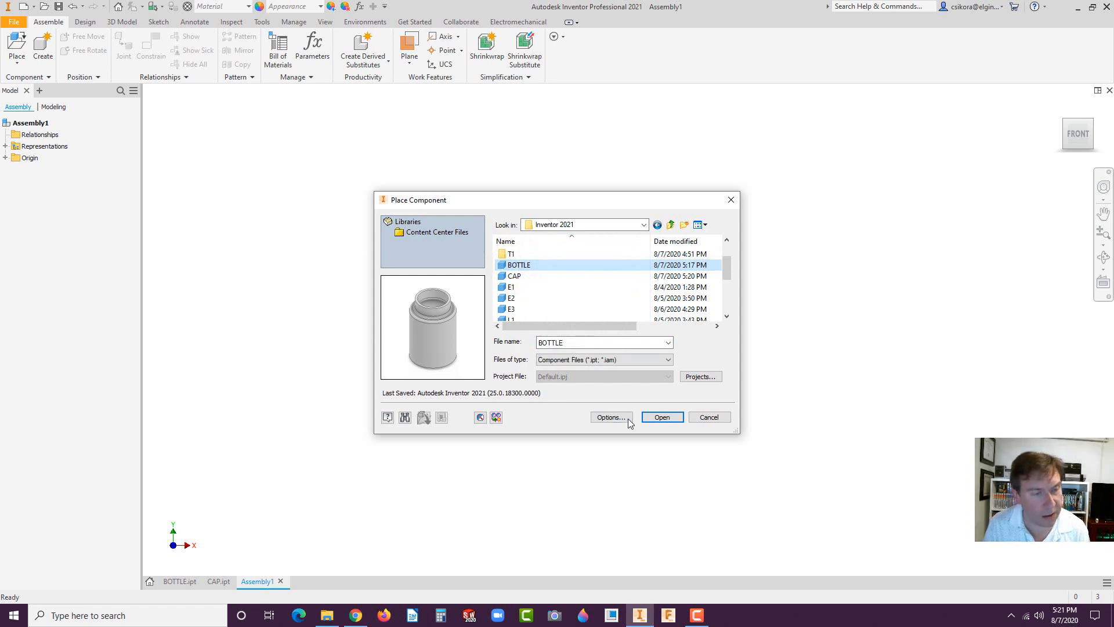
pyautogui.click(661, 417)
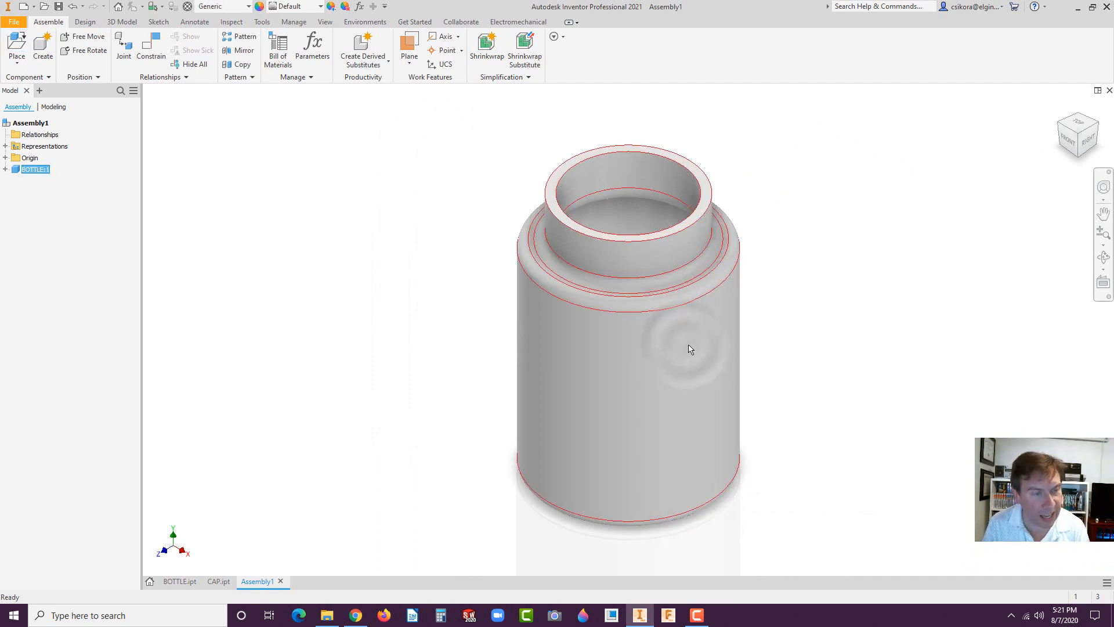
pyautogui.rightClick(690, 349)
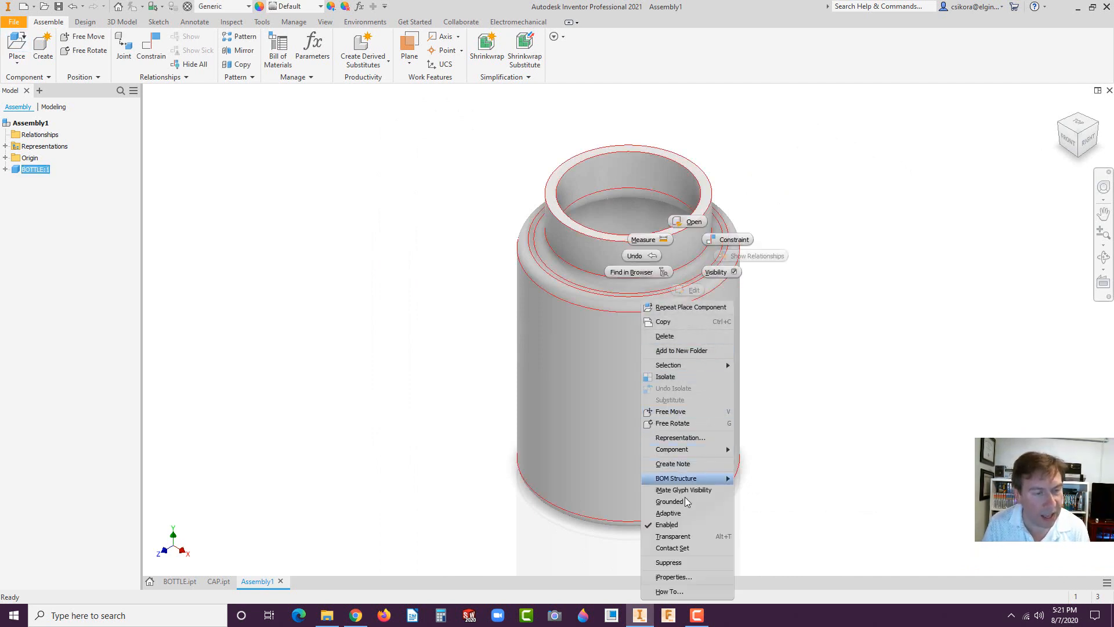
pyautogui.click(668, 504)
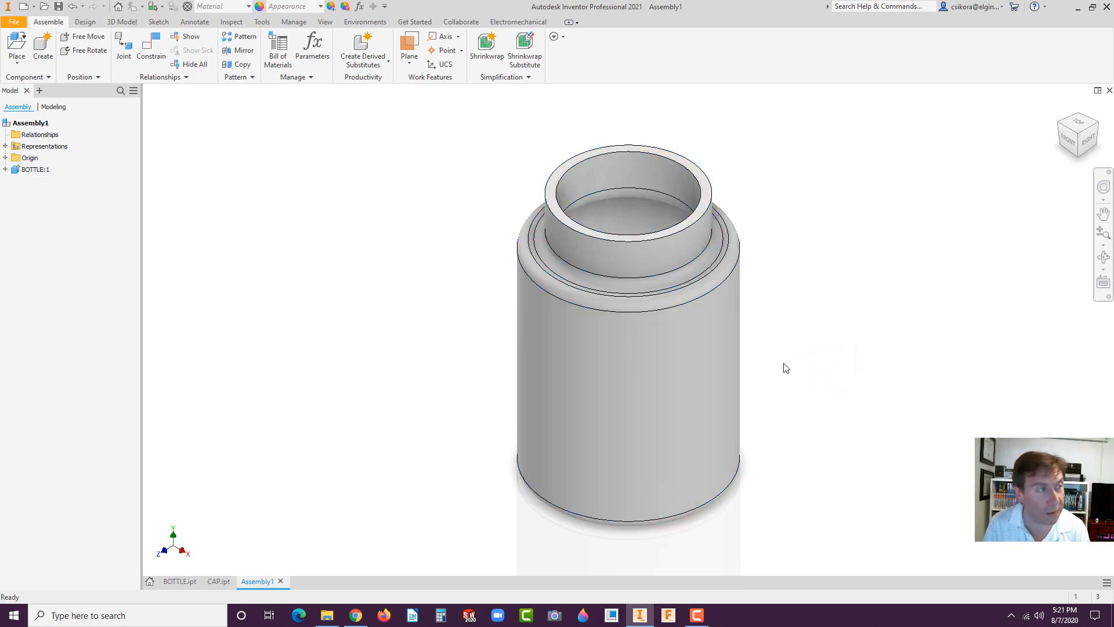
pyautogui.click(16, 46)
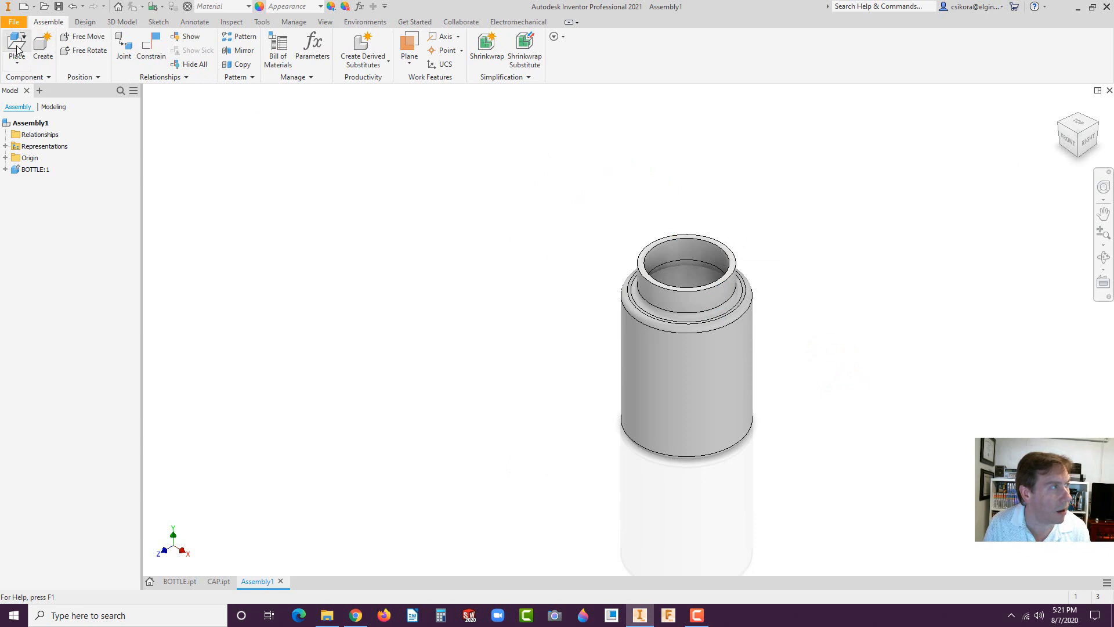
# - Place the CAP part into the assembly as CAP:1 beside the bottle
pyautogui.click(17, 46)
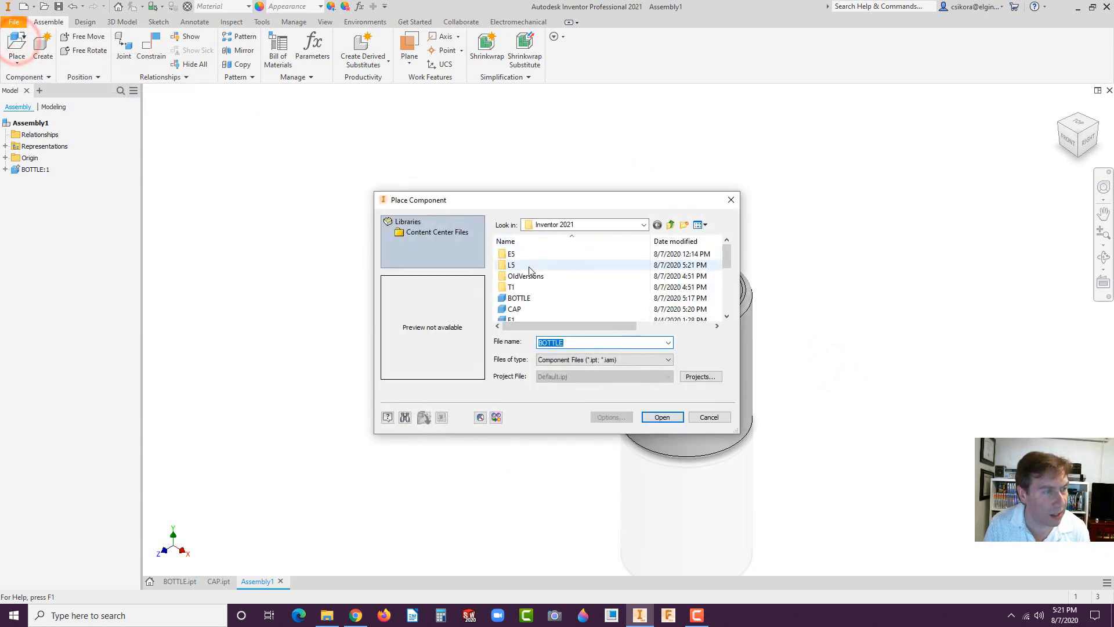
pyautogui.click(513, 308)
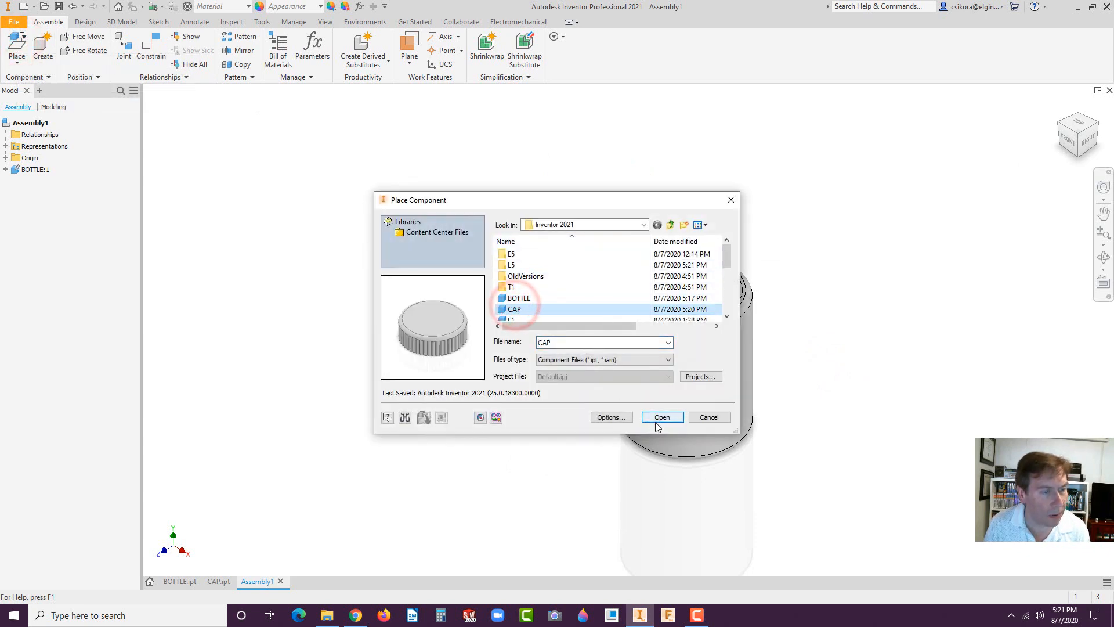
pyautogui.click(661, 417)
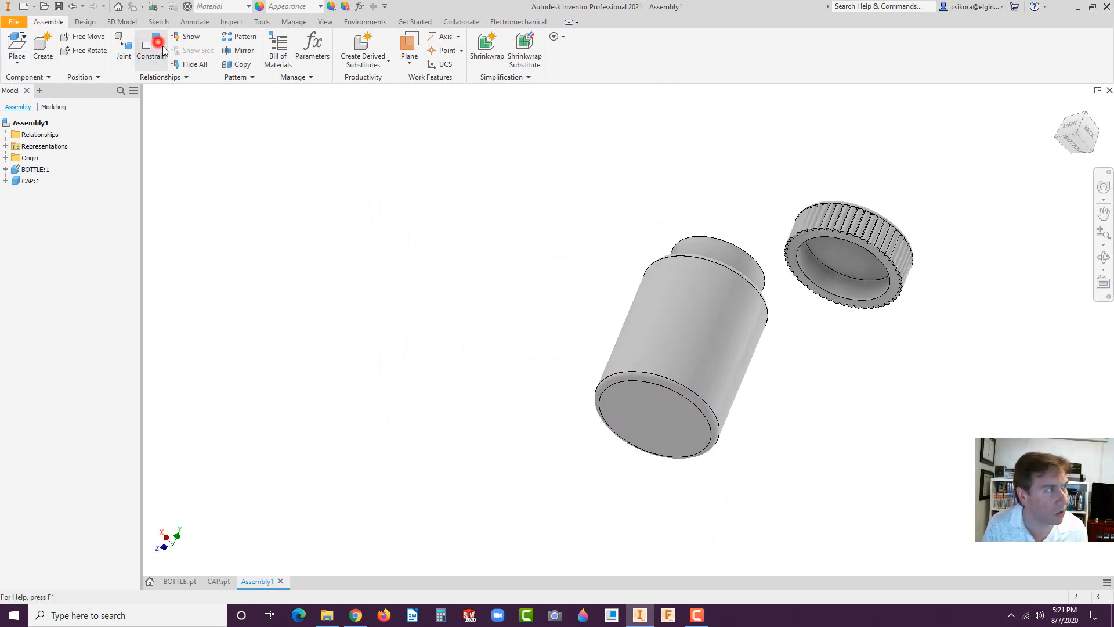
# - Constrain CAP:1 onto the bottle's neck, restarting the constraint once
pyautogui.click(151, 46)
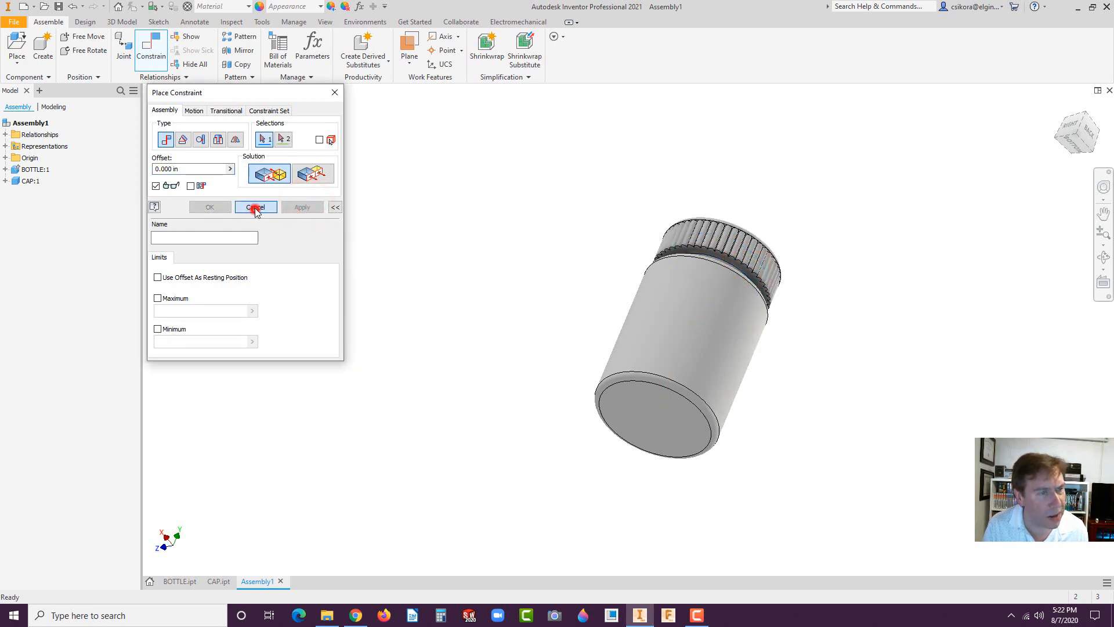
pyautogui.click(256, 206)
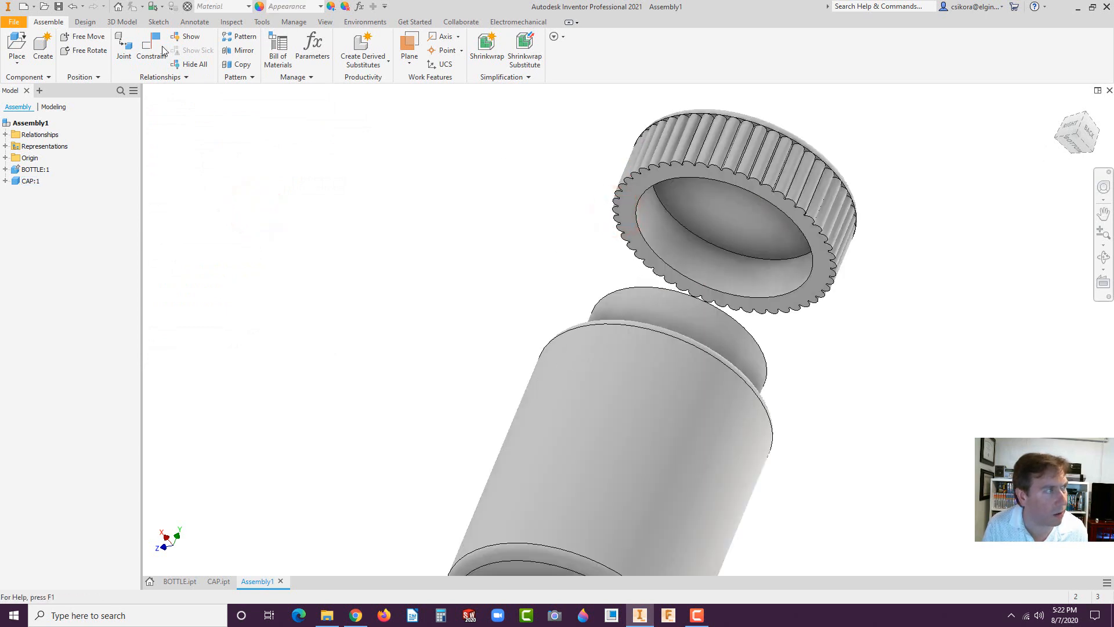
pyautogui.click(151, 41)
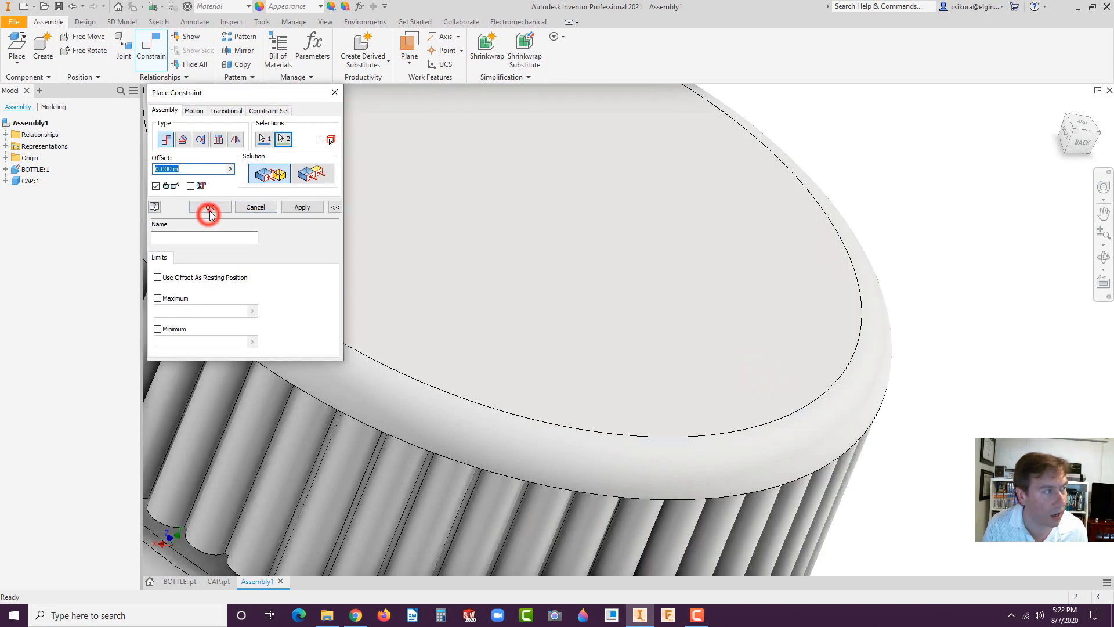
pyautogui.click(209, 206)
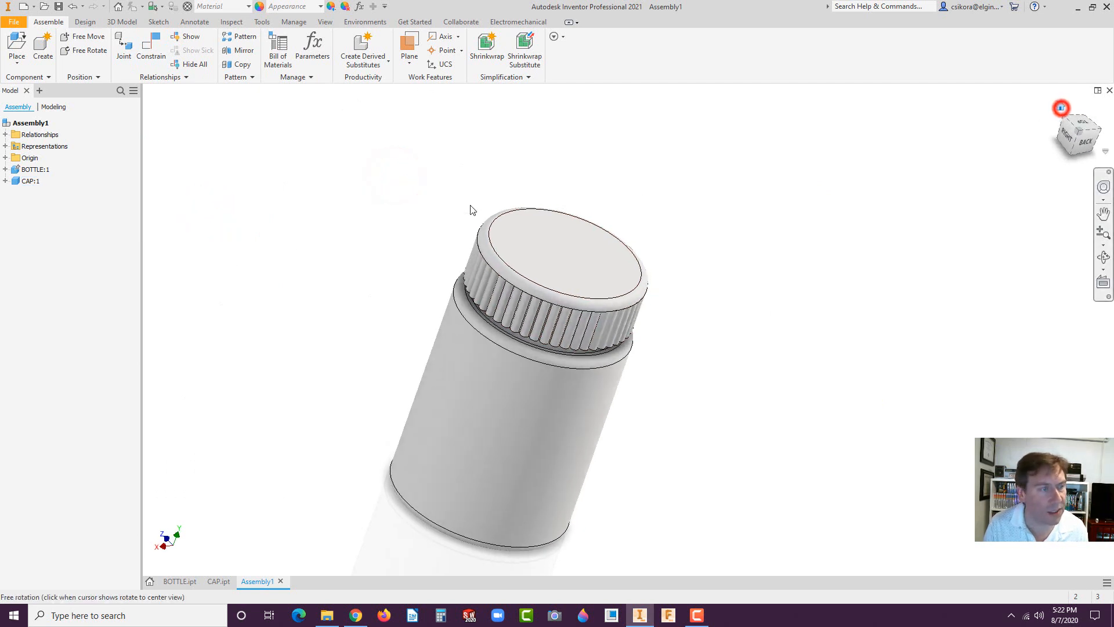
# - Save the capped bottle assembly as MED_BOTTLE.iam
pyautogui.click(57, 6)
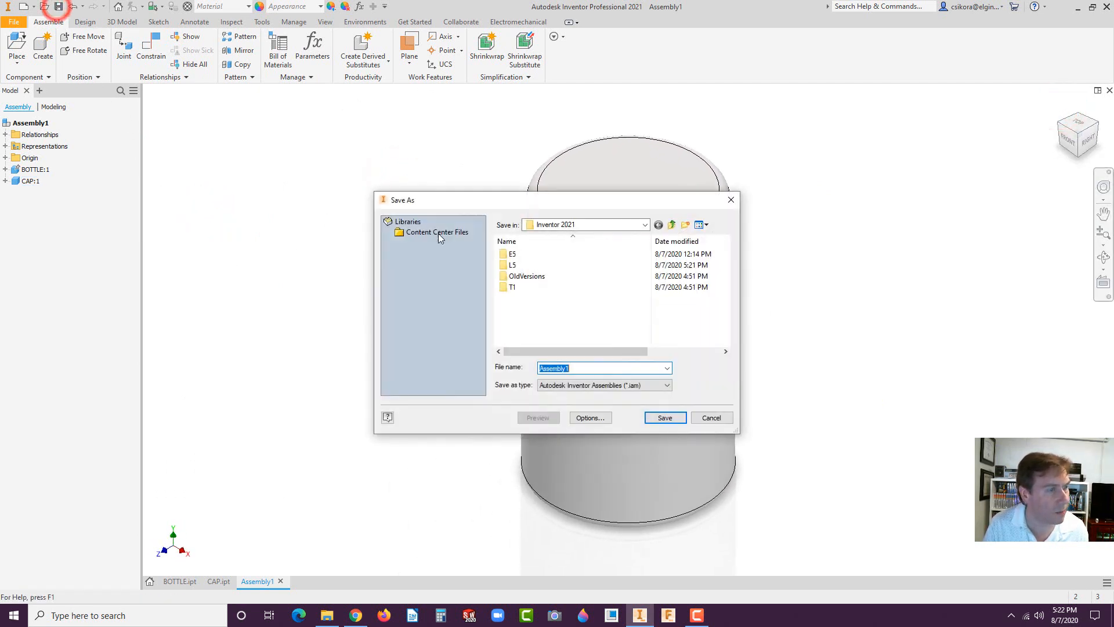
pyautogui.write('M')
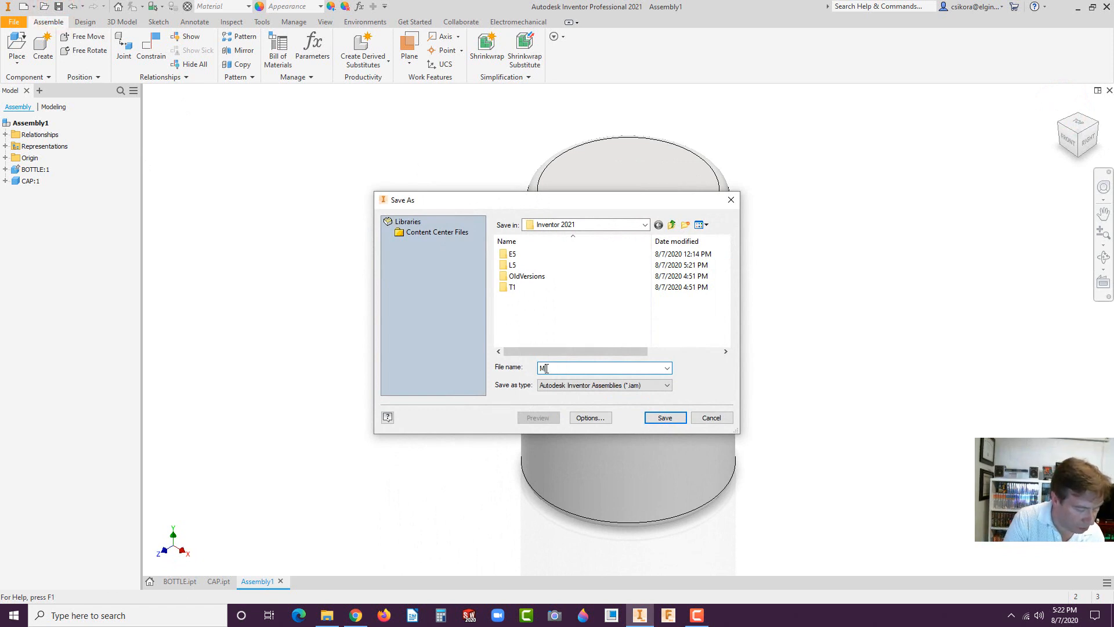
pyautogui.write('ED_B')
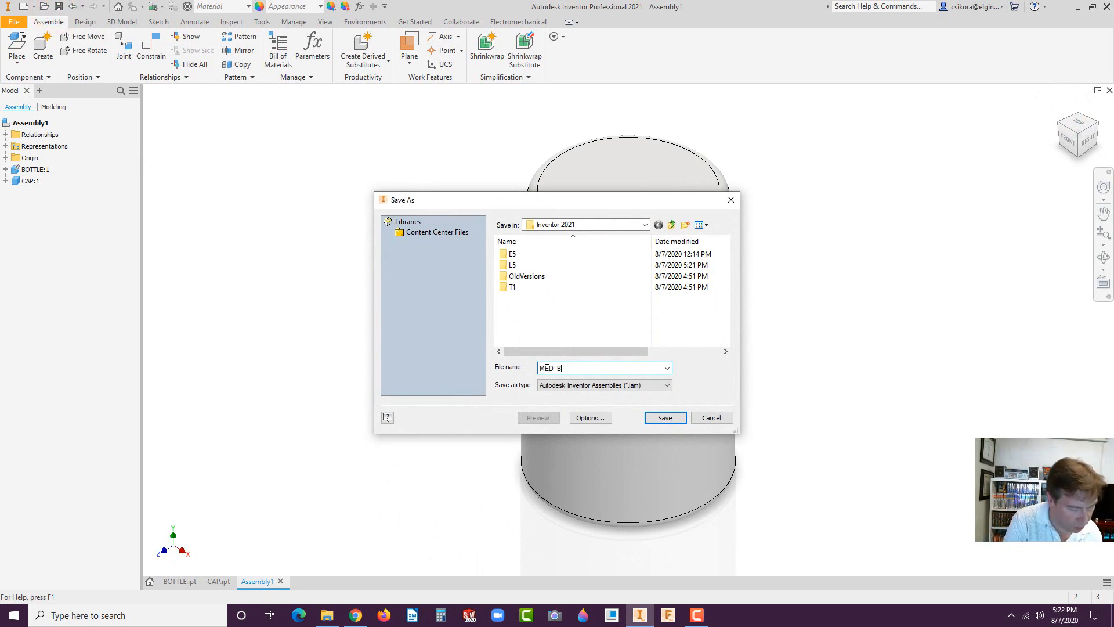
pyautogui.write('OTTLE')
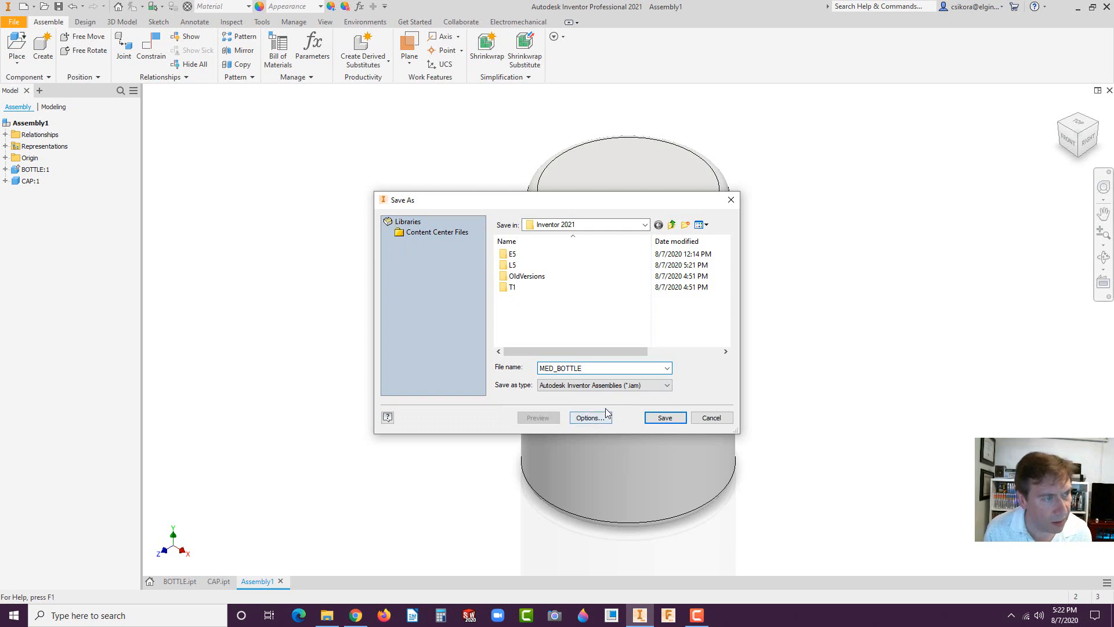
pyautogui.click(663, 417)
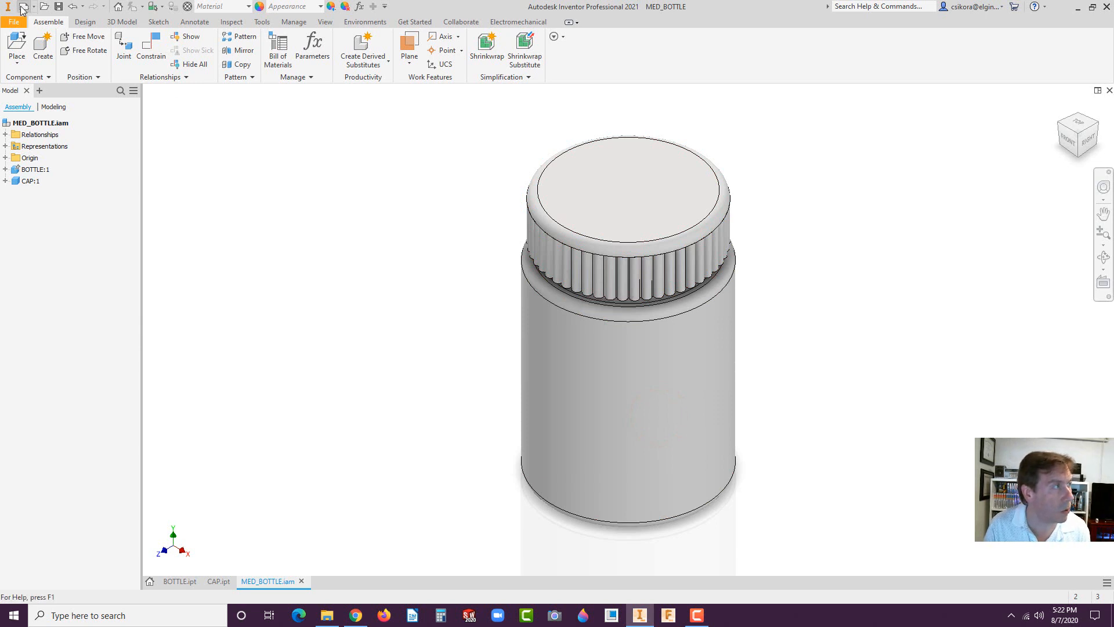
# - Create a Standard.ipn presentation and insert the MED_BOTTLE assembly from the parent folder
pyautogui.click(24, 6)
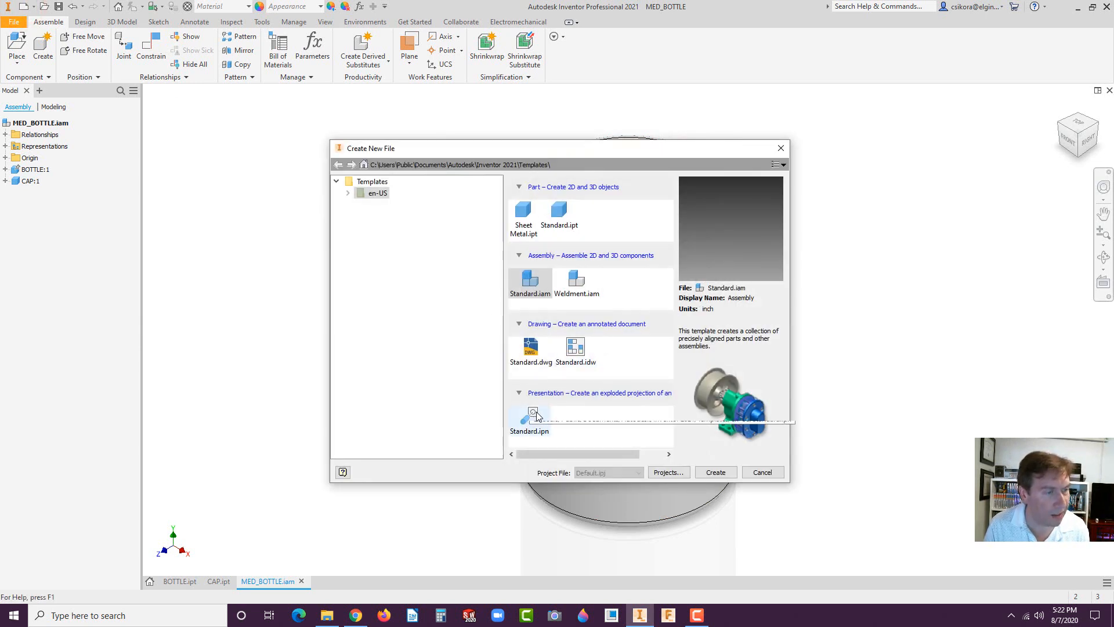
pyautogui.click(715, 472)
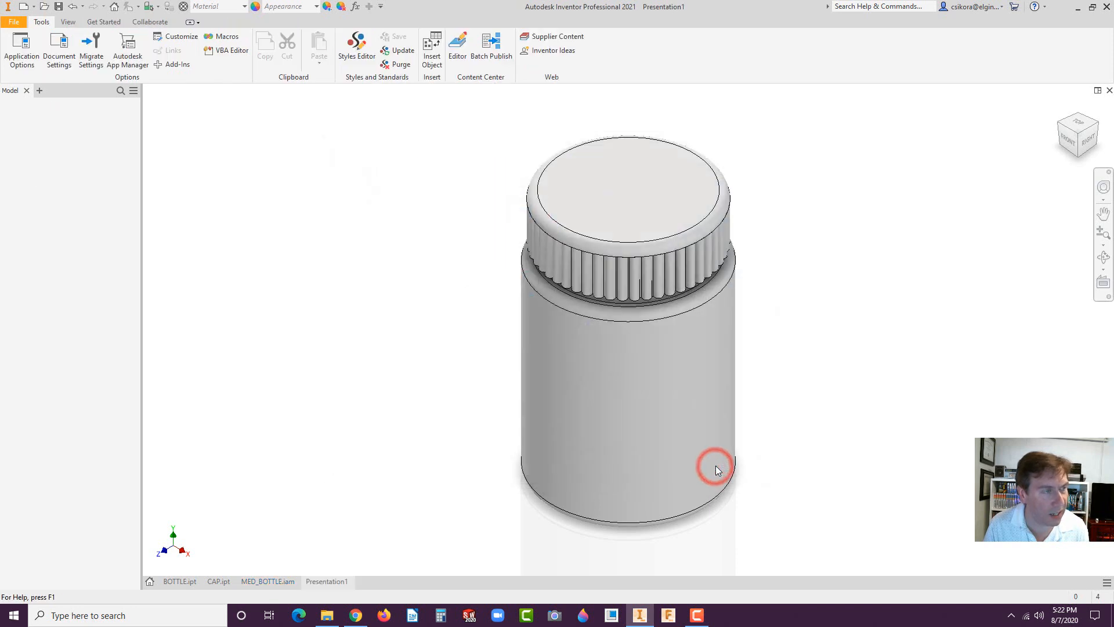
pyautogui.click(23, 50)
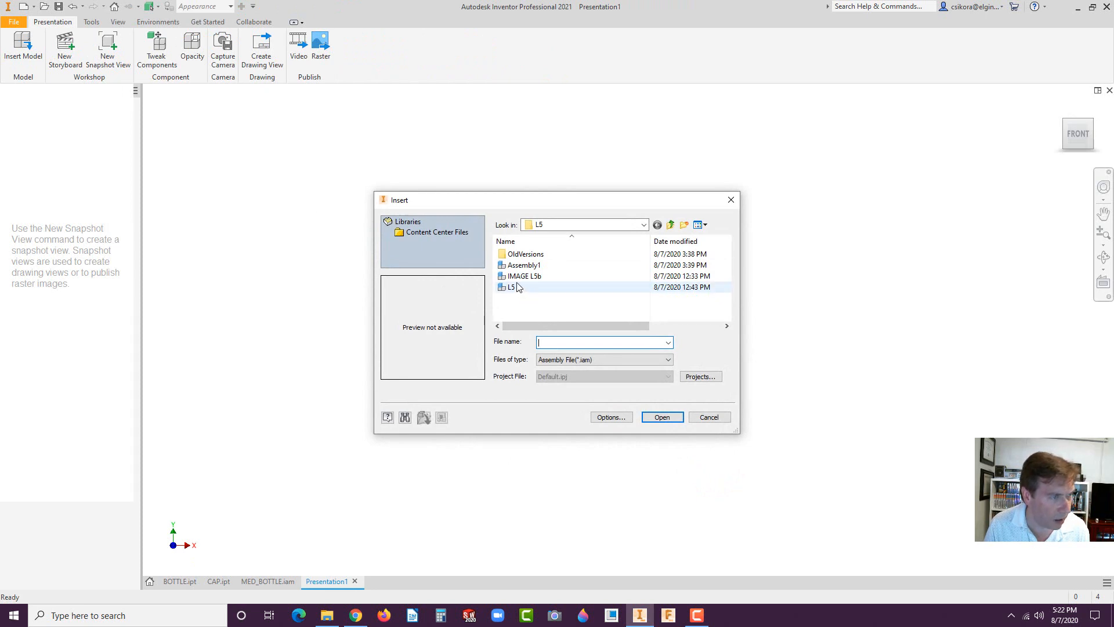
pyautogui.click(670, 225)
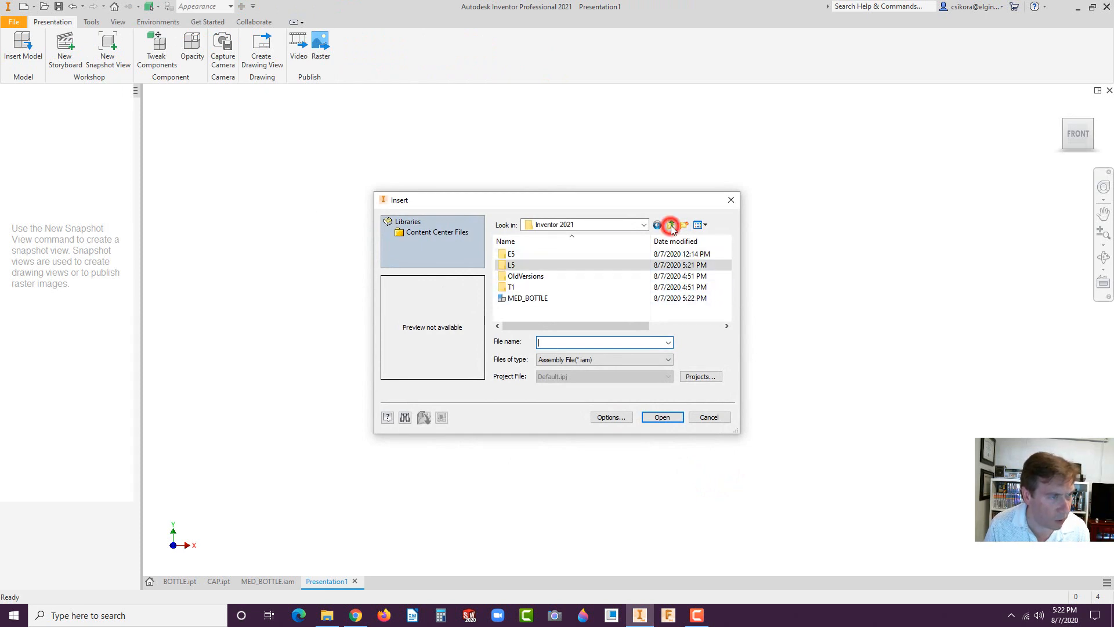
pyautogui.click(528, 298)
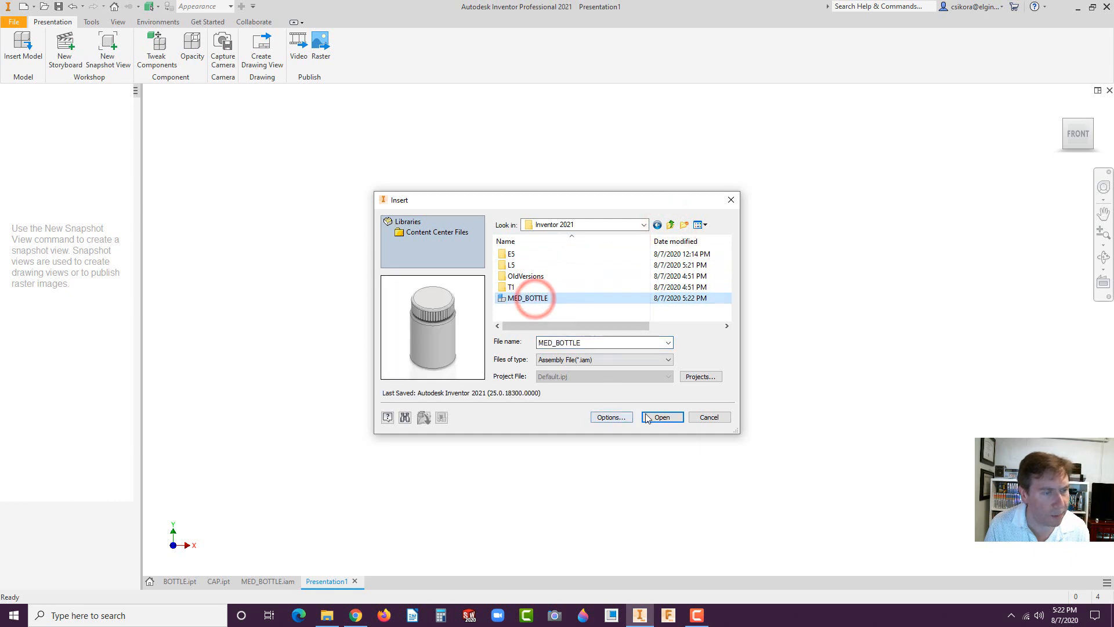
pyautogui.click(660, 418)
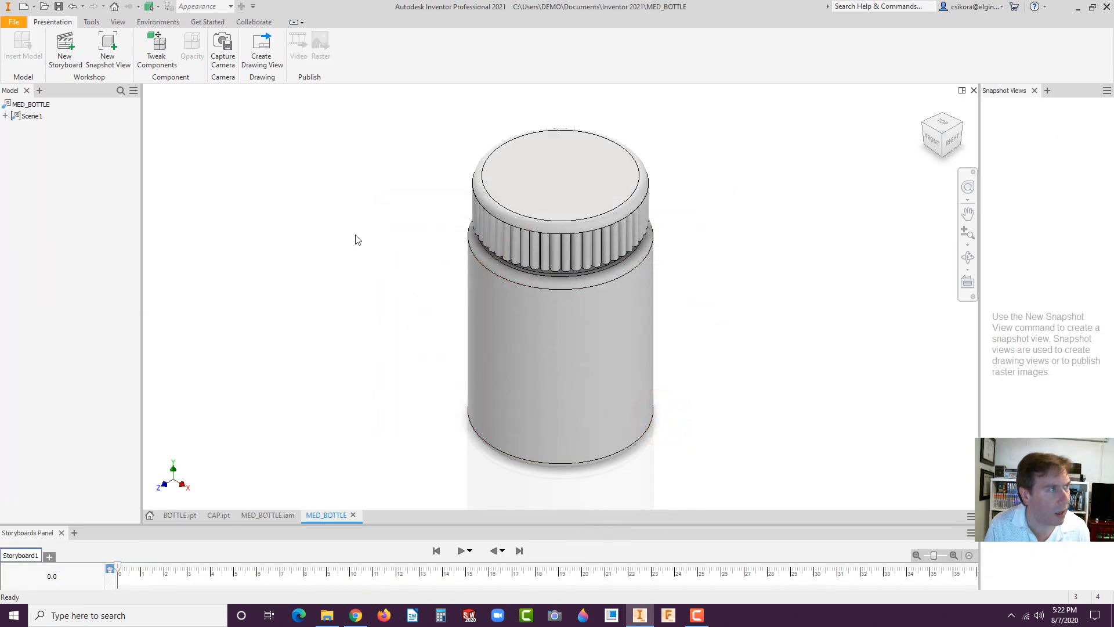
# - Tweak the cap 2 units up along Y, off the bottle
pyautogui.click(156, 46)
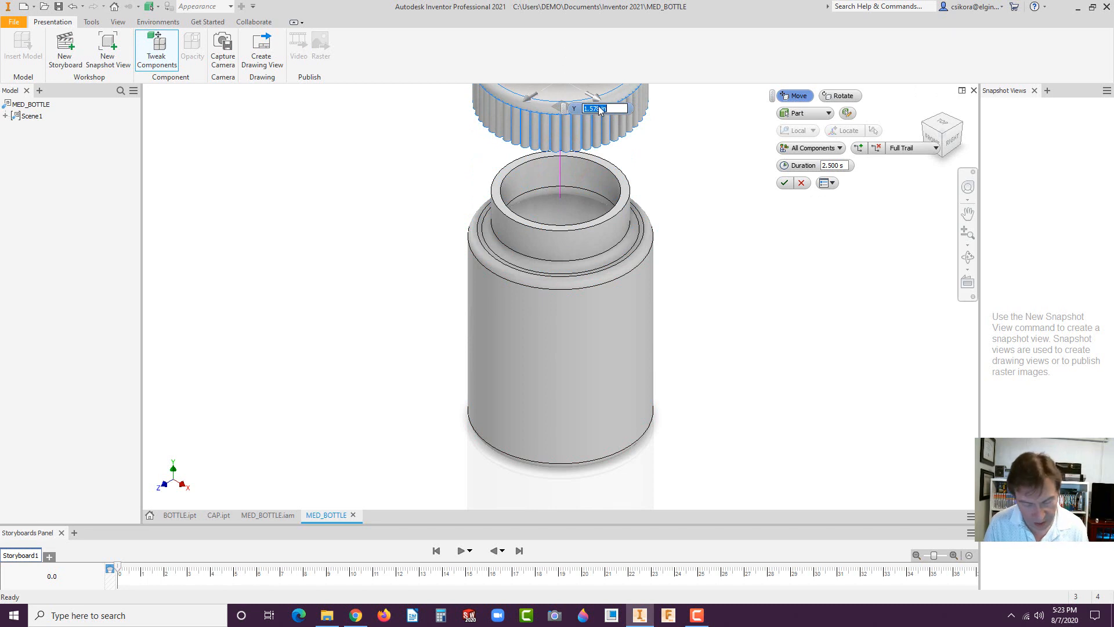
pyautogui.write('2')
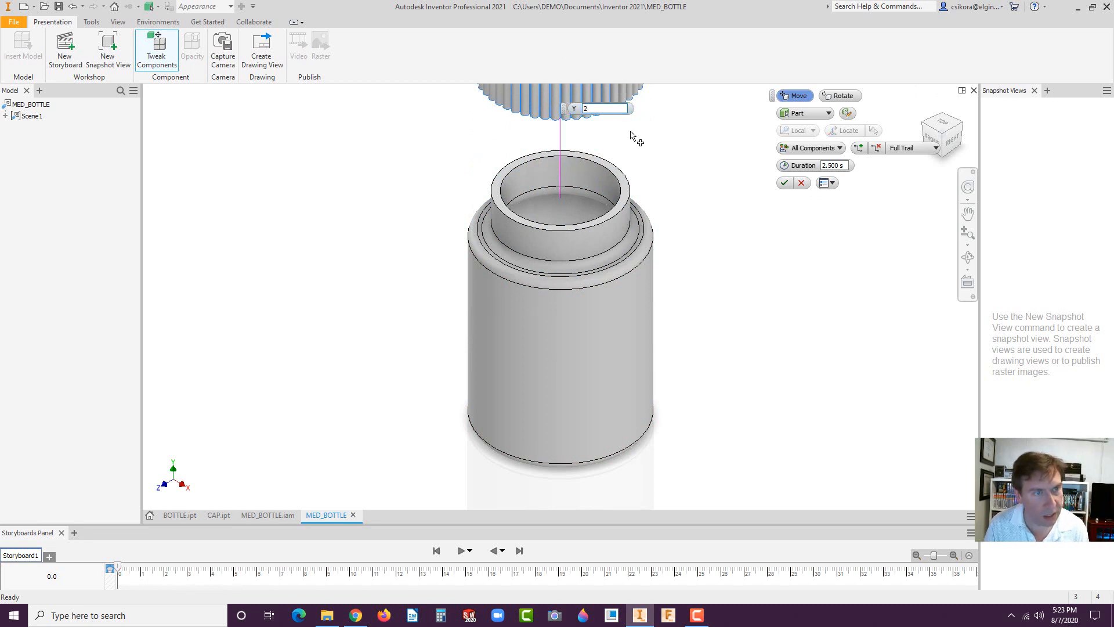
pyautogui.click(784, 183)
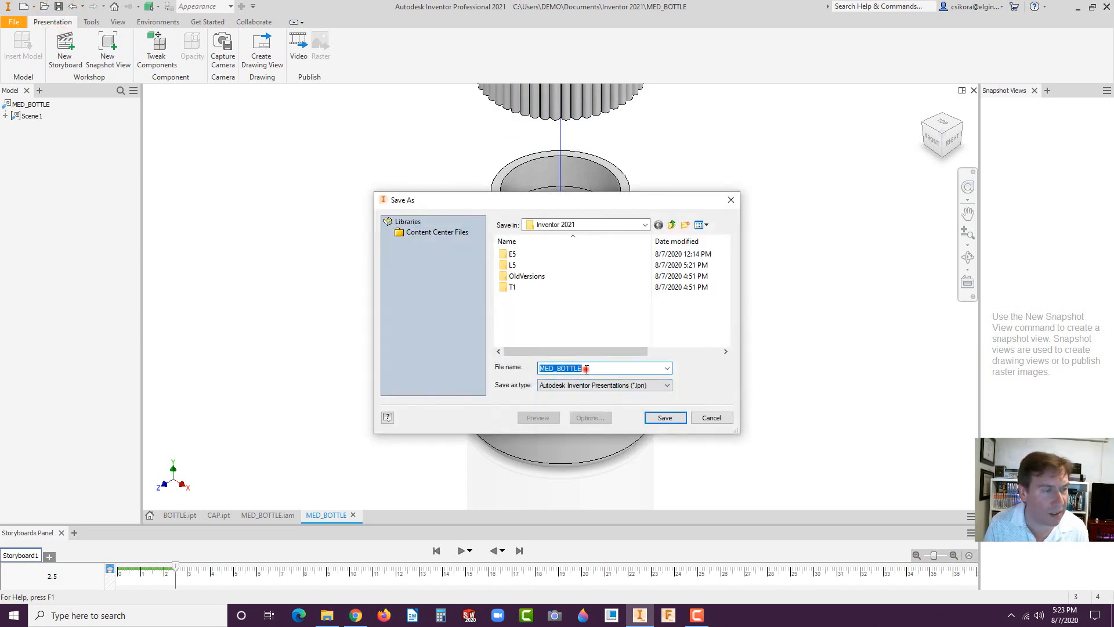
# - Save the exploded presentation as MED_BOTTLE_P.ipn
pyautogui.click(588, 367)
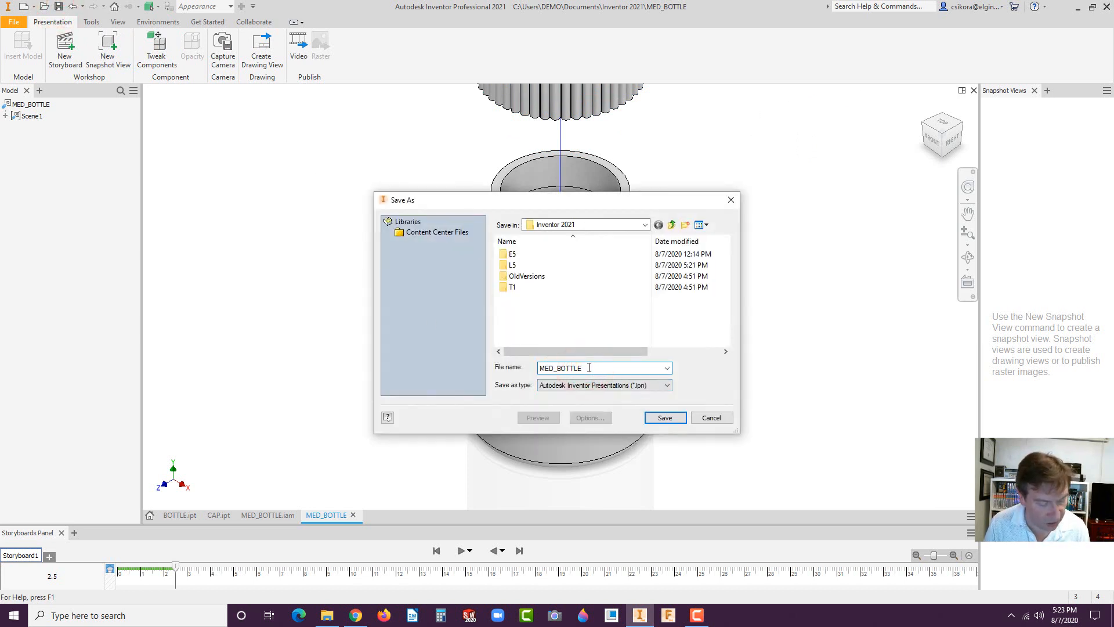
pyautogui.write('_J')
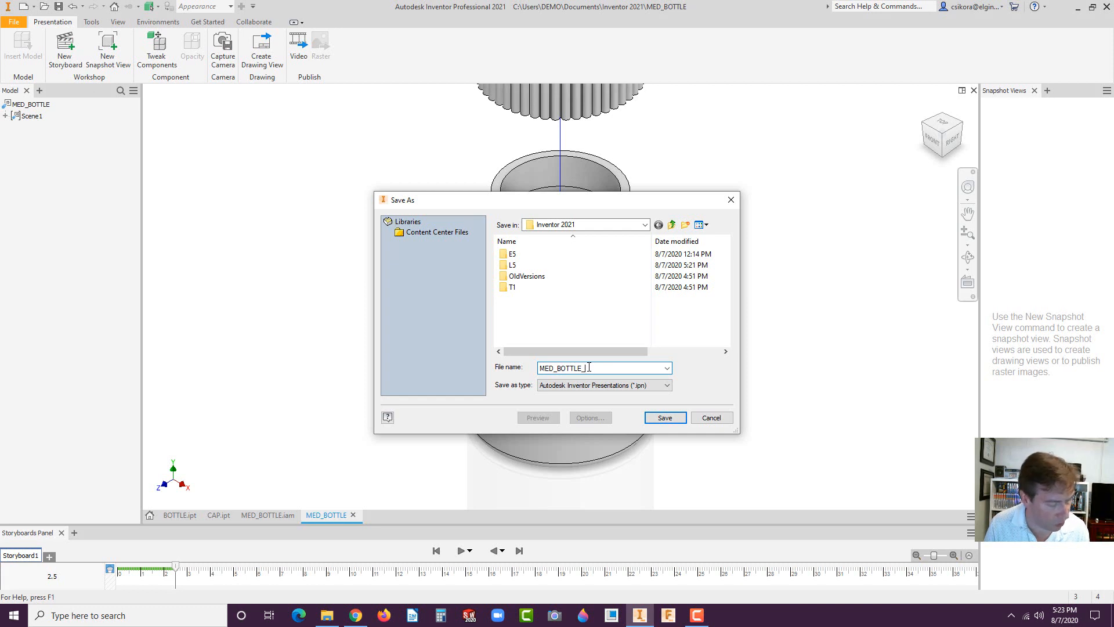
pyautogui.write('P')
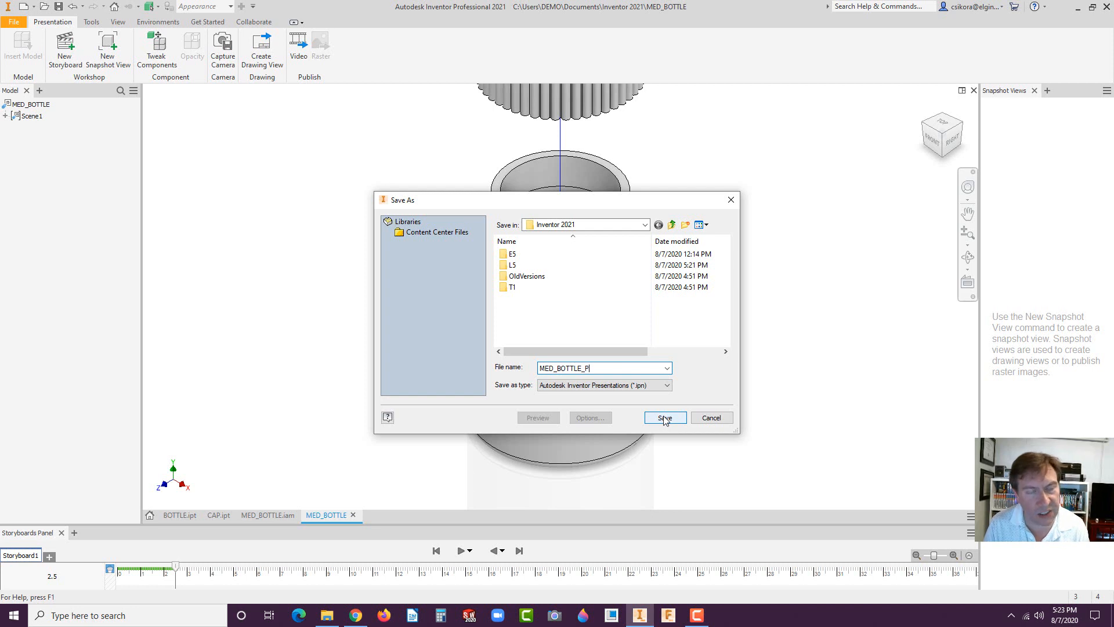
pyautogui.click(664, 418)
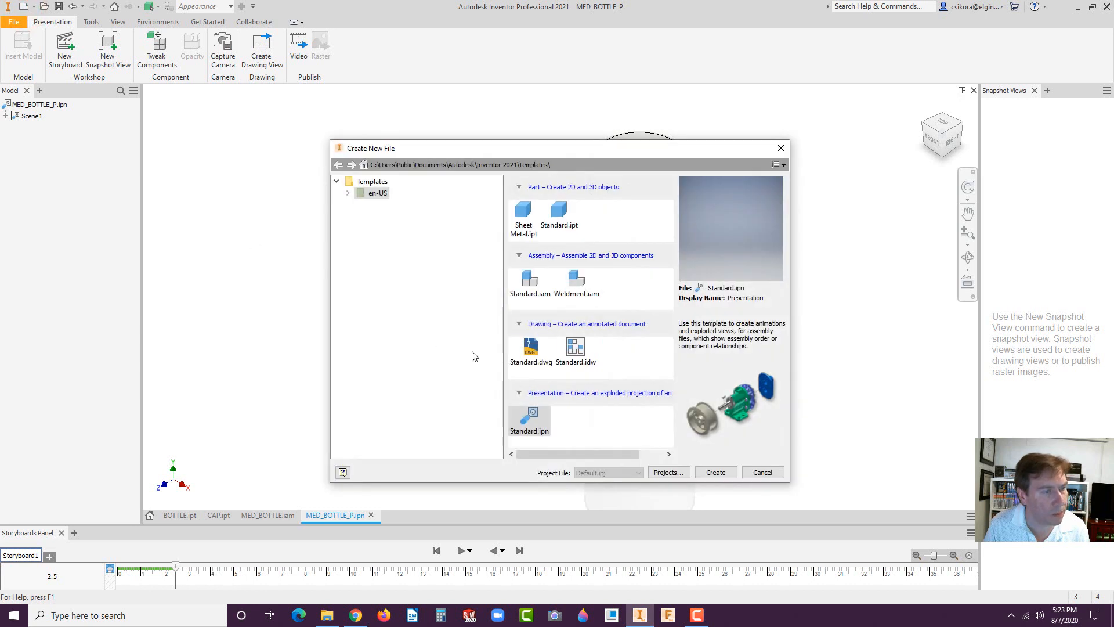
# - Create an A-size drawing of MED_BOTTLE.iam with the BOM view enabled for BOTTLE and CAP
pyautogui.click(576, 348)
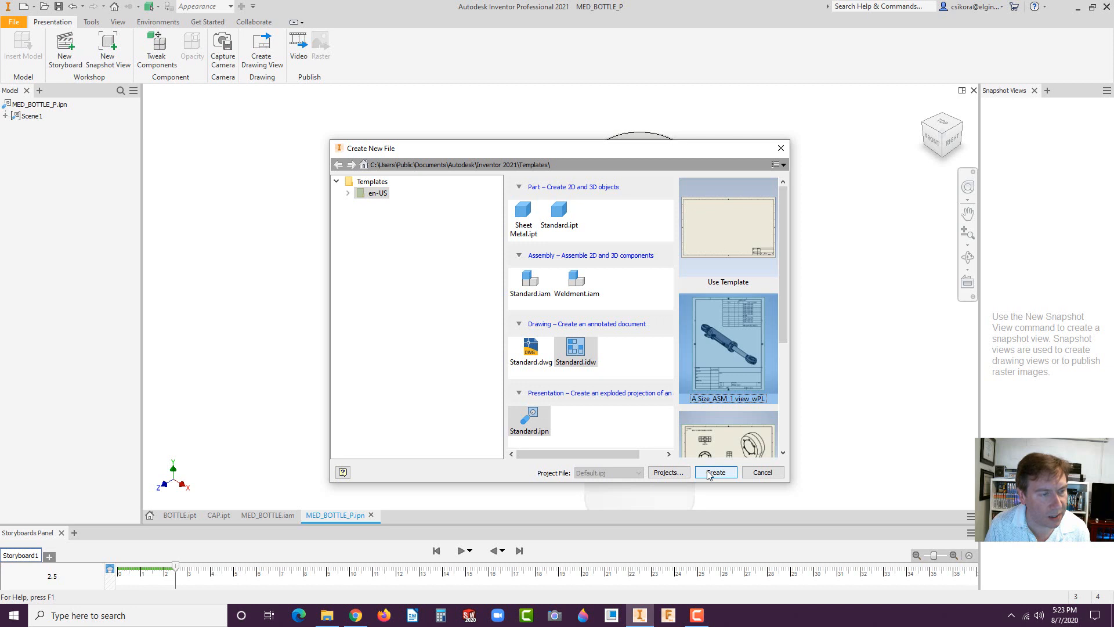
pyautogui.click(715, 472)
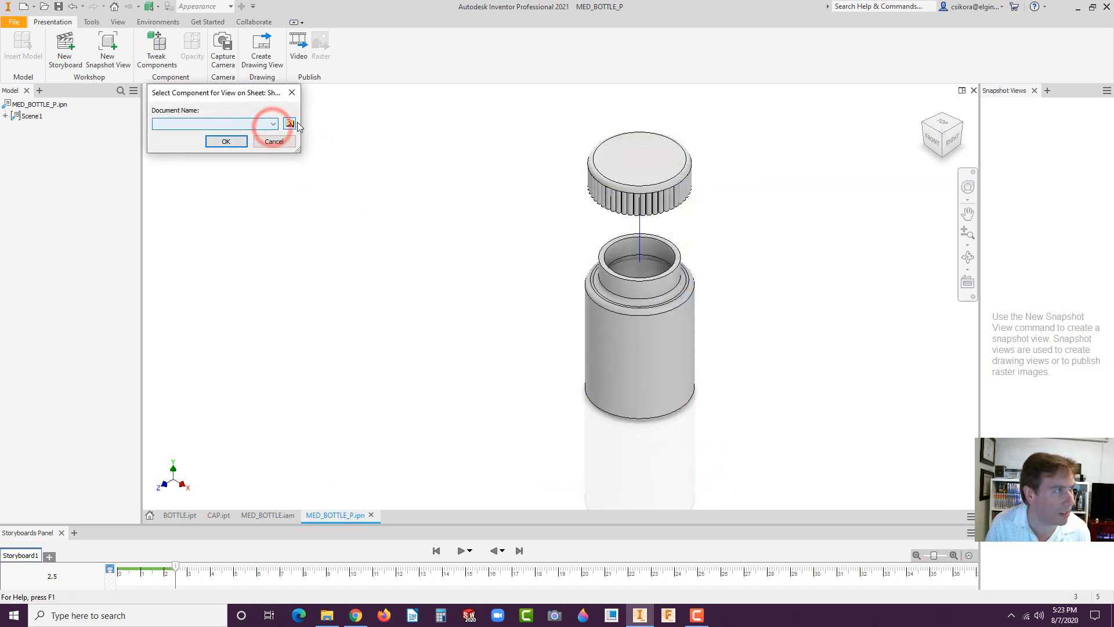
pyautogui.click(289, 124)
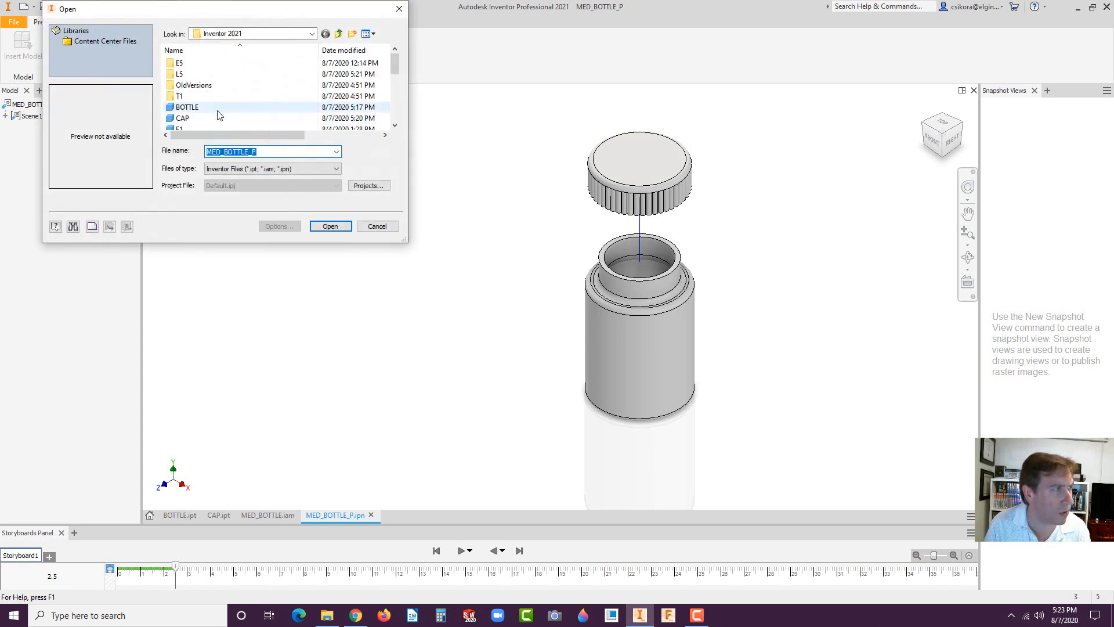
pyautogui.moveTo(183, 117)
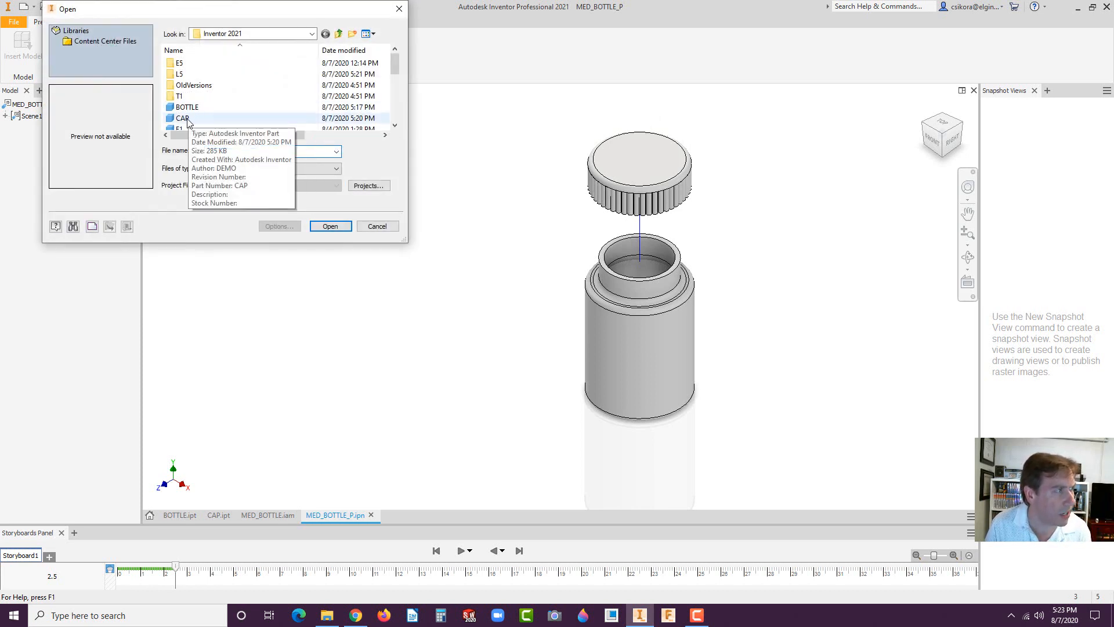
pyautogui.moveTo(206, 112)
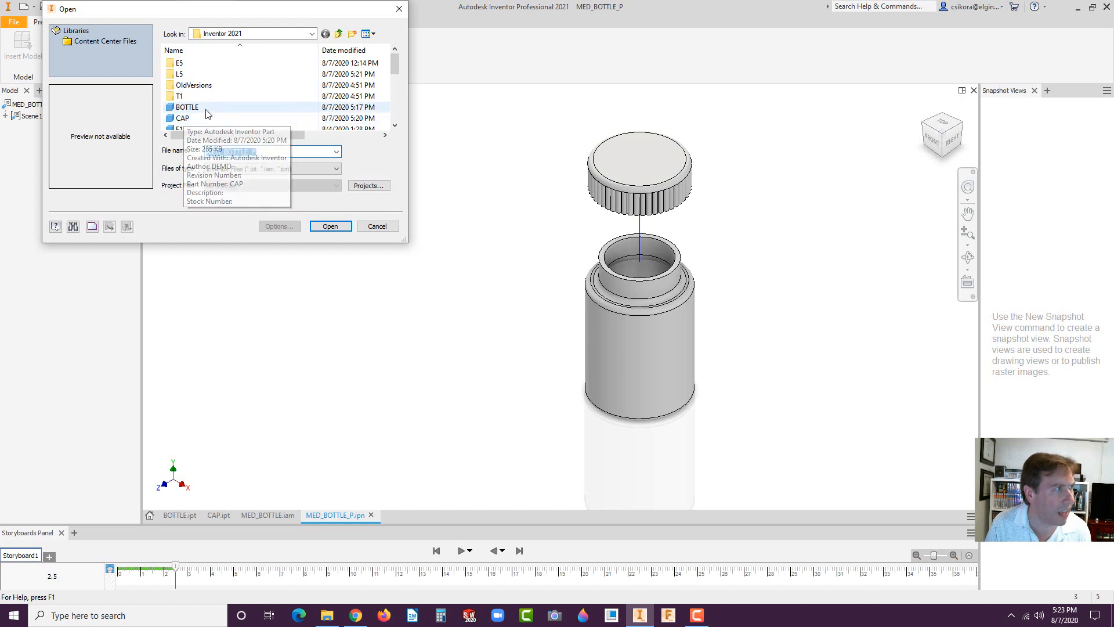
pyautogui.click(203, 108)
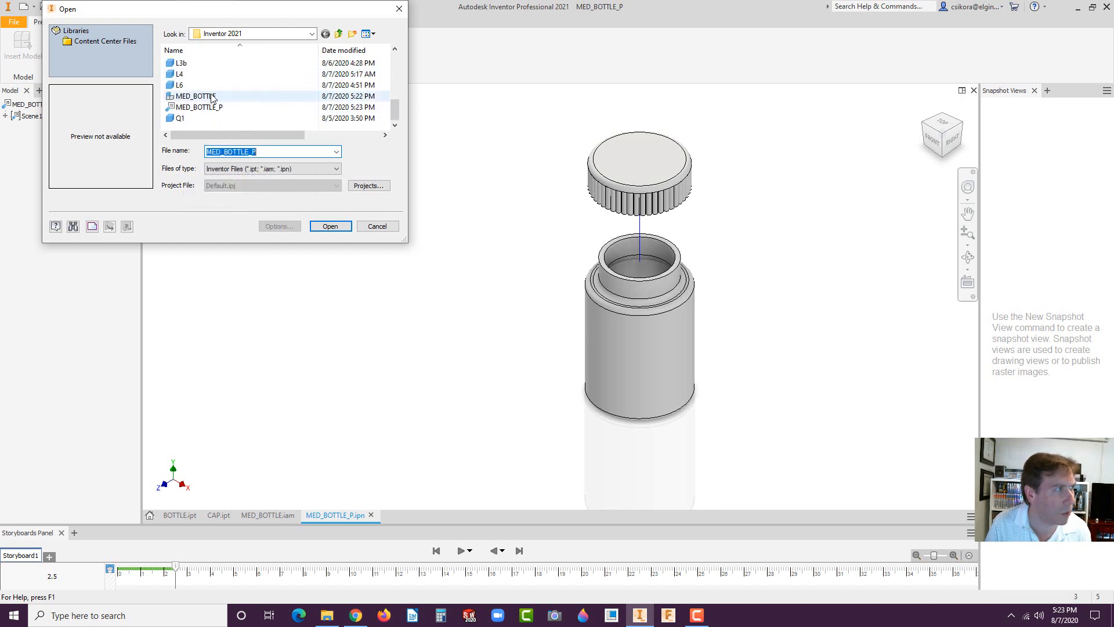
pyautogui.moveTo(193, 95)
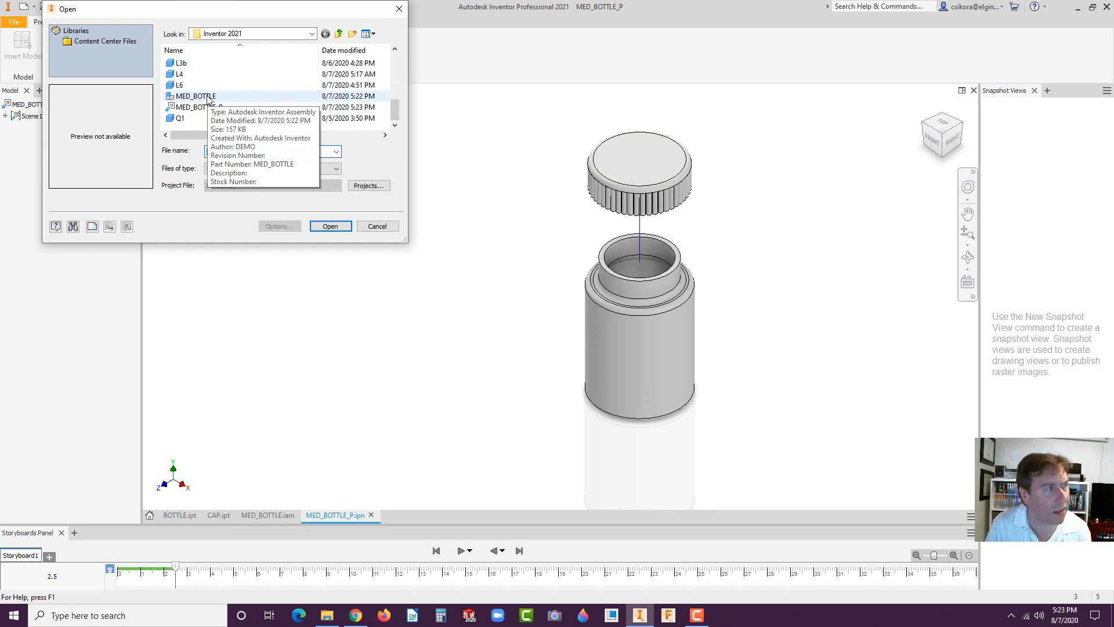
pyautogui.click(194, 96)
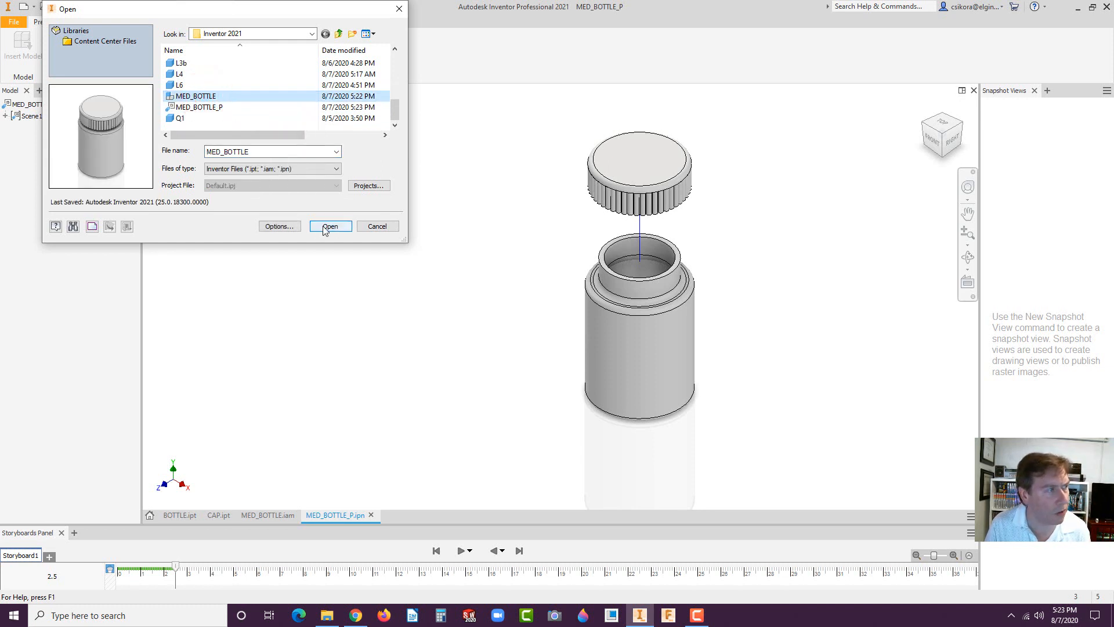
pyautogui.click(329, 226)
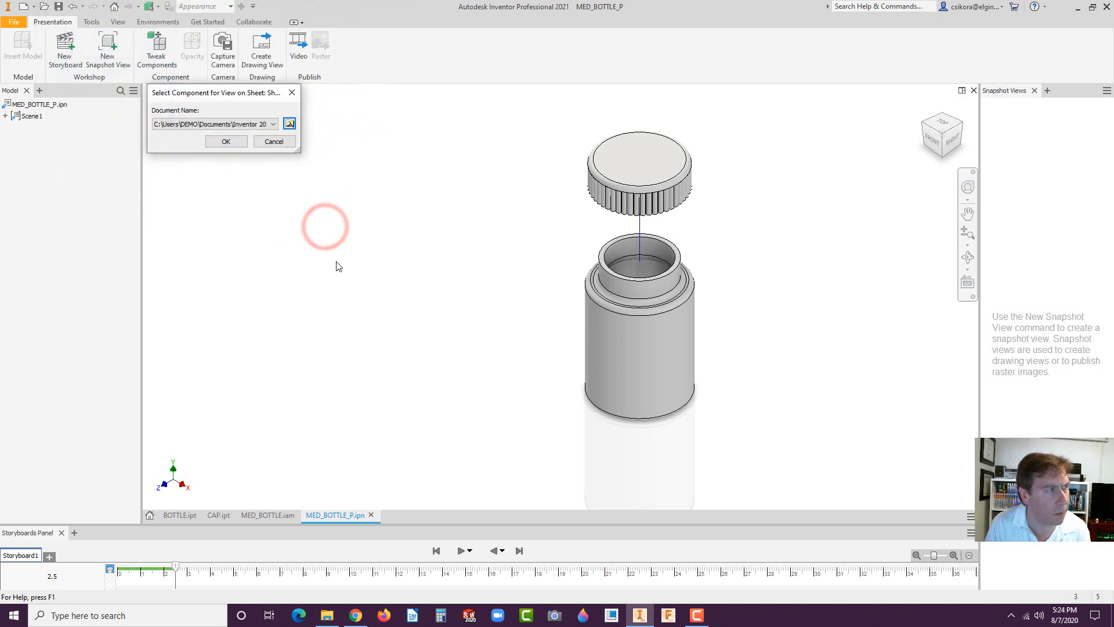
pyautogui.click(226, 141)
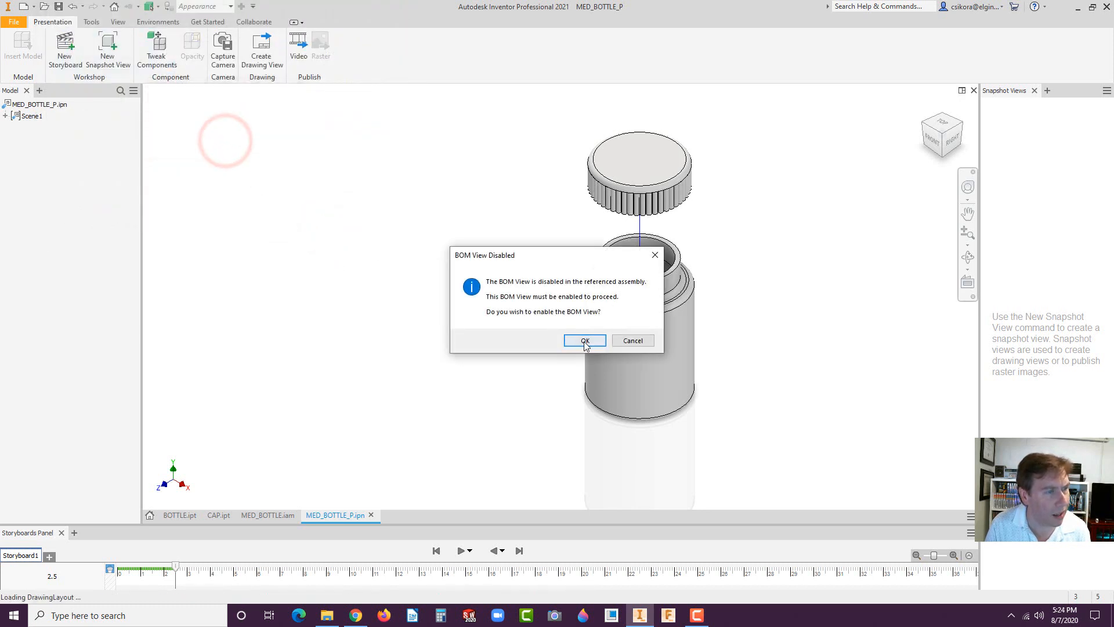
pyautogui.click(585, 340)
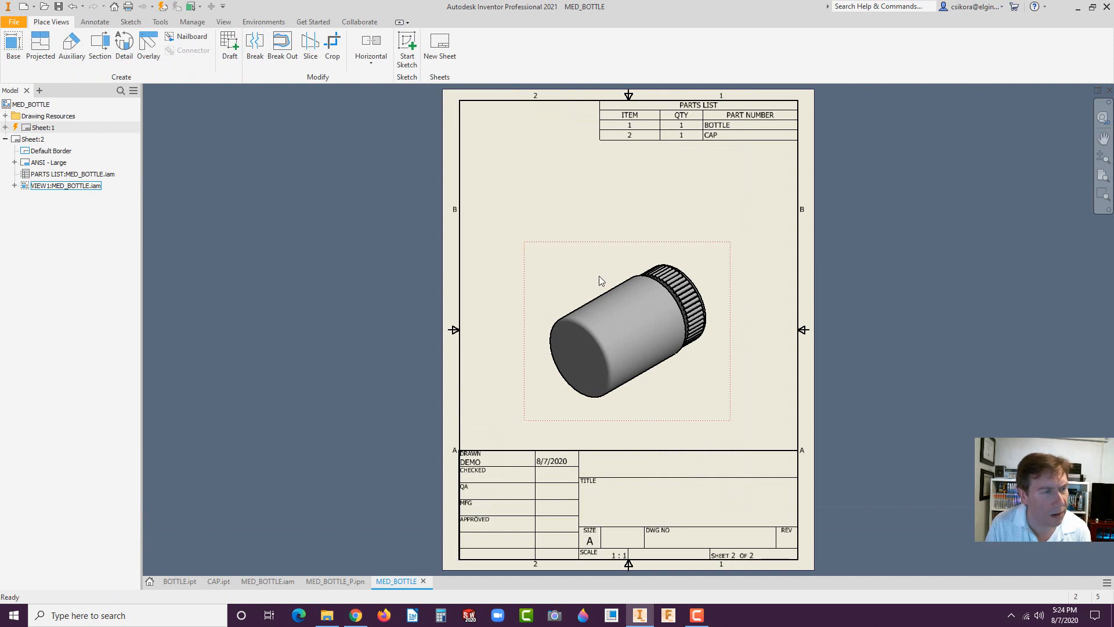
# - Reorient the bottle view to FRONT and set its scale to 1/2
pyautogui.doubleClick(625, 330)
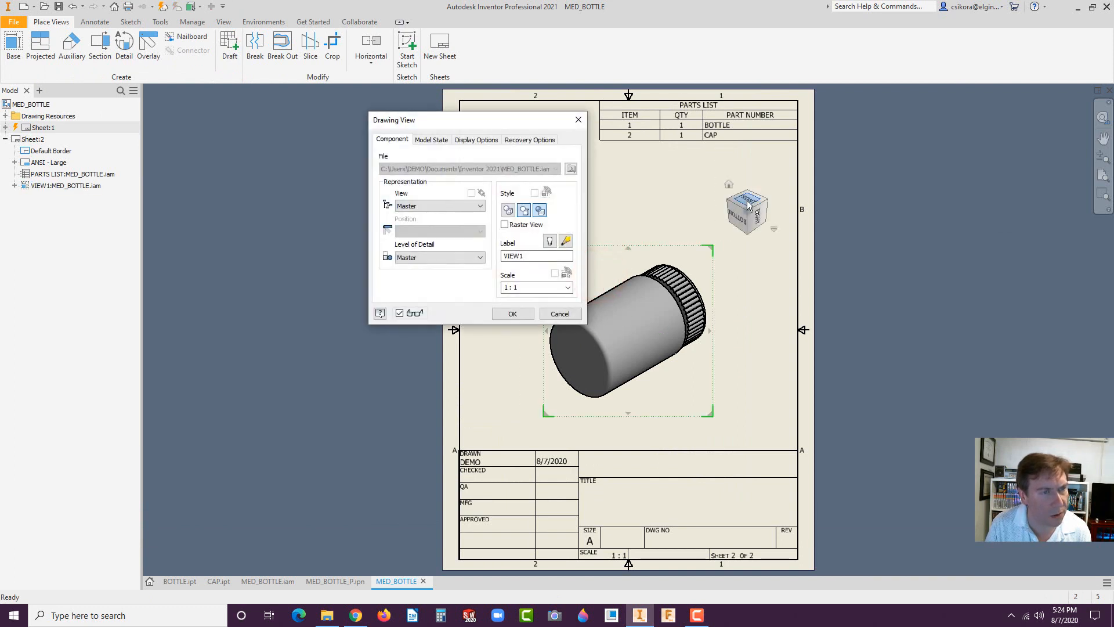
pyautogui.click(747, 207)
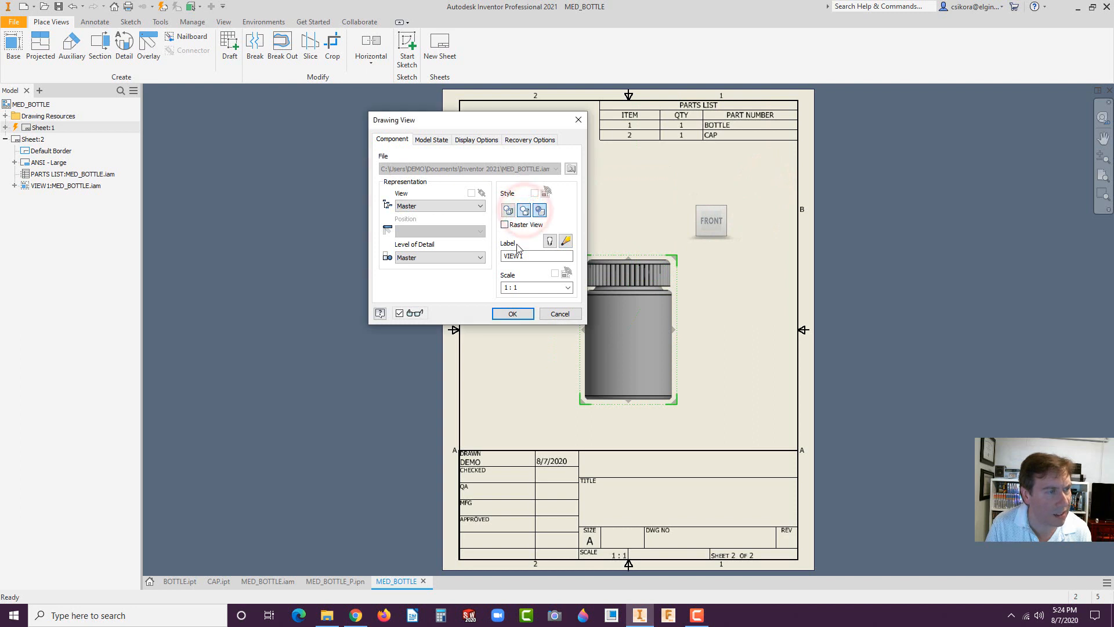
pyautogui.click(567, 287)
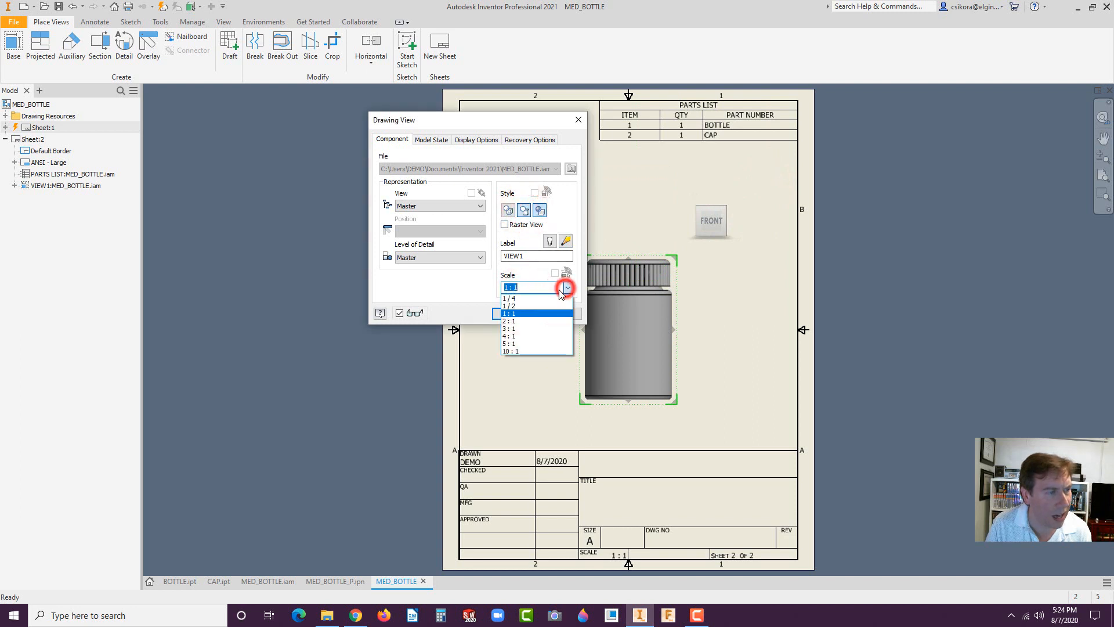
pyautogui.click(510, 306)
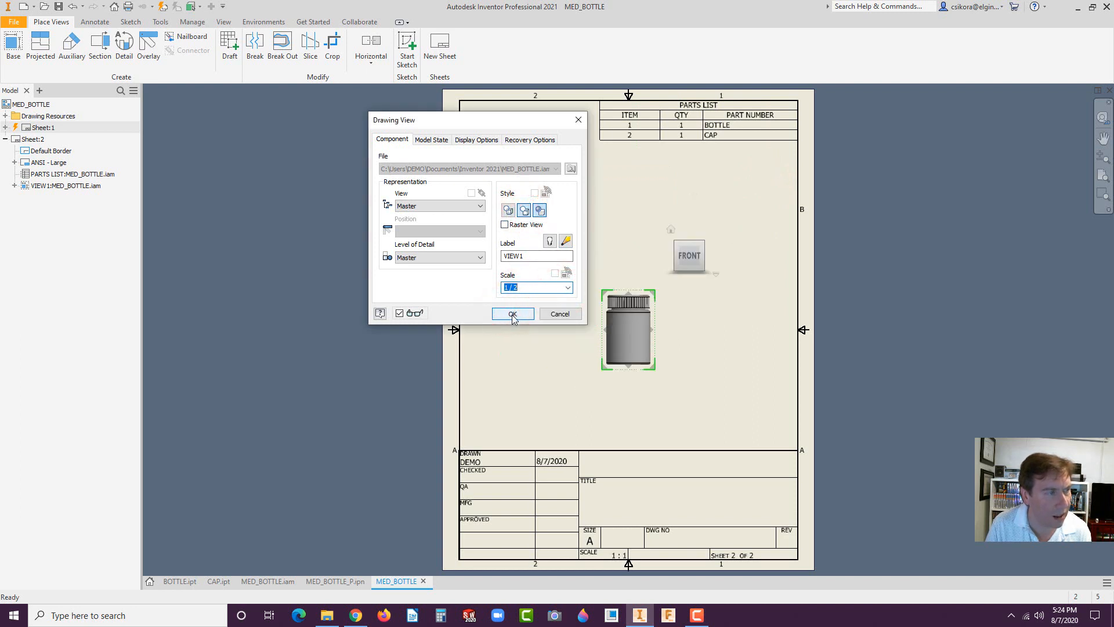
pyautogui.moveTo(475, 139)
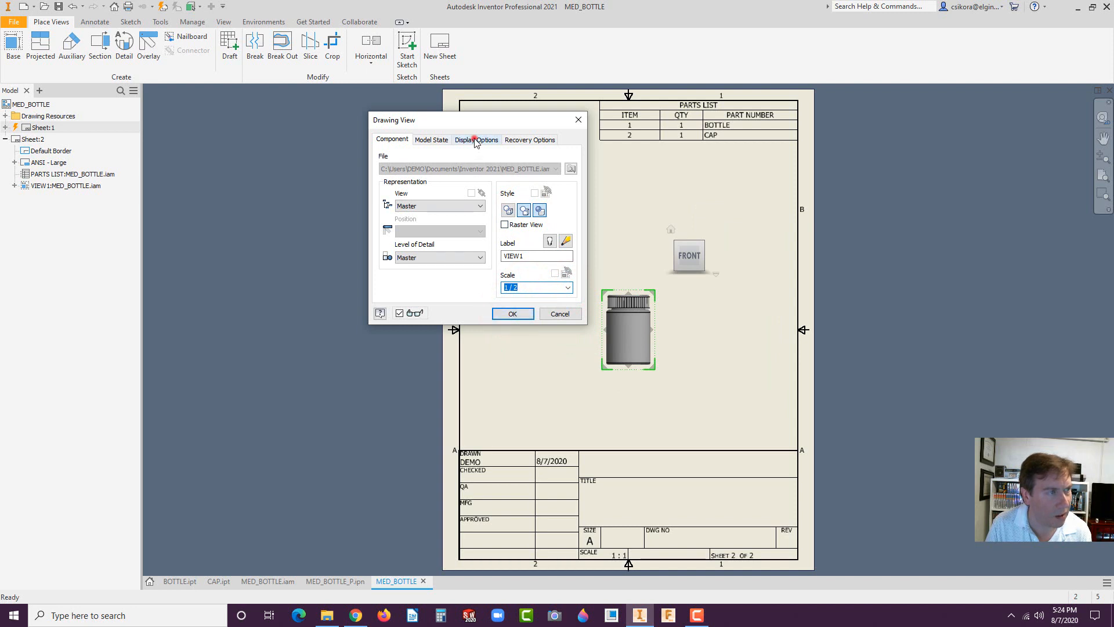
pyautogui.click(477, 140)
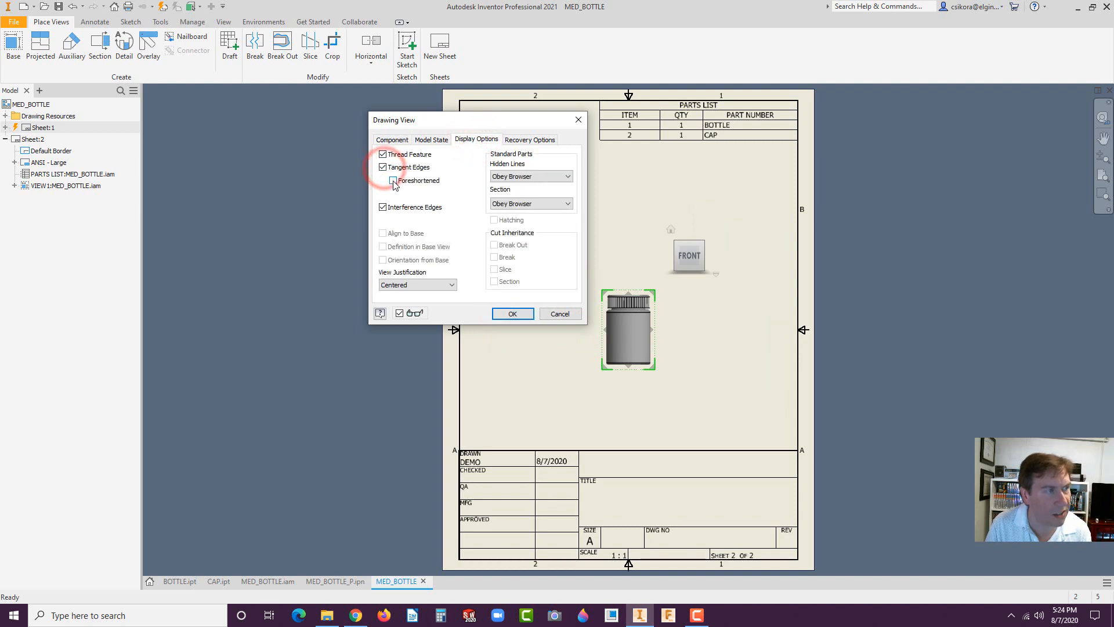
pyautogui.click(512, 313)
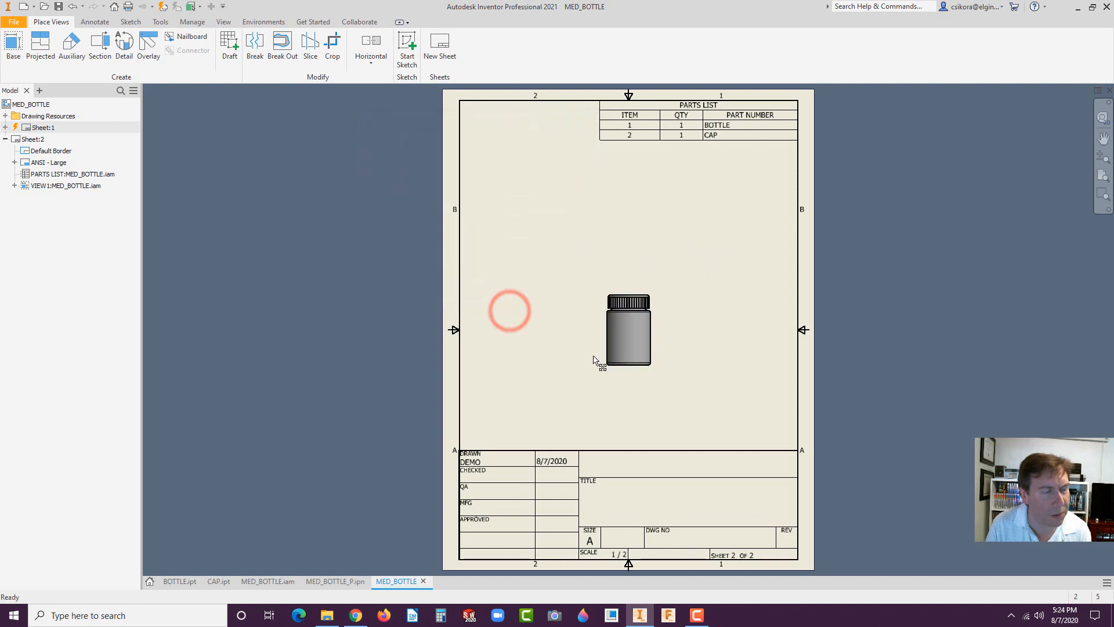
# - Give the view Hidden Line Removed style and drag it left of centre
pyautogui.doubleClick(628, 329)
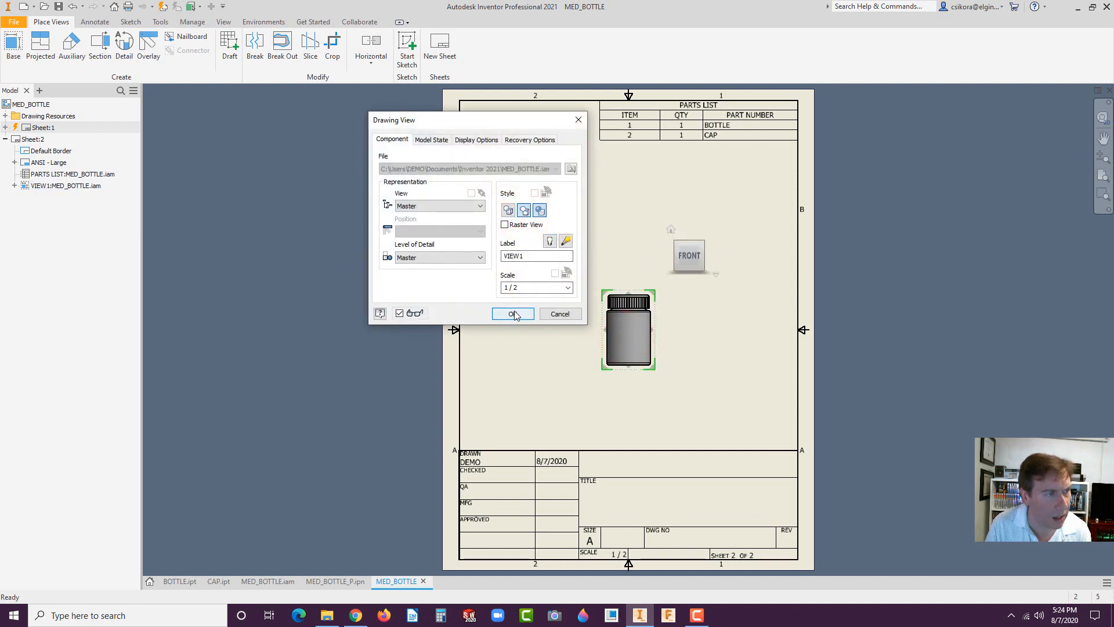
pyautogui.click(540, 210)
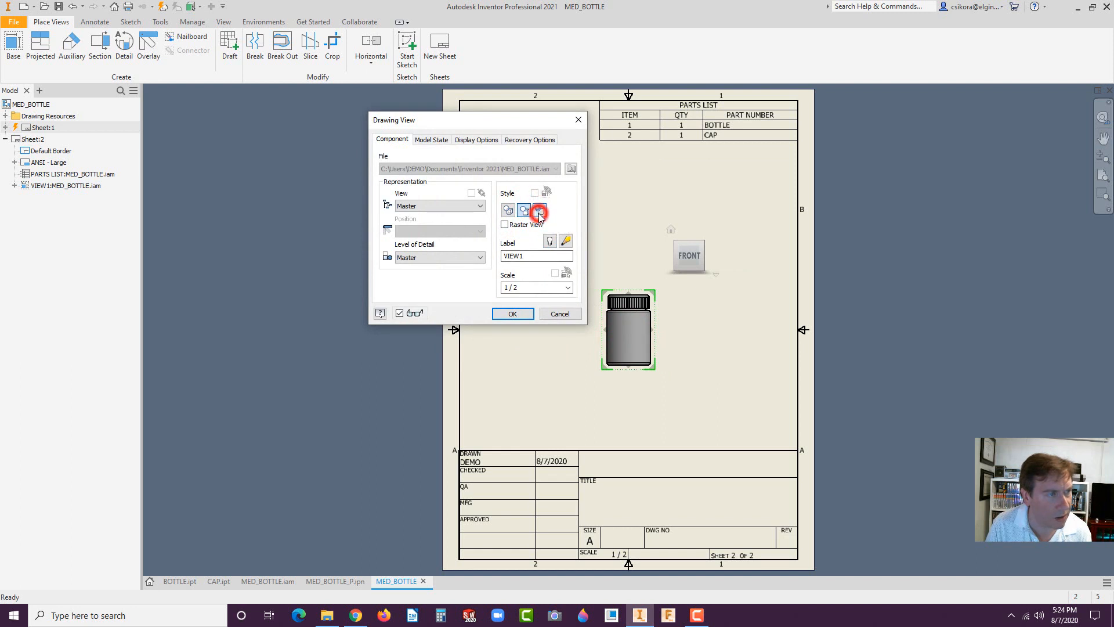
pyautogui.click(513, 313)
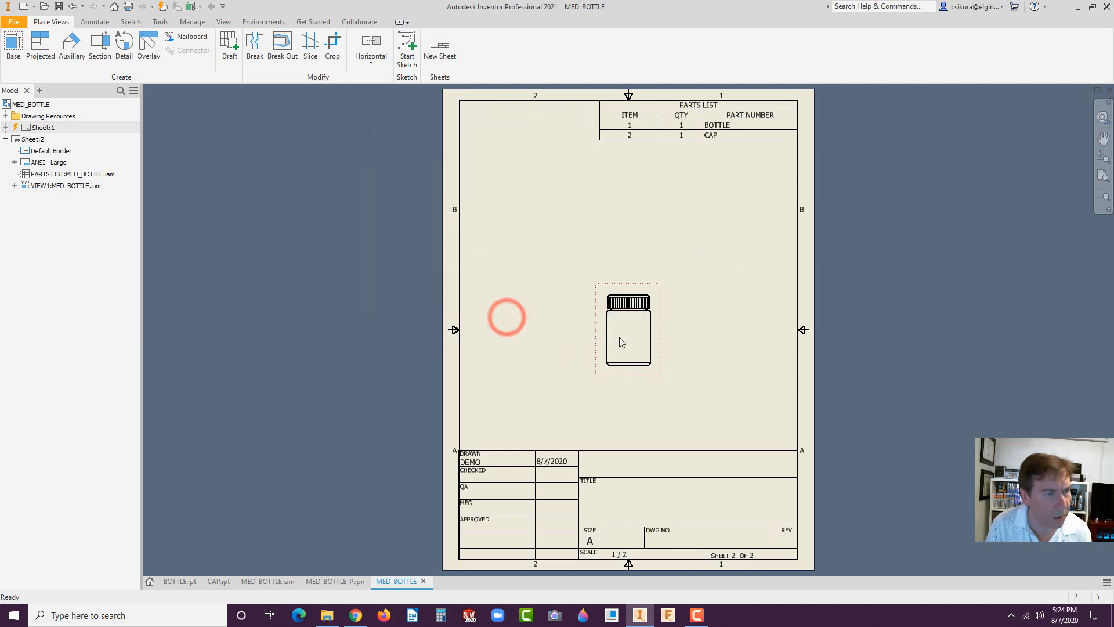
pyautogui.click(627, 329)
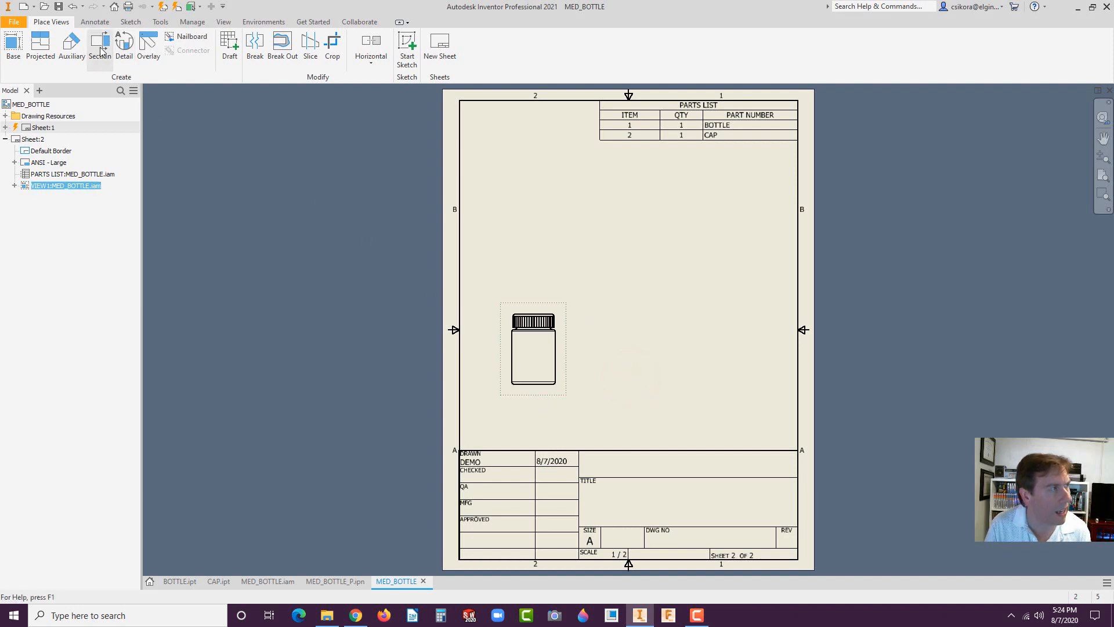
# - Project a circular end view below the bottle's front view
pyautogui.click(41, 46)
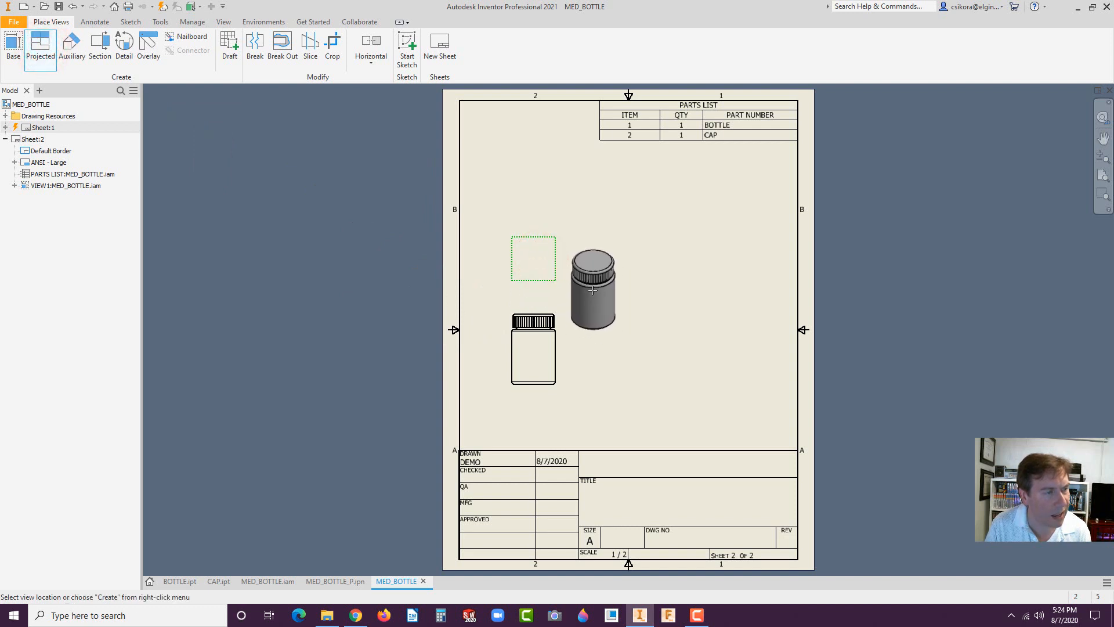
pyautogui.rightClick(592, 290)
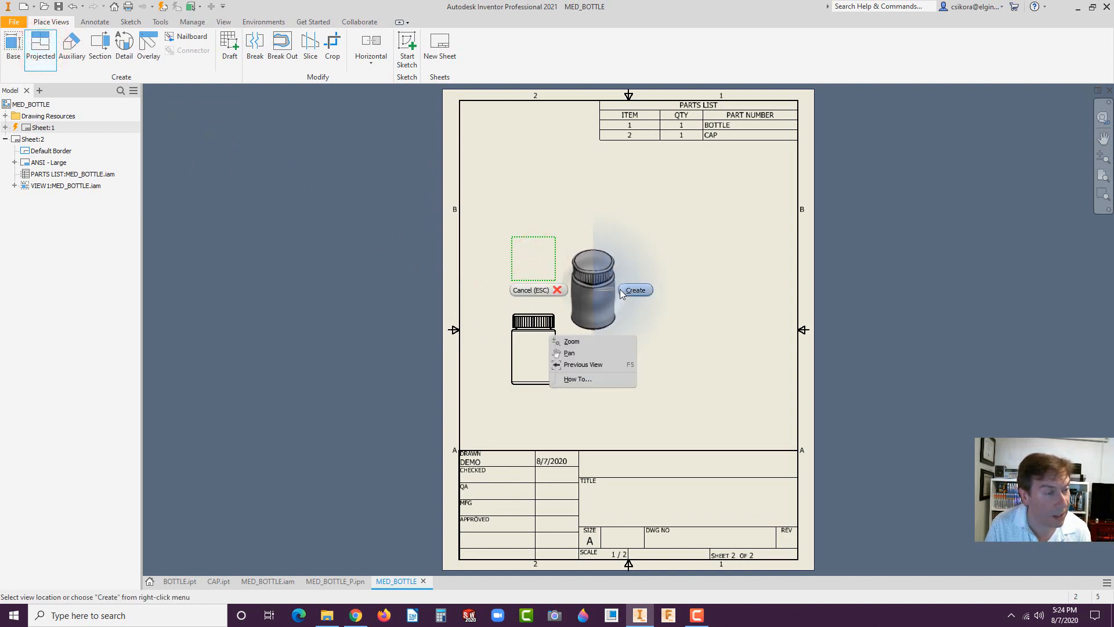
pyautogui.click(634, 290)
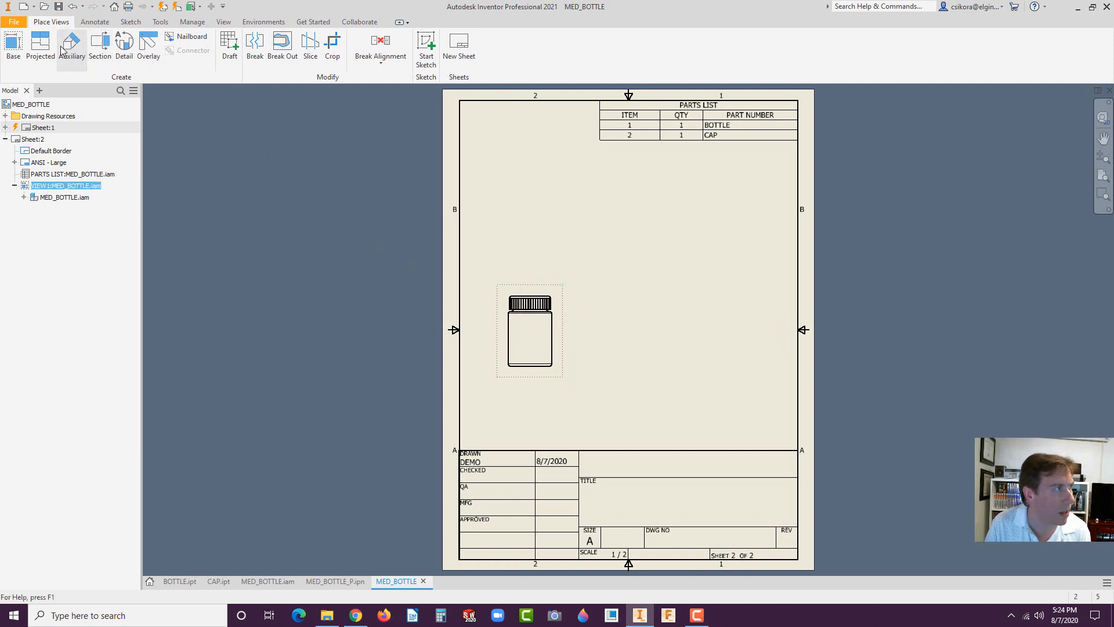
pyautogui.click(40, 46)
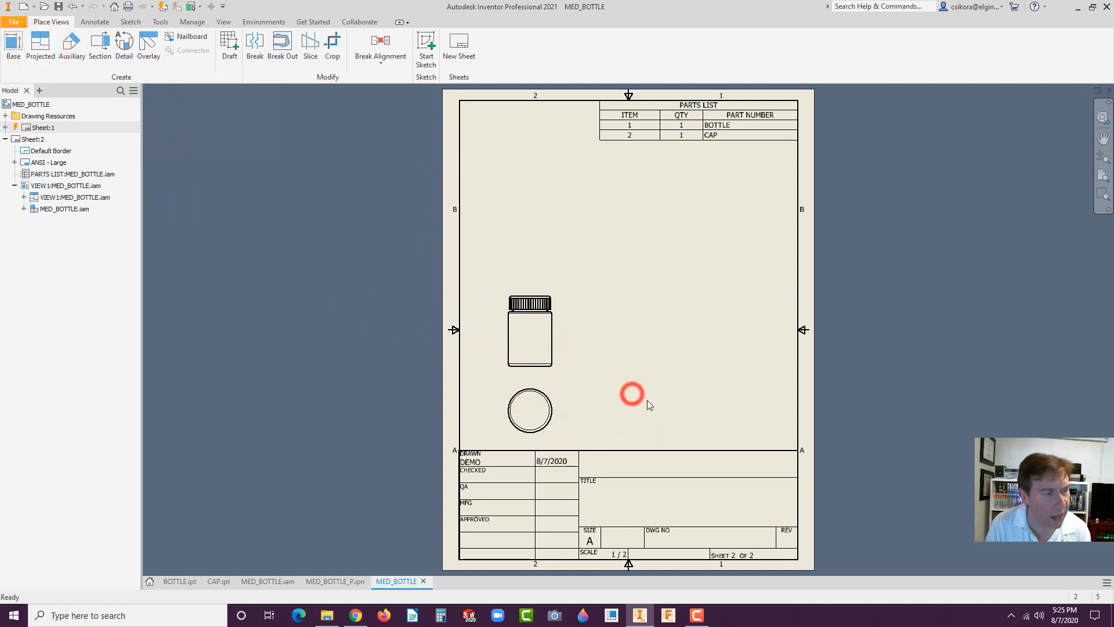
pyautogui.click(530, 330)
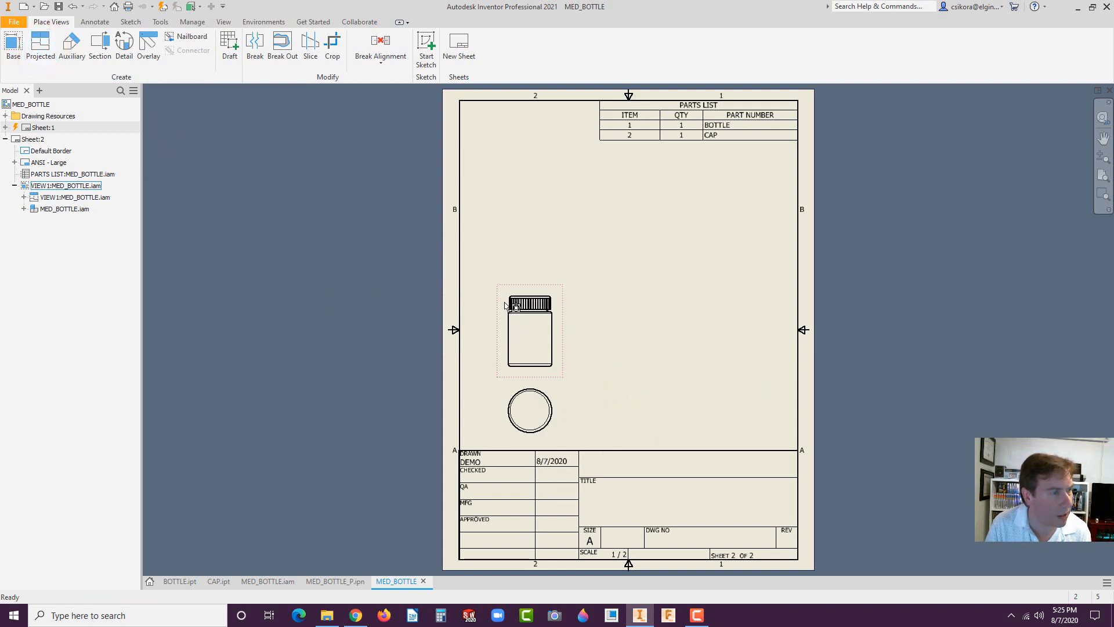
# - Cut vertically through the bottle and place Section A-A at 1/2 to its right
pyautogui.click(99, 45)
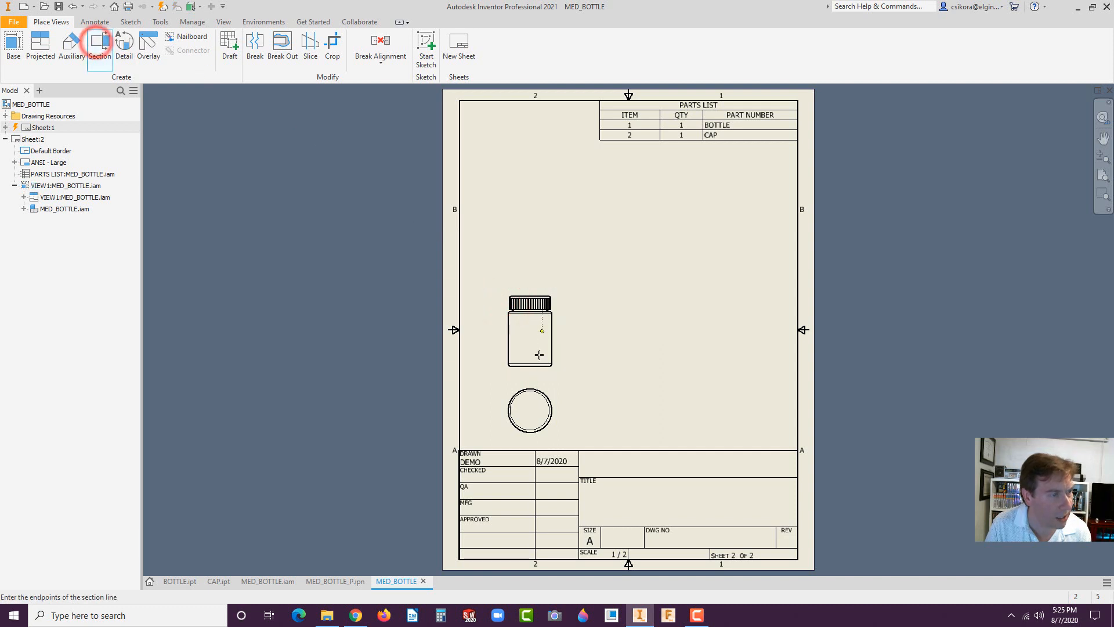
pyautogui.moveTo(529, 374)
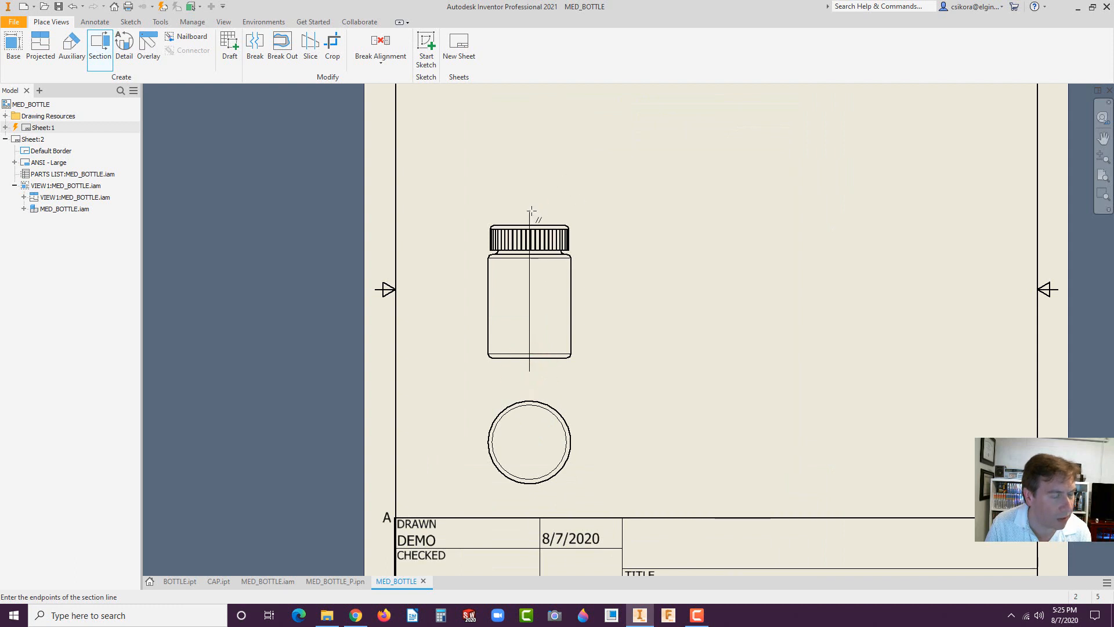
pyautogui.click(531, 211)
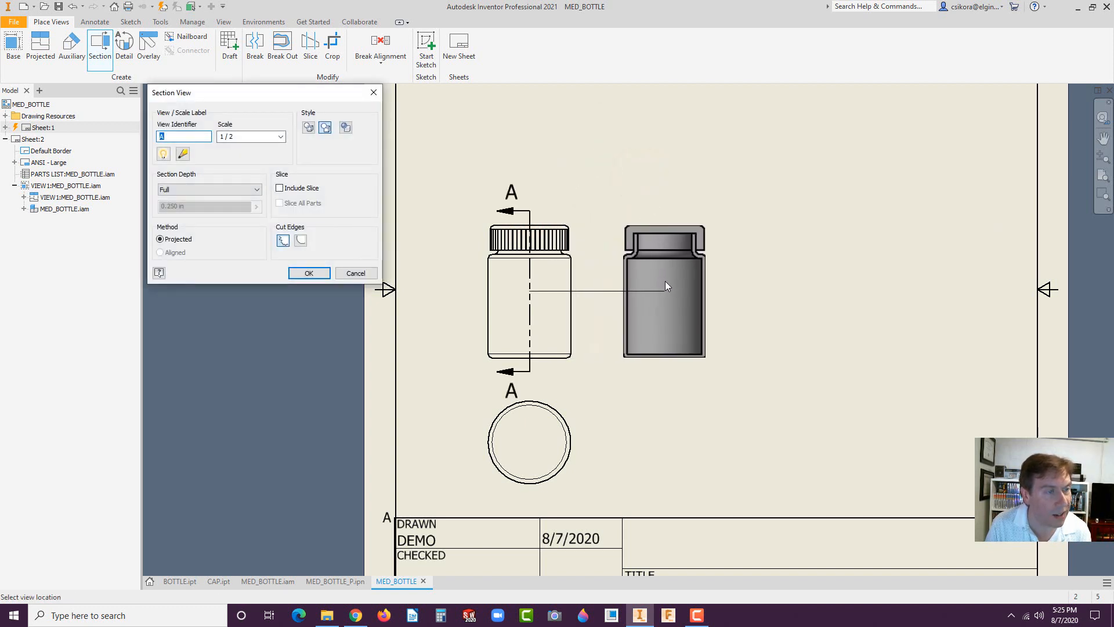
pyautogui.click(308, 272)
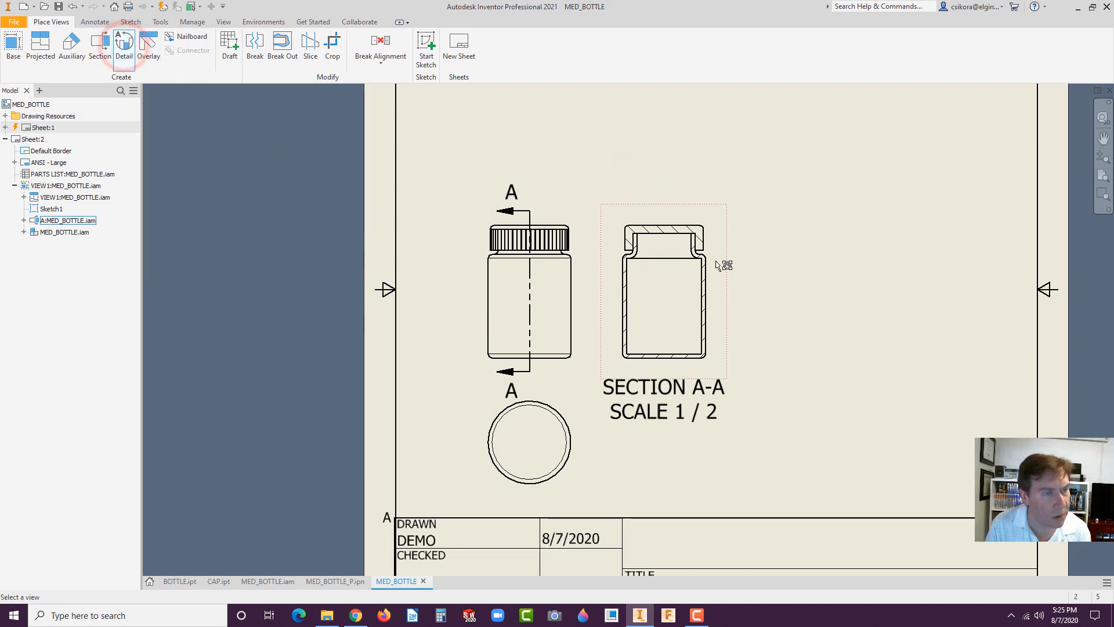
# - Circle the cap-to-neck corner of Section A-A for Detail B
pyautogui.click(123, 46)
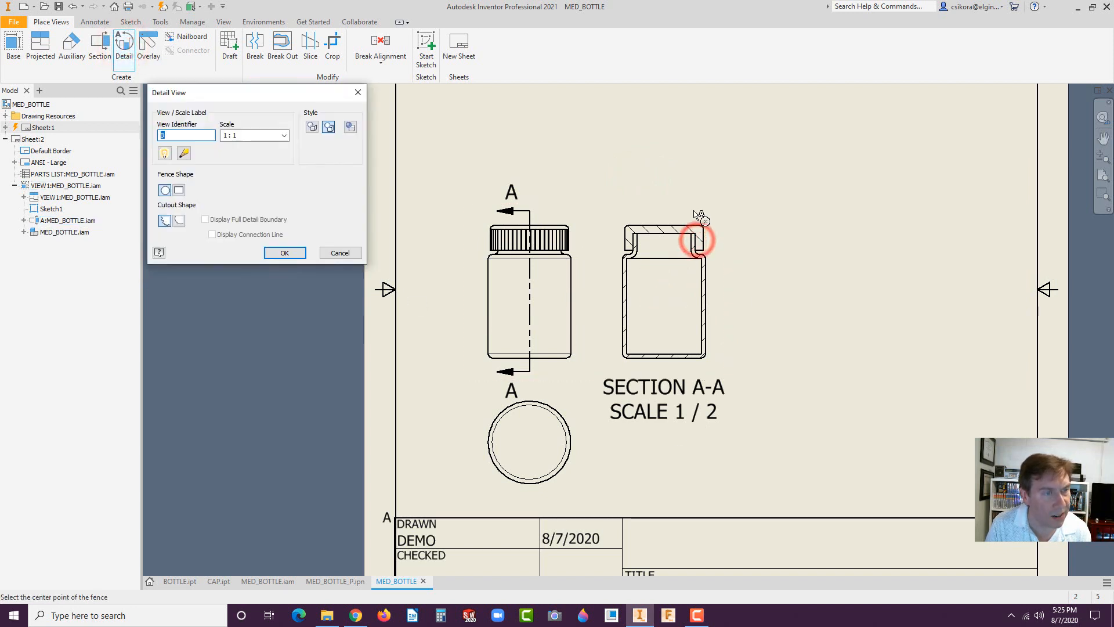
pyautogui.click(696, 238)
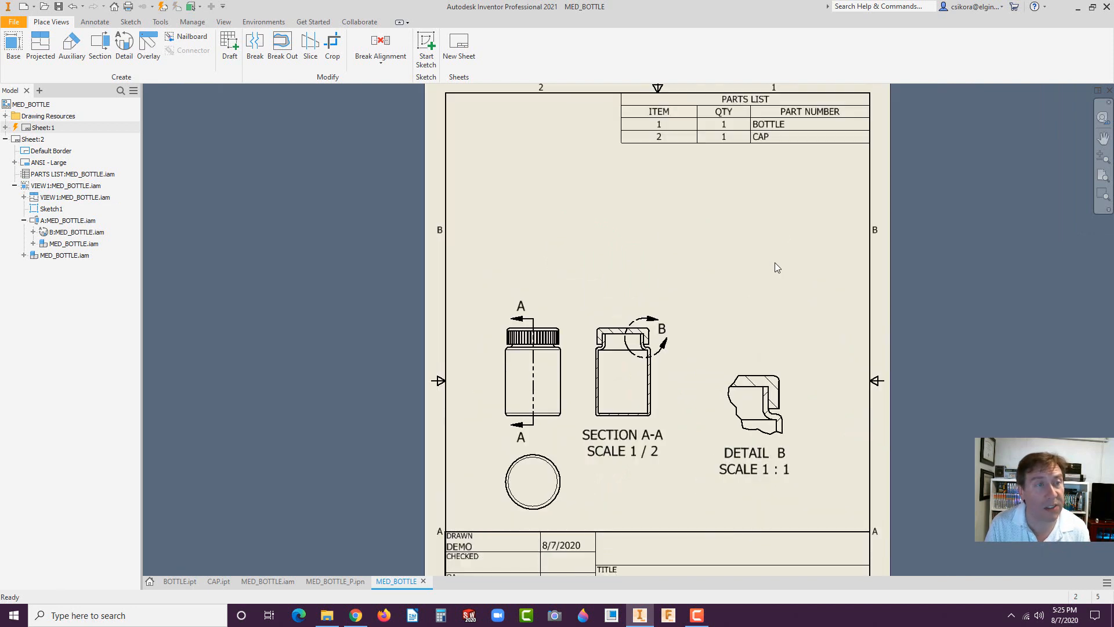
# - Place a base view from MED_BOTTLE_P.ipn showing the cap exploded above the bottle
pyautogui.click(12, 47)
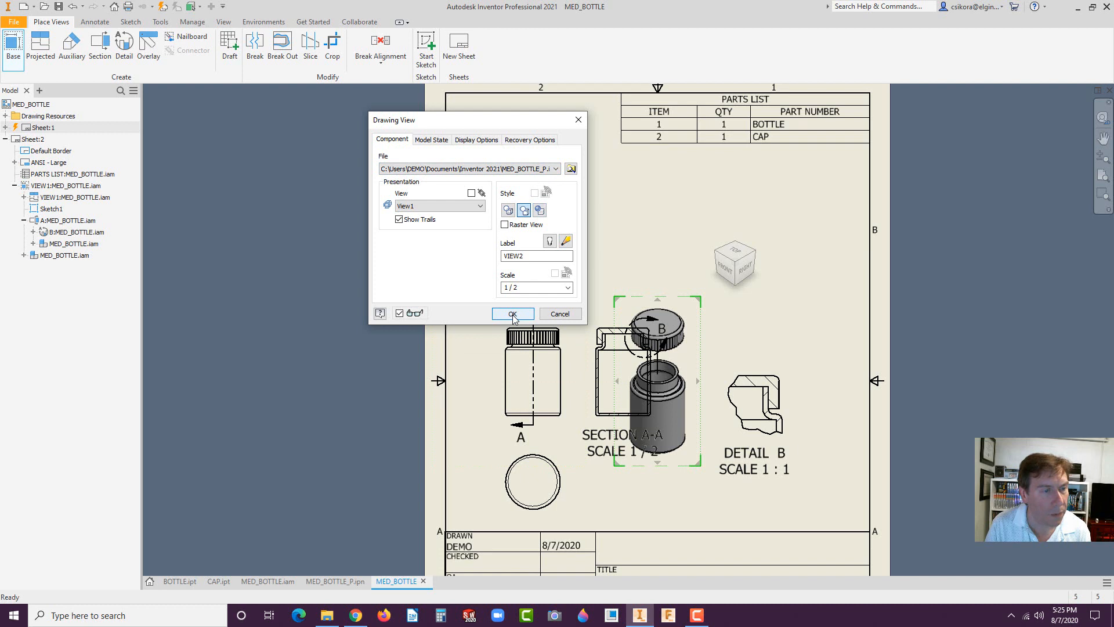
pyautogui.click(513, 313)
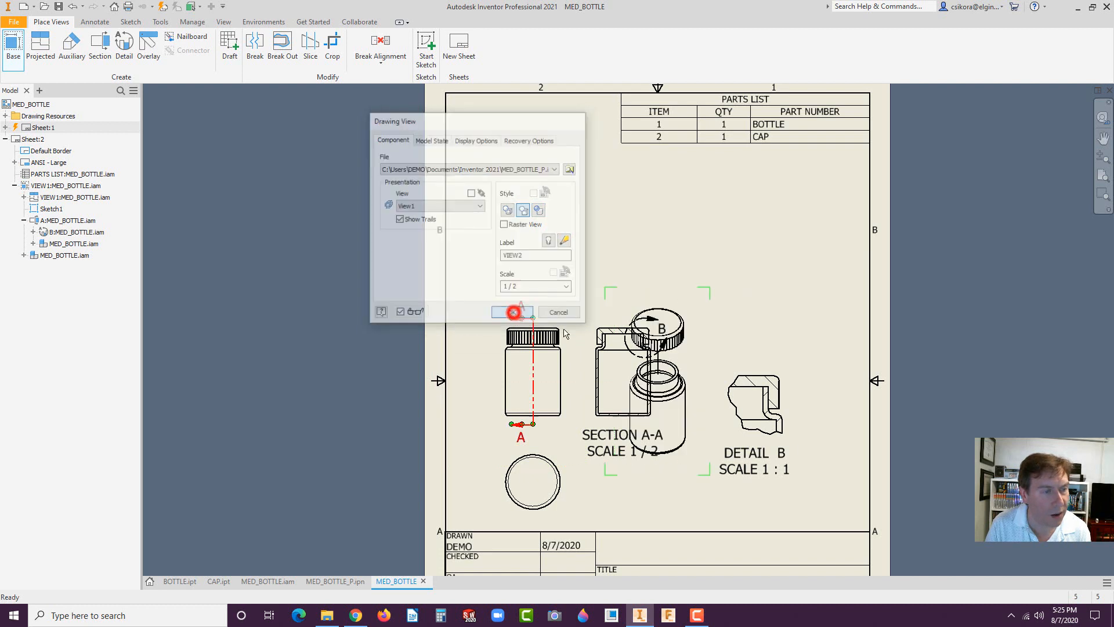
pyautogui.click(513, 312)
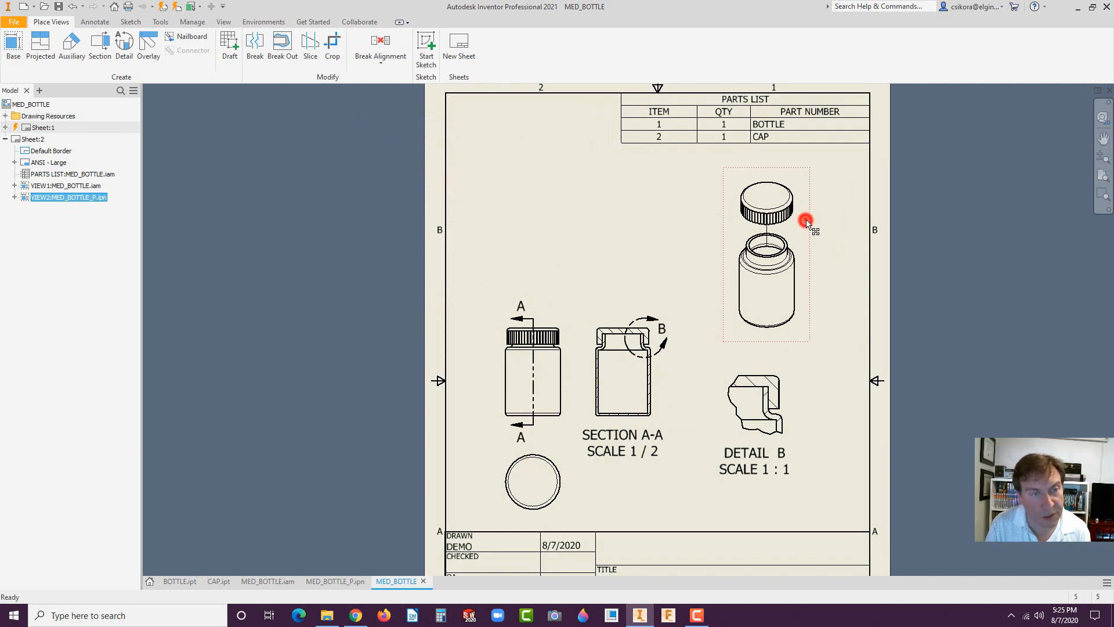
# - Review the exploded view's recovery and display options, then close its settings
pyautogui.doubleClick(765, 253)
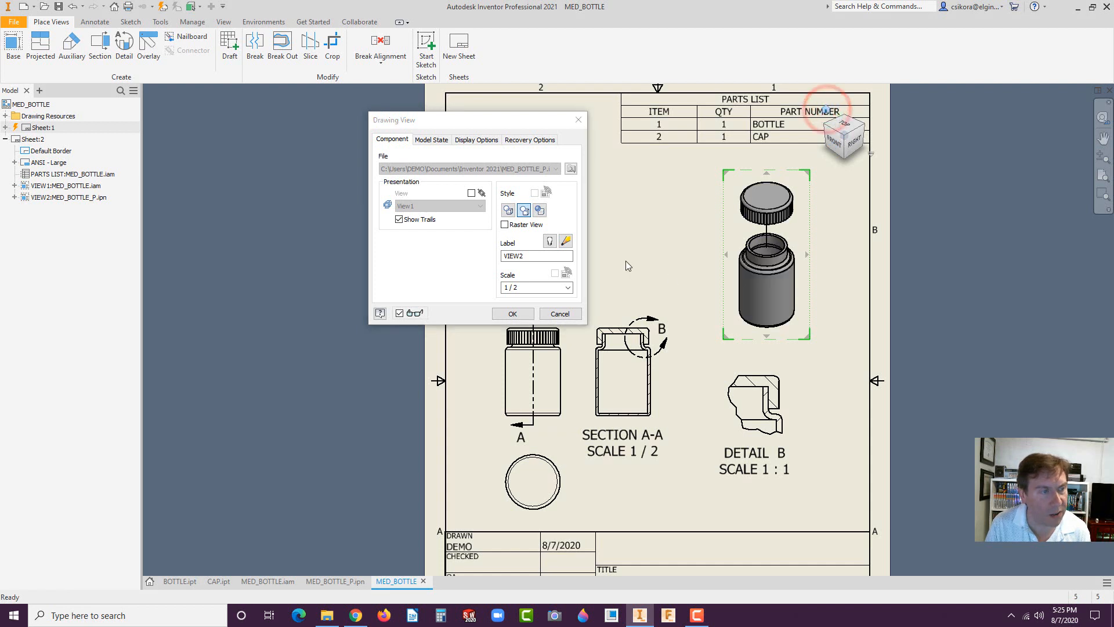
pyautogui.moveTo(538, 210)
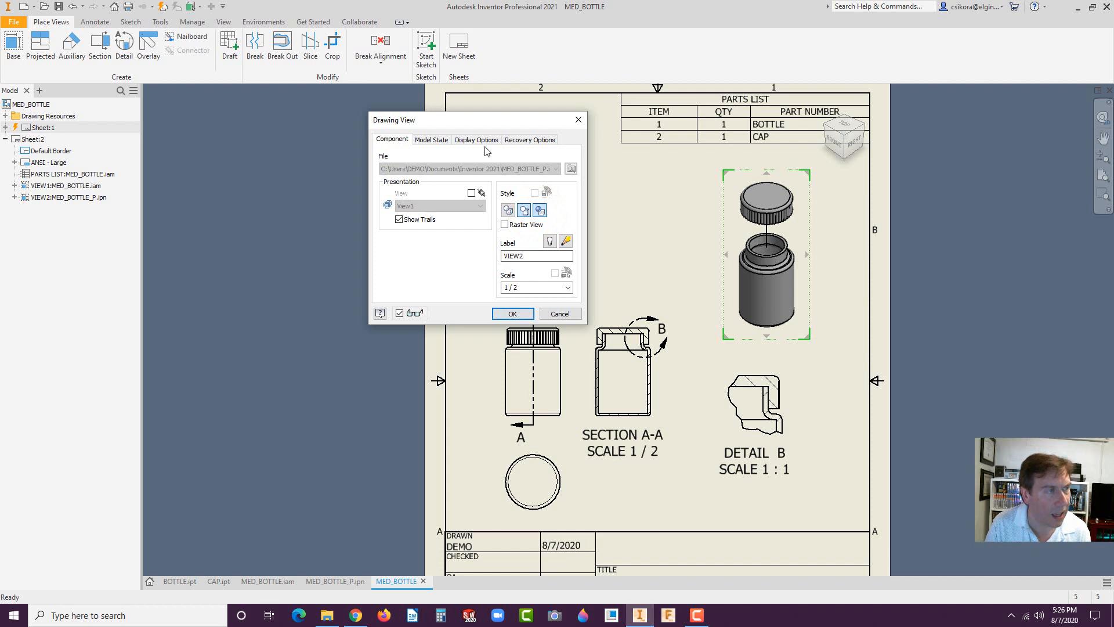
pyautogui.click(529, 139)
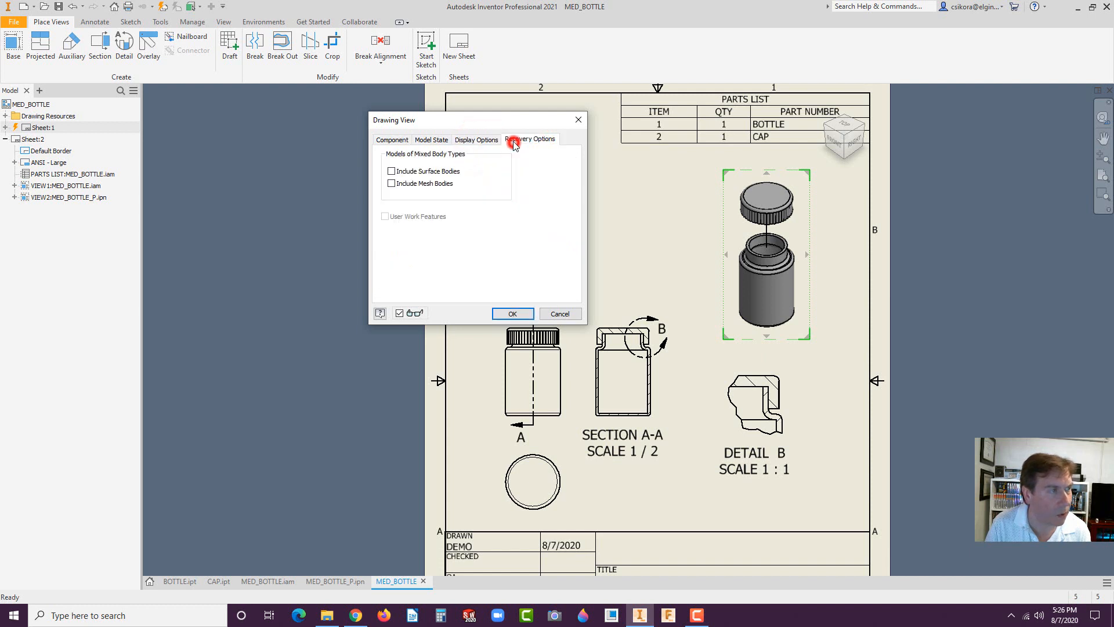
pyautogui.click(476, 140)
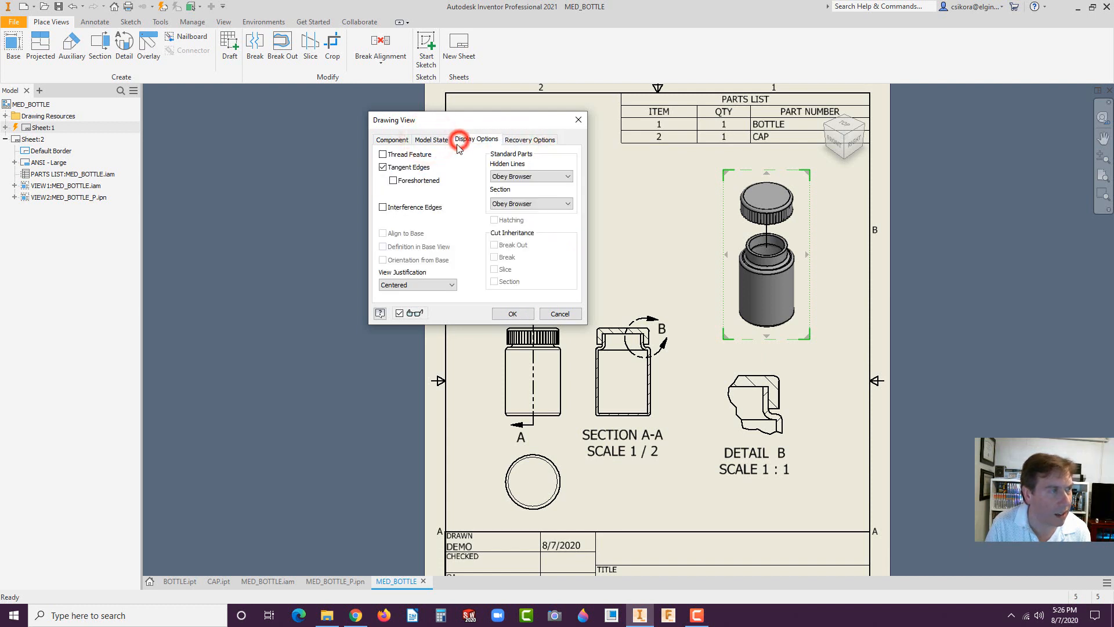
pyautogui.click(512, 313)
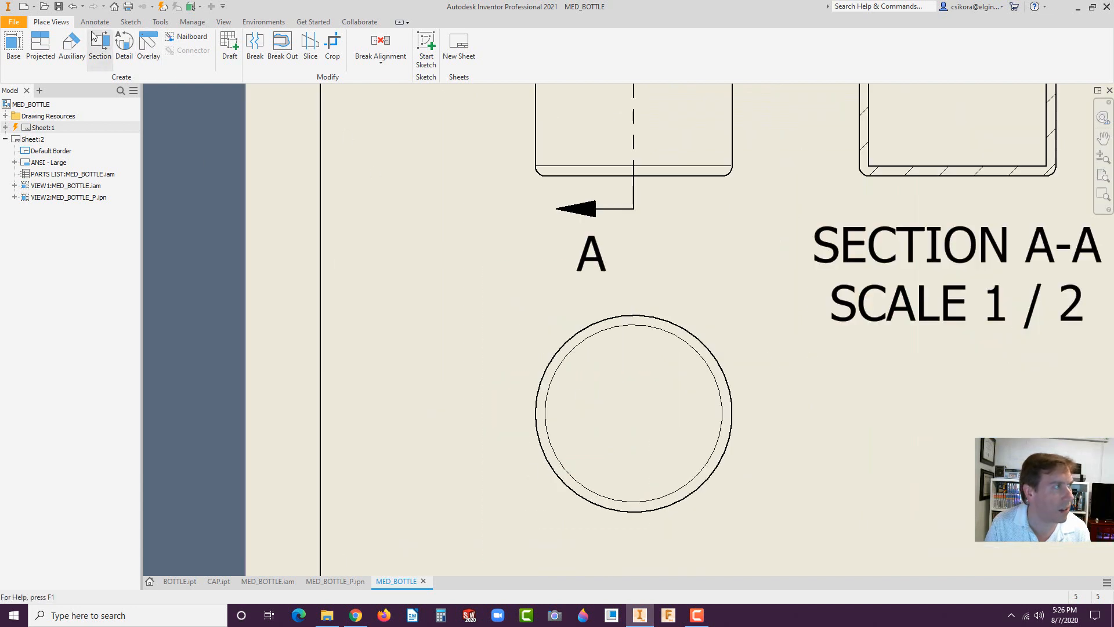
# - Add a center mark to the end view and a bisector centerline on Section A-A's walls
pyautogui.click(95, 22)
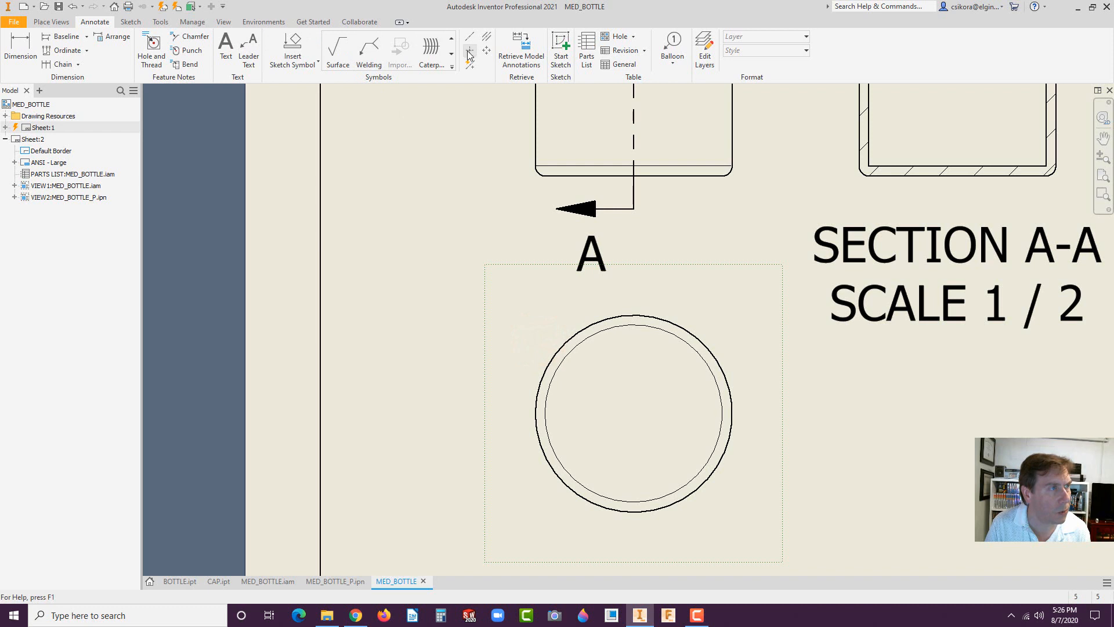
pyautogui.click(469, 50)
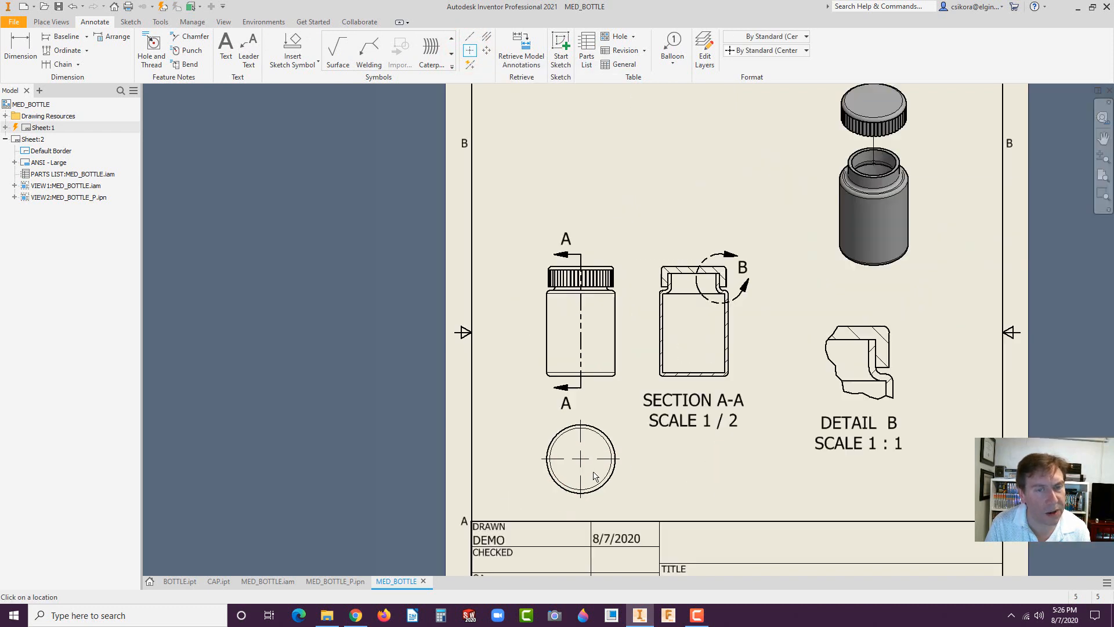
pyautogui.moveTo(695, 329)
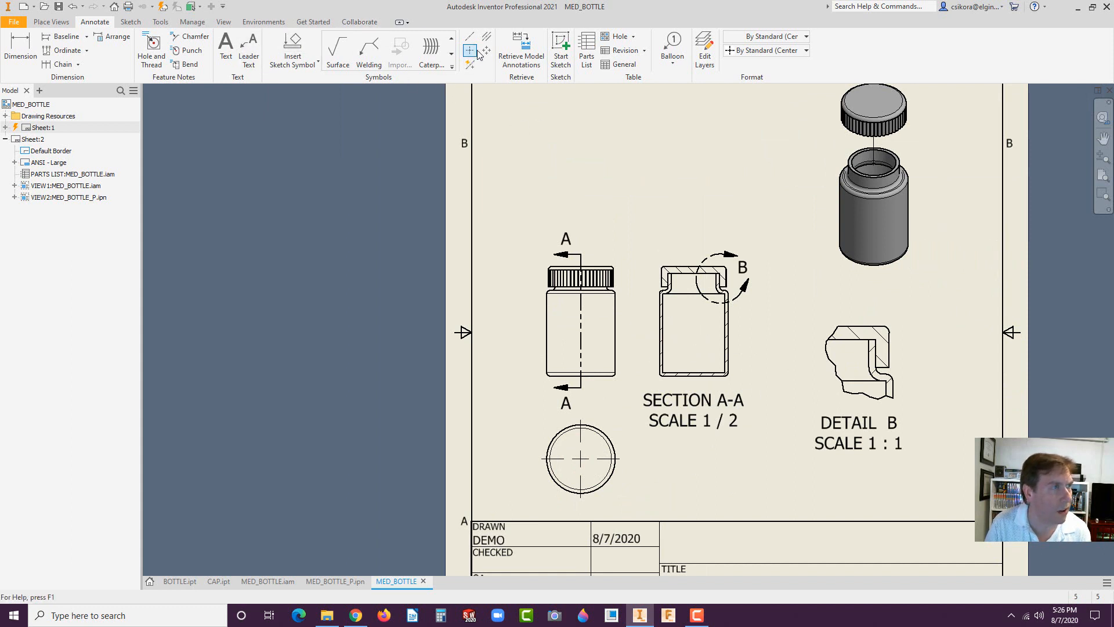
pyautogui.click(471, 48)
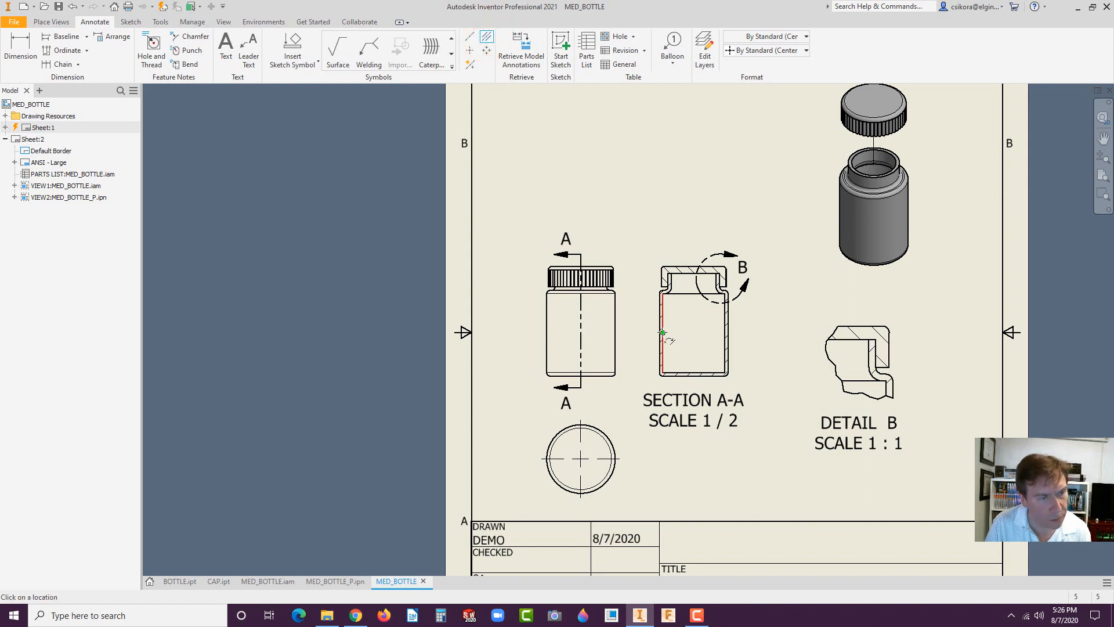
pyautogui.click(725, 320)
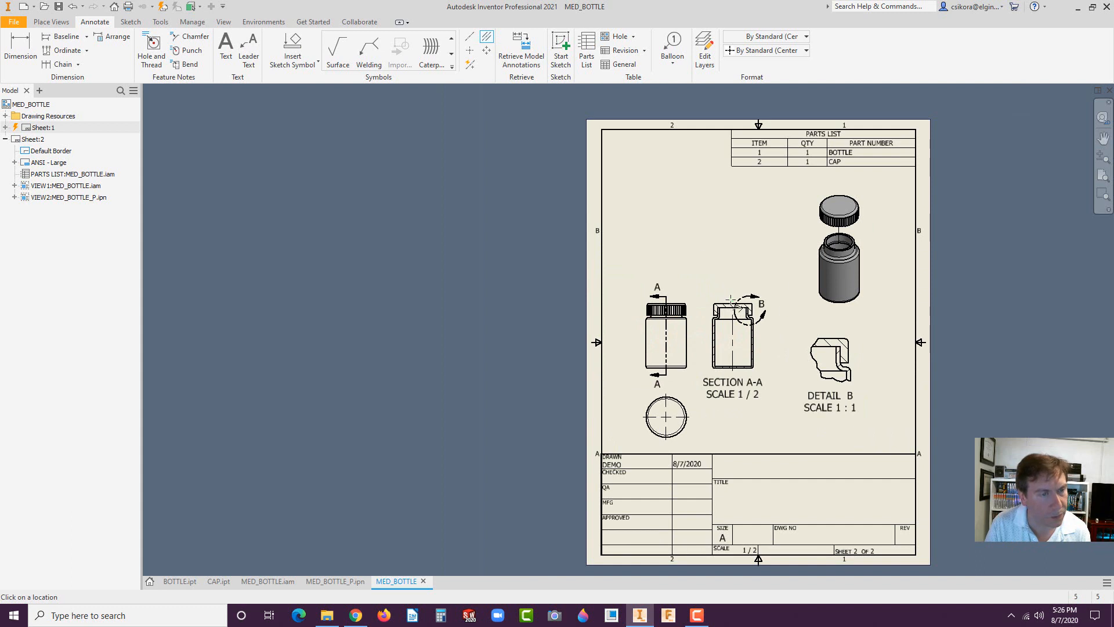
pyautogui.moveTo(639, 230)
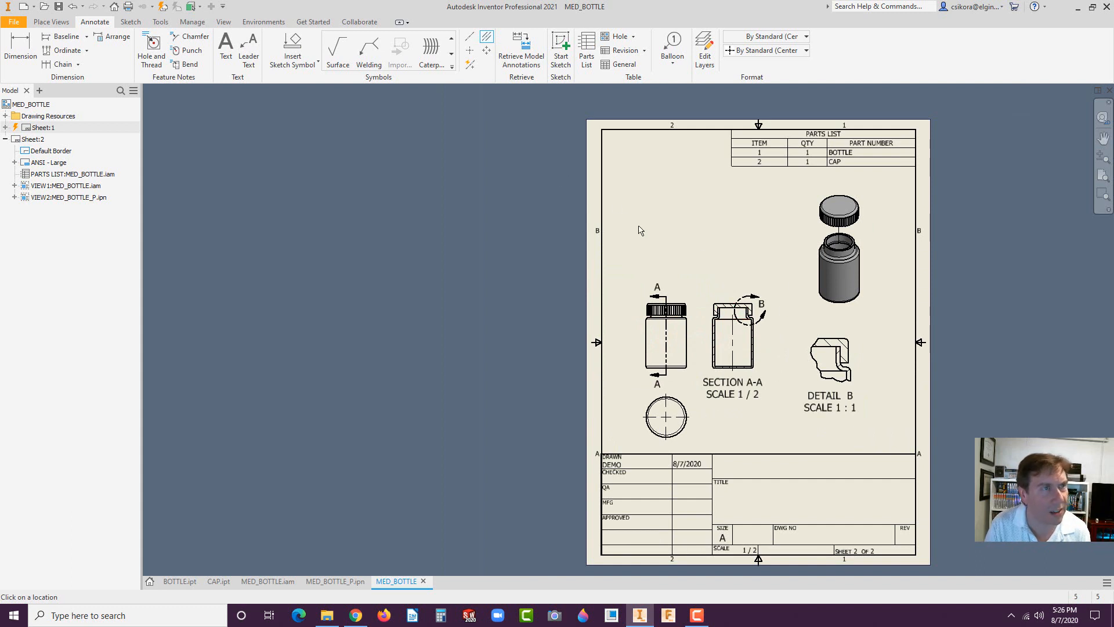
pyautogui.moveTo(741, 231)
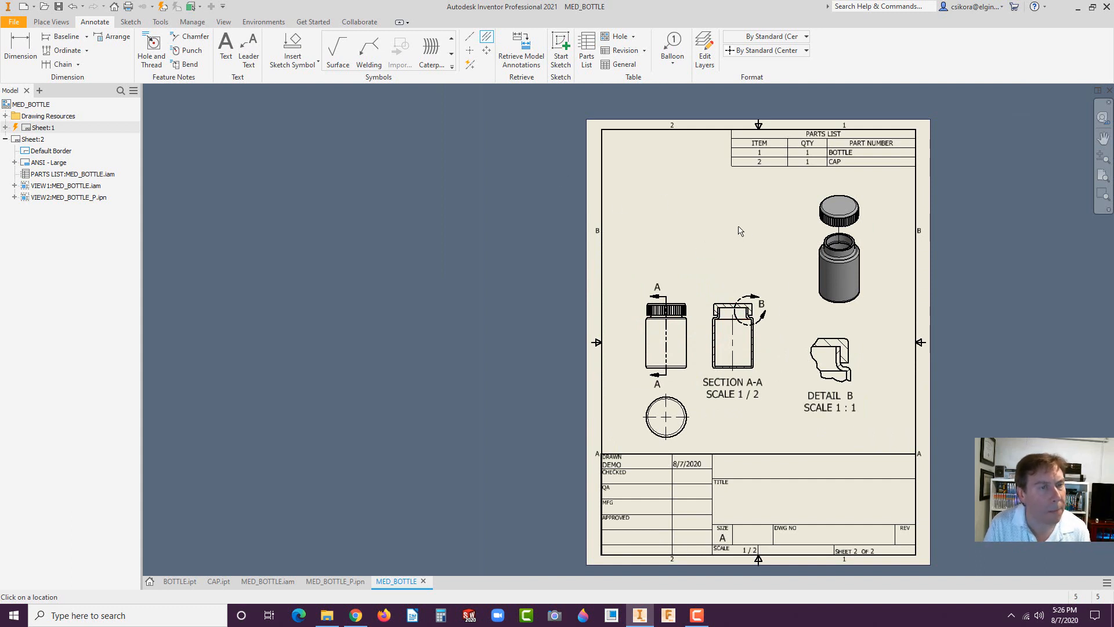
pyautogui.moveTo(529, 131)
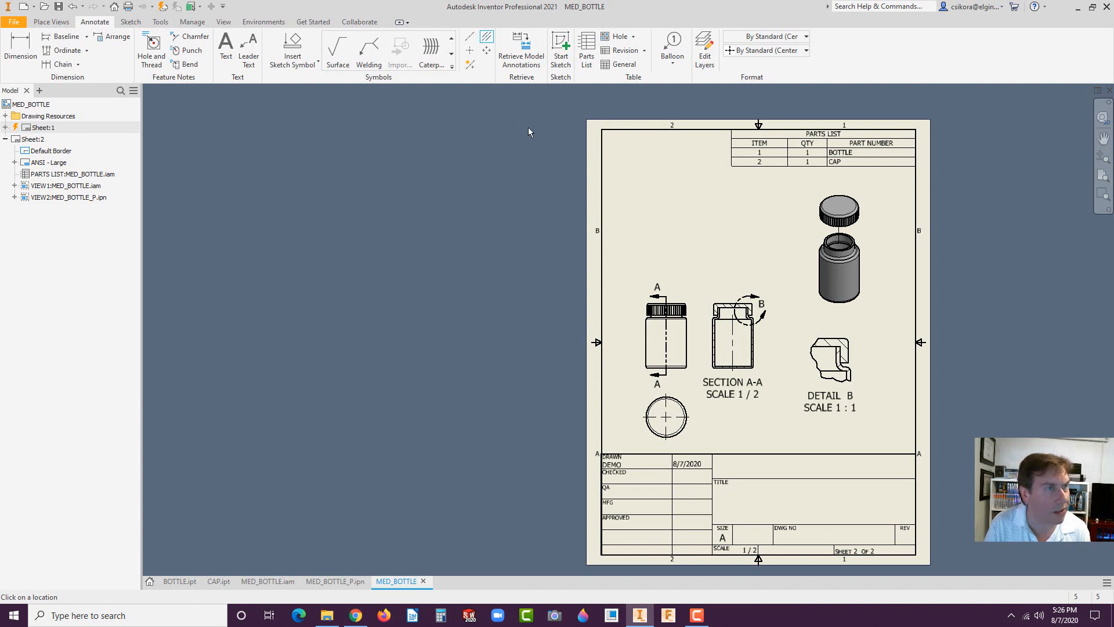
pyautogui.moveTo(544, 128)
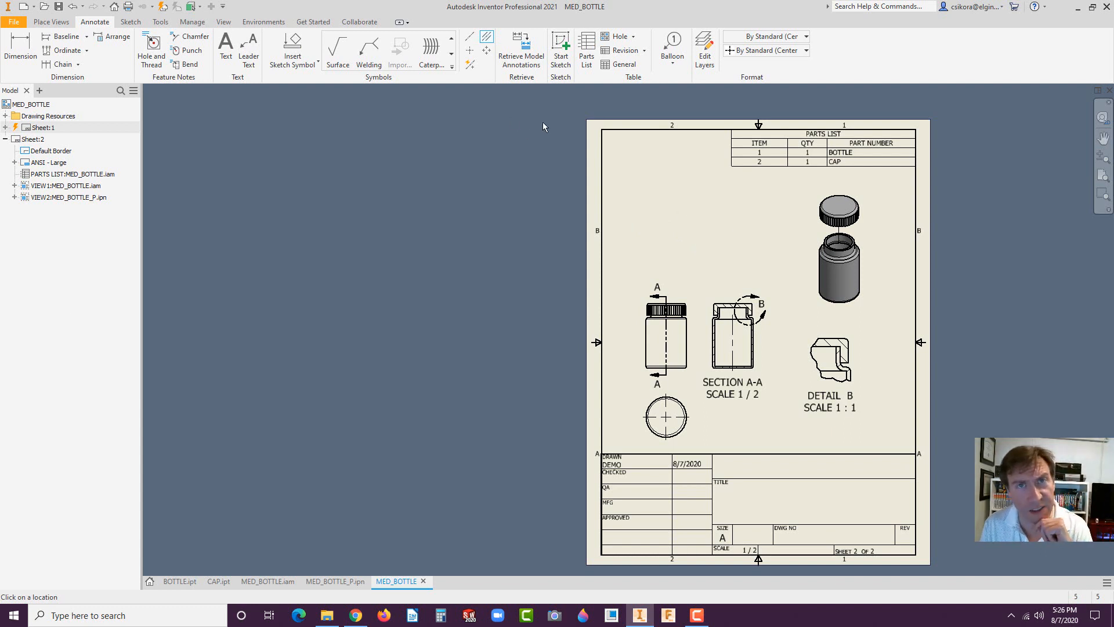
pyautogui.click(586, 50)
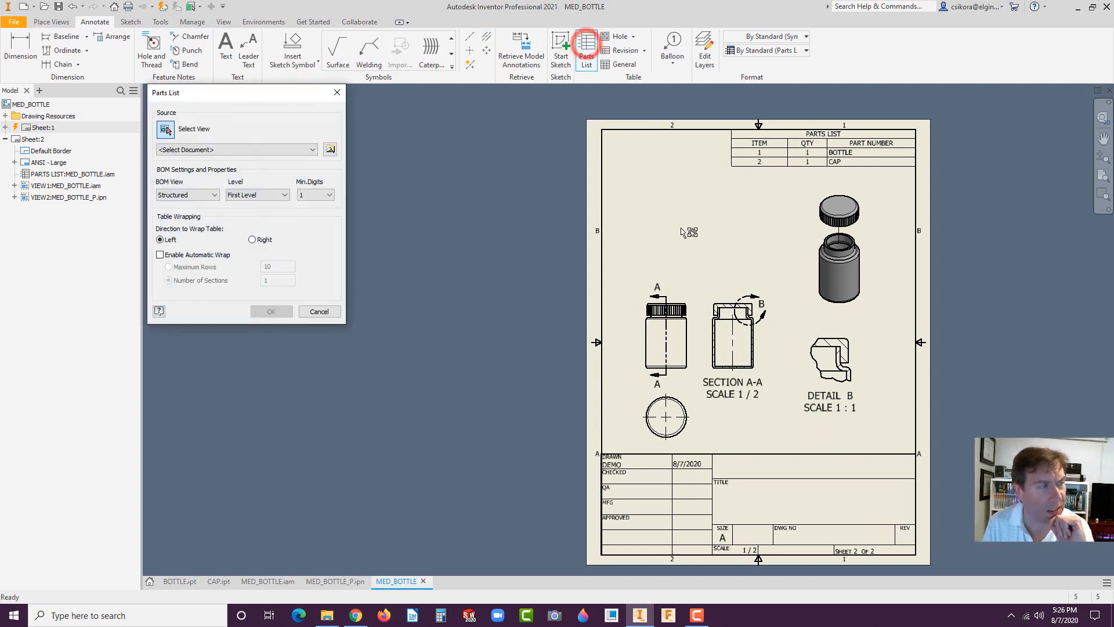
pyautogui.click(310, 149)
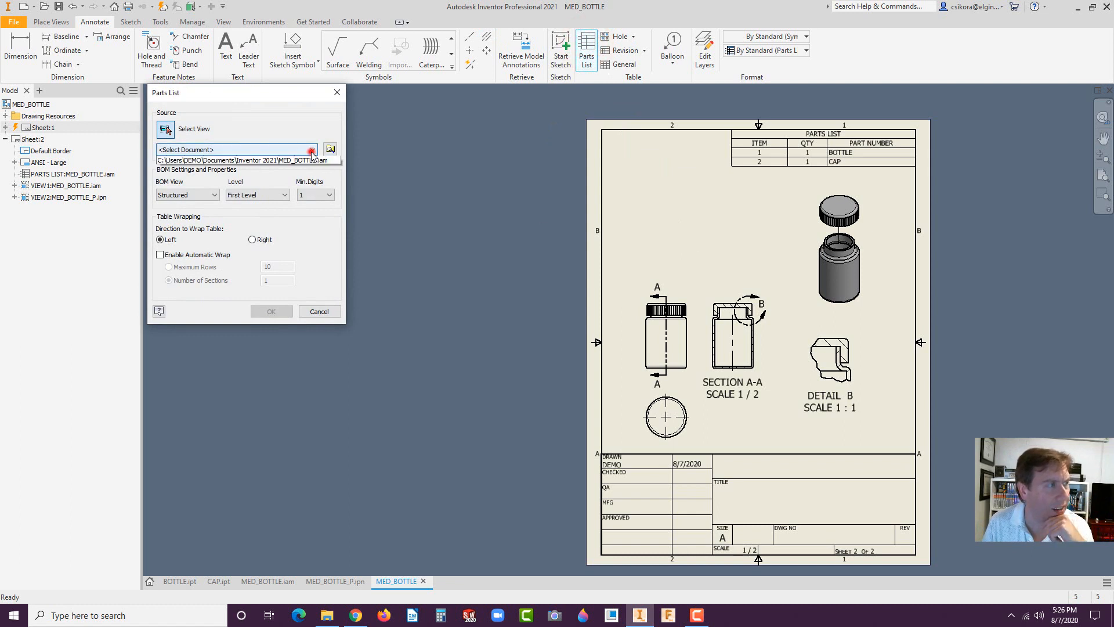
pyautogui.click(311, 149)
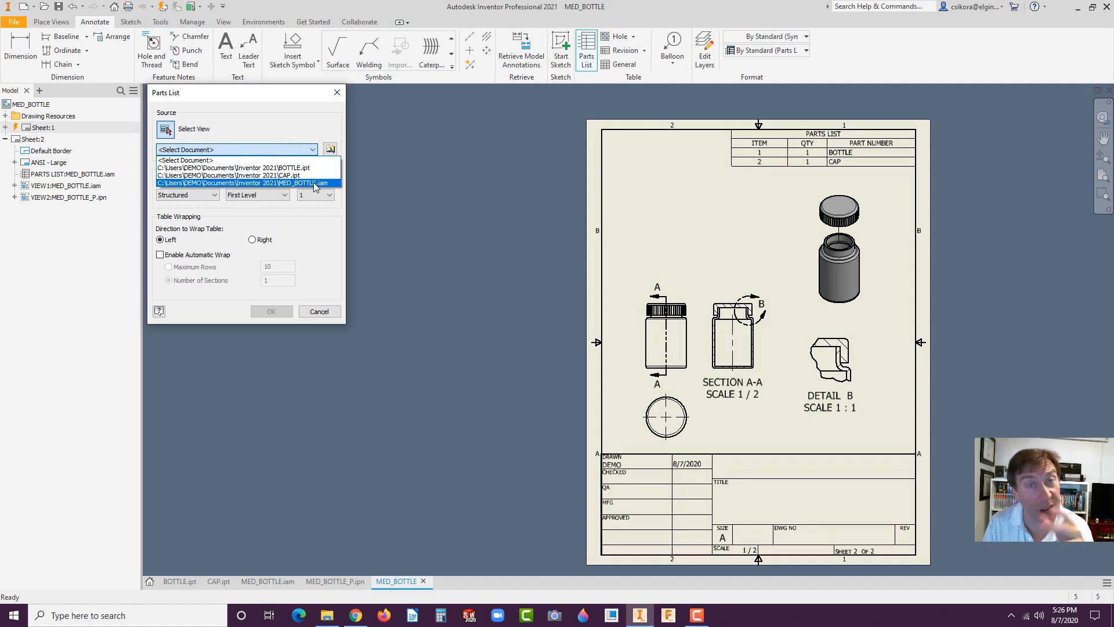
pyautogui.click(249, 183)
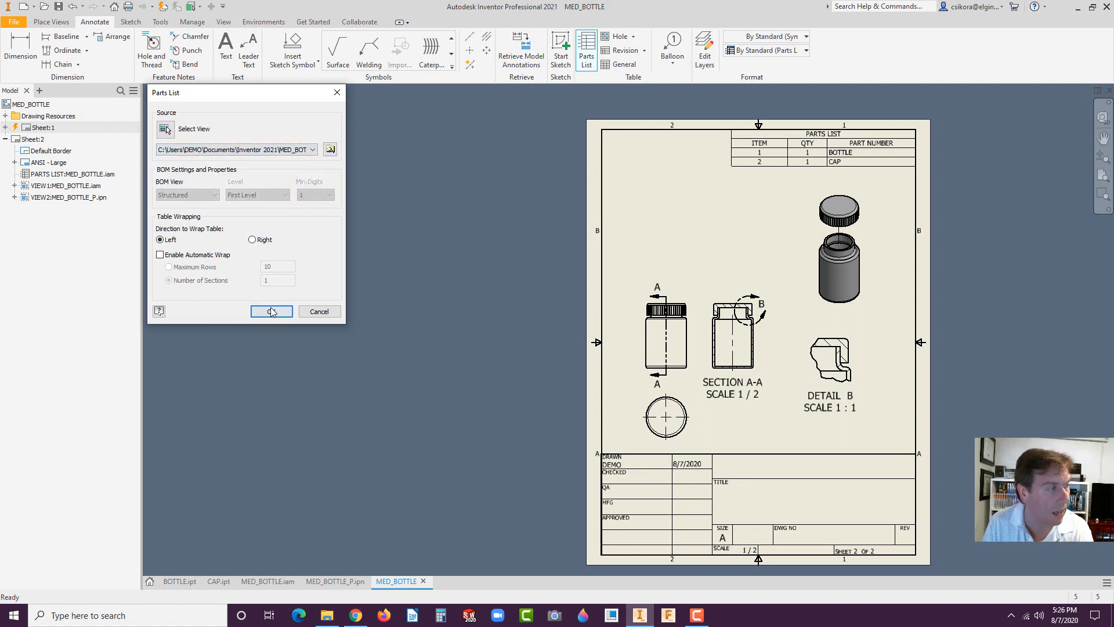
pyautogui.click(271, 311)
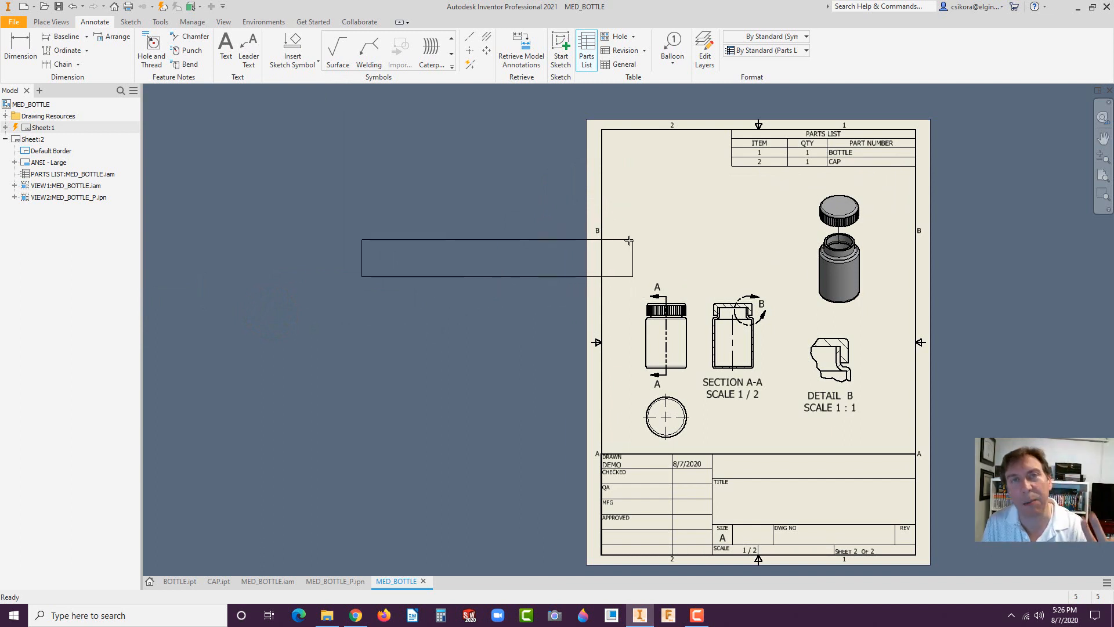
pyautogui.click(823, 152)
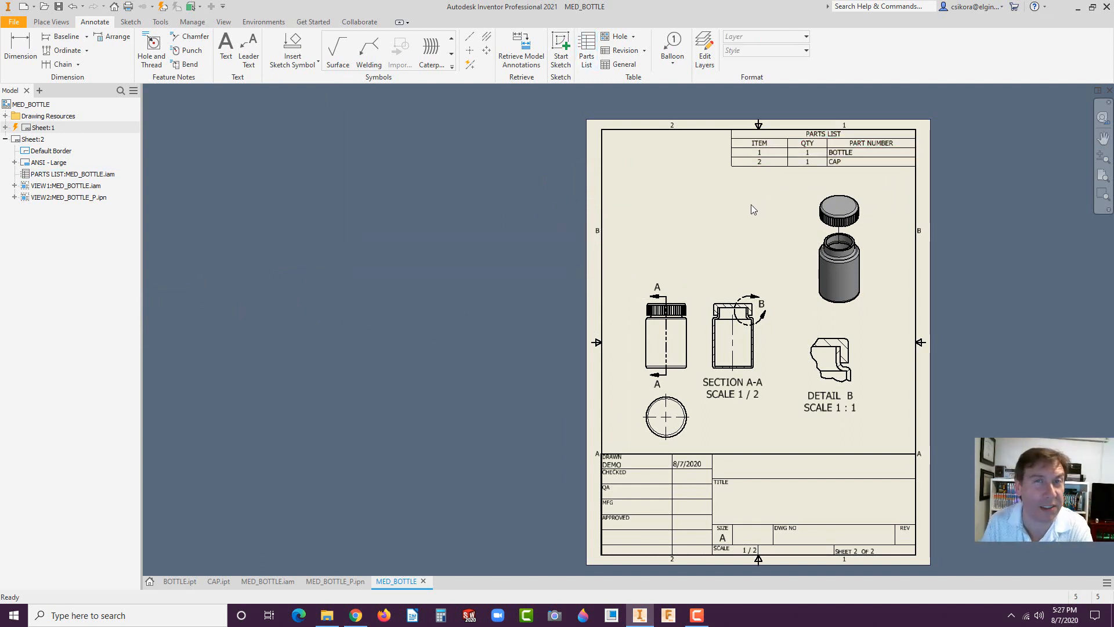
pyautogui.click(823, 152)
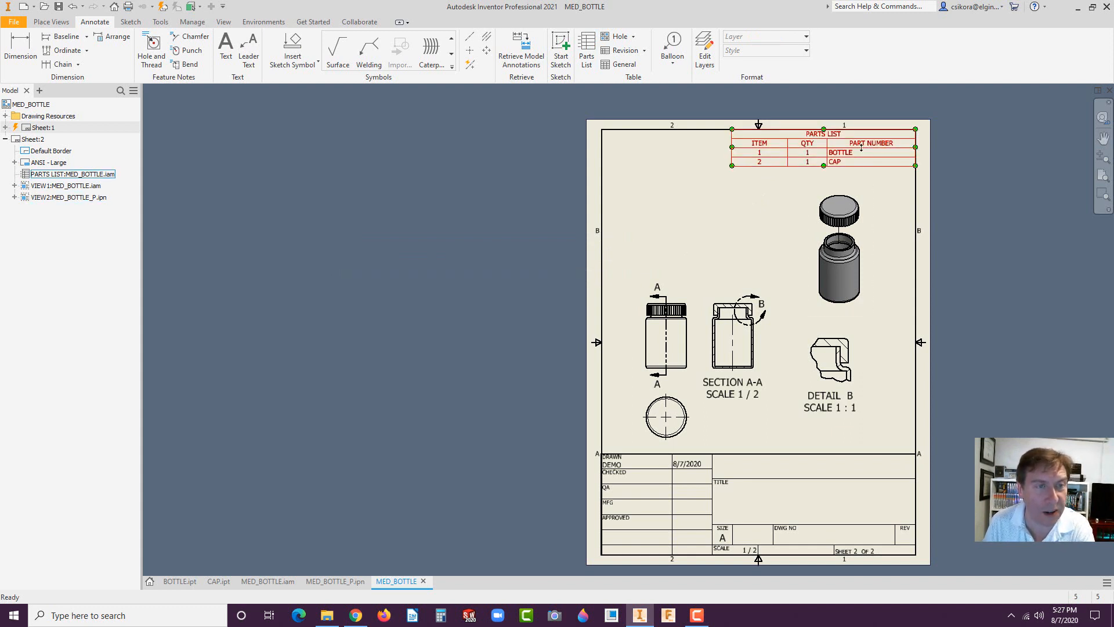
pyautogui.click(700, 187)
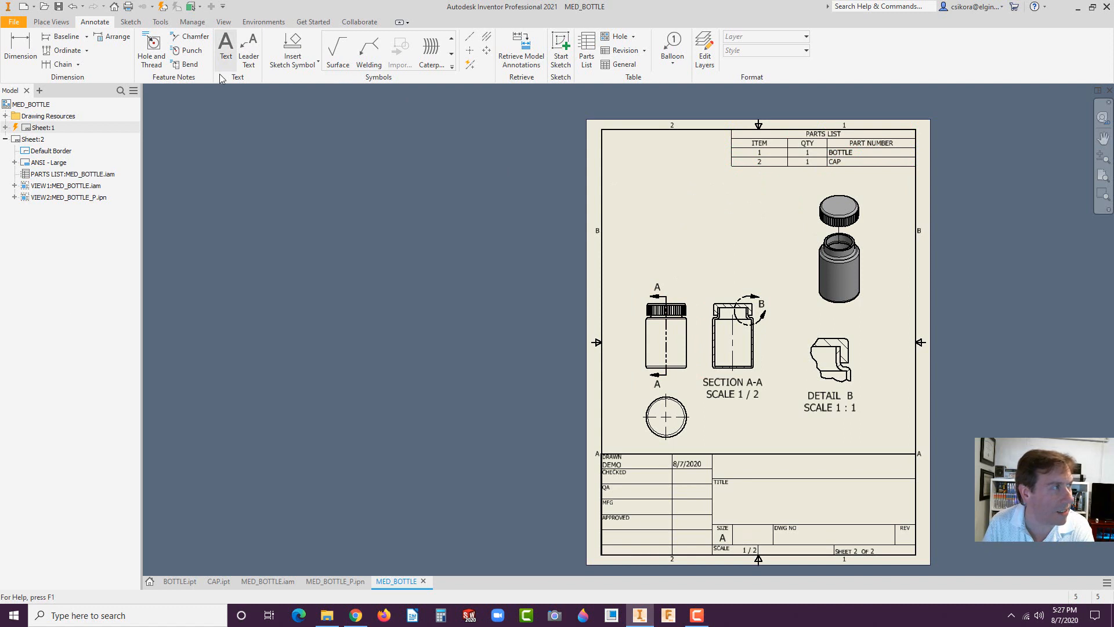
pyautogui.moveTo(206, 64)
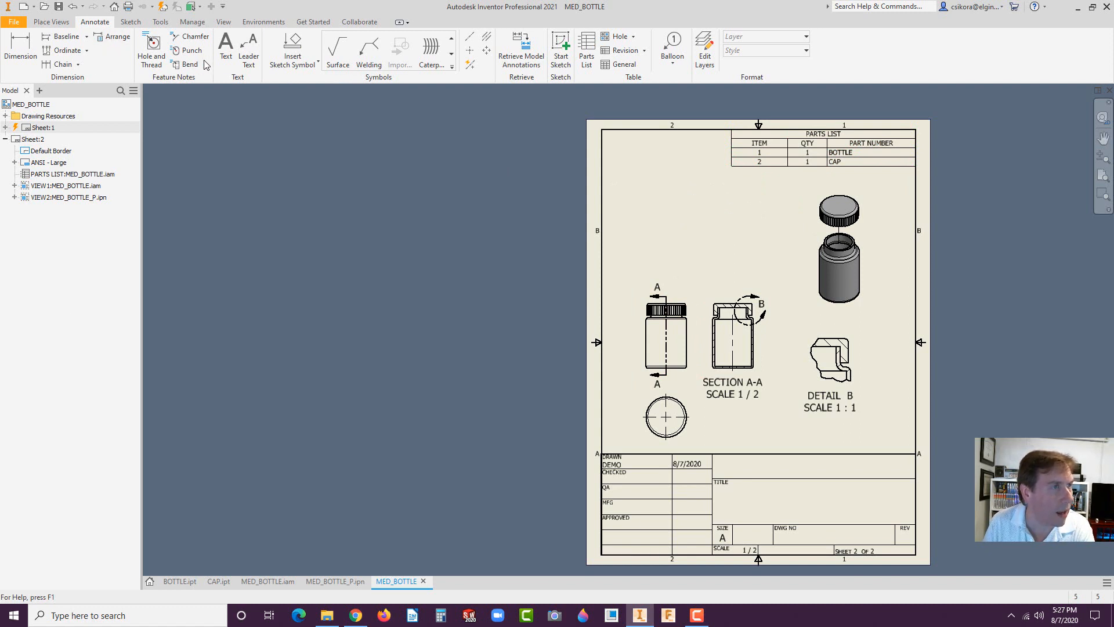
# - Balloon the cap and bottle in the exploded view as items 1 and 2
pyautogui.click(671, 57)
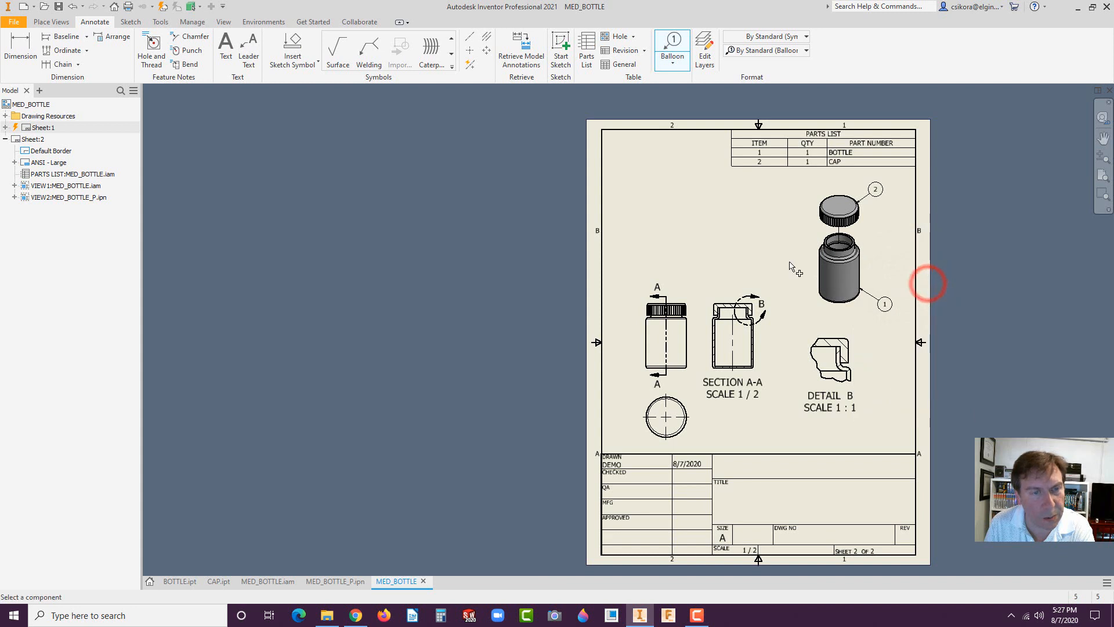
pyautogui.moveTo(658, 208)
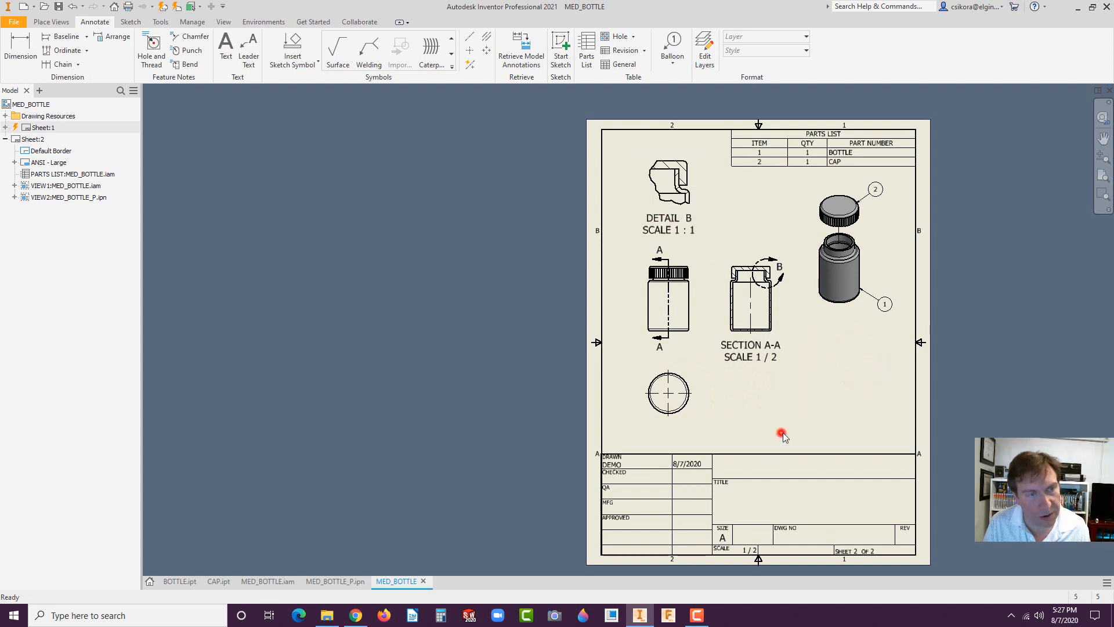
pyautogui.moveTo(800, 424)
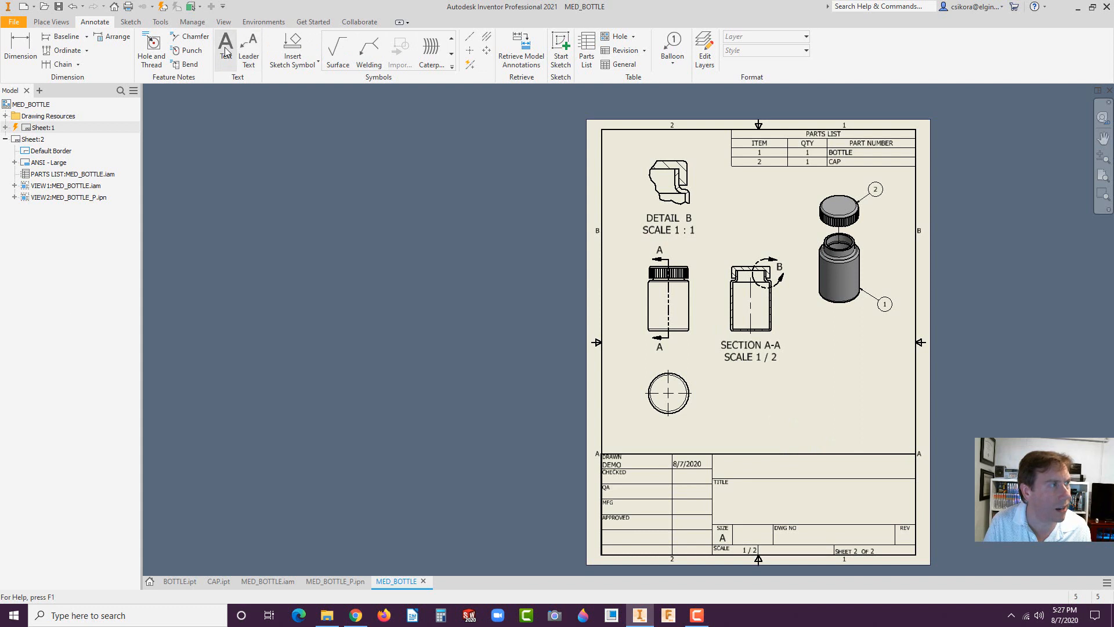
# - Place a 'CHRIS SIKORA' text note and centre it in the title block
pyautogui.click(225, 46)
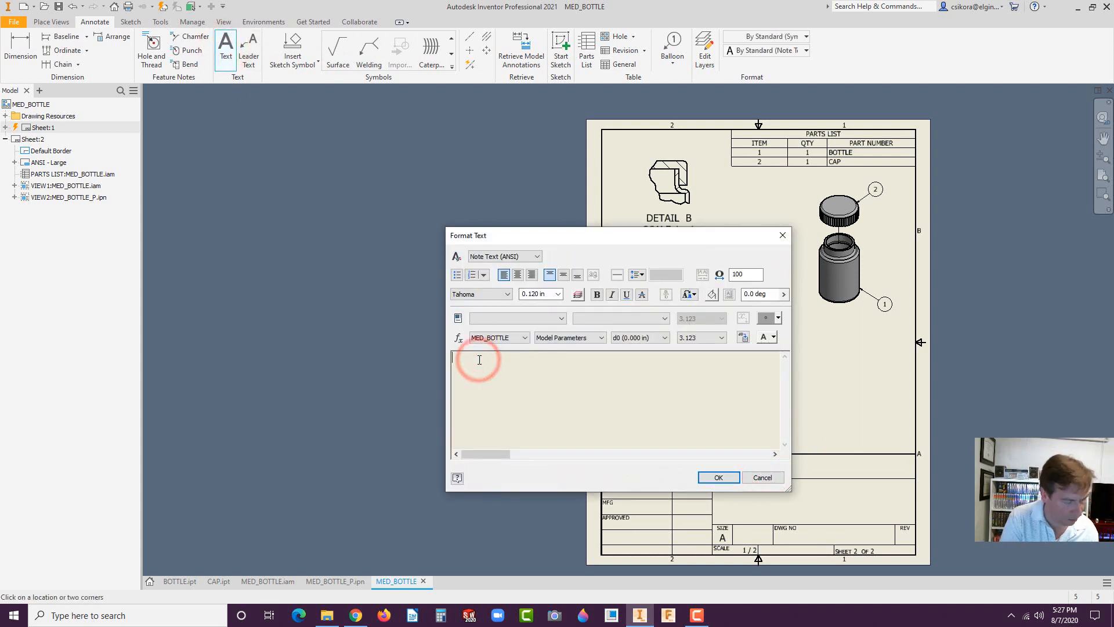
pyautogui.write('CHRIS SIKORA')
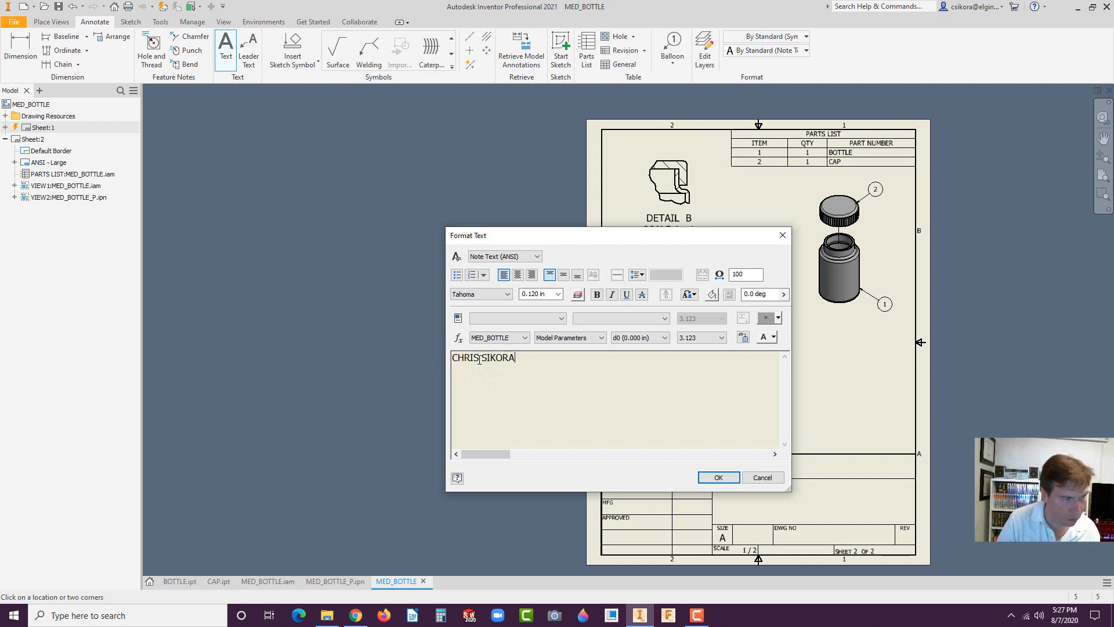
pyautogui.click(718, 477)
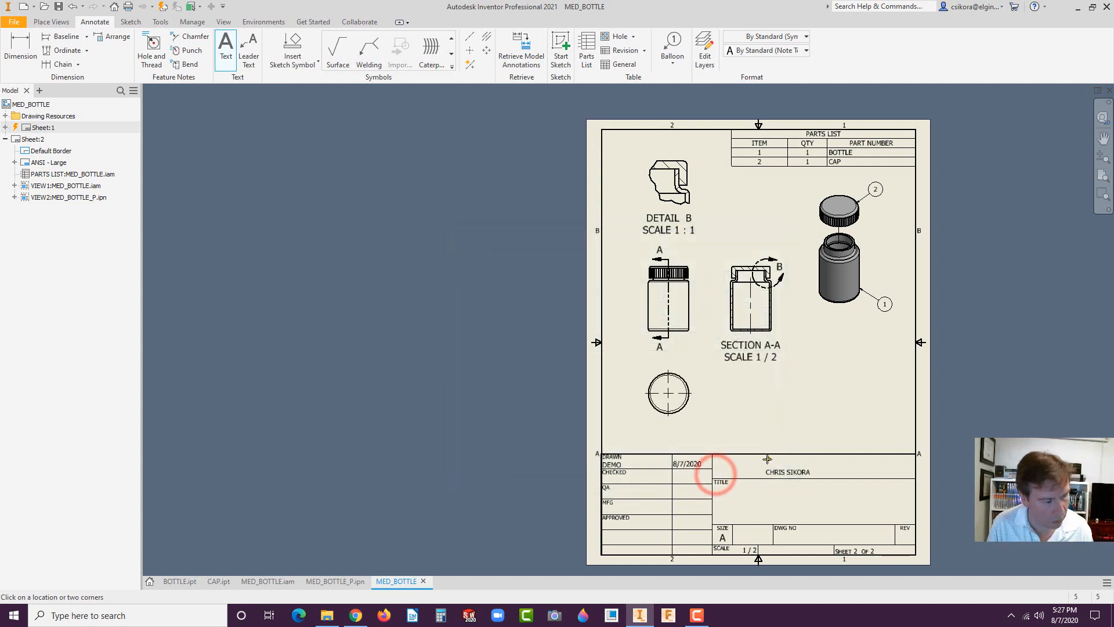
pyautogui.click(787, 472)
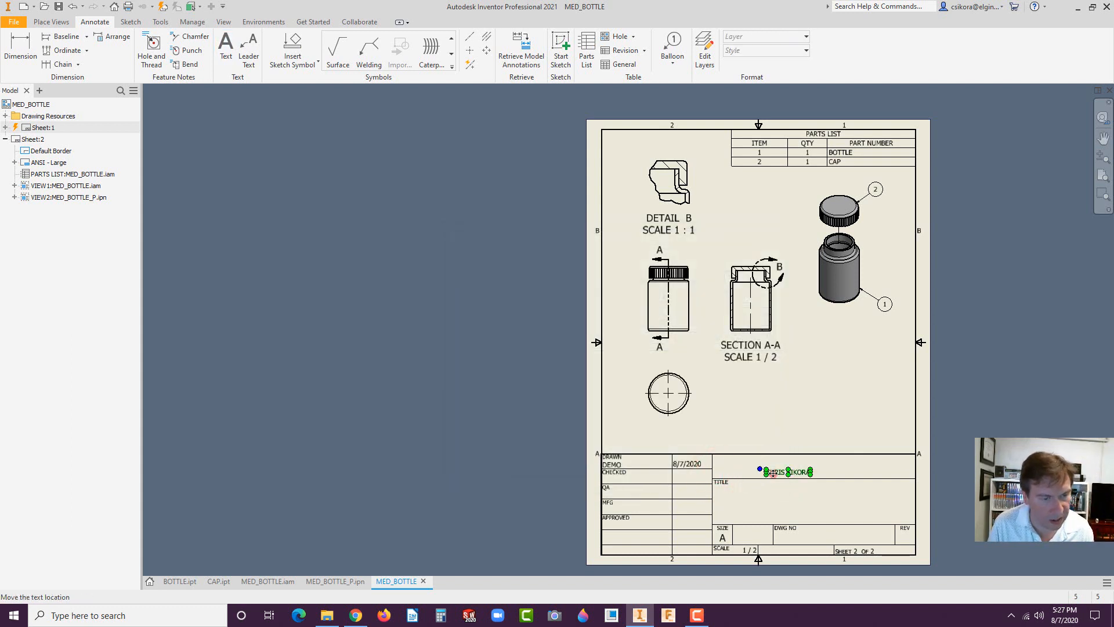
pyautogui.click(817, 412)
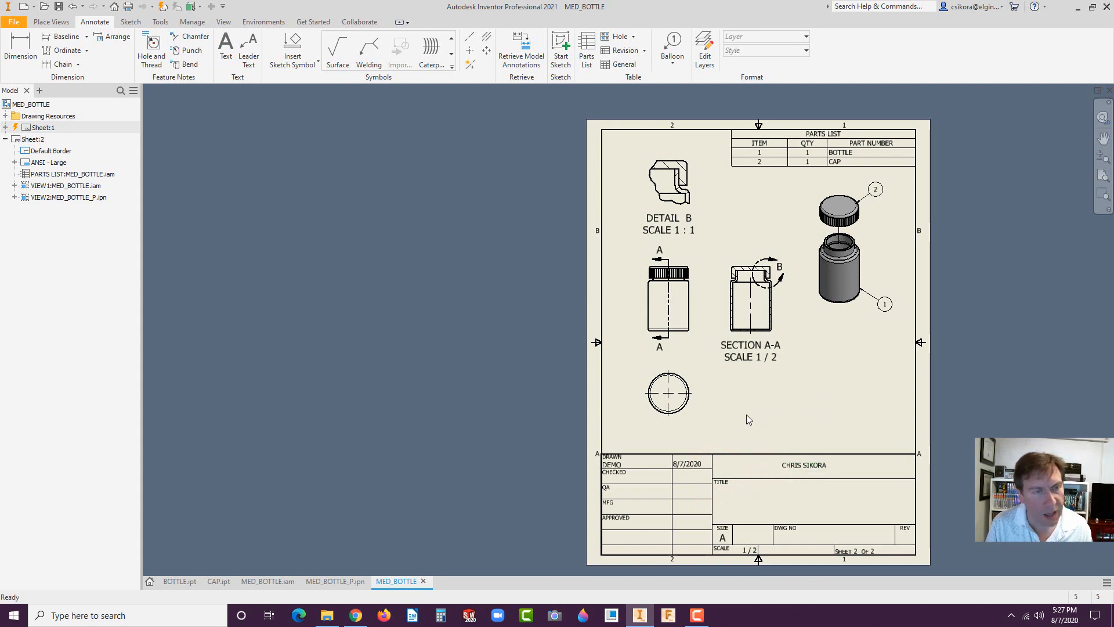
pyautogui.moveTo(752, 409)
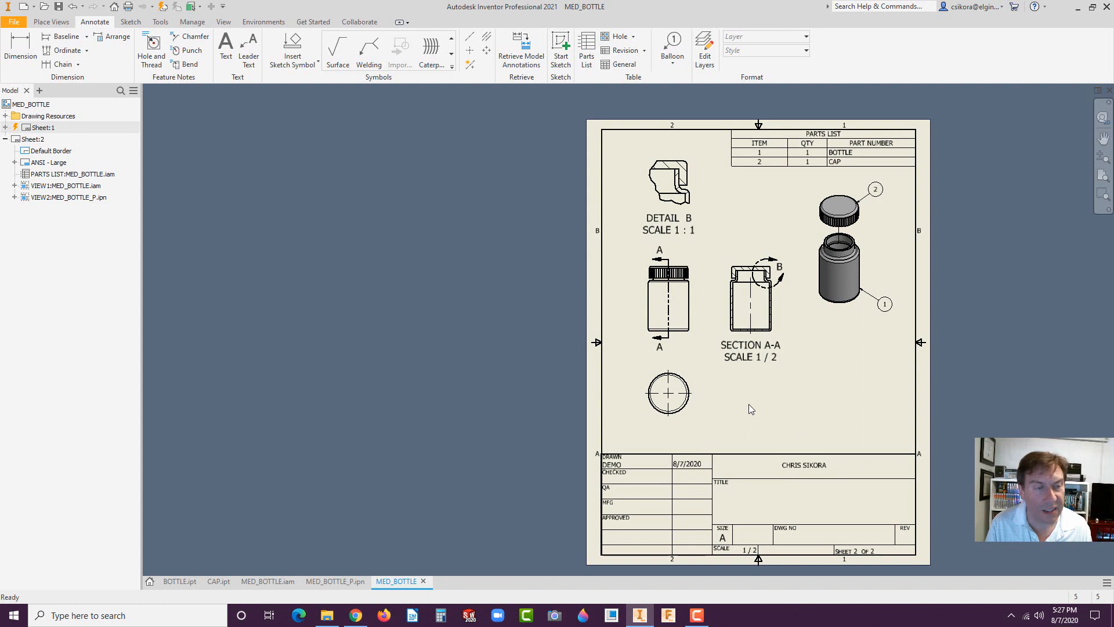
pyautogui.moveTo(846, 389)
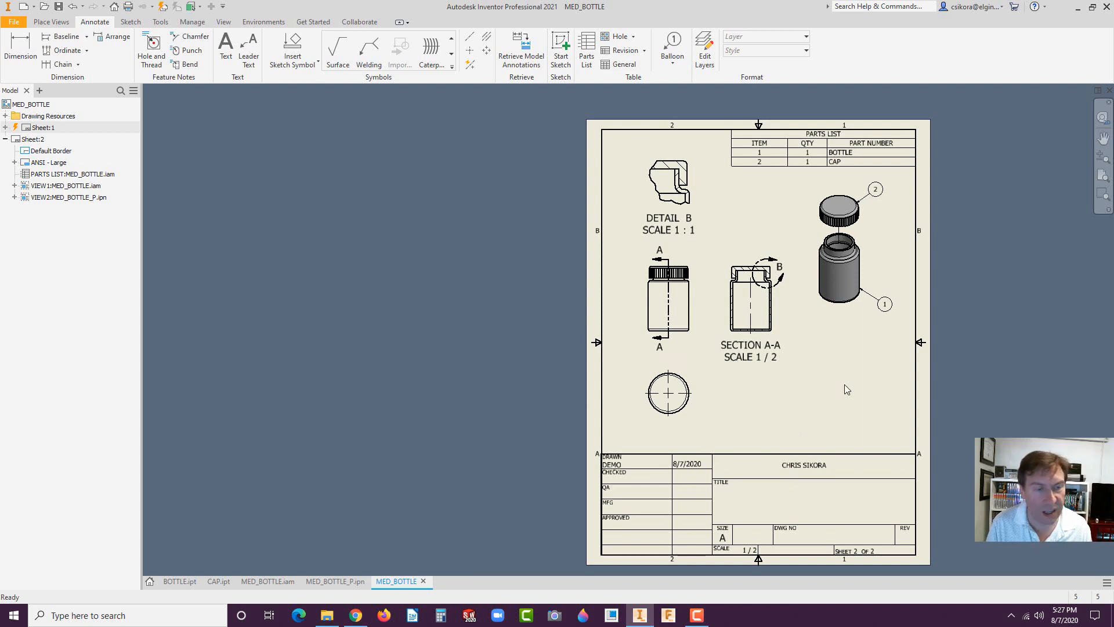
pyautogui.click(354, 614)
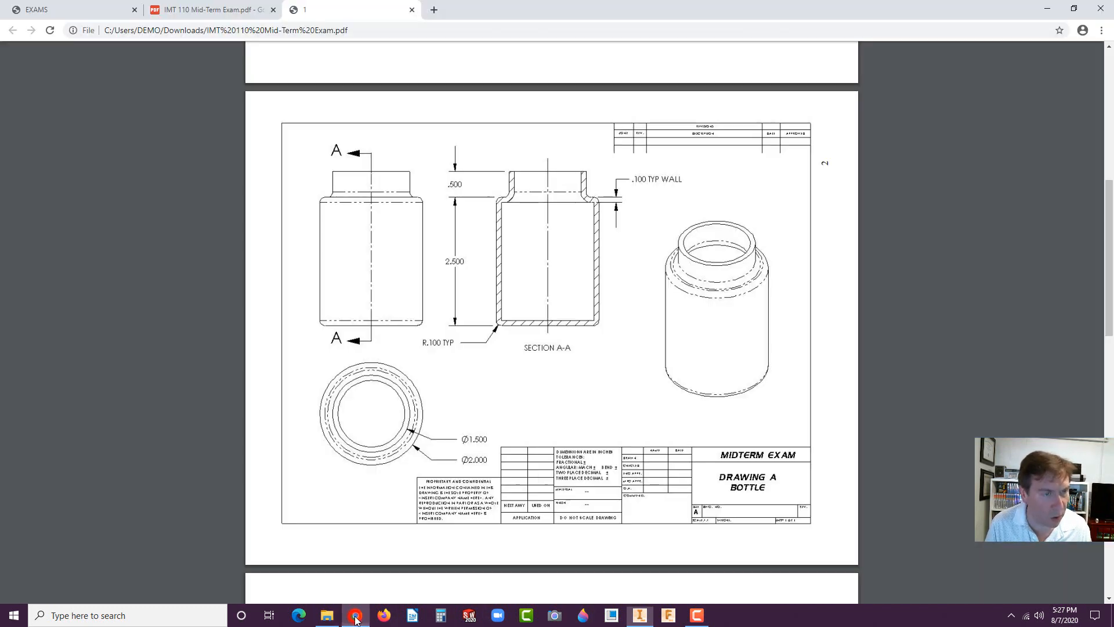
pyautogui.scroll(-3)
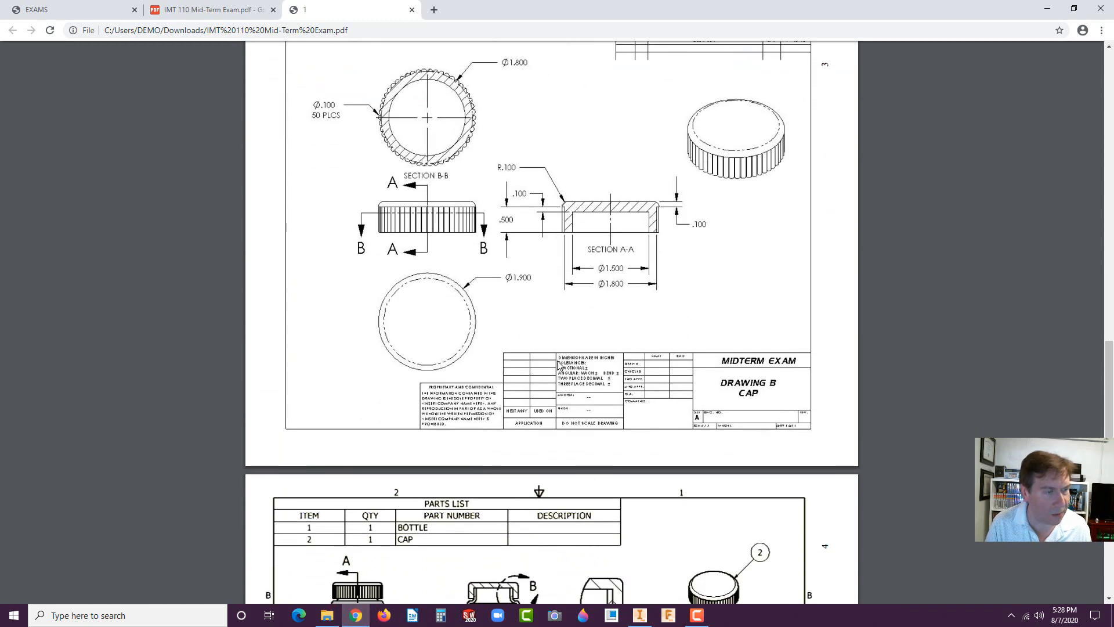
pyautogui.scroll(-3)
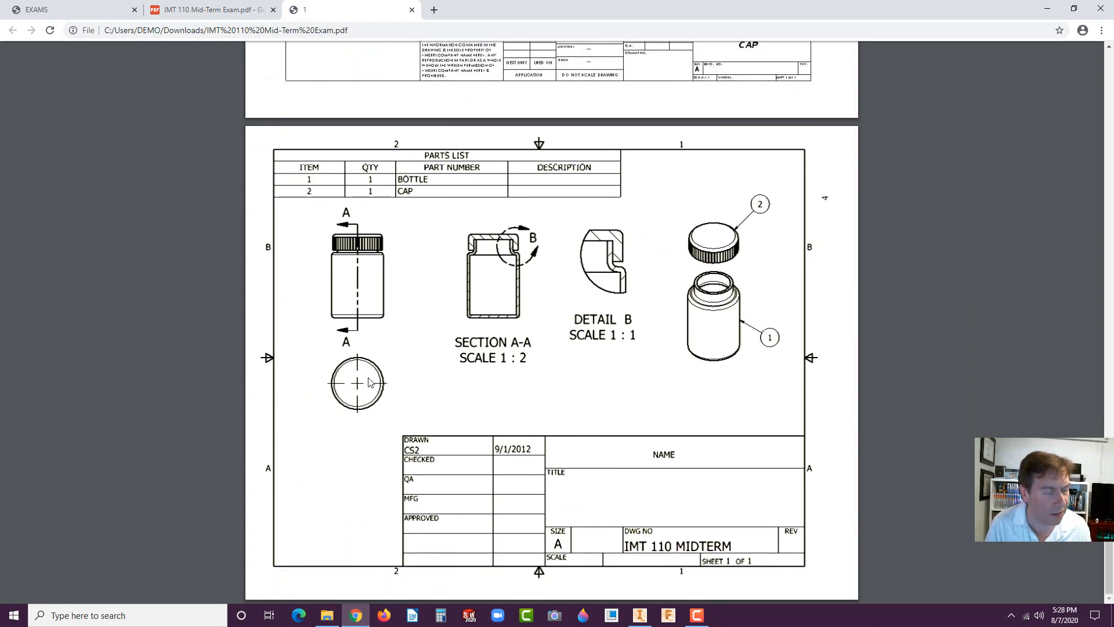
pyautogui.moveTo(376, 342)
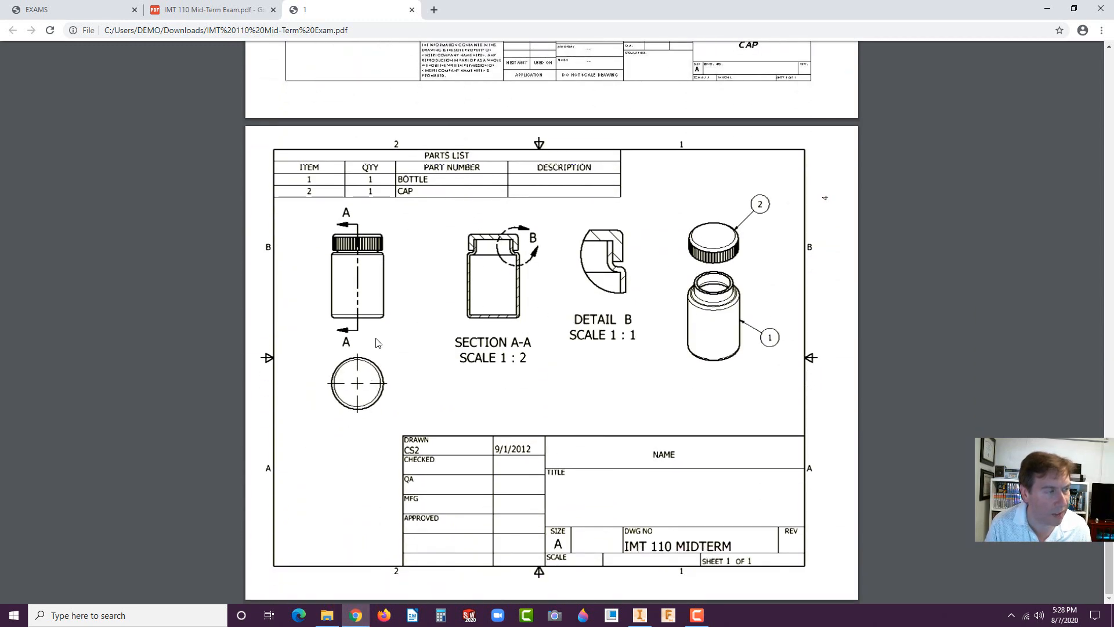
pyautogui.moveTo(645, 297)
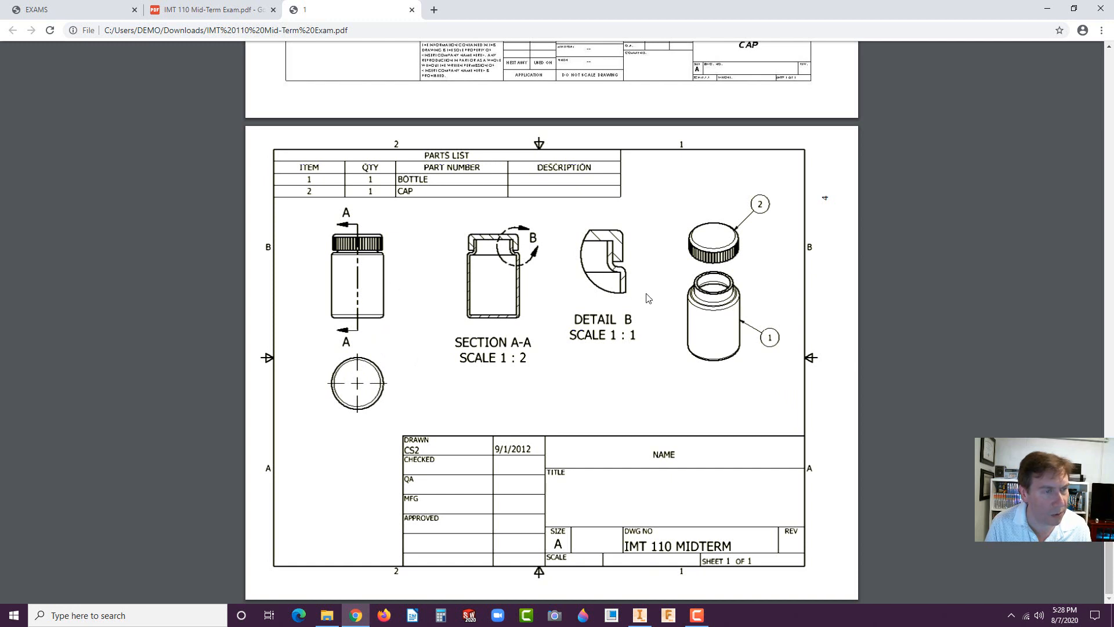
pyautogui.moveTo(465, 472)
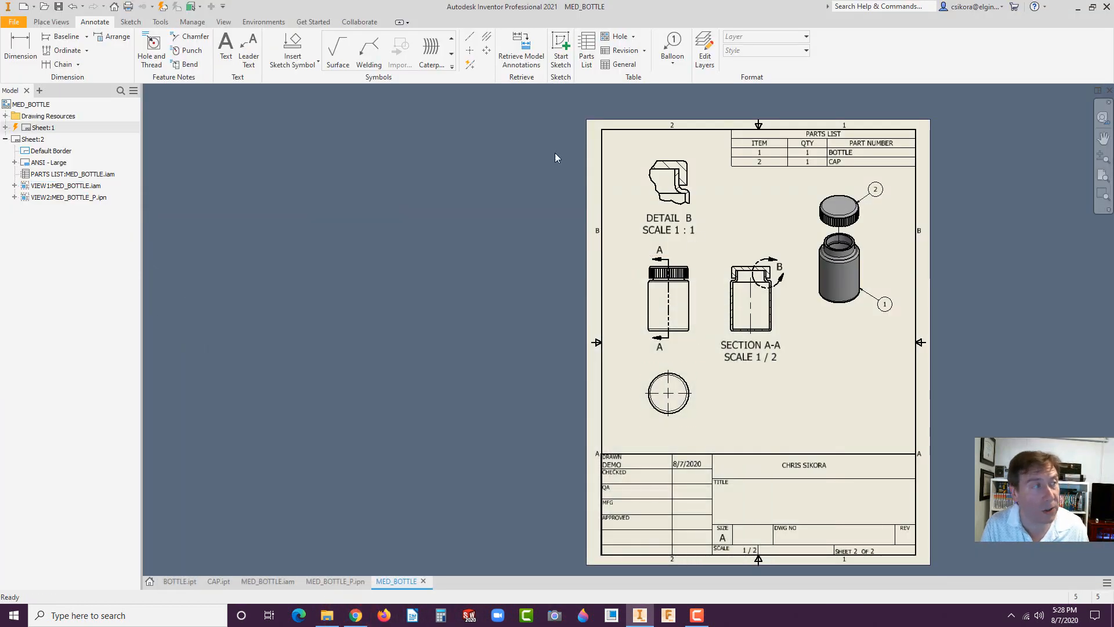
pyautogui.click(13, 13)
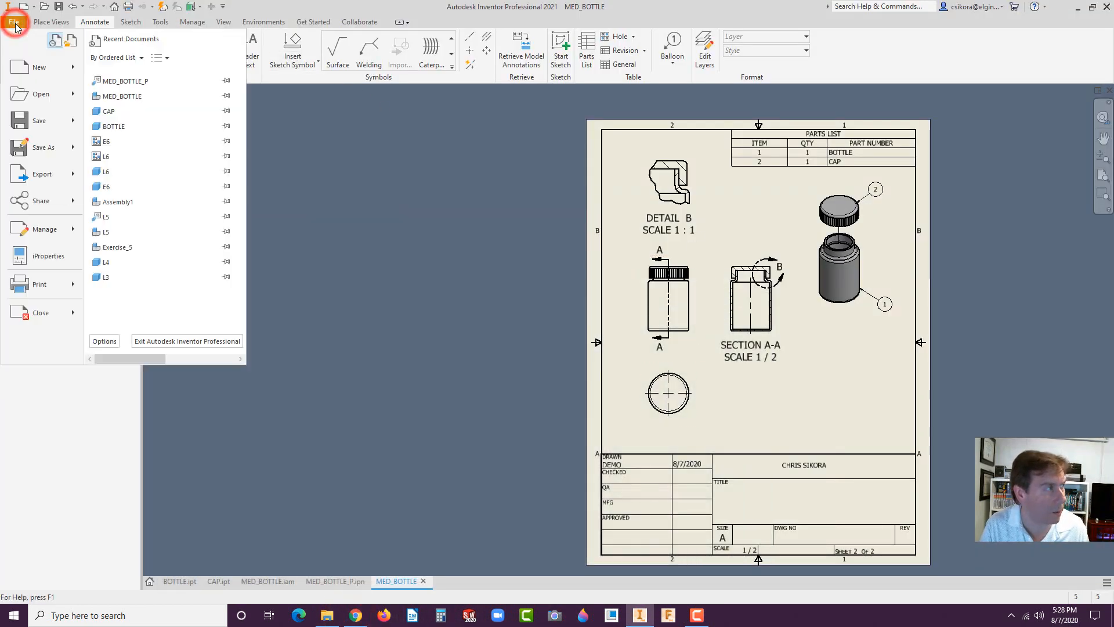
pyautogui.moveTo(41, 174)
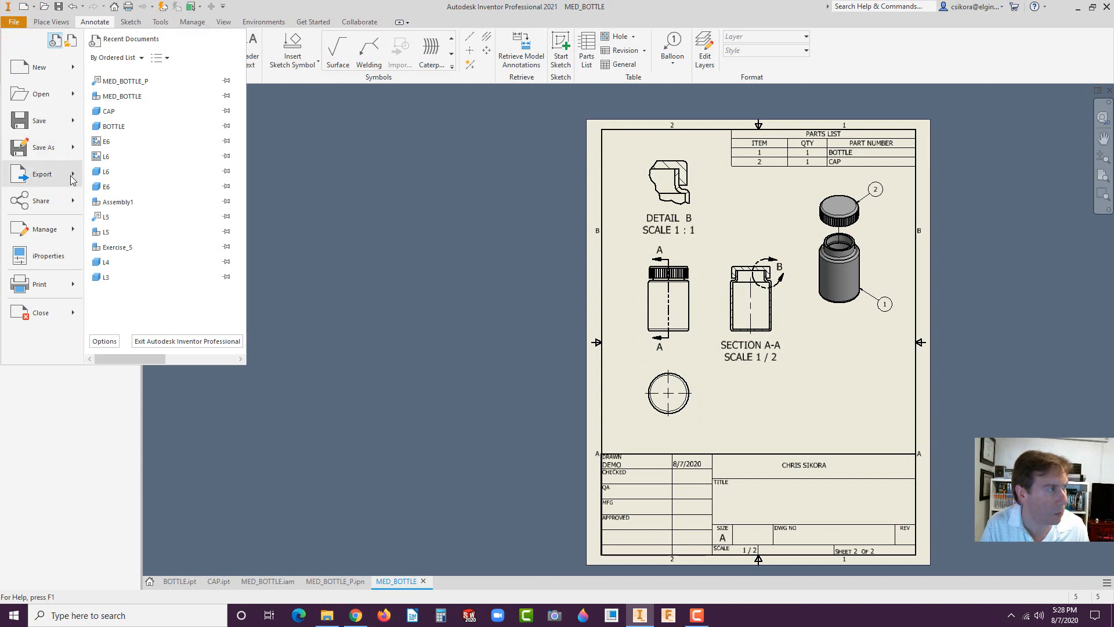
pyautogui.click(41, 174)
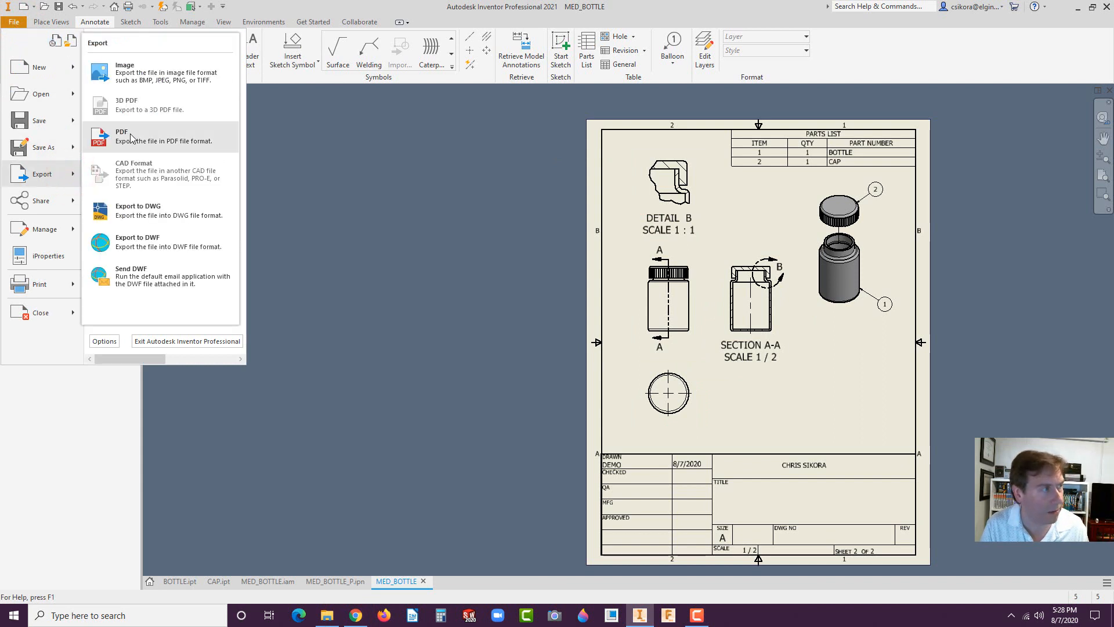
pyautogui.click(121, 132)
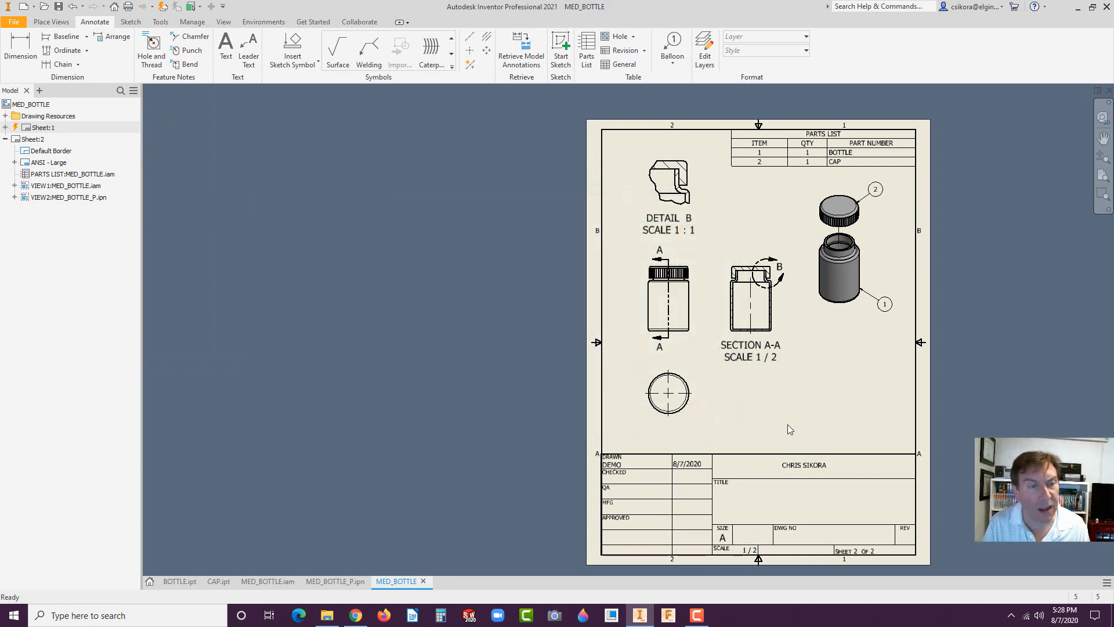
pyautogui.moveTo(812, 478)
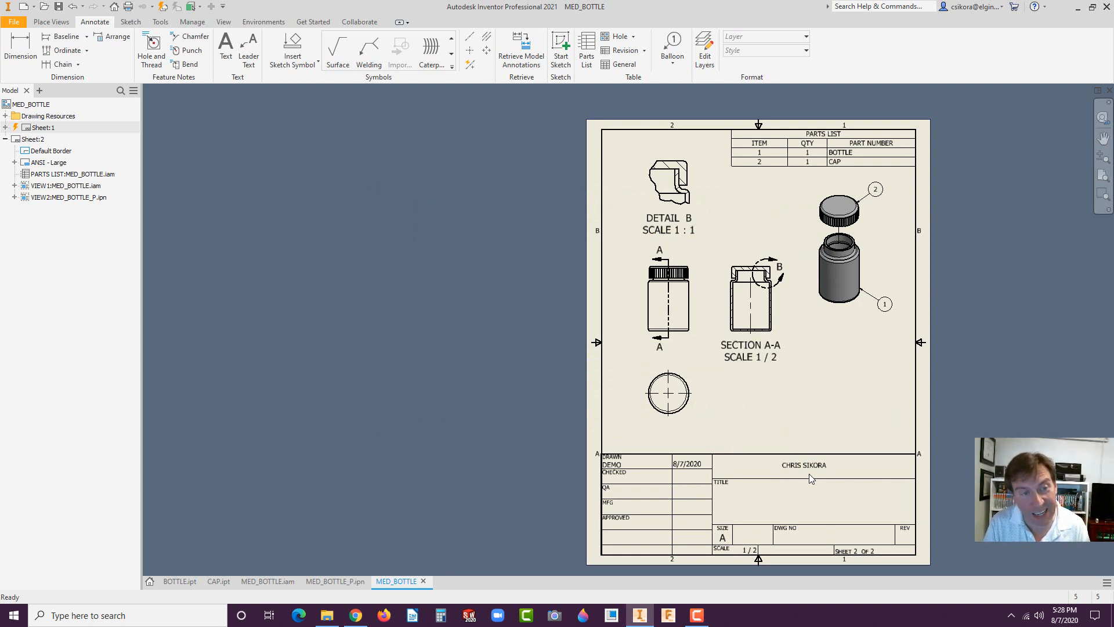
pyautogui.moveTo(855, 367)
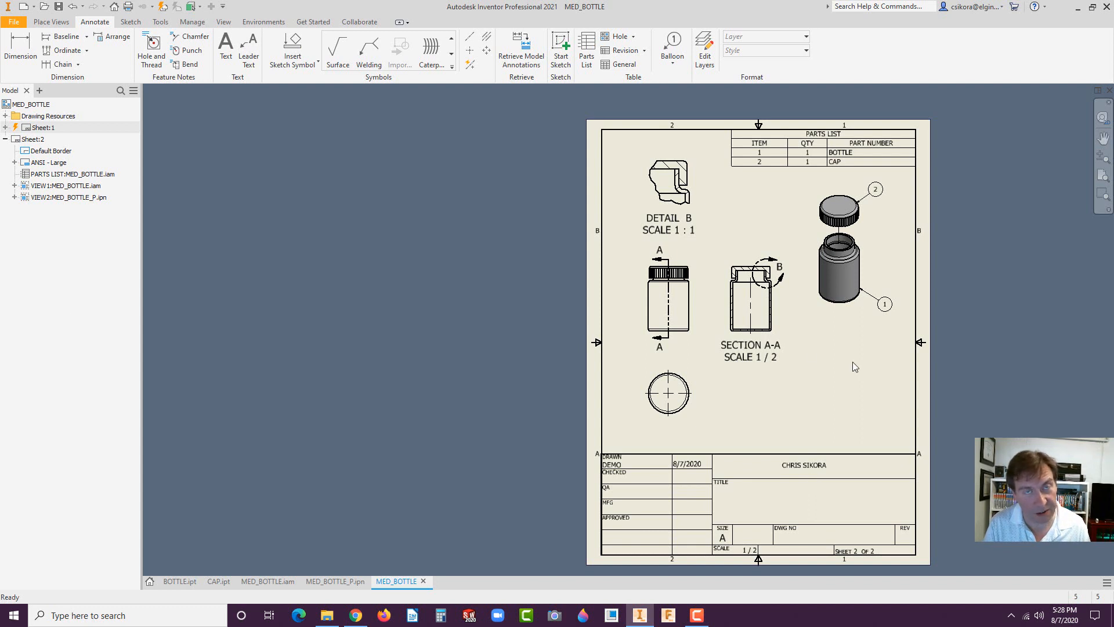
pyautogui.moveTo(620, 281)
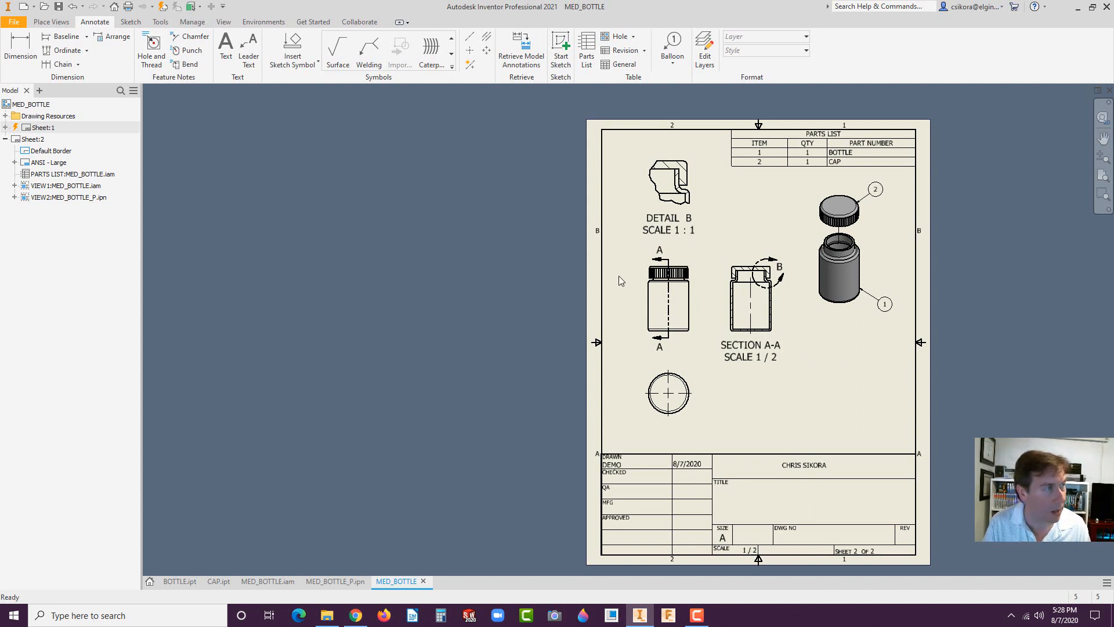